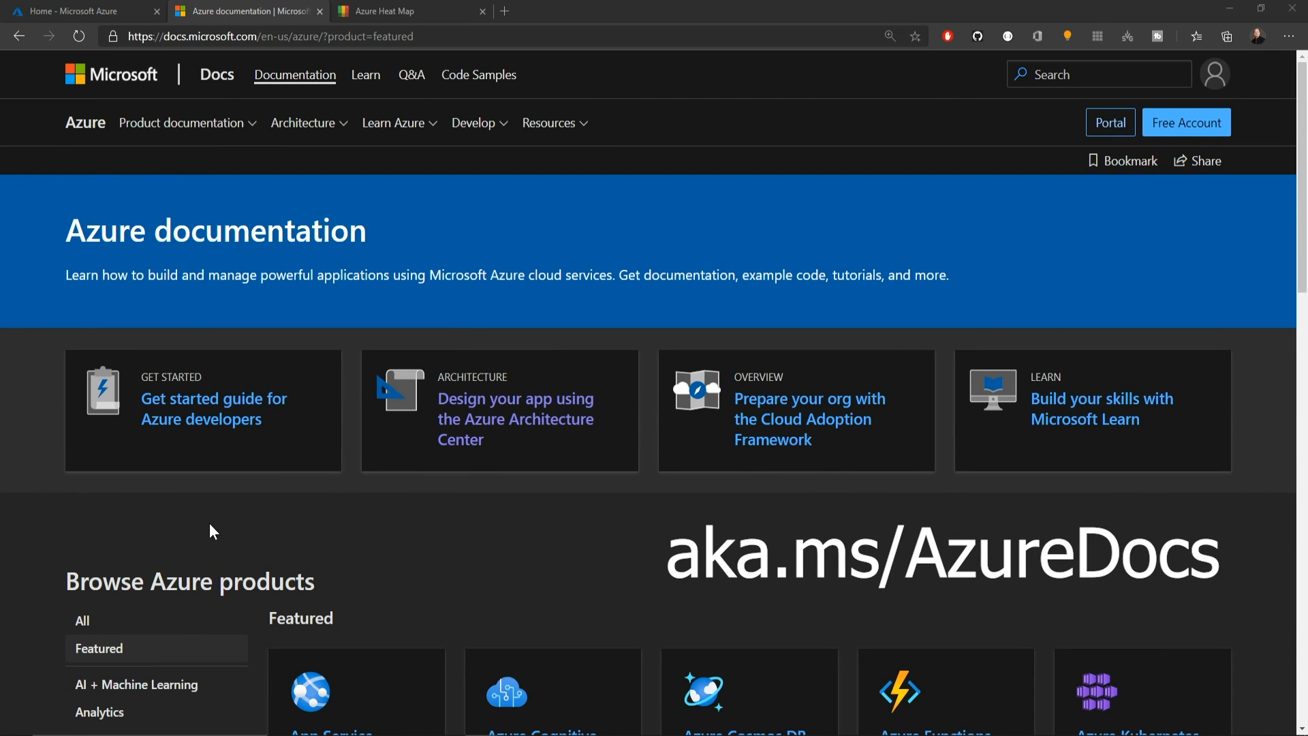
# Filter the Azure products catalogue to Storage, listing Blob, Files and Archive Storage.
pyautogui.scroll(-3)
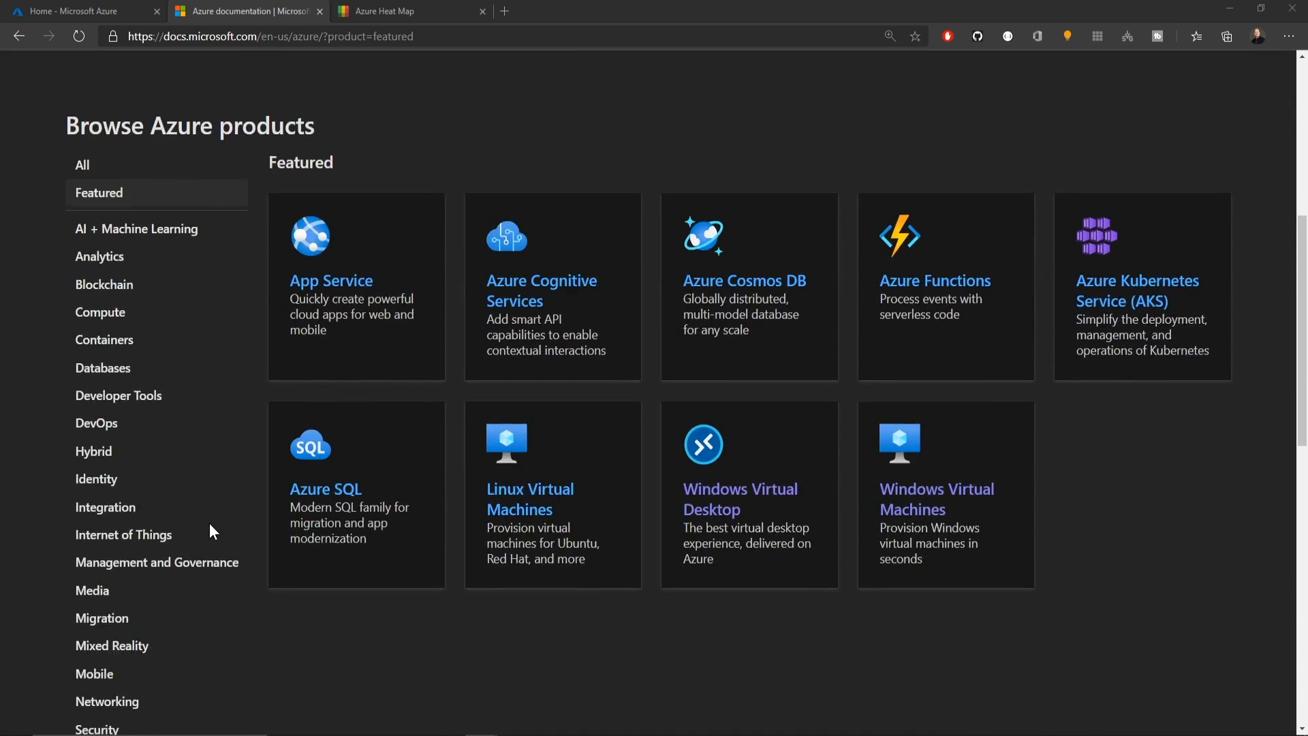
pyautogui.click(95, 391)
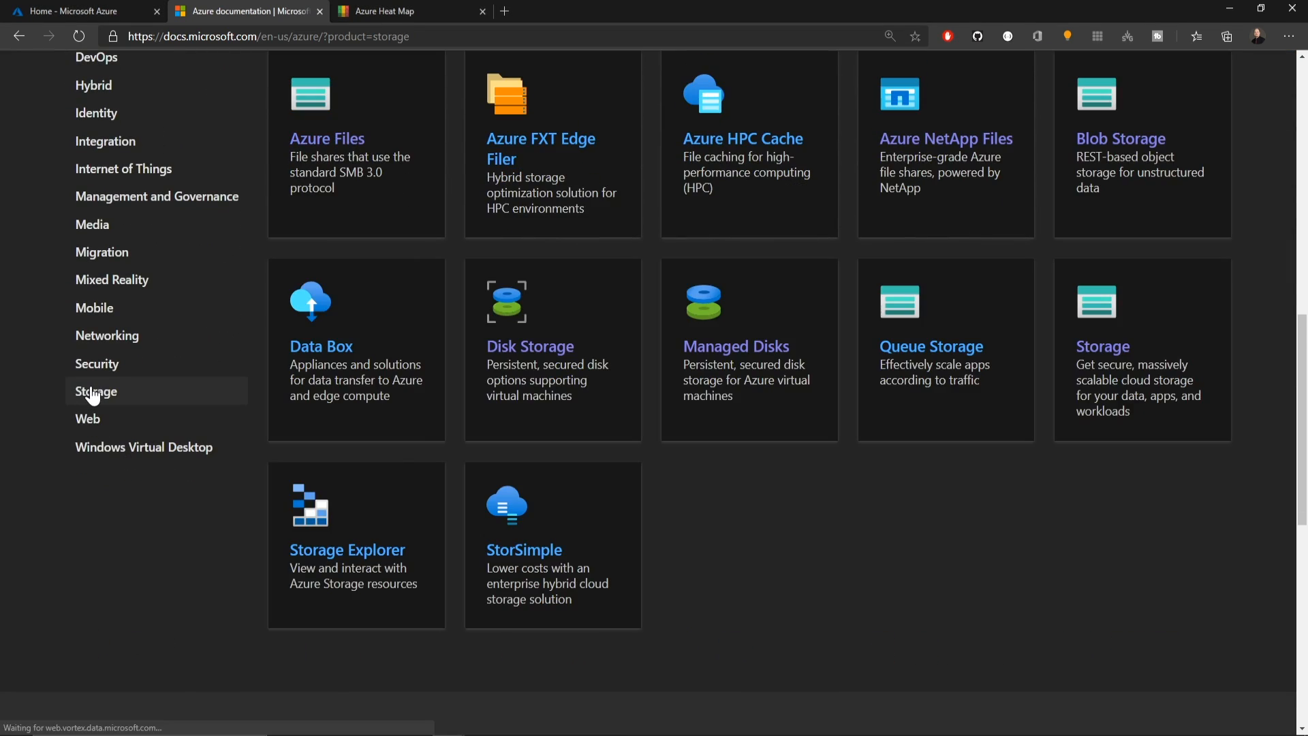
pyautogui.scroll(-3)
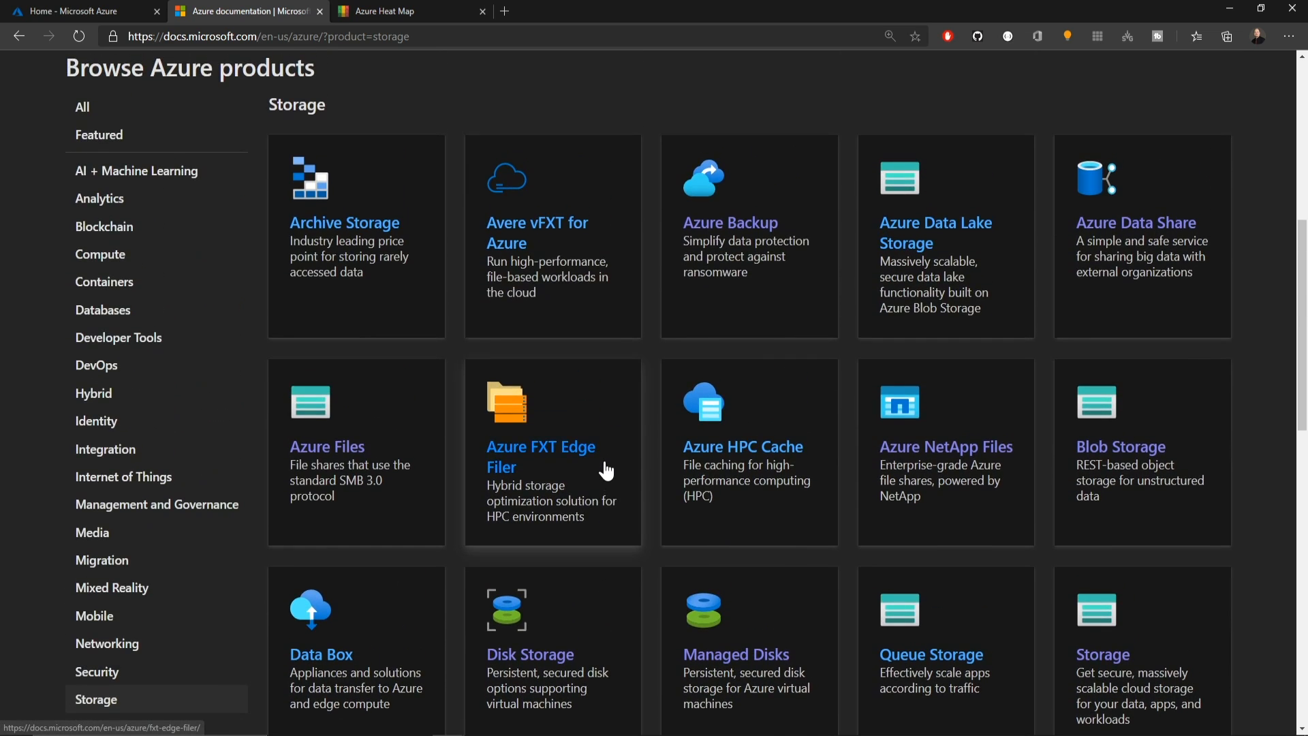
pyautogui.scroll(-3)
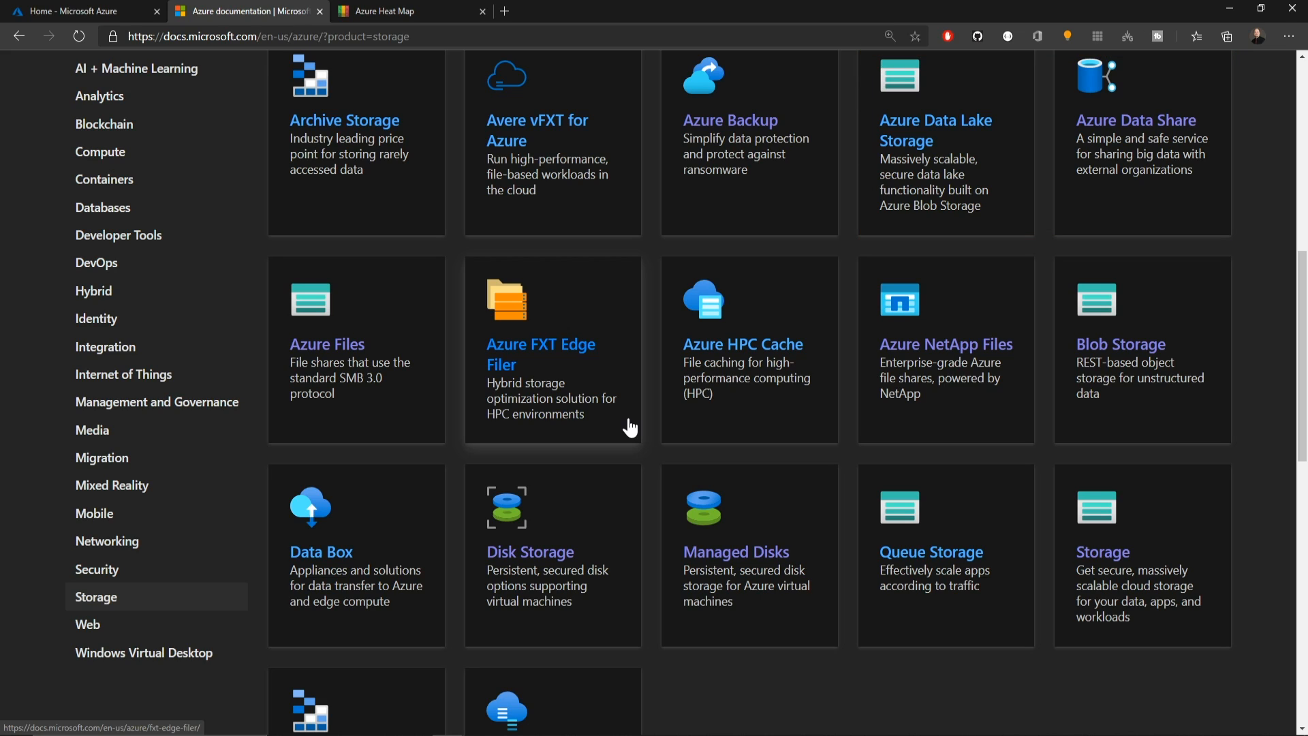
pyautogui.moveTo(497, 328)
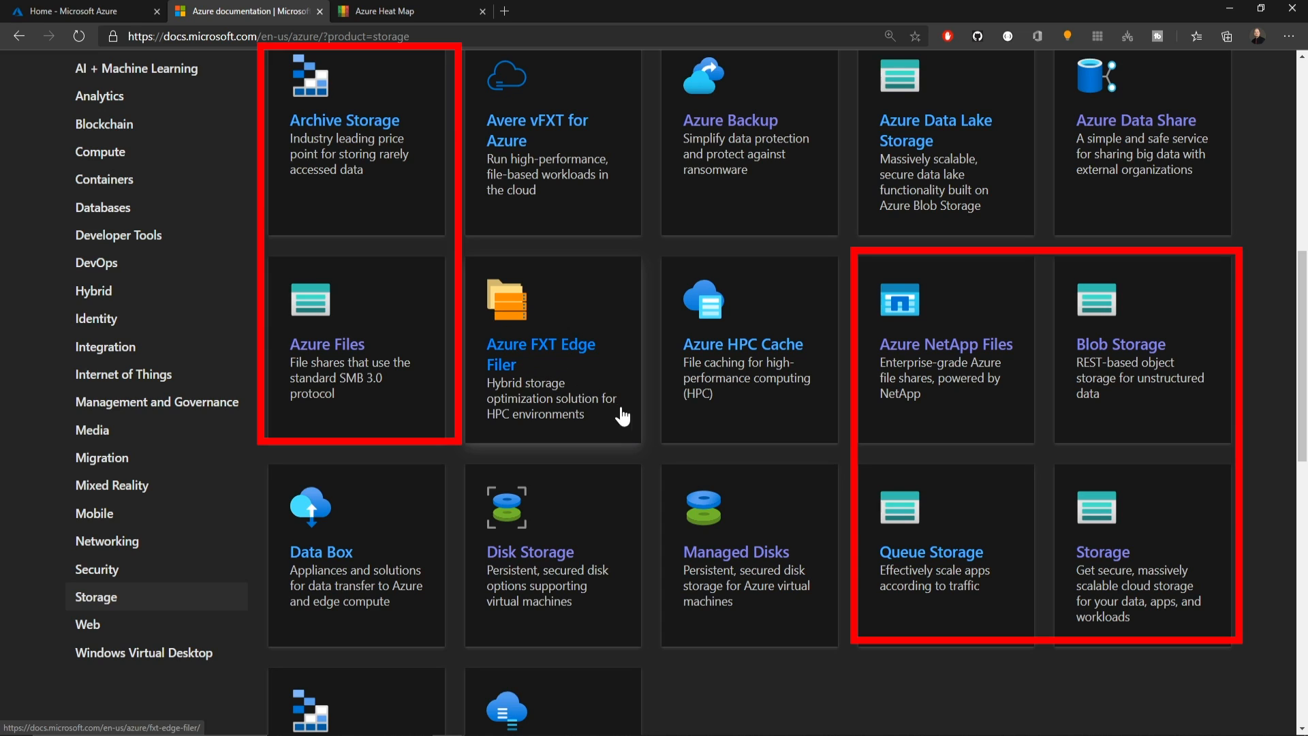
pyautogui.moveTo(650, 421)
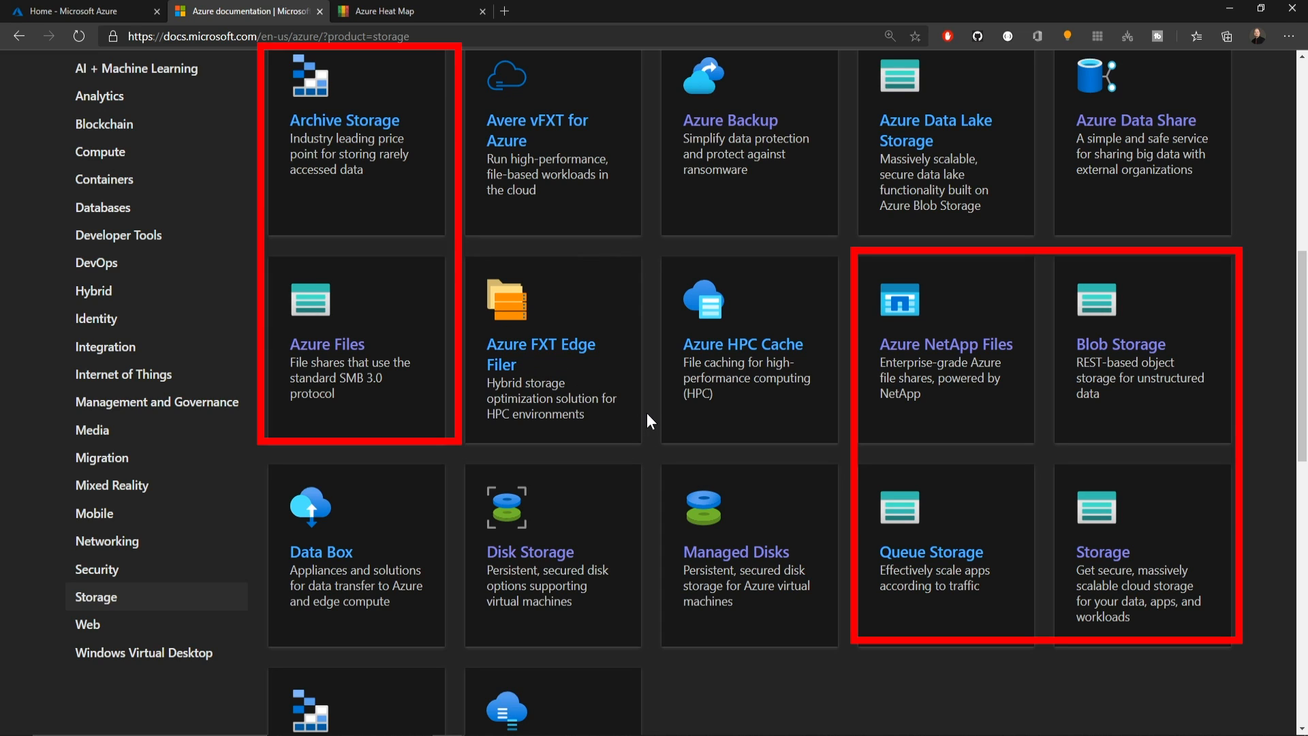
pyautogui.scroll(-3)
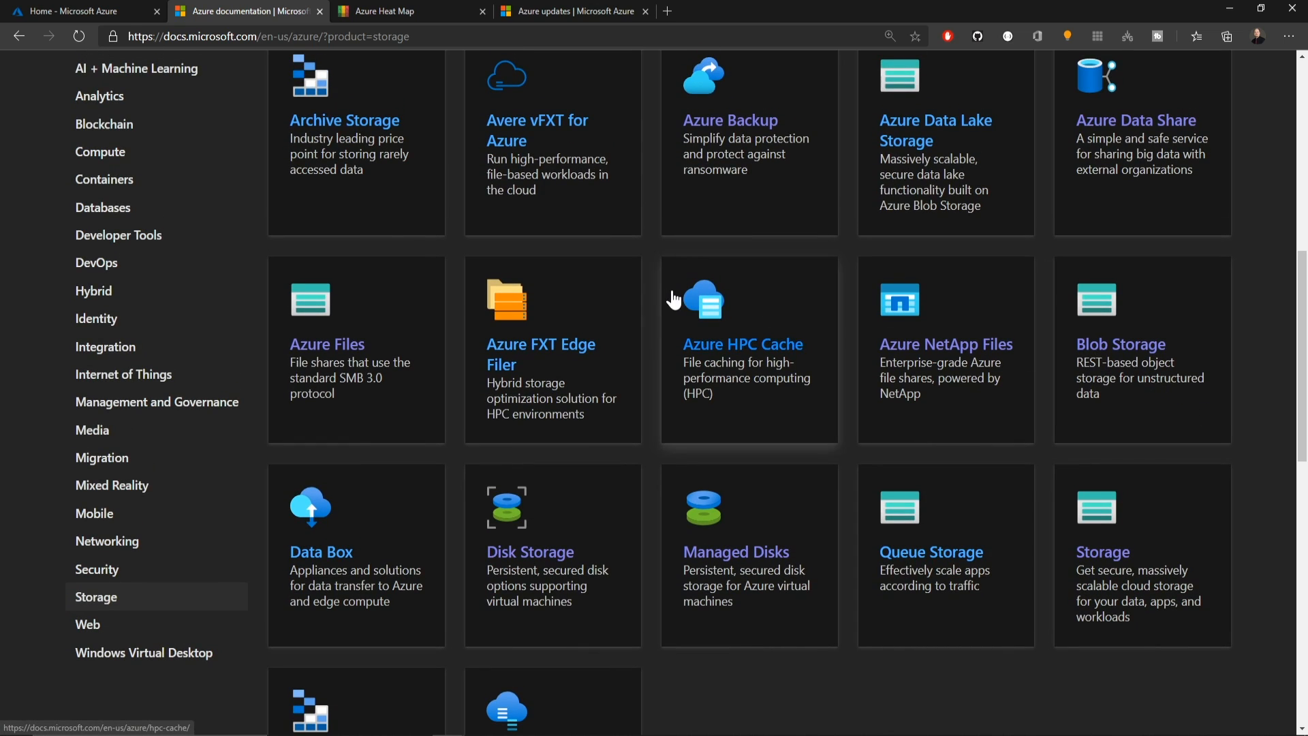
# Open blobrep000 in the BlobReplication resource group and browse its container blobs, e.g. msixmgr.zip.
pyautogui.click(74, 11)
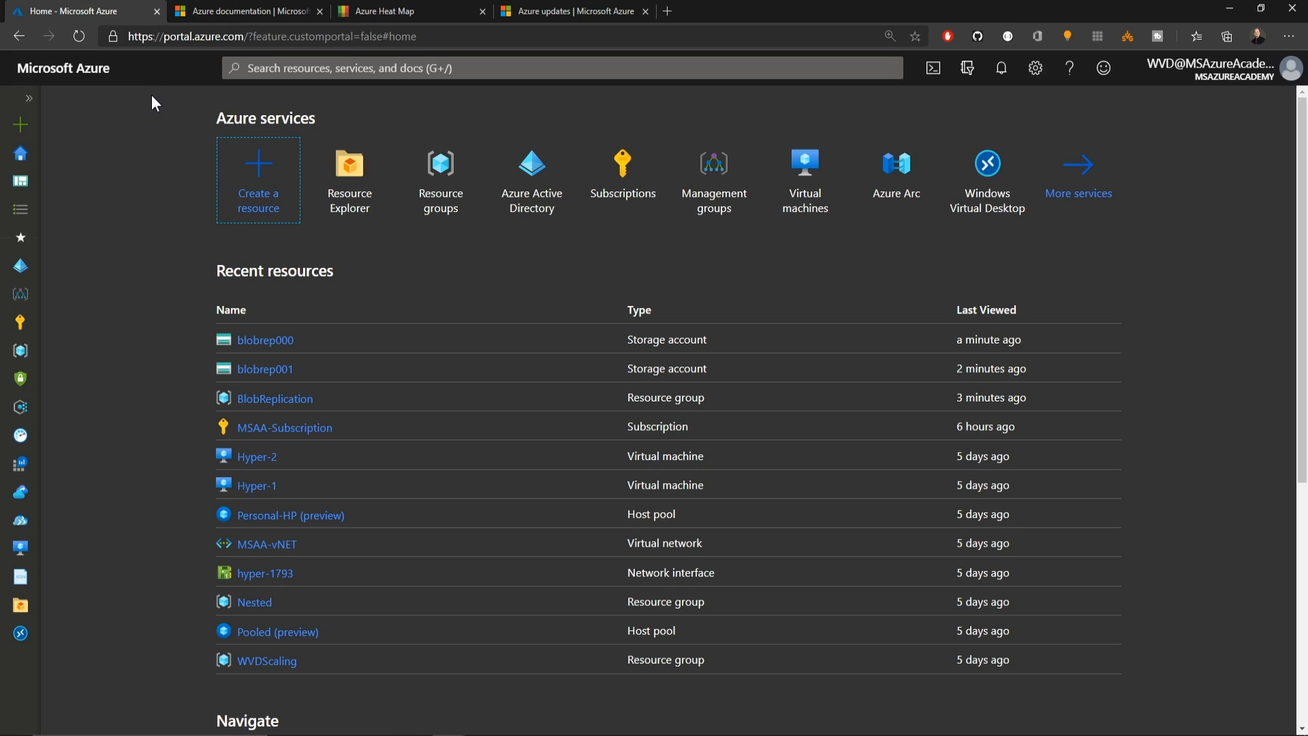
pyautogui.click(274, 398)
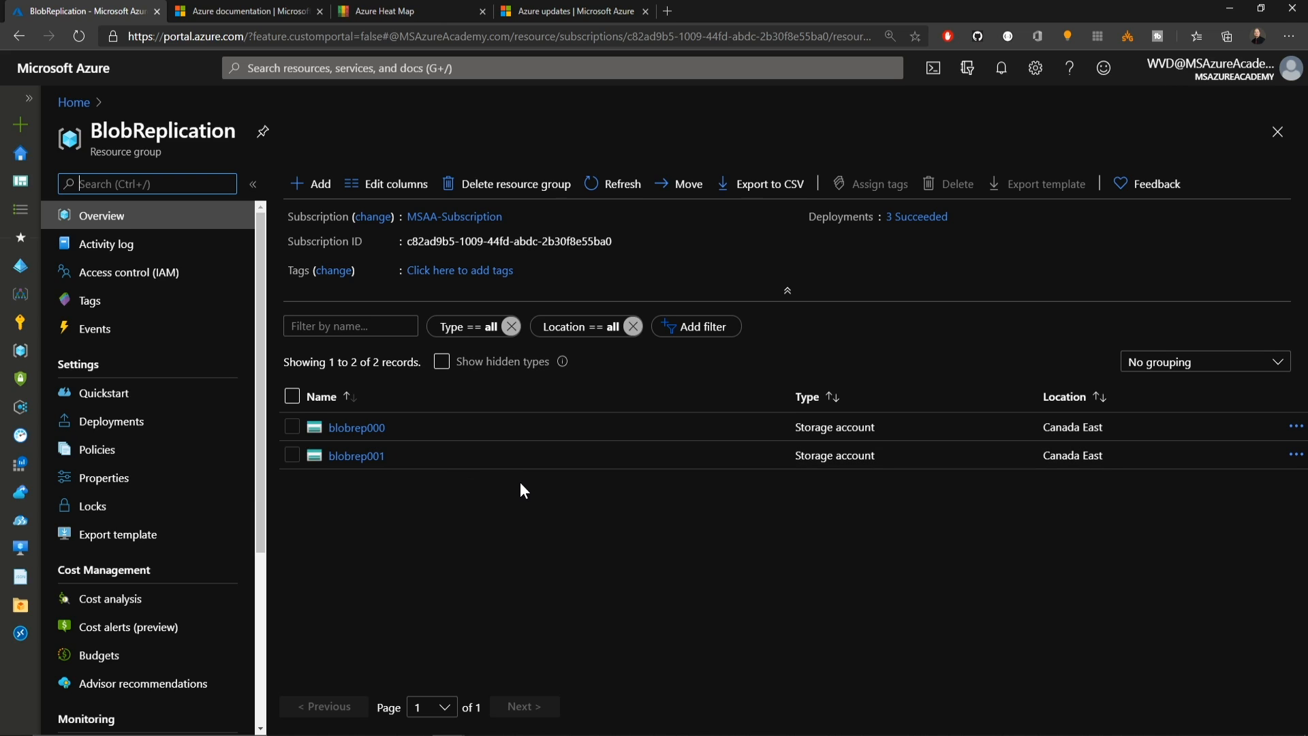
pyautogui.moveTo(371, 455)
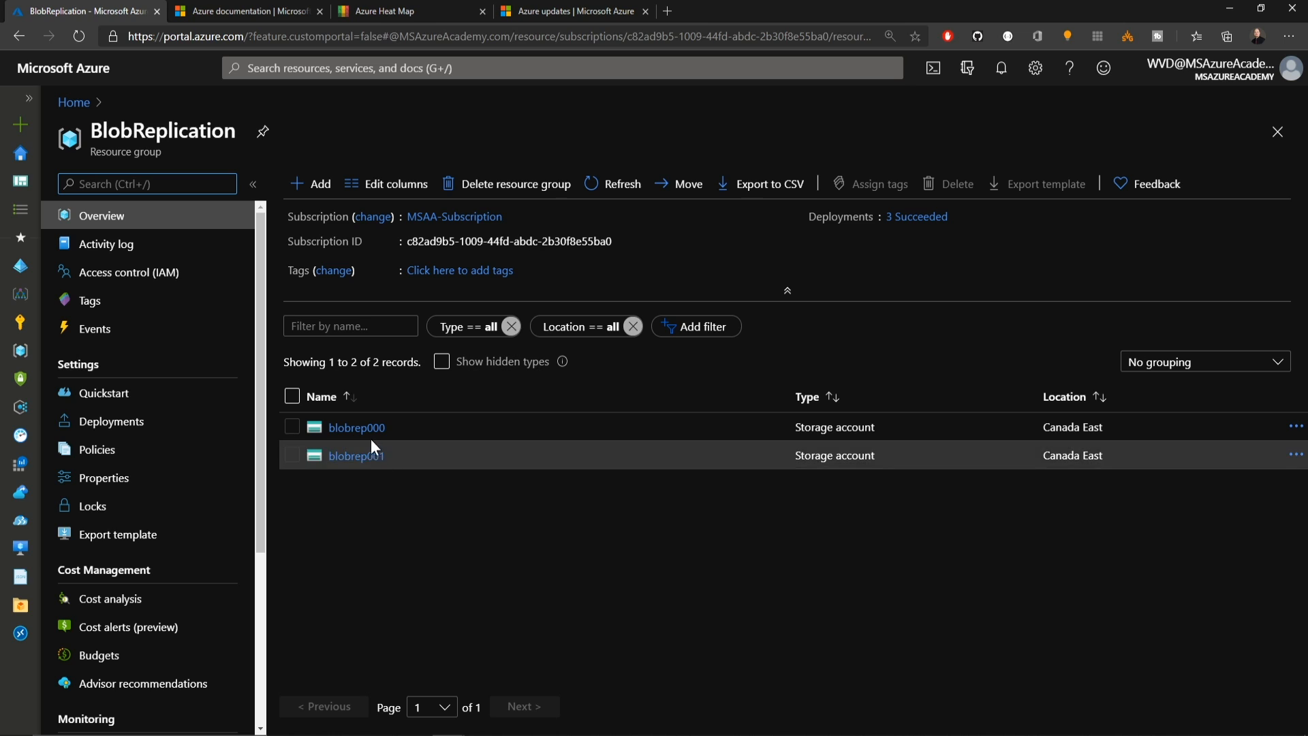
pyautogui.click(357, 428)
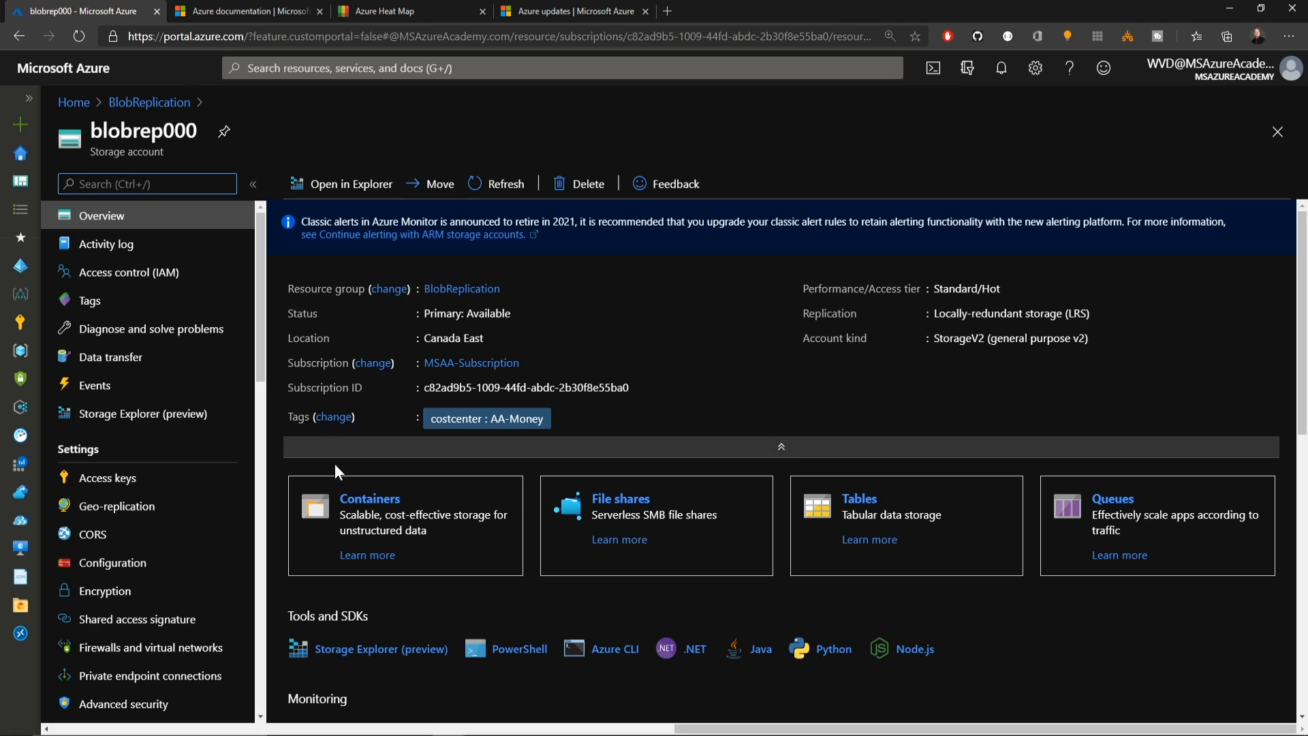
pyautogui.click(368, 498)
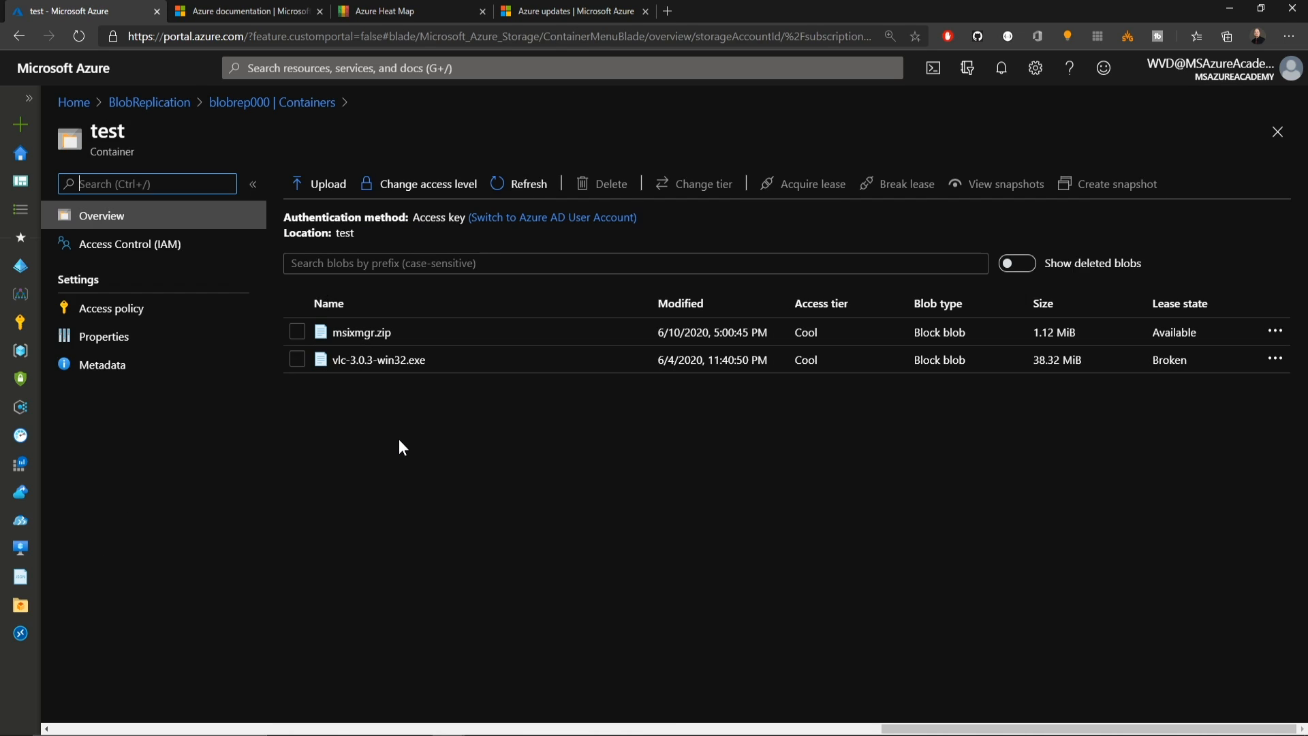
pyautogui.click(297, 332)
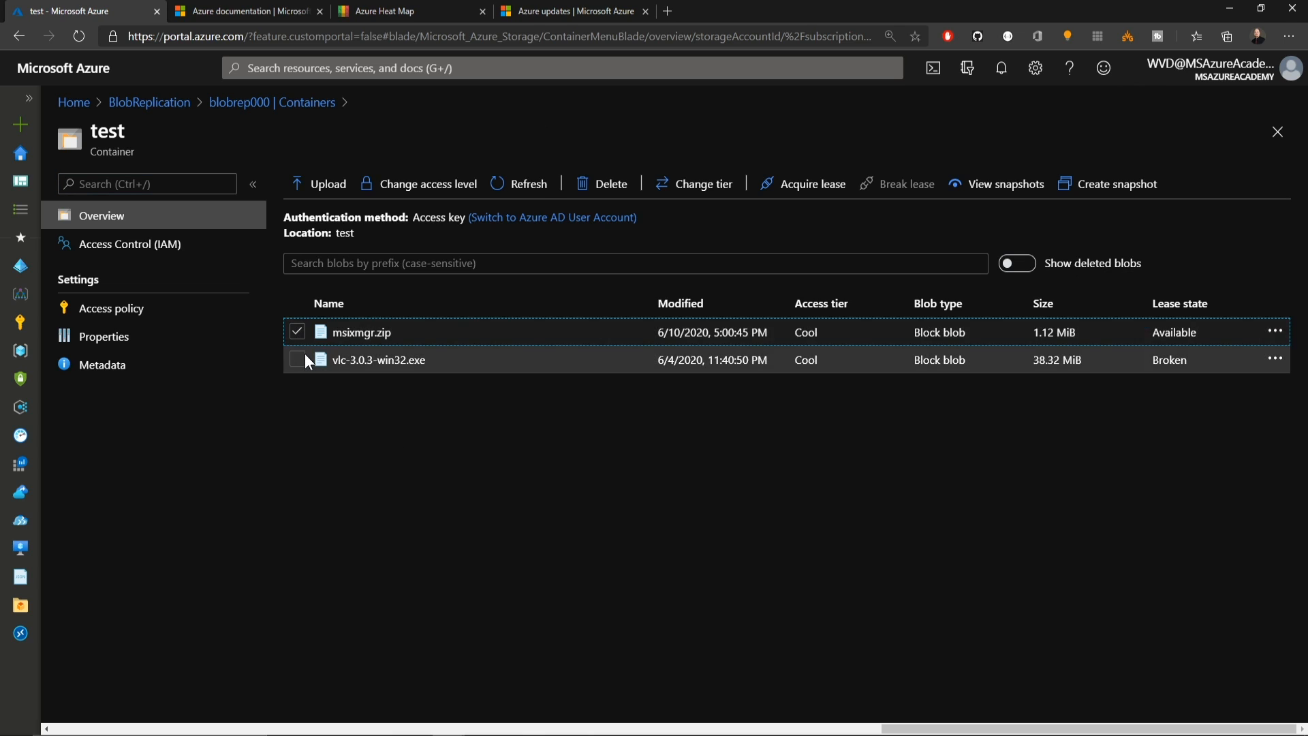
# Browse blobrep001's containers and view its object replication policies beside the Blob storage docs.
pyautogui.click(148, 102)
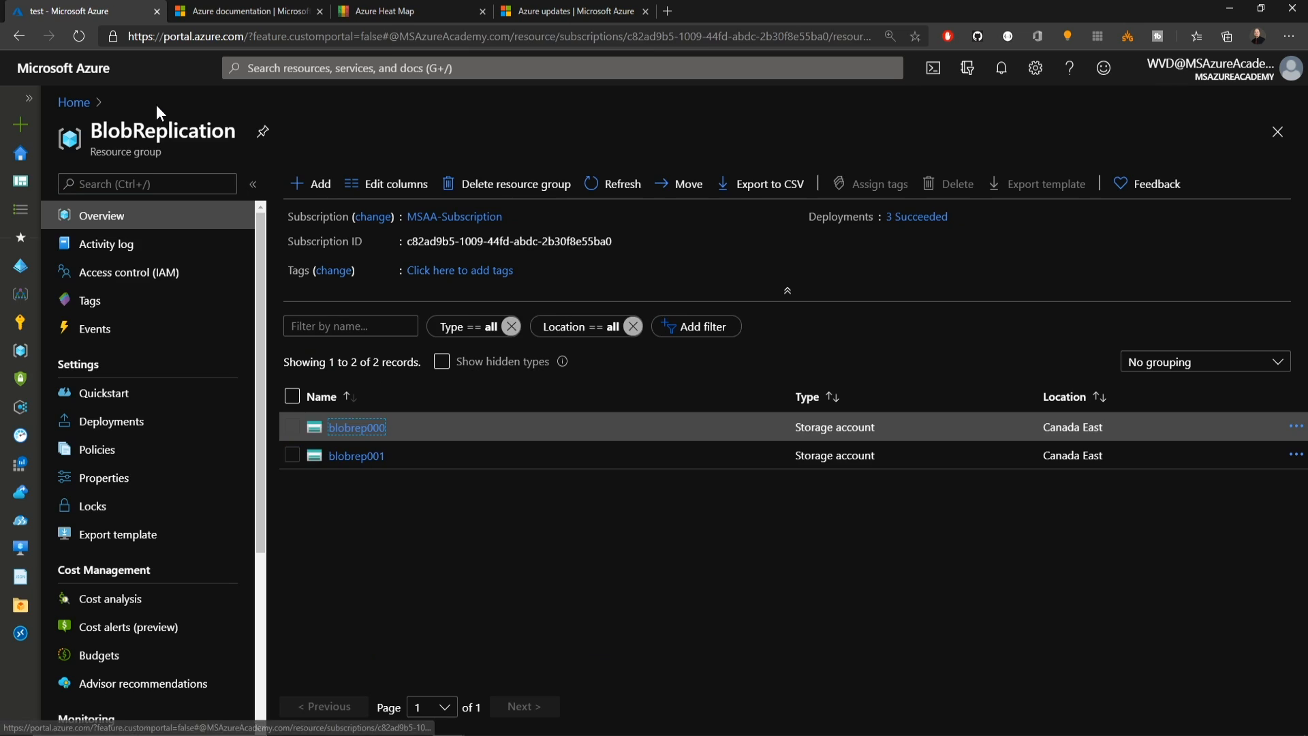
pyautogui.click(355, 454)
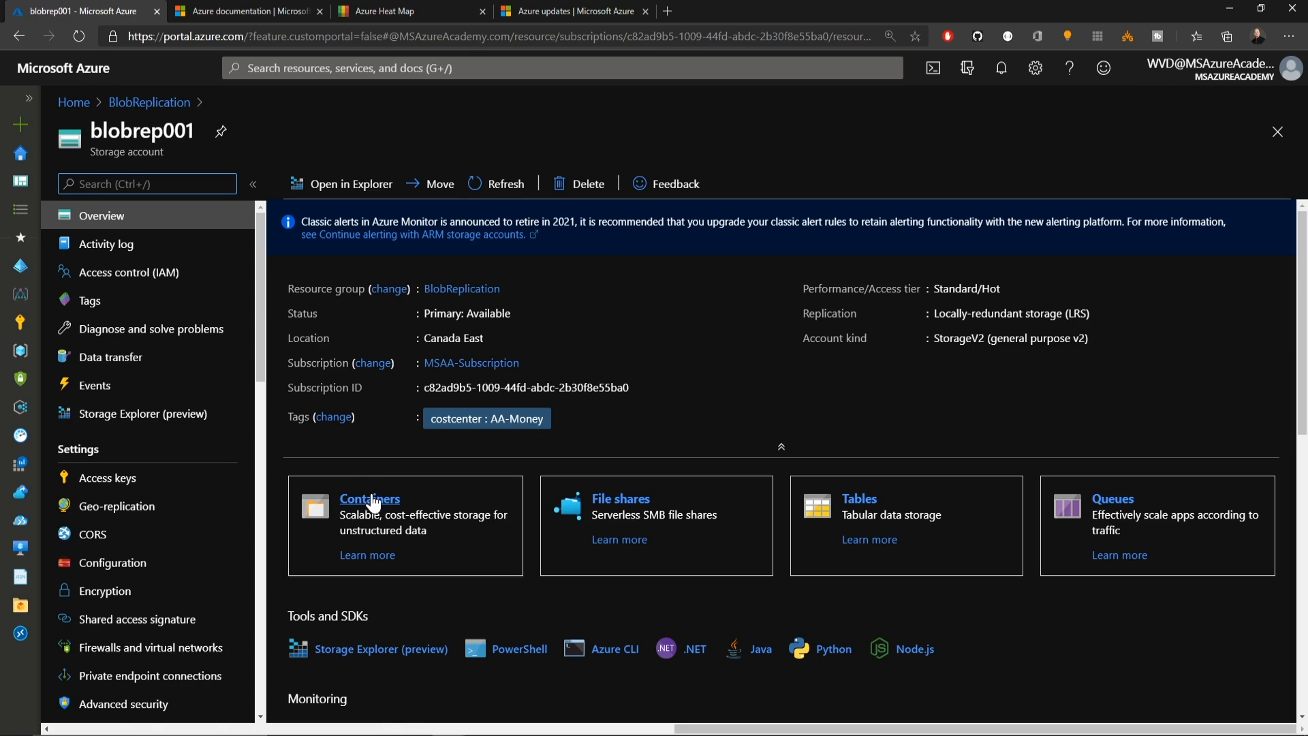
pyautogui.click(369, 498)
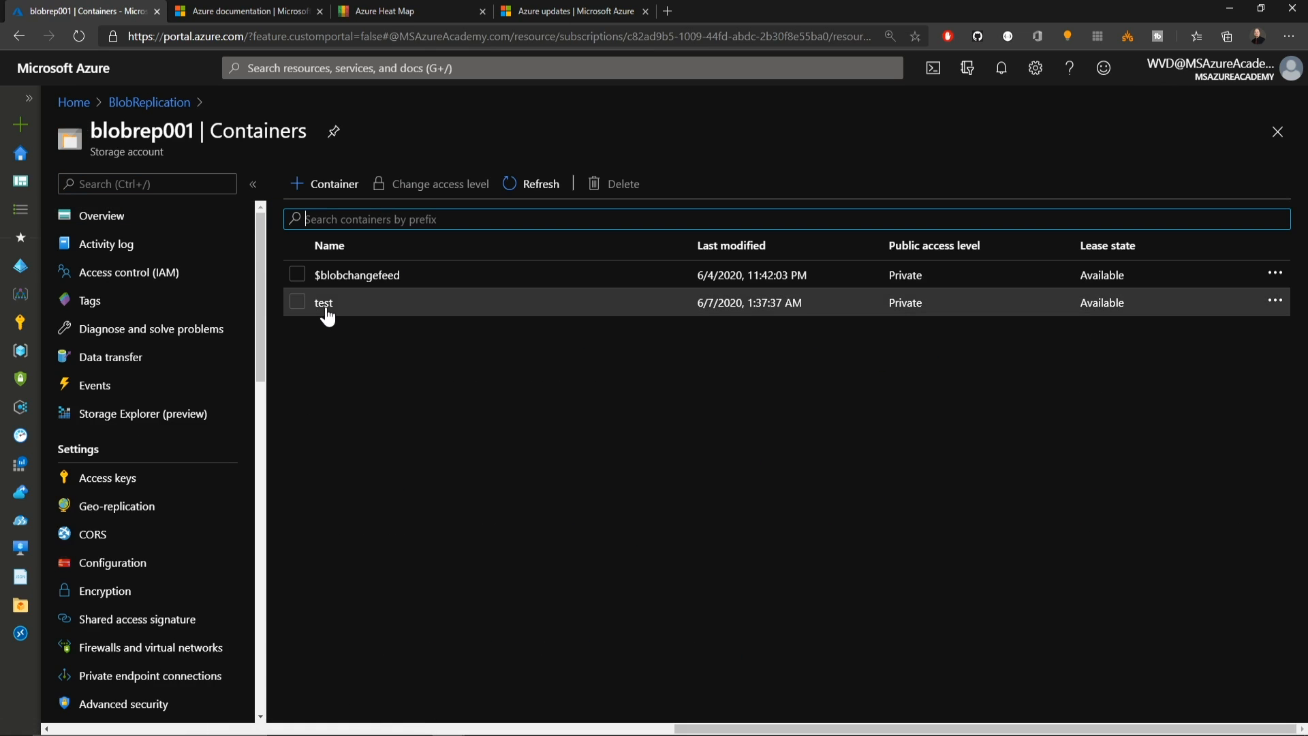
pyautogui.click(324, 302)
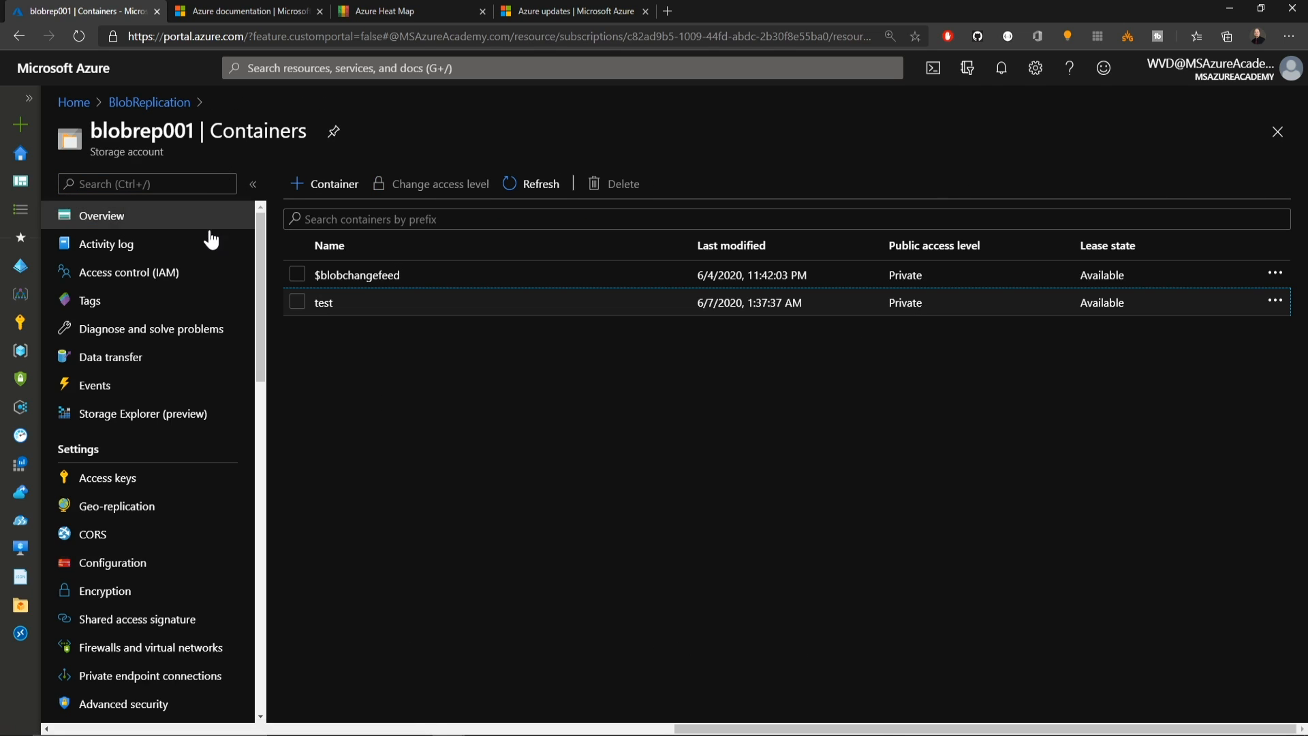
pyautogui.moveTo(142, 413)
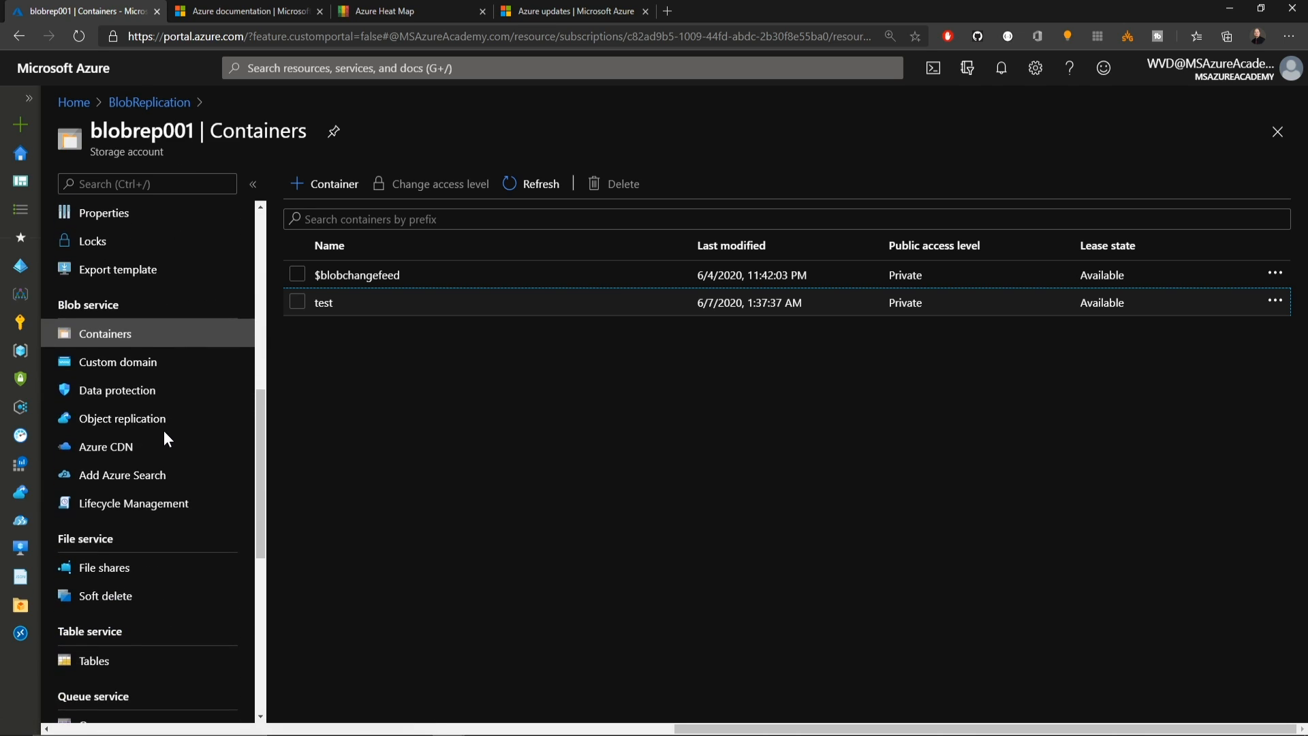
pyautogui.moveTo(152, 338)
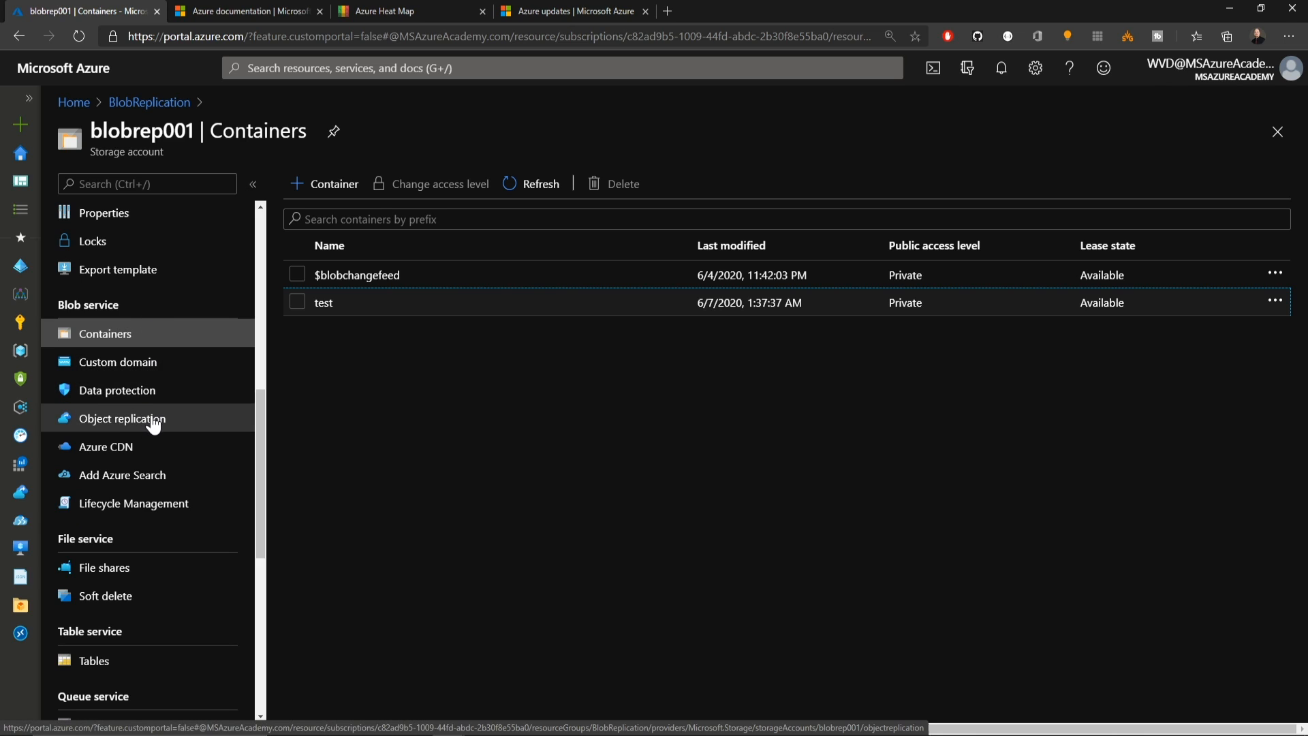
pyautogui.click(122, 417)
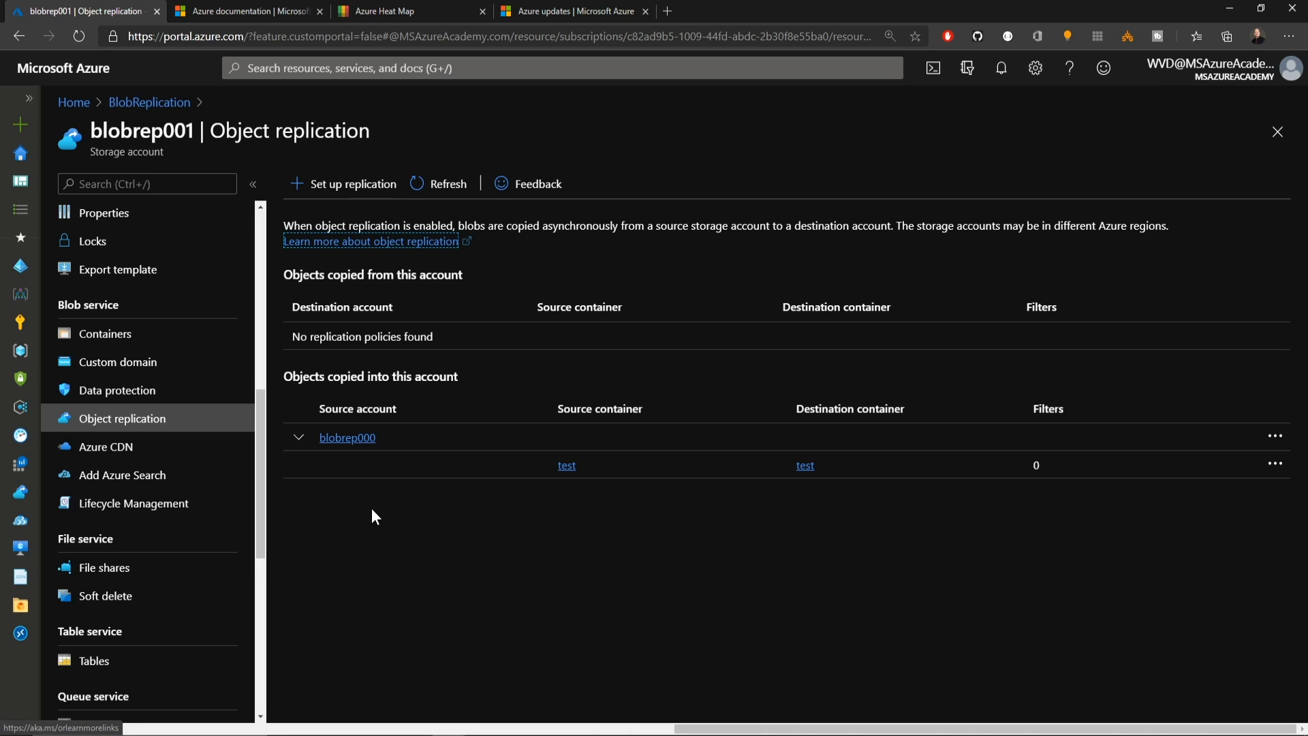
pyautogui.click(246, 11)
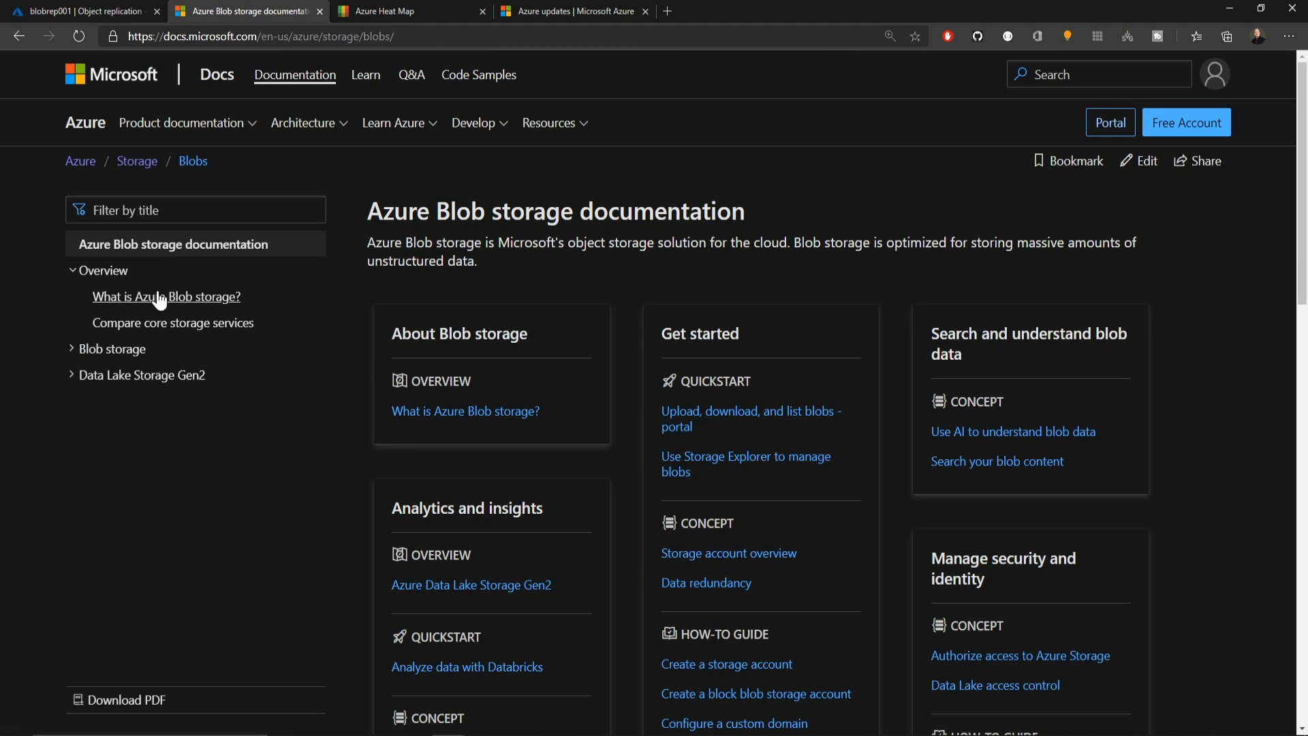
# Filter docs by 'object replication' and read the article's About the preview registration commands.
pyautogui.click(195, 209)
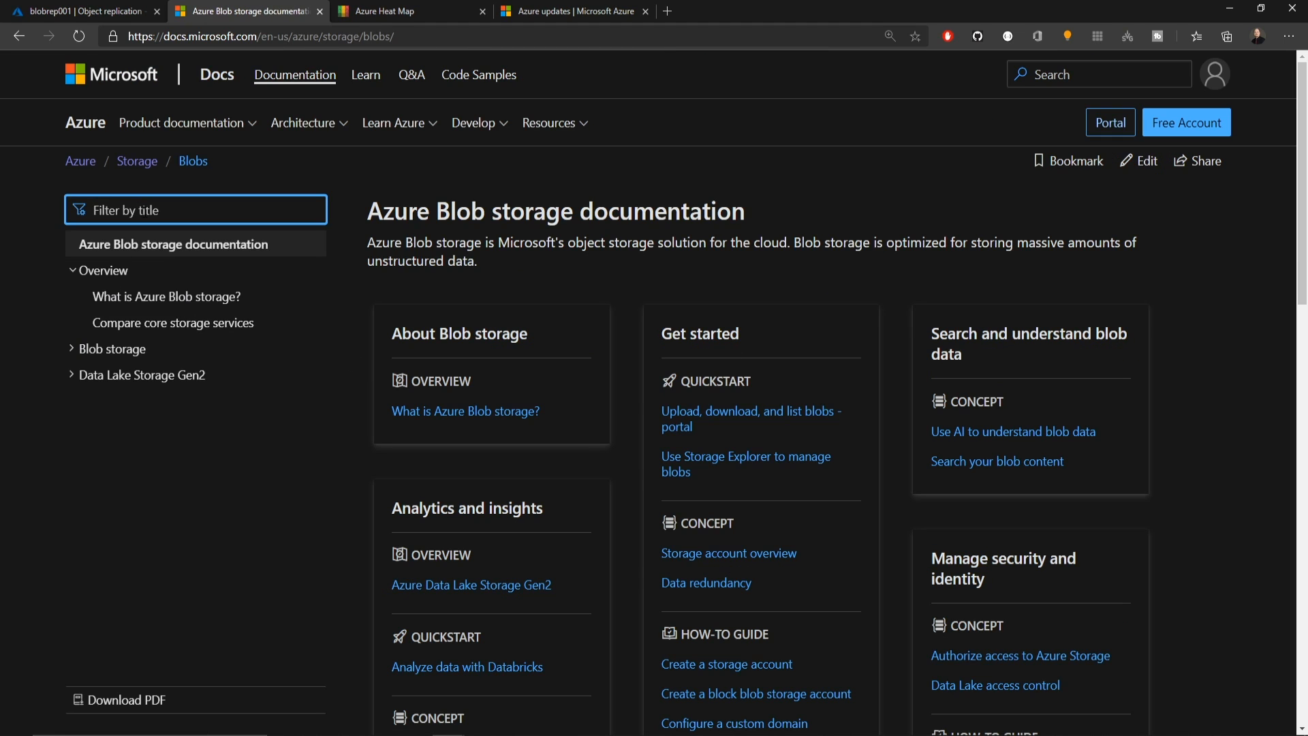
pyautogui.write('object replication')
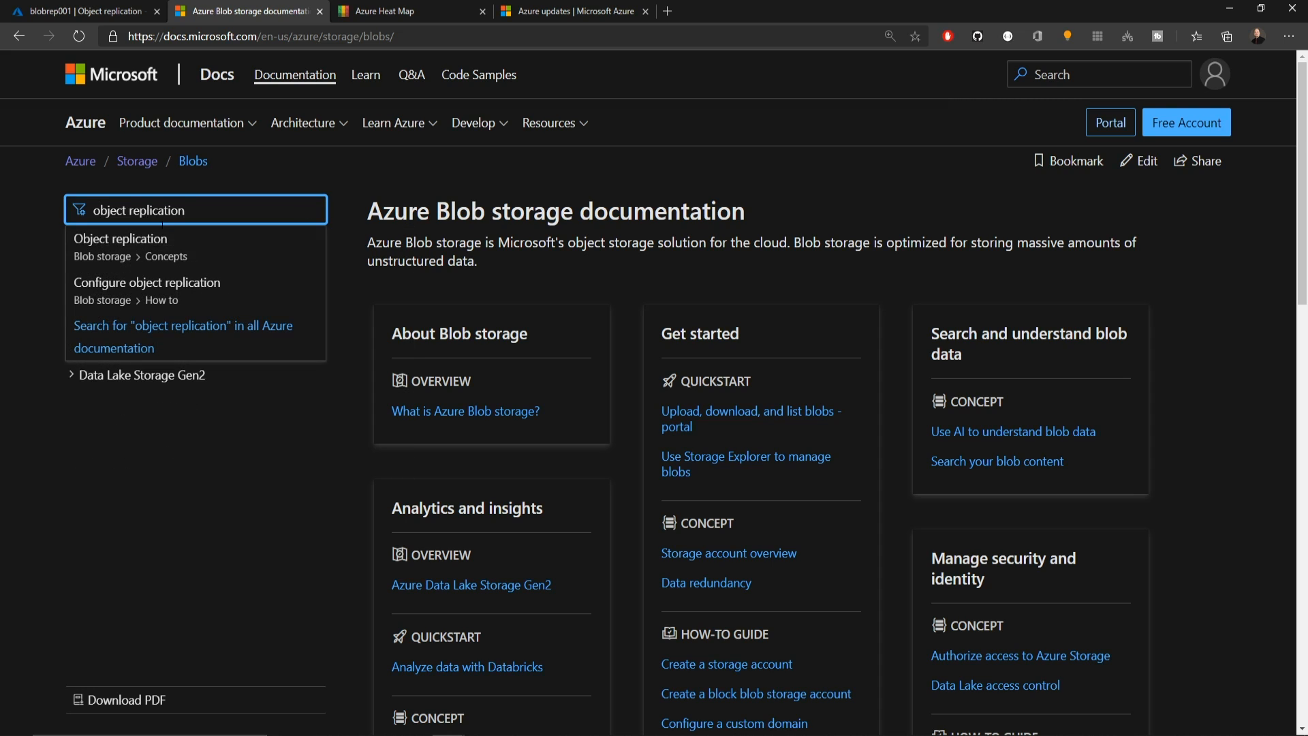
pyautogui.click(122, 238)
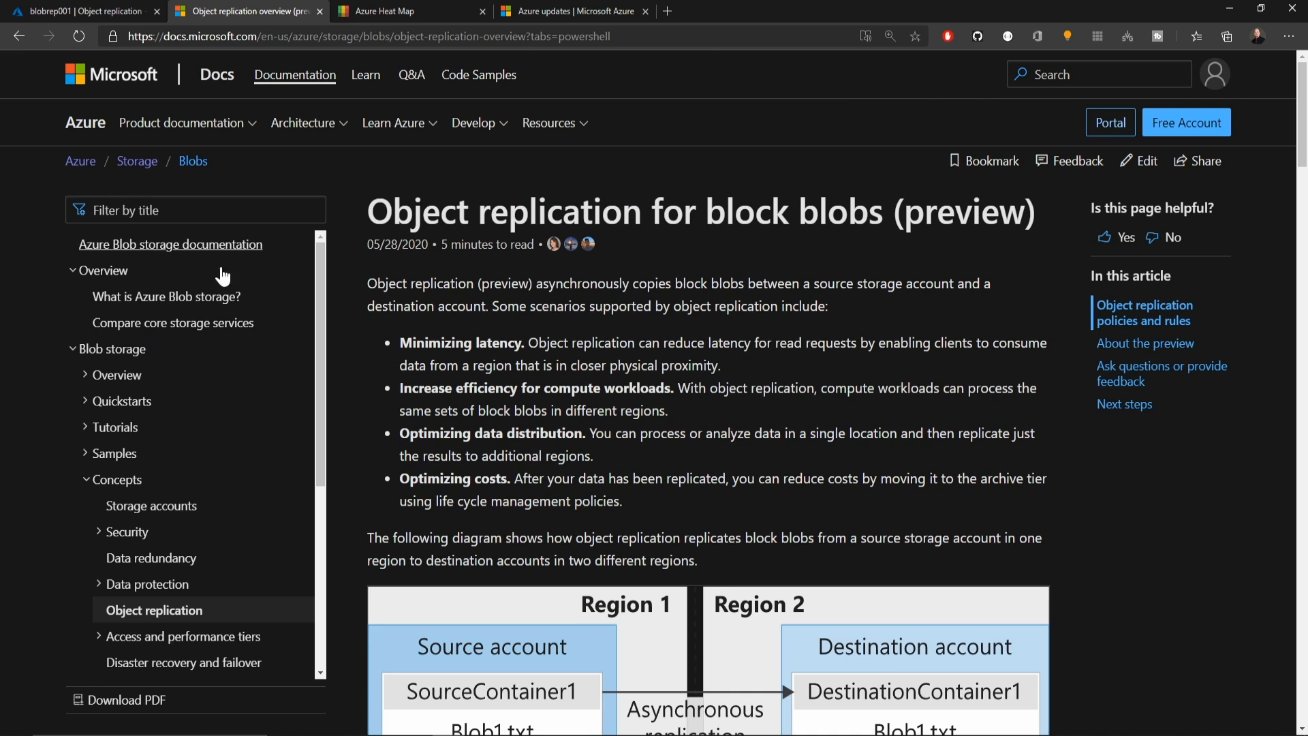
pyautogui.scroll(-3)
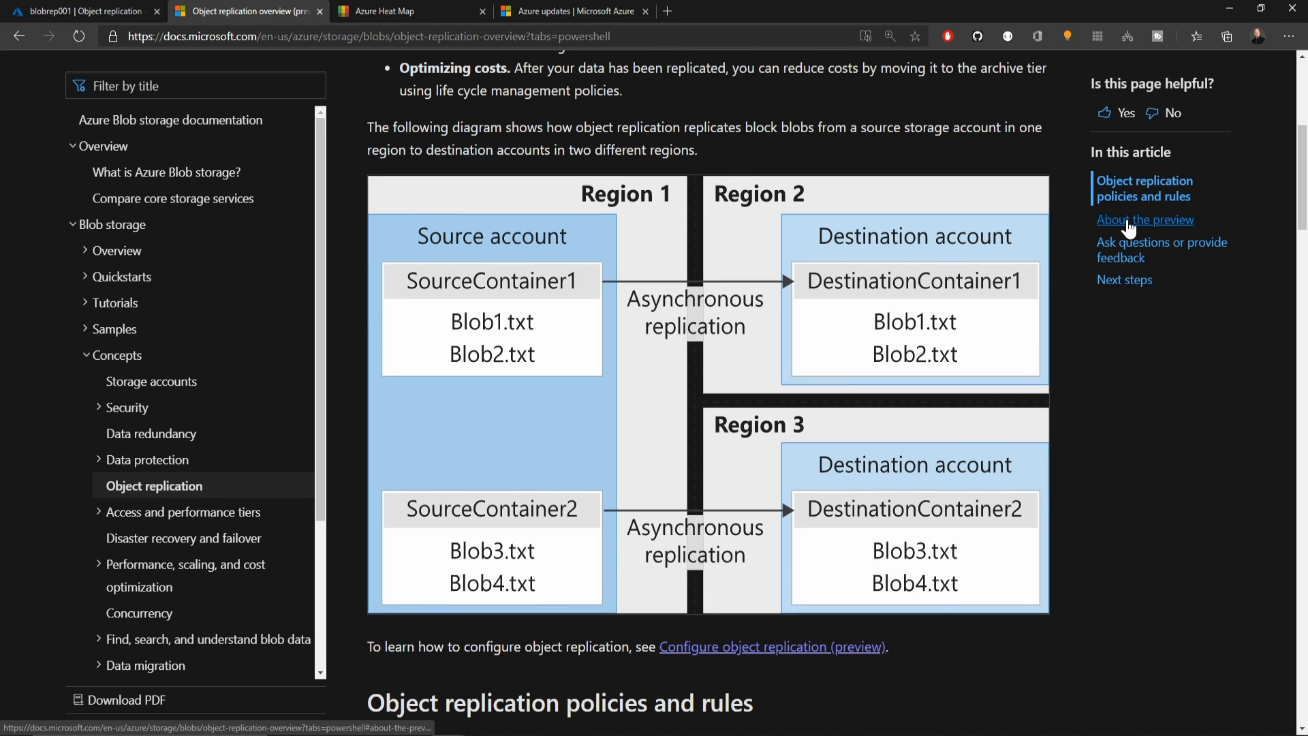
pyautogui.click(1145, 220)
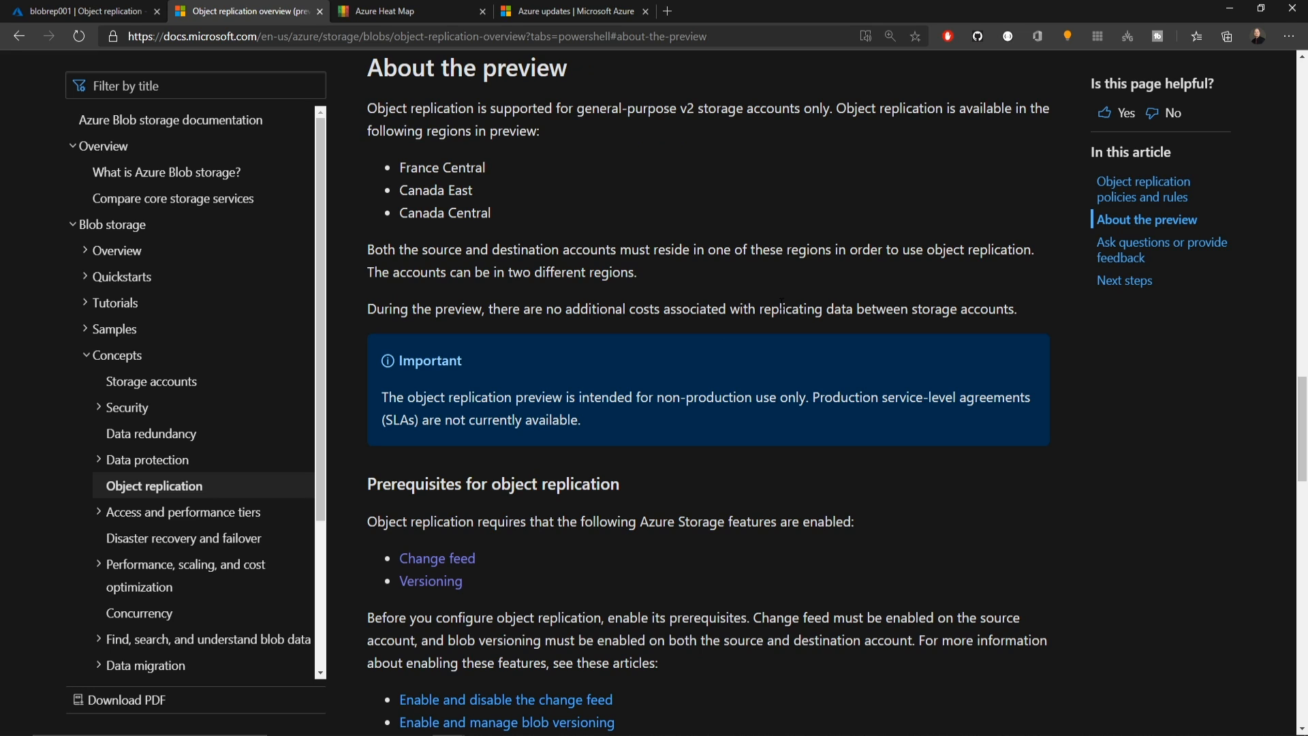
pyautogui.scroll(-3)
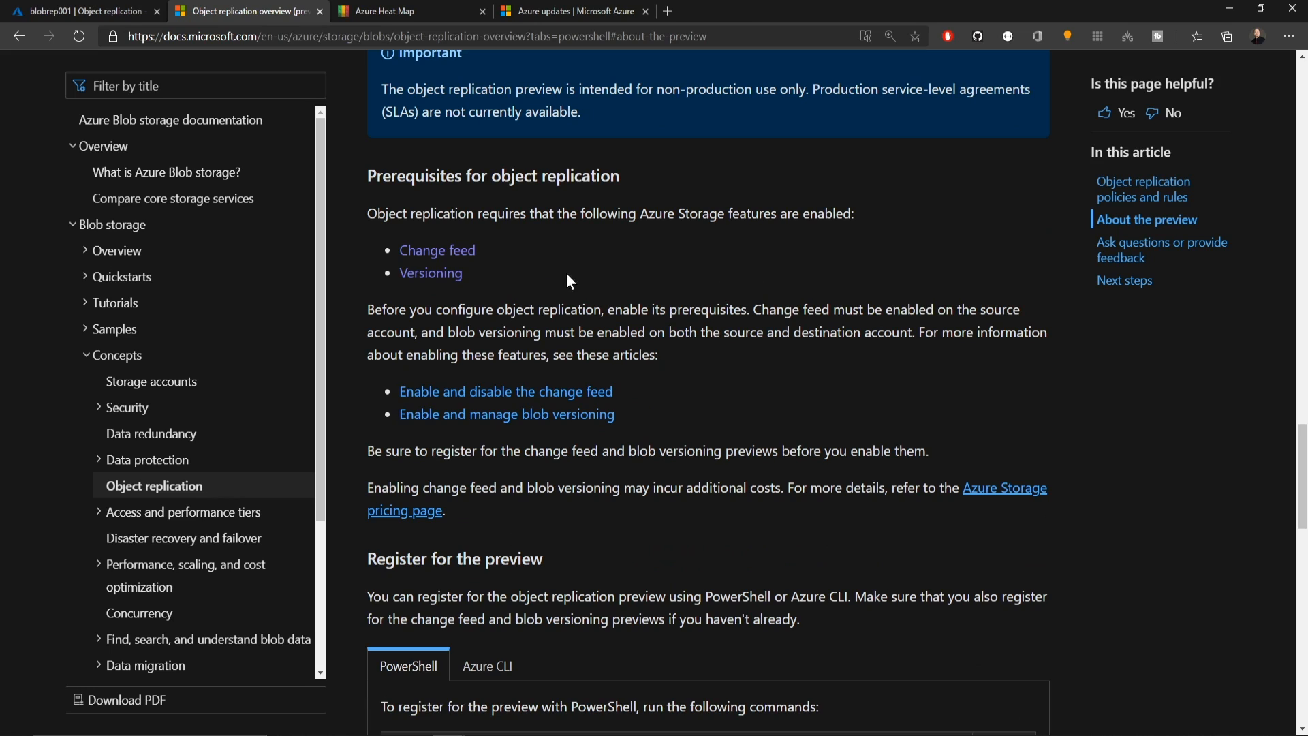
pyautogui.moveTo(486, 265)
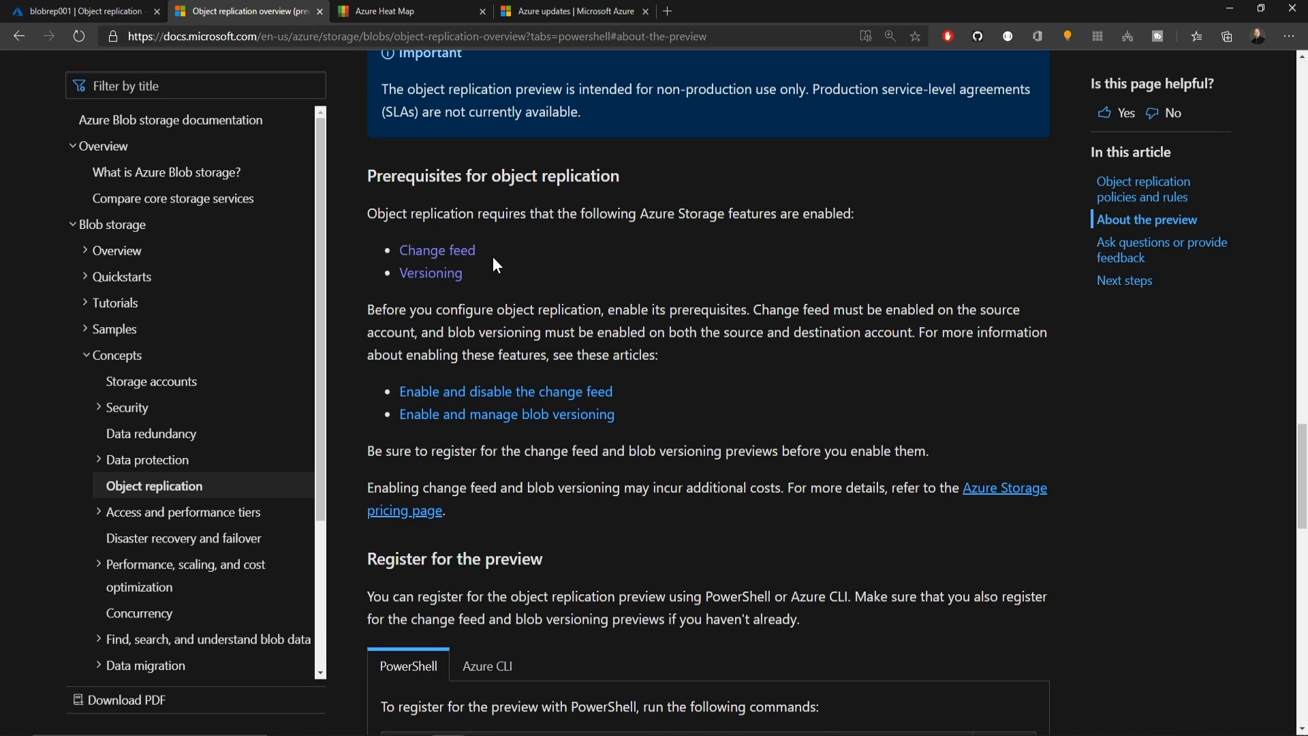
pyautogui.moveTo(804, 383)
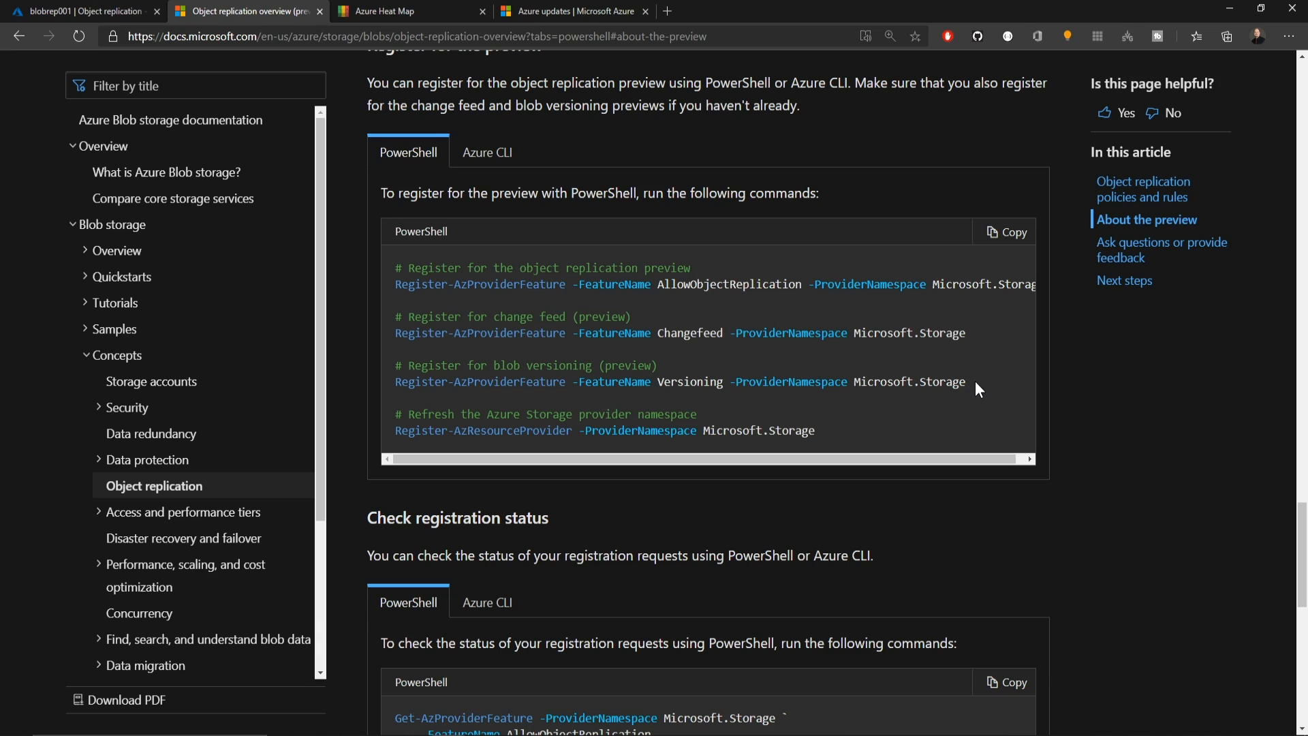
pyautogui.moveTo(1038, 456)
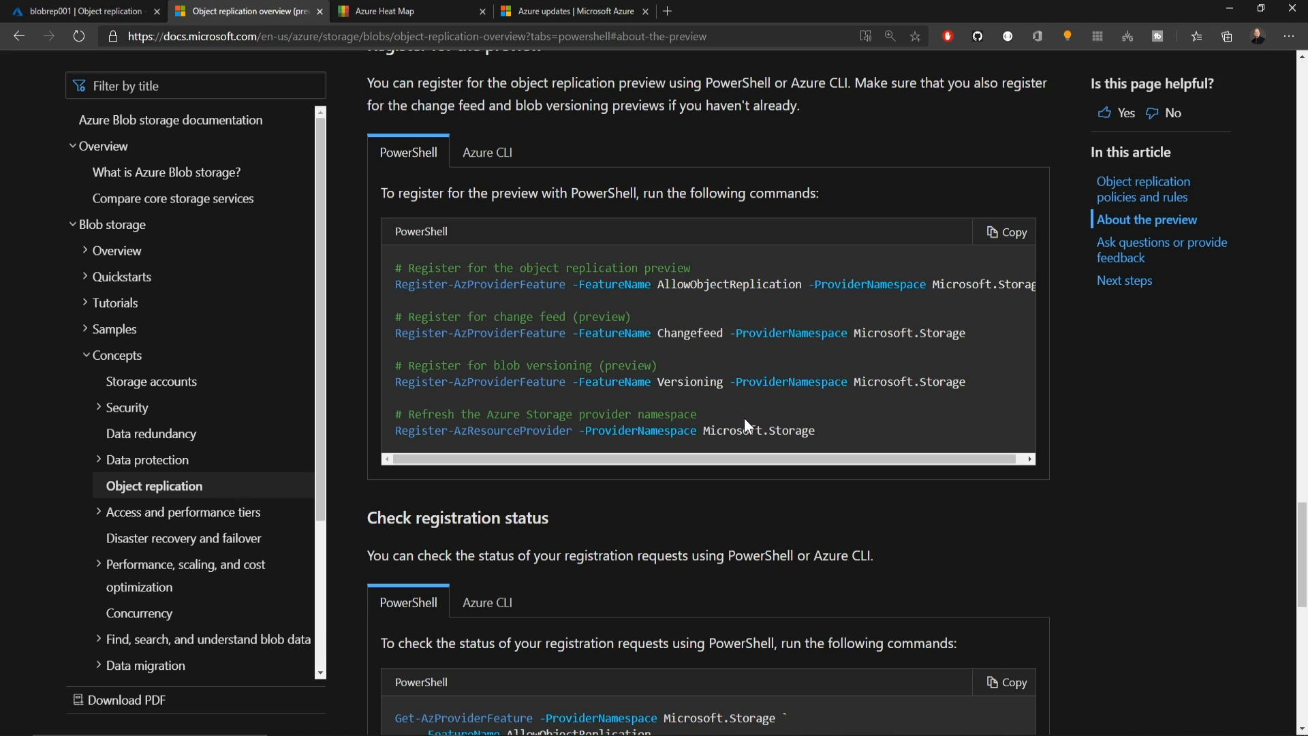
pyautogui.click(79, 11)
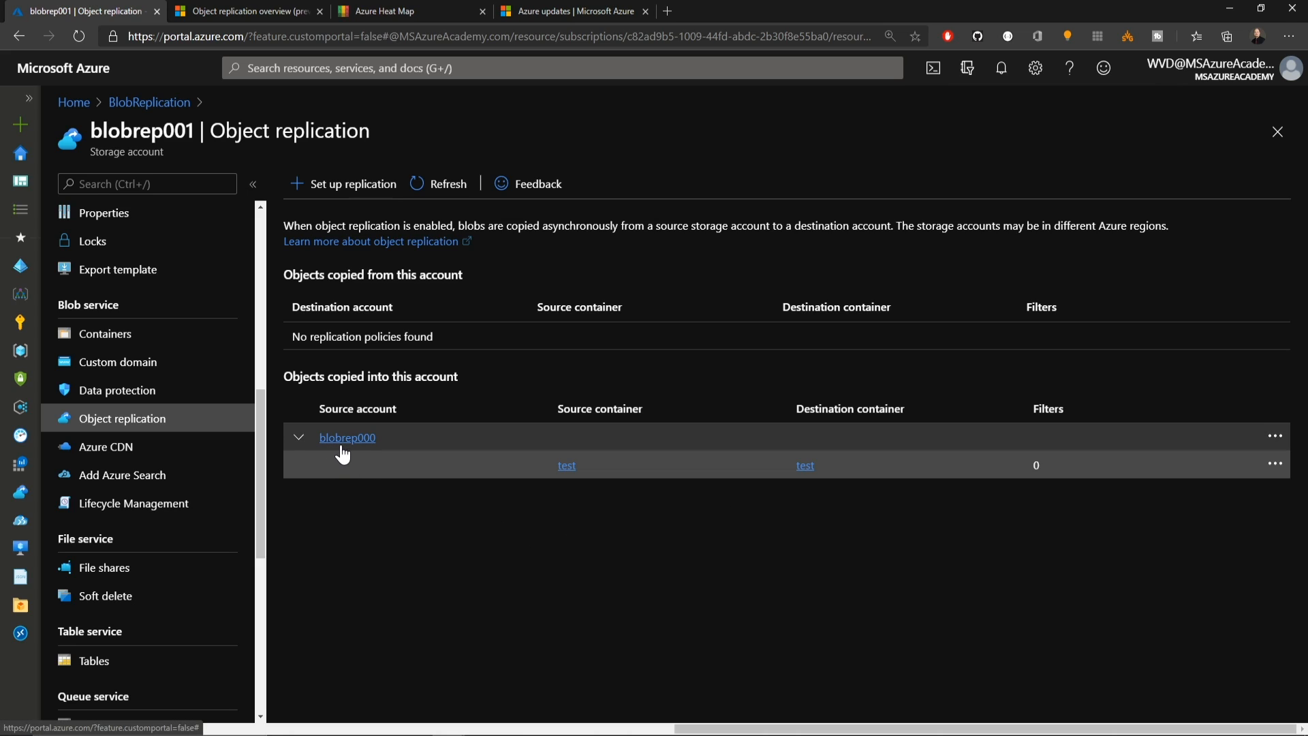
pyautogui.moveTo(394, 469)
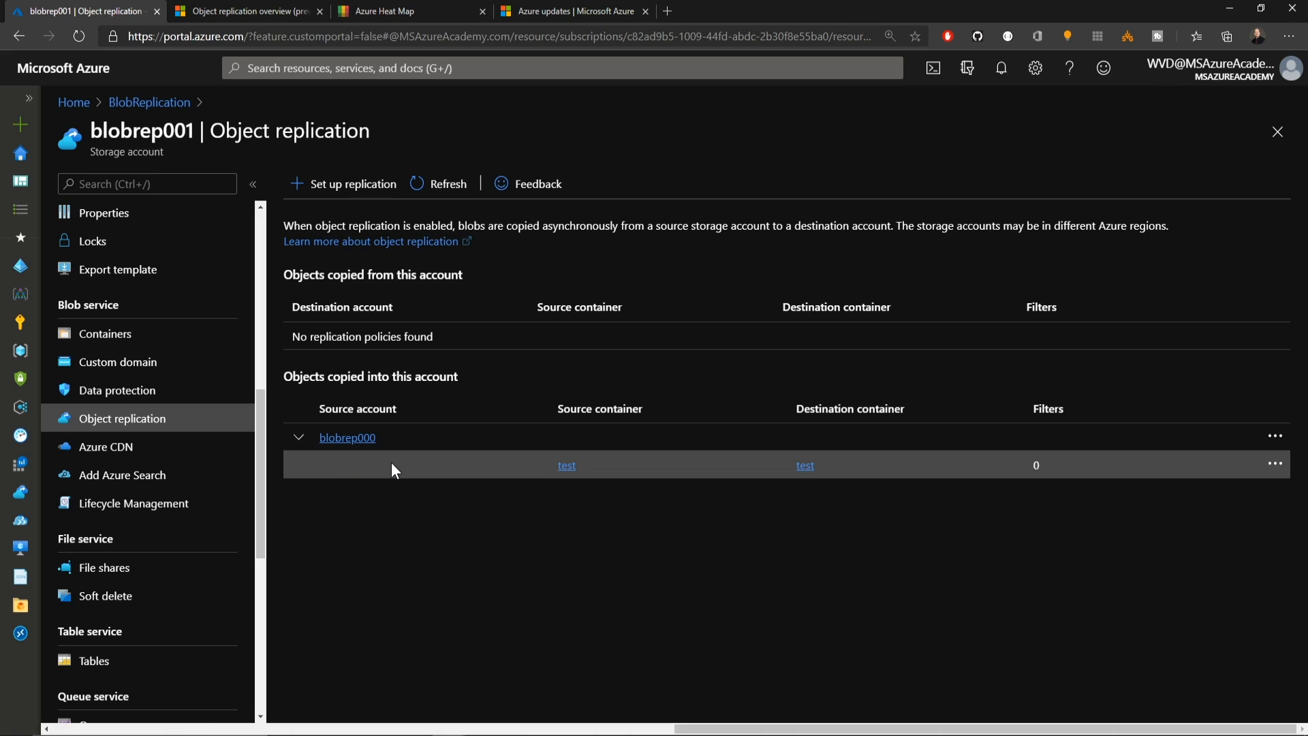
pyautogui.moveTo(467, 531)
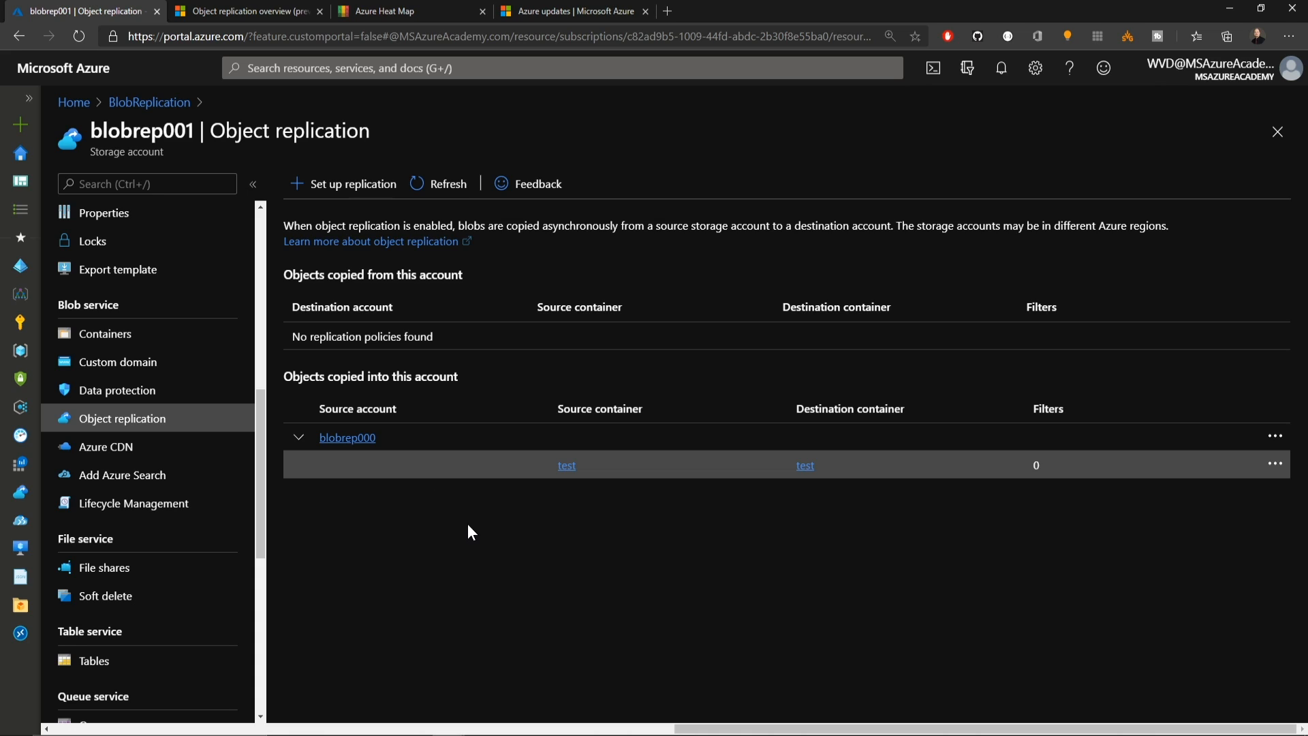
# Open the blobrep000-to-blobrep001 policy in Edit replication to review the test-to-test pair.
pyautogui.click(1275, 436)
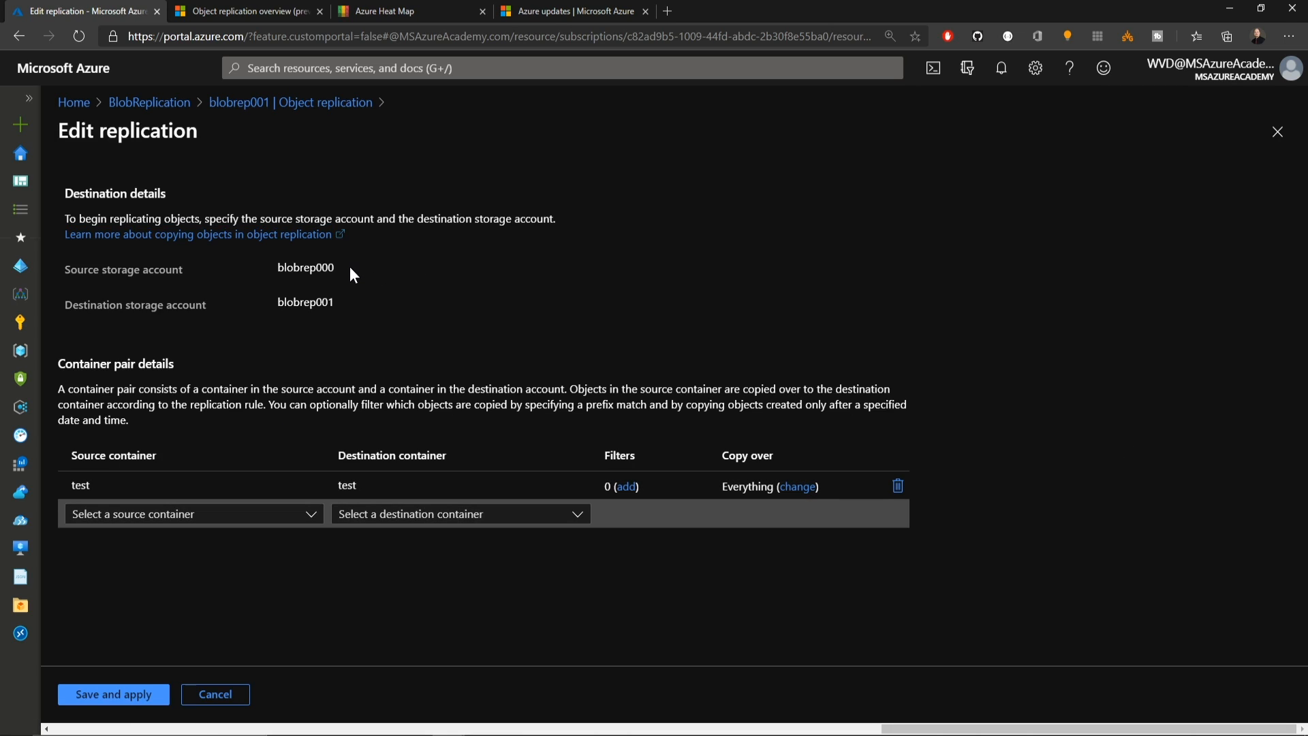
pyautogui.moveTo(347, 275)
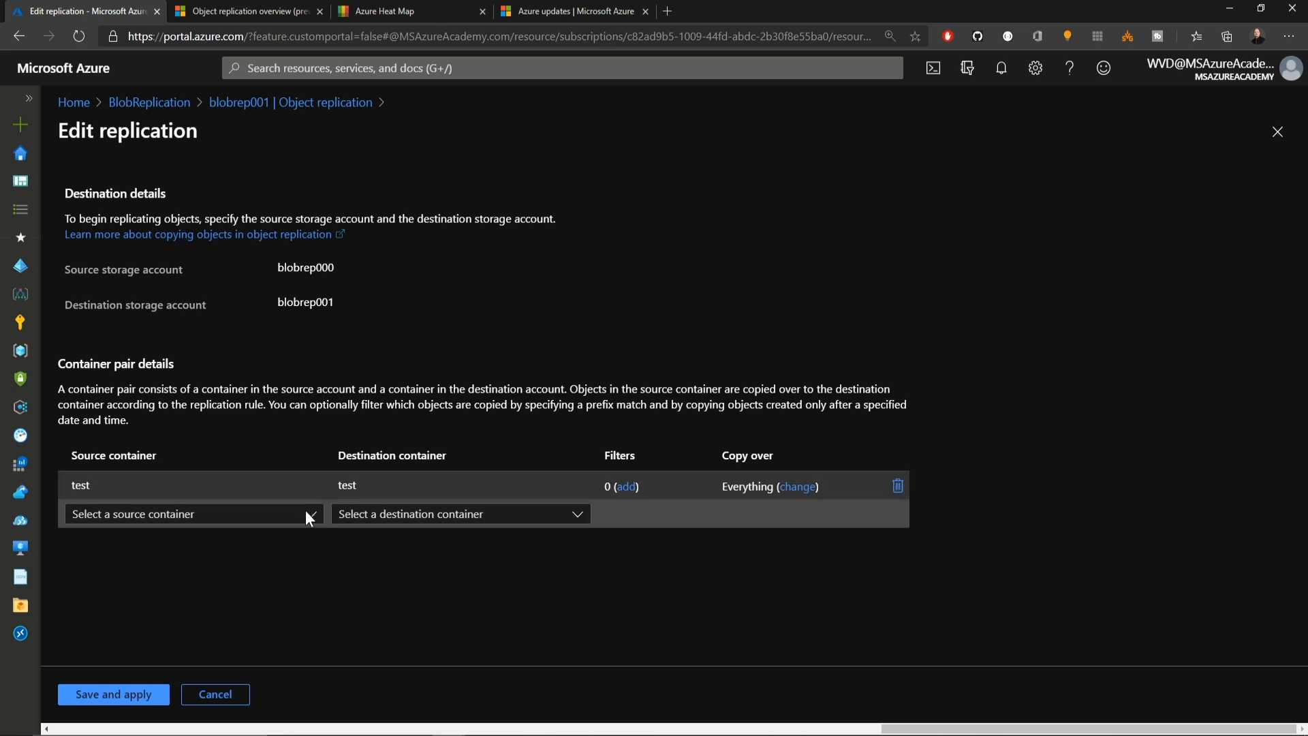
pyautogui.moveTo(409, 563)
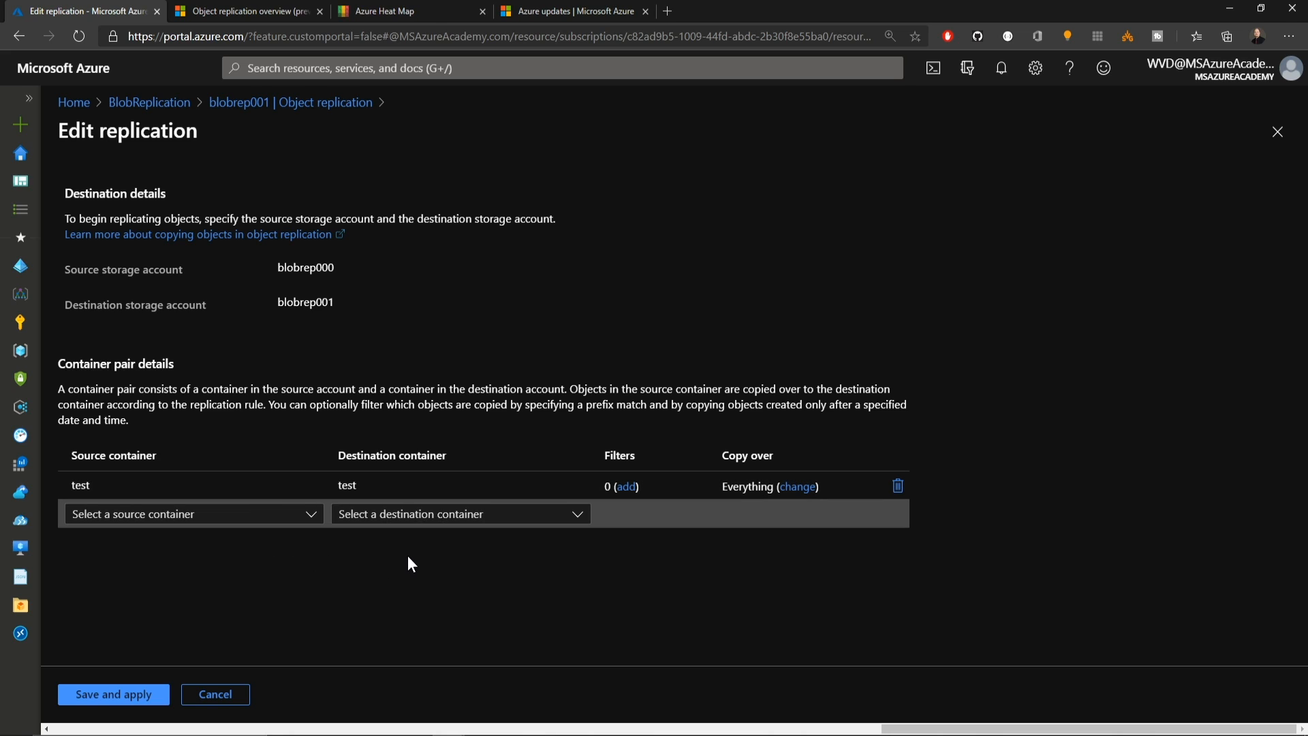
pyautogui.moveTo(379, 560)
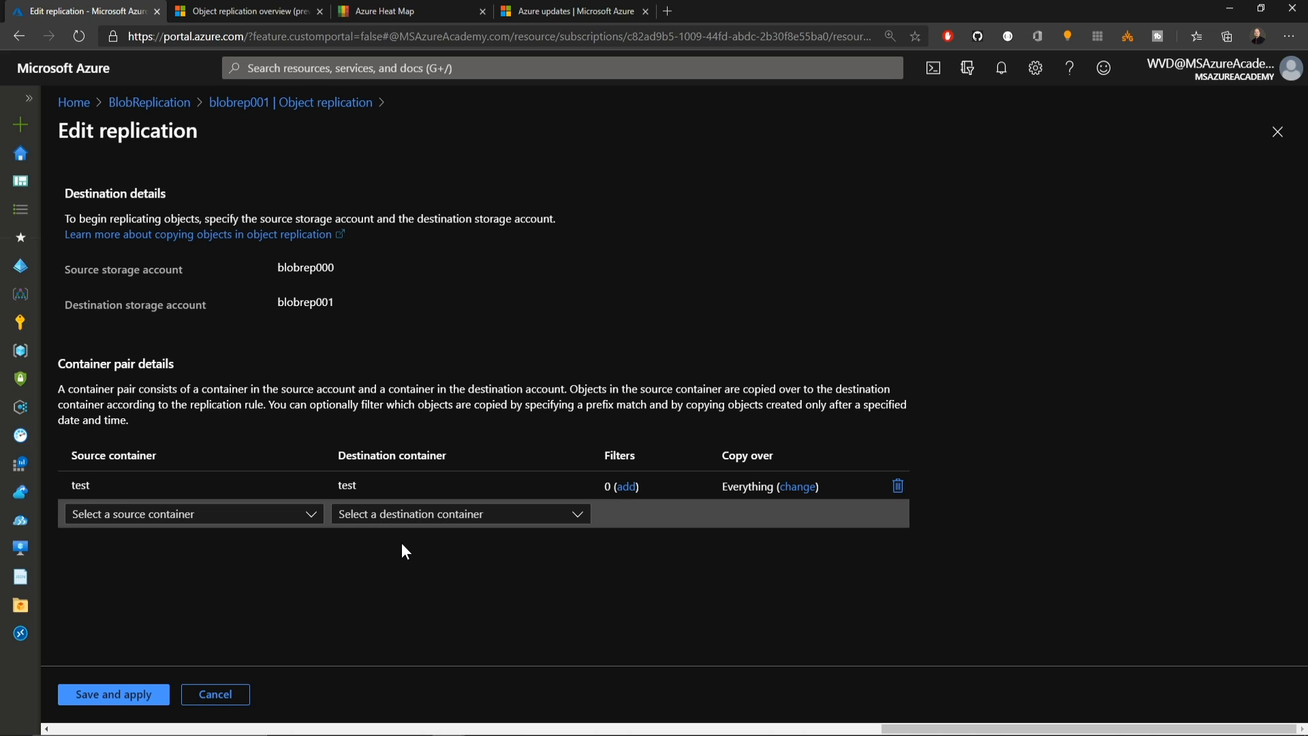
pyautogui.moveTo(502, 531)
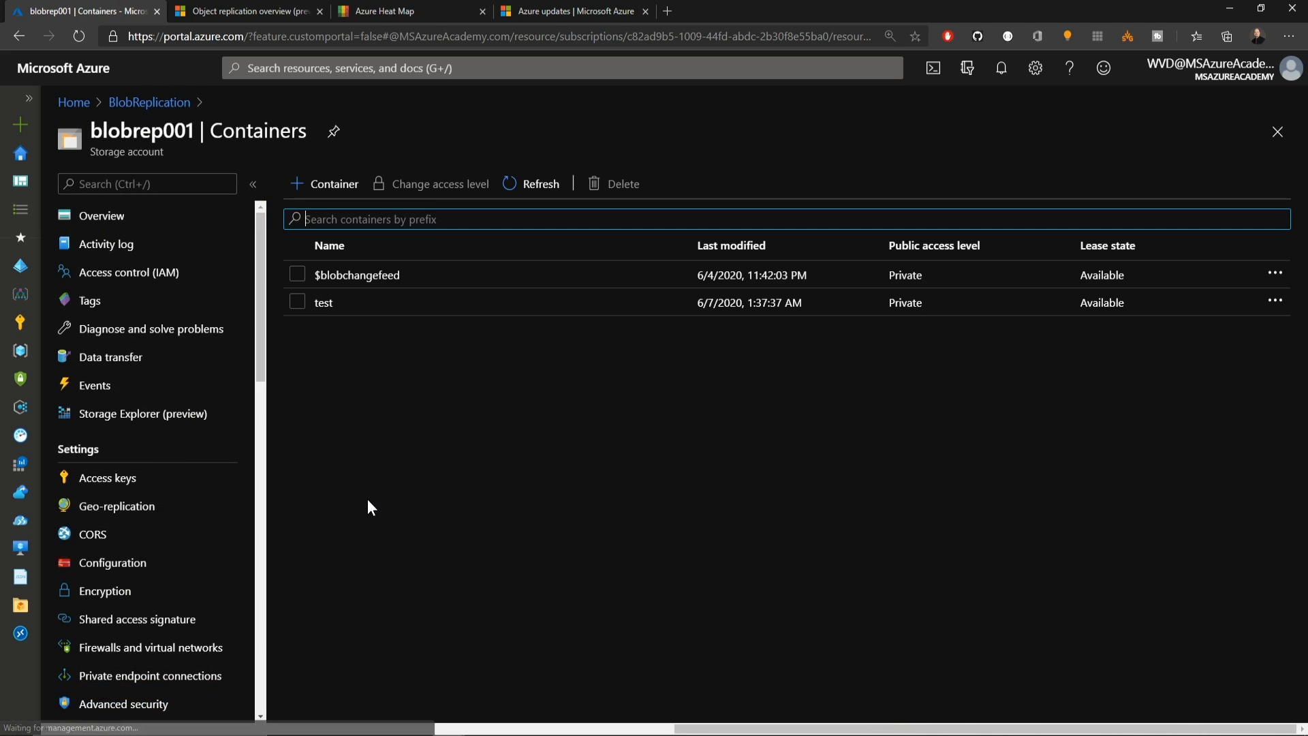
# Create the azureacademy container in blobrep001 with uploaded JSON files, and start a 'replicated' container in blobrep000.
pyautogui.click(324, 183)
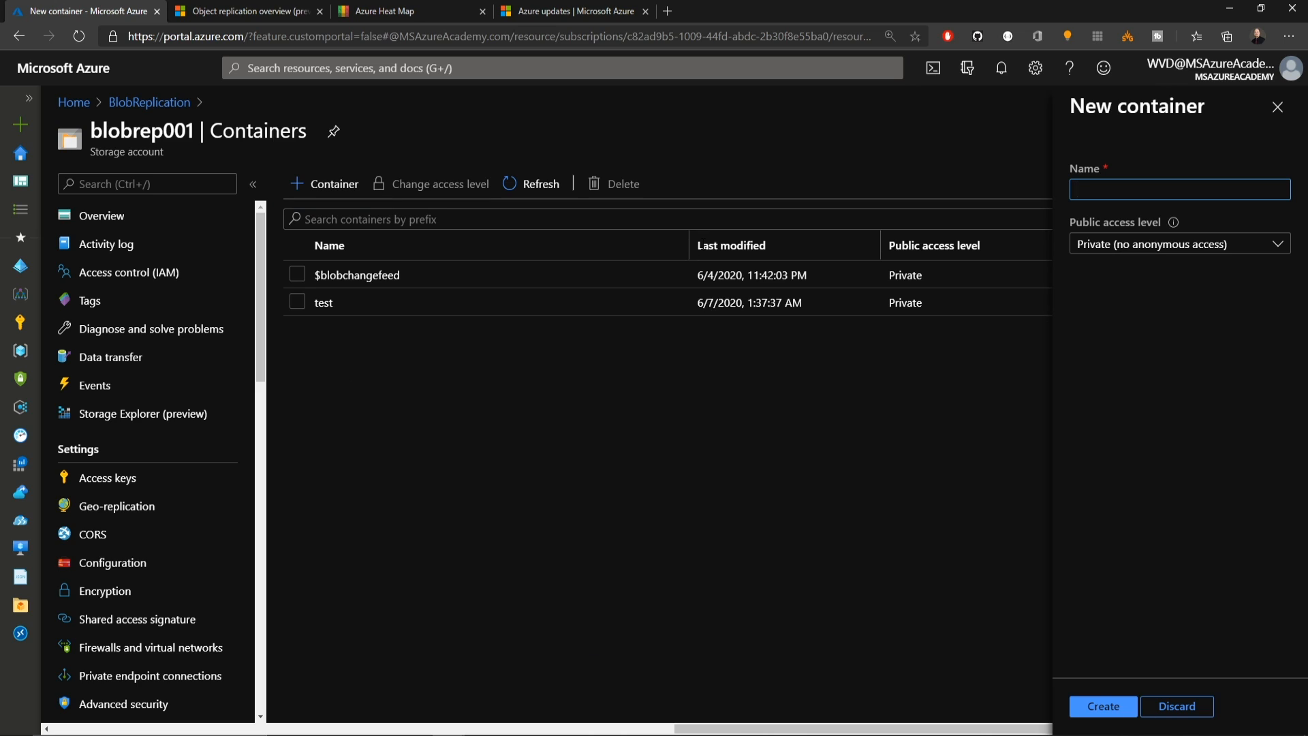
pyautogui.click(1102, 706)
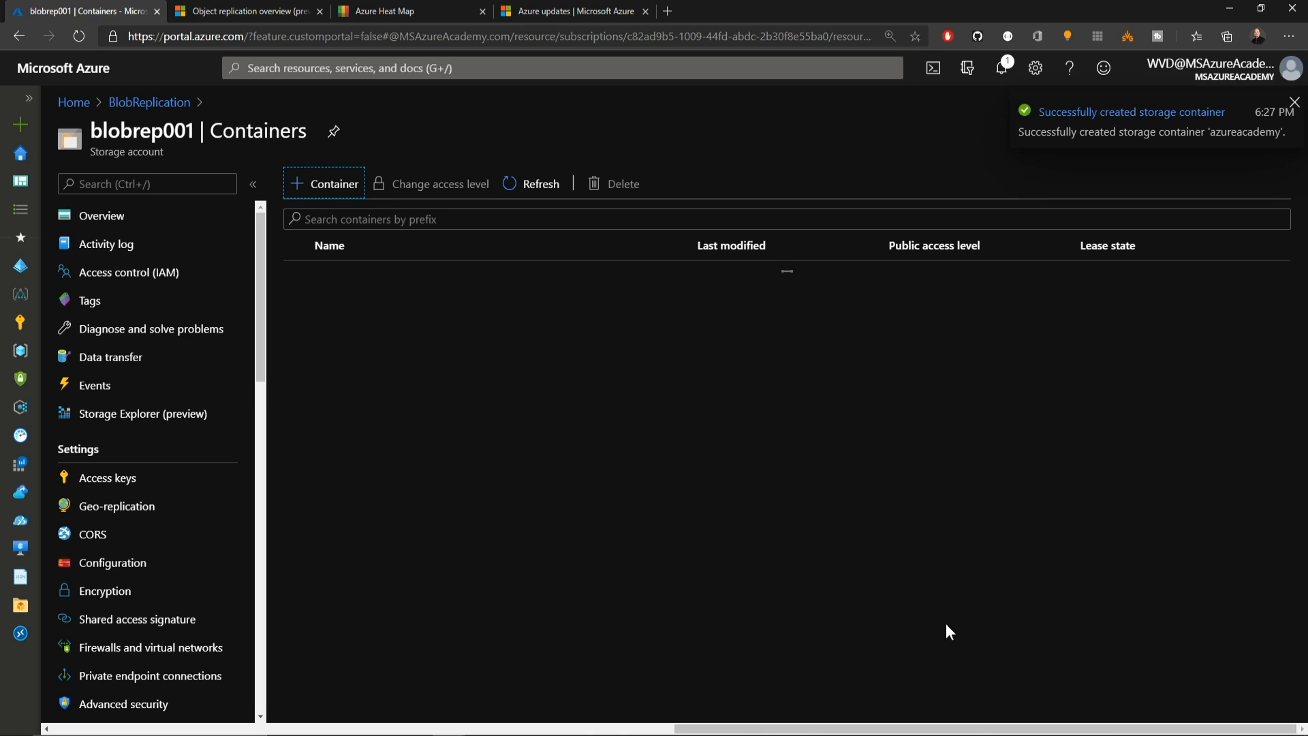
pyautogui.click(786, 271)
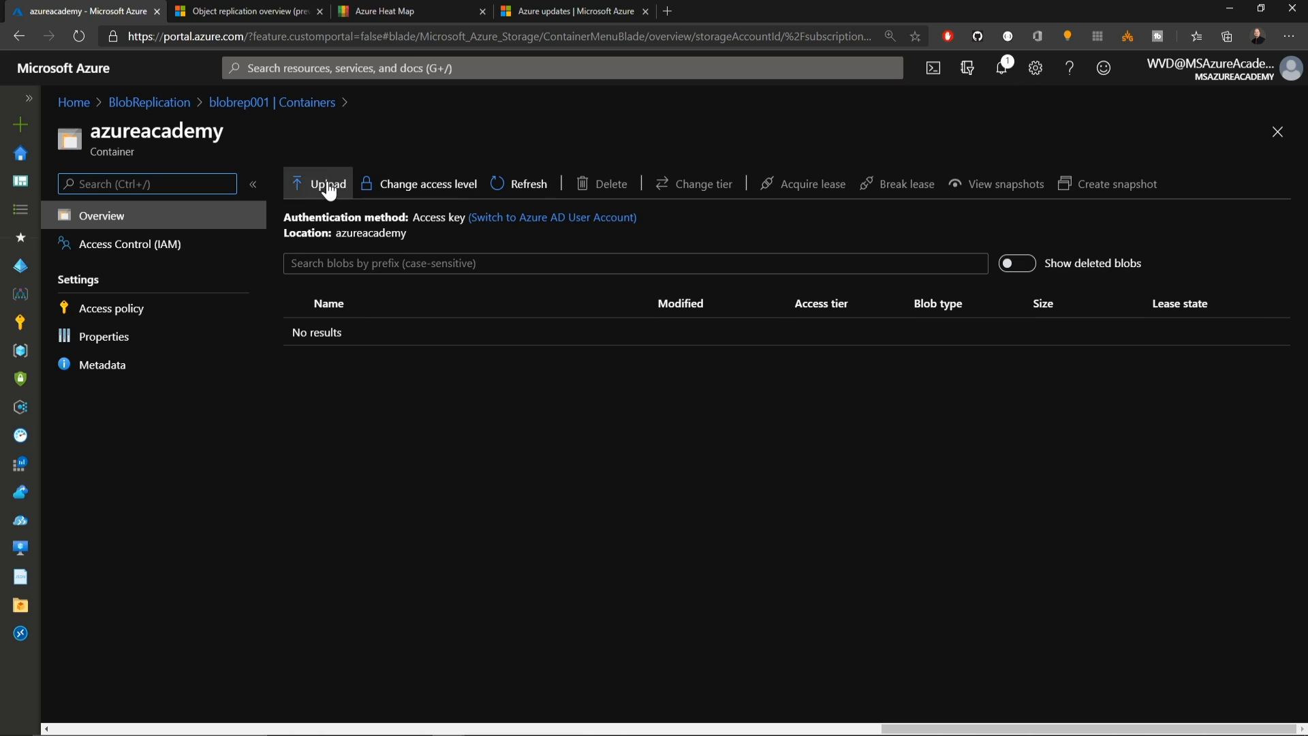
pyautogui.click(325, 184)
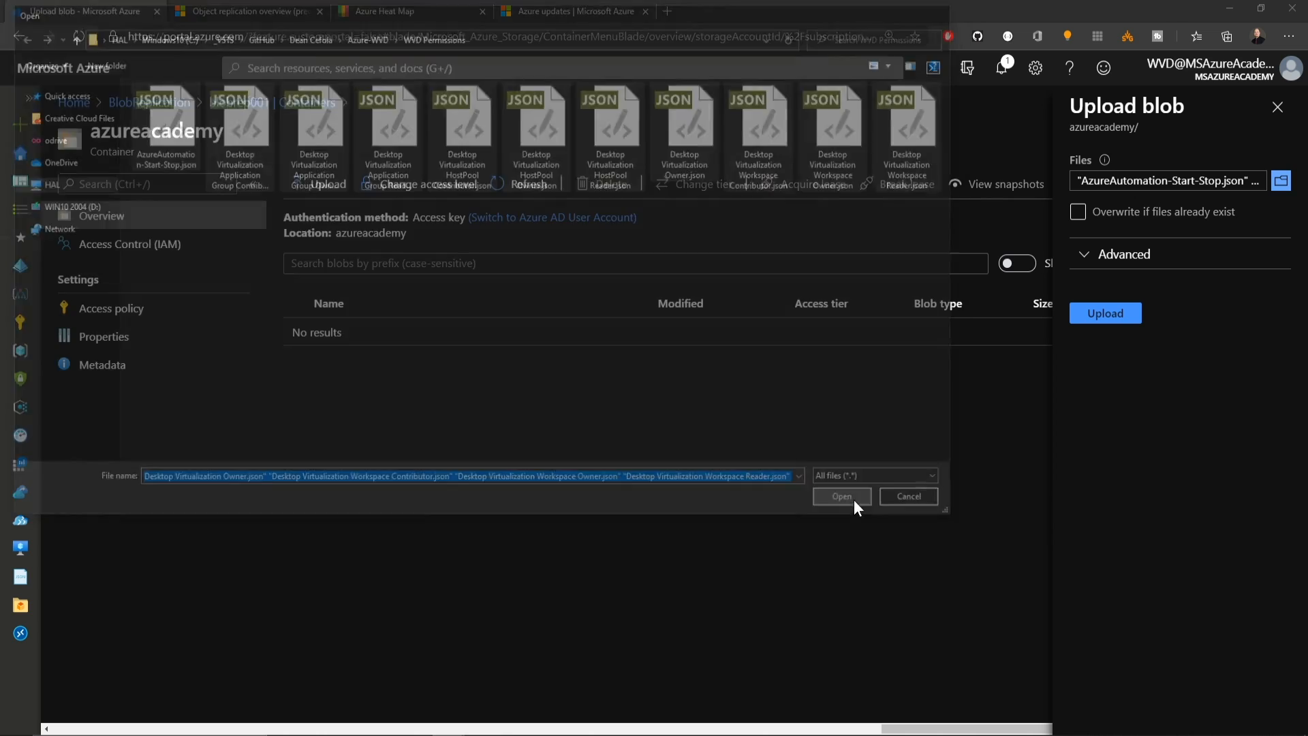
pyautogui.click(841, 495)
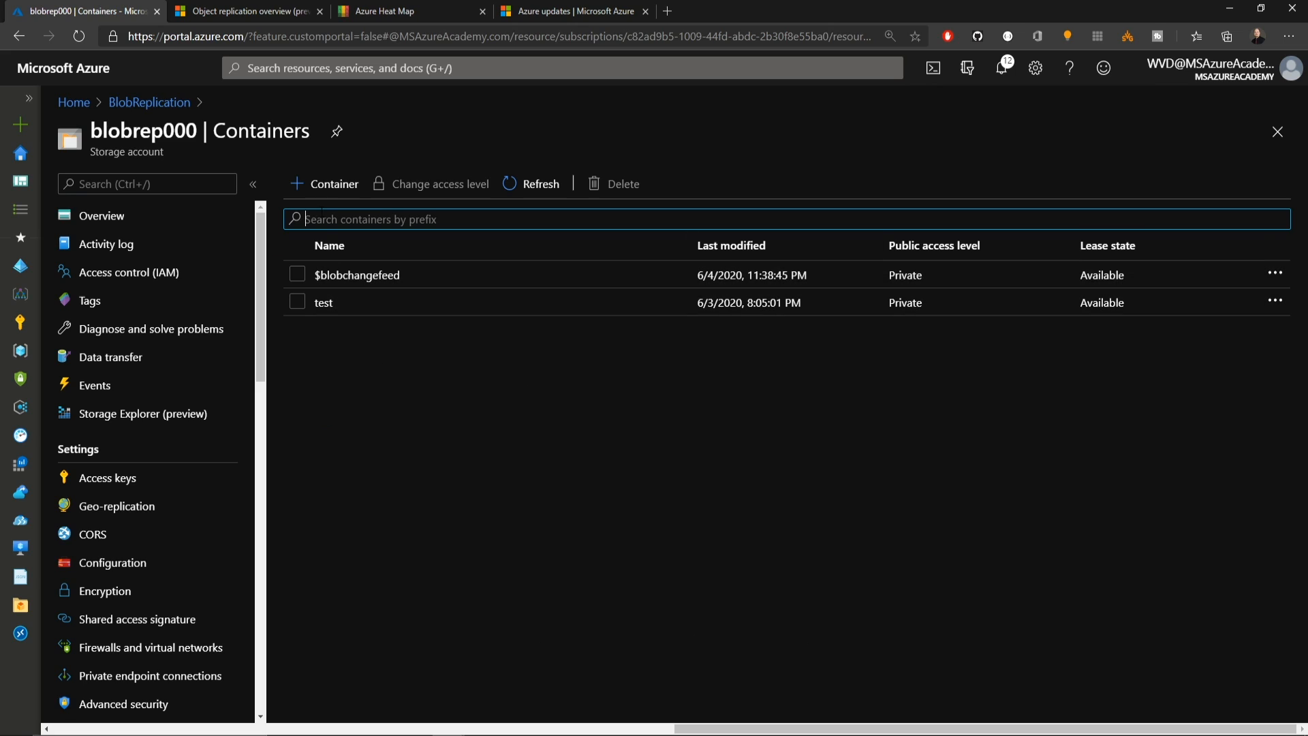
pyautogui.click(332, 183)
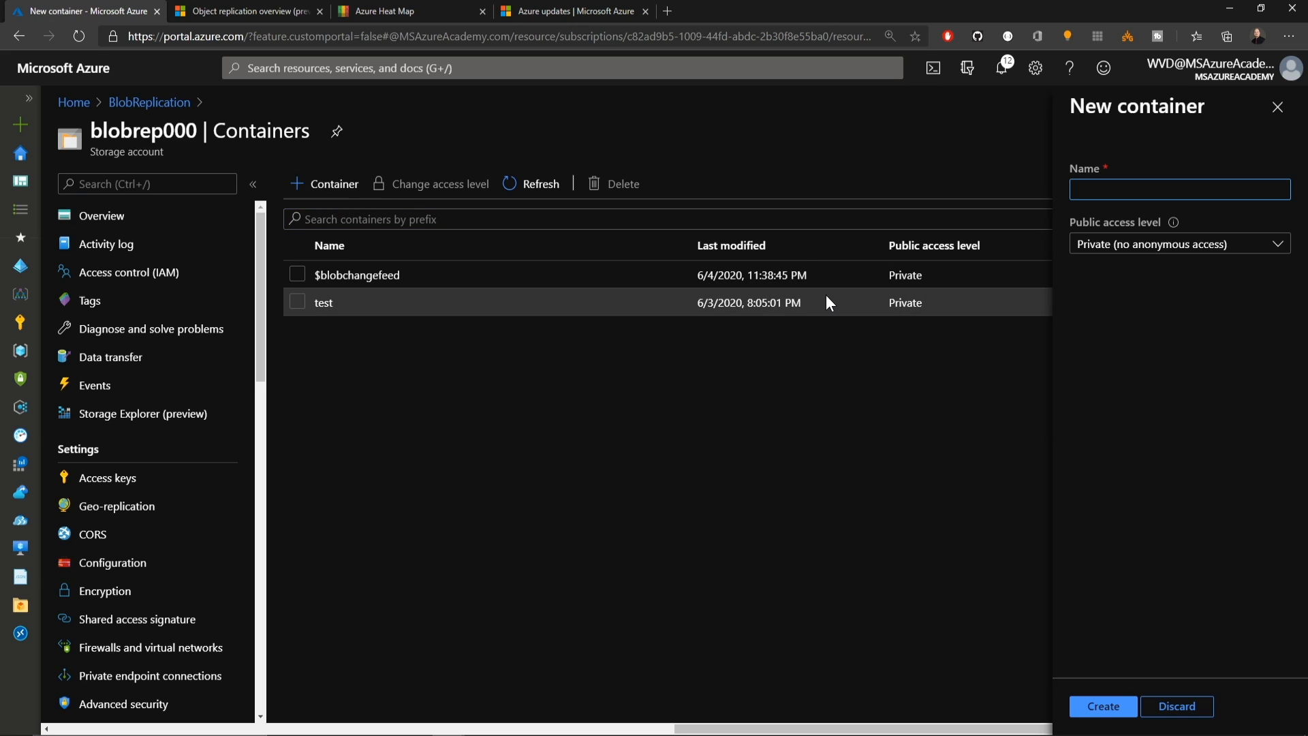
pyautogui.write('replicated')
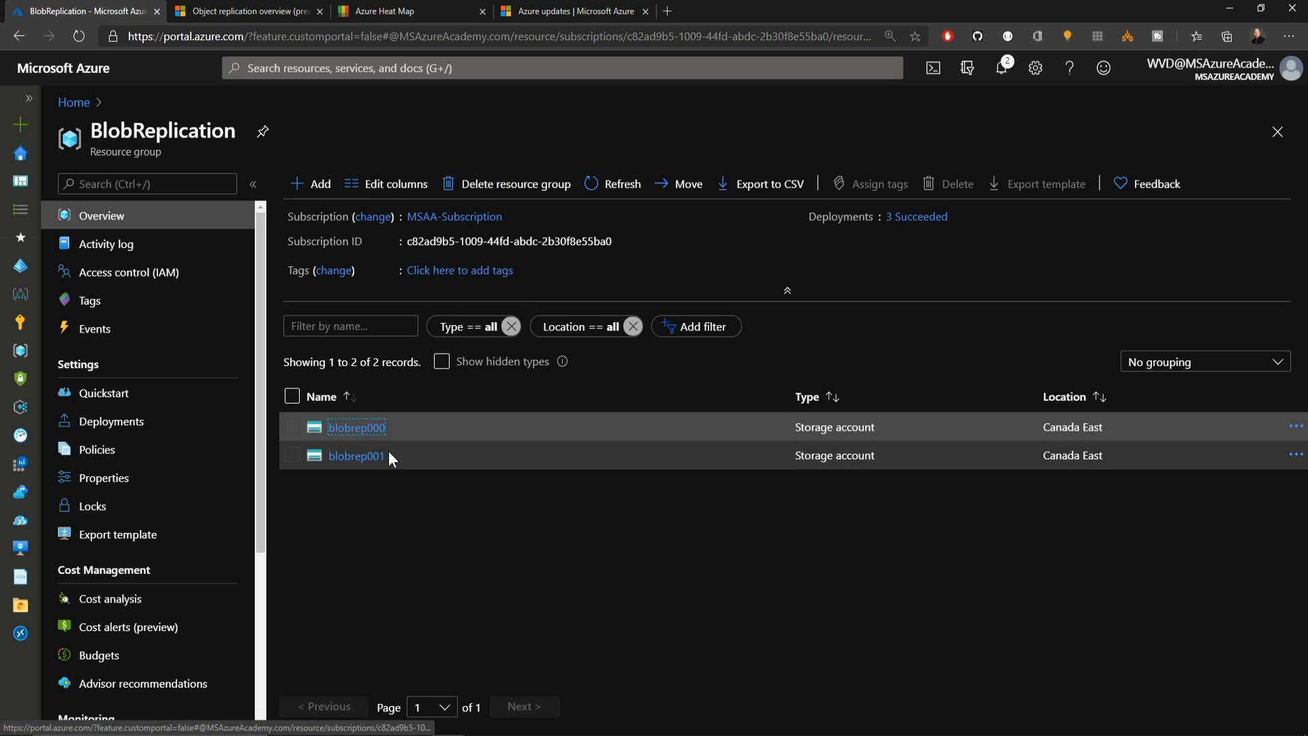
# Start a new replication rule from blobrep001's Object replication page.
pyautogui.click(356, 456)
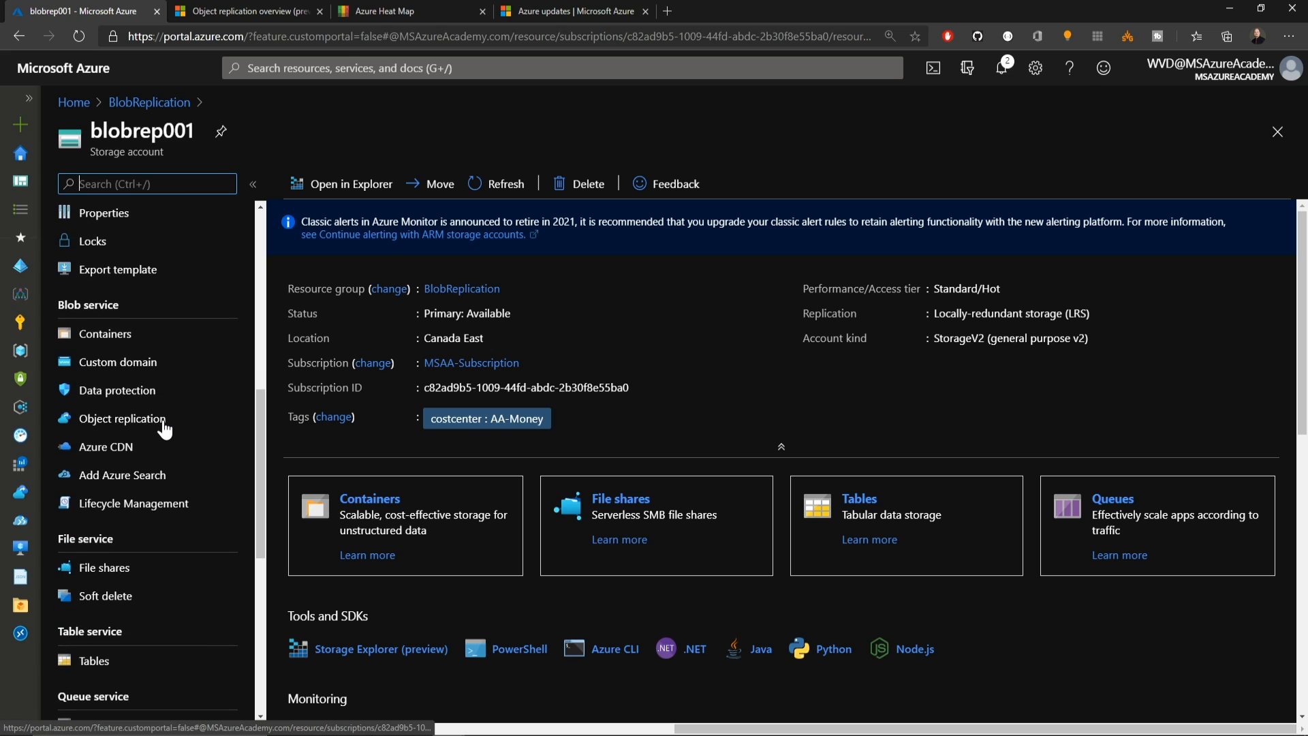
pyautogui.moveTo(122, 317)
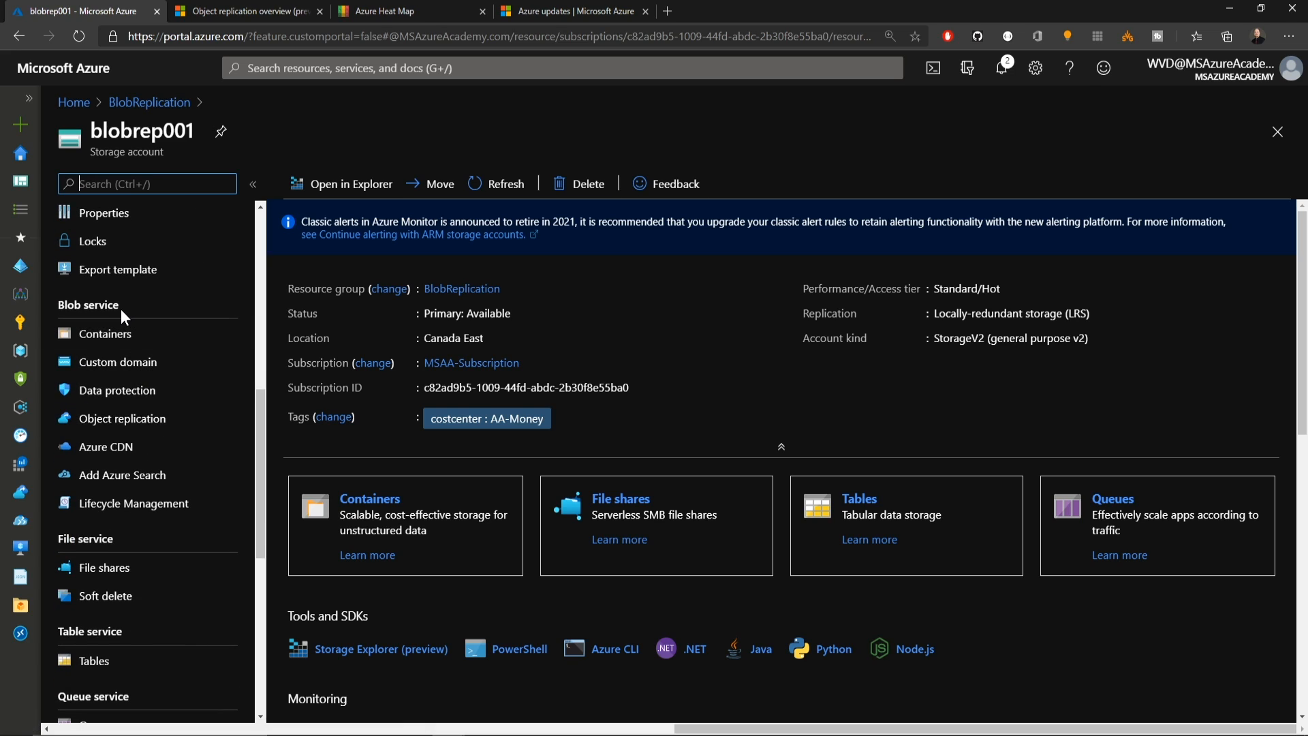
pyautogui.click(122, 418)
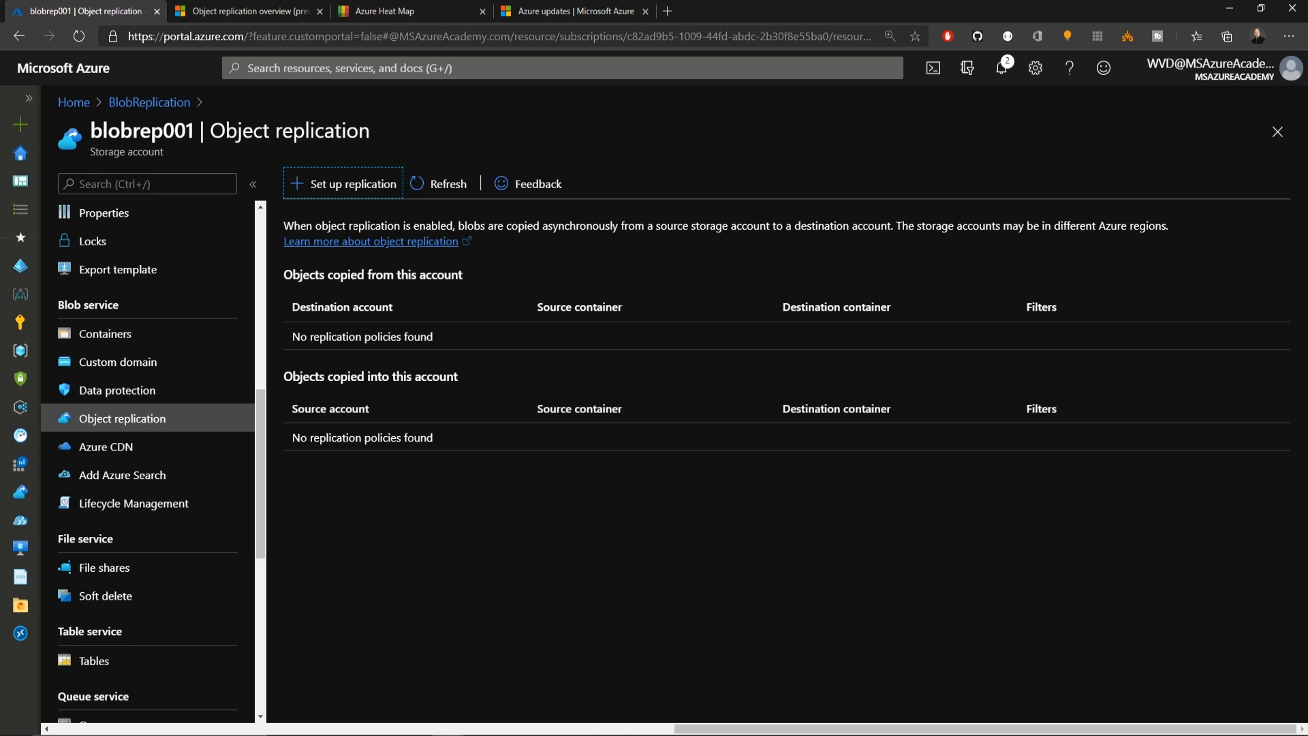
pyautogui.click(342, 183)
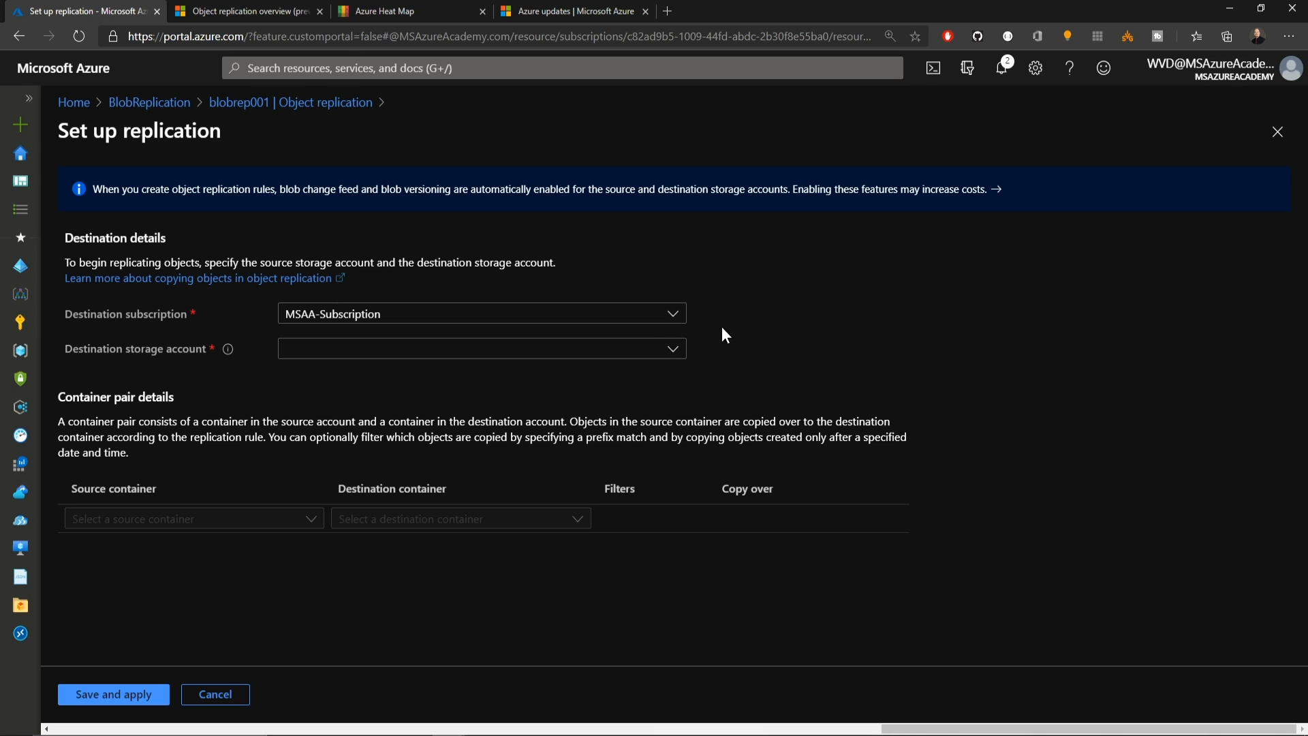
# Pair azureacademy with replicated on blobrep000, adding an 'Azure' prefix filter.
pyautogui.click(482, 348)
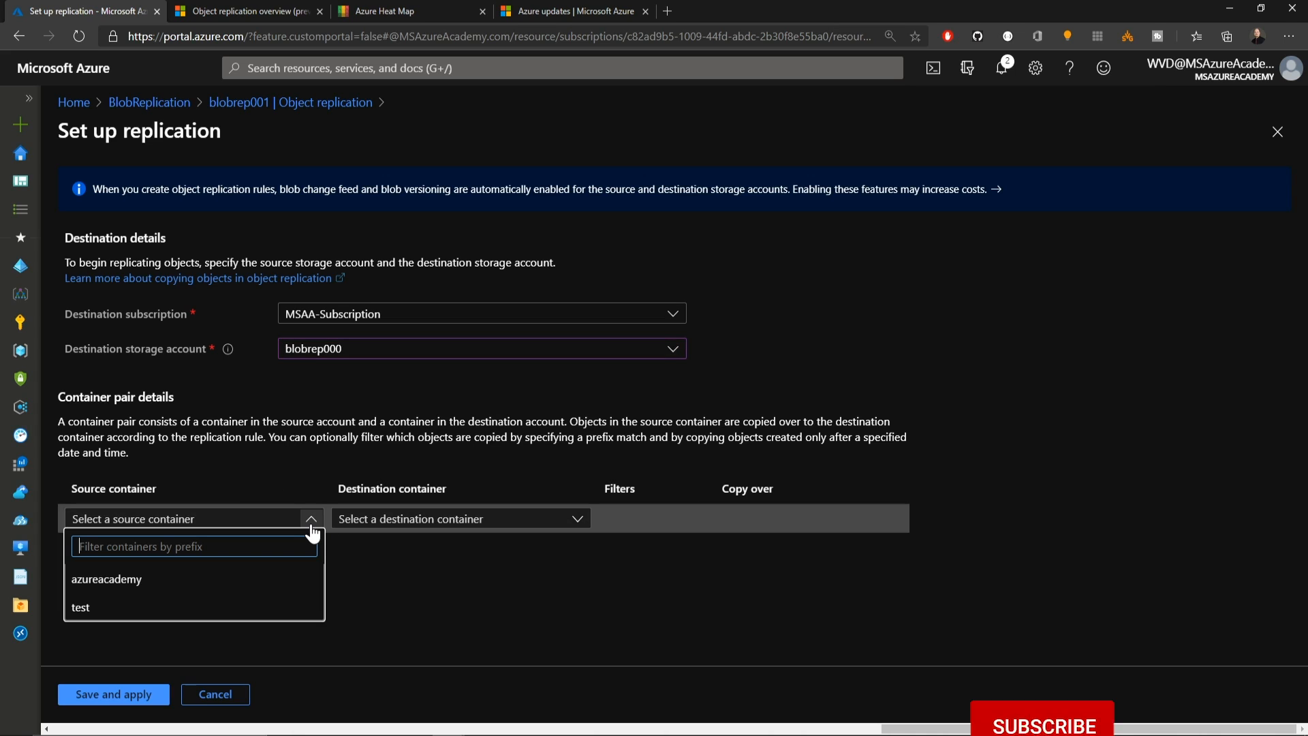
pyautogui.moveTo(130, 579)
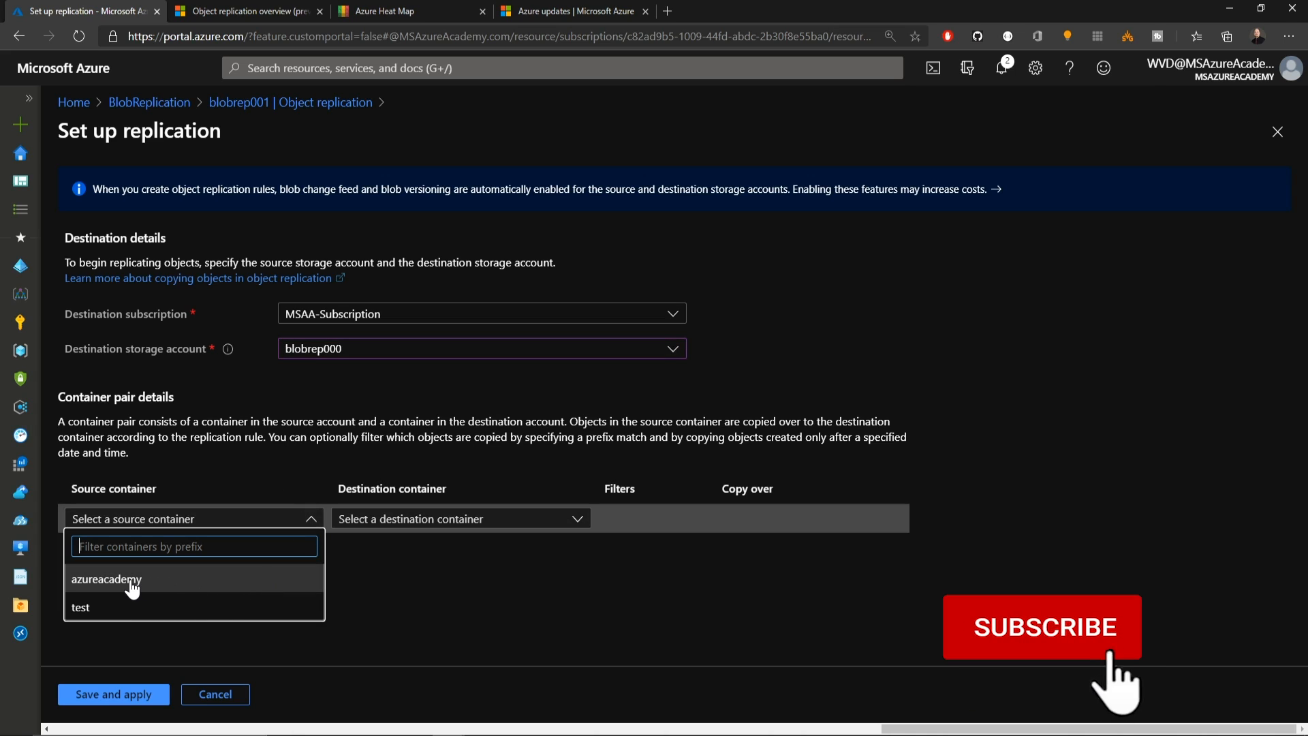
pyautogui.click(106, 579)
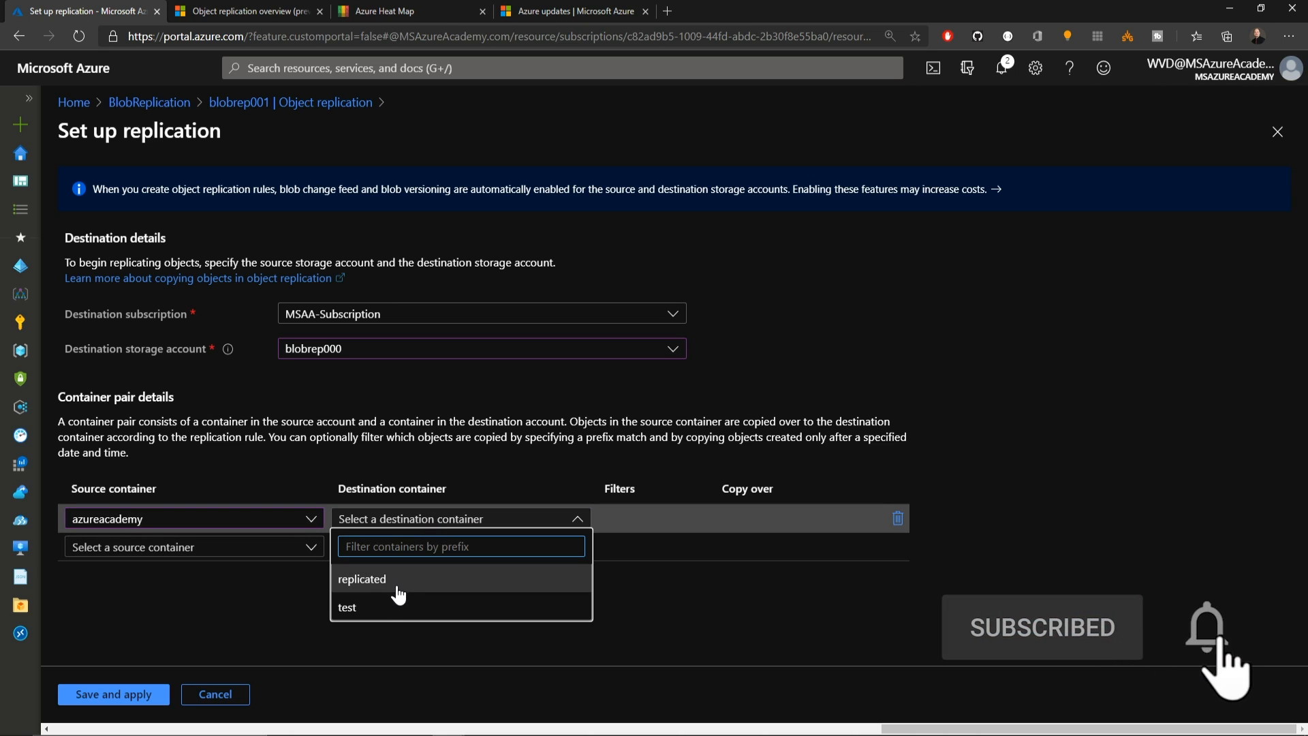
pyautogui.click(362, 578)
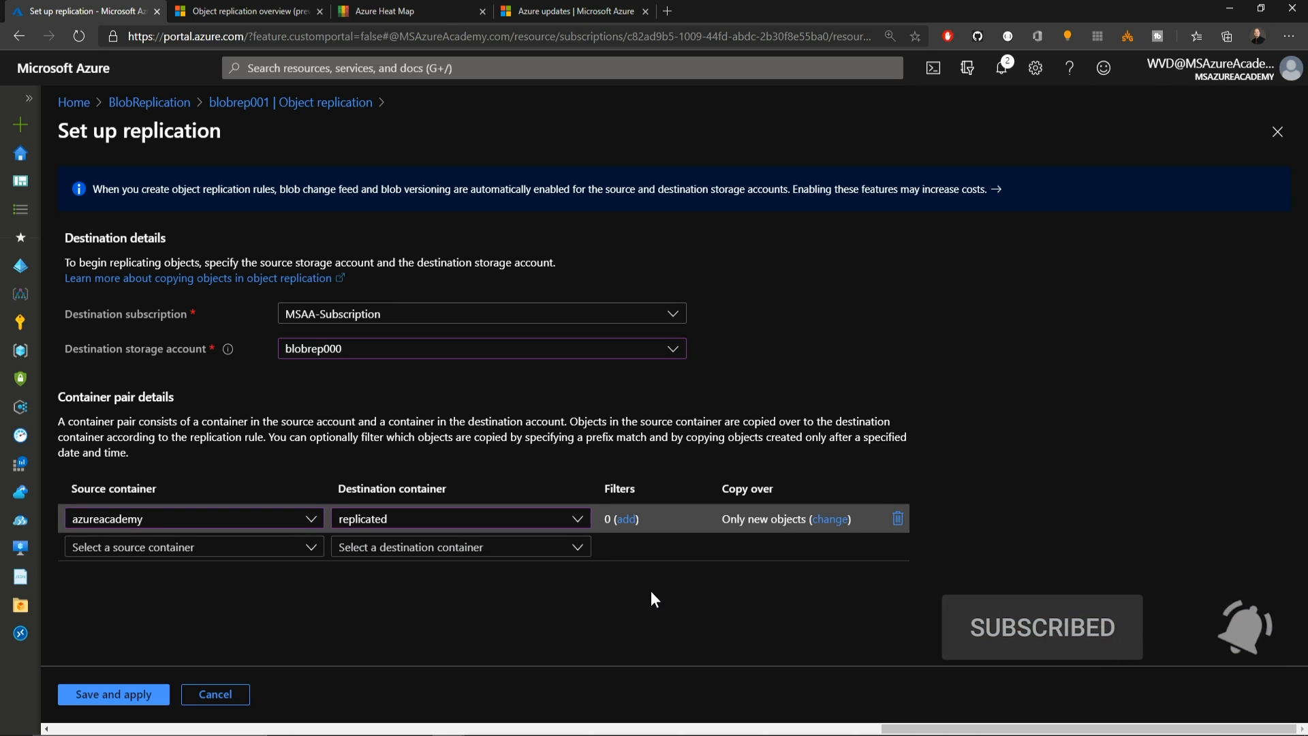
pyautogui.click(627, 517)
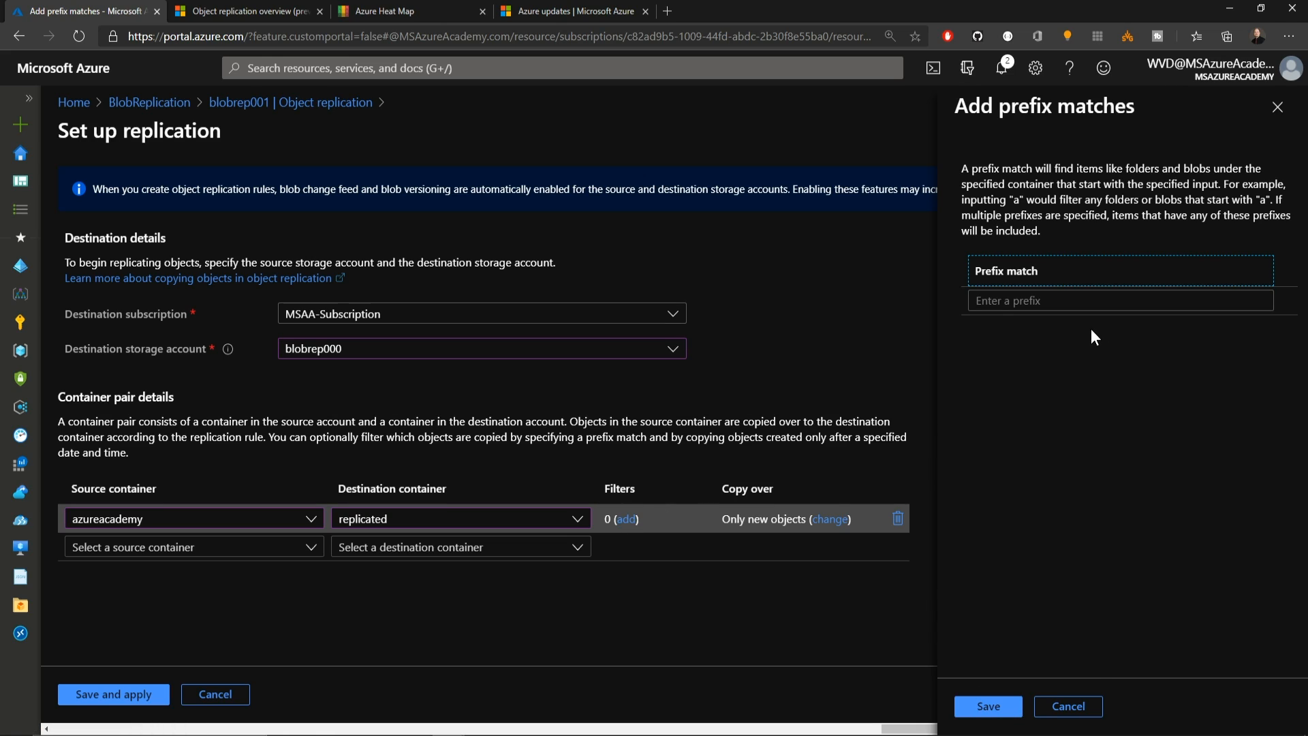
pyautogui.write('Azure')
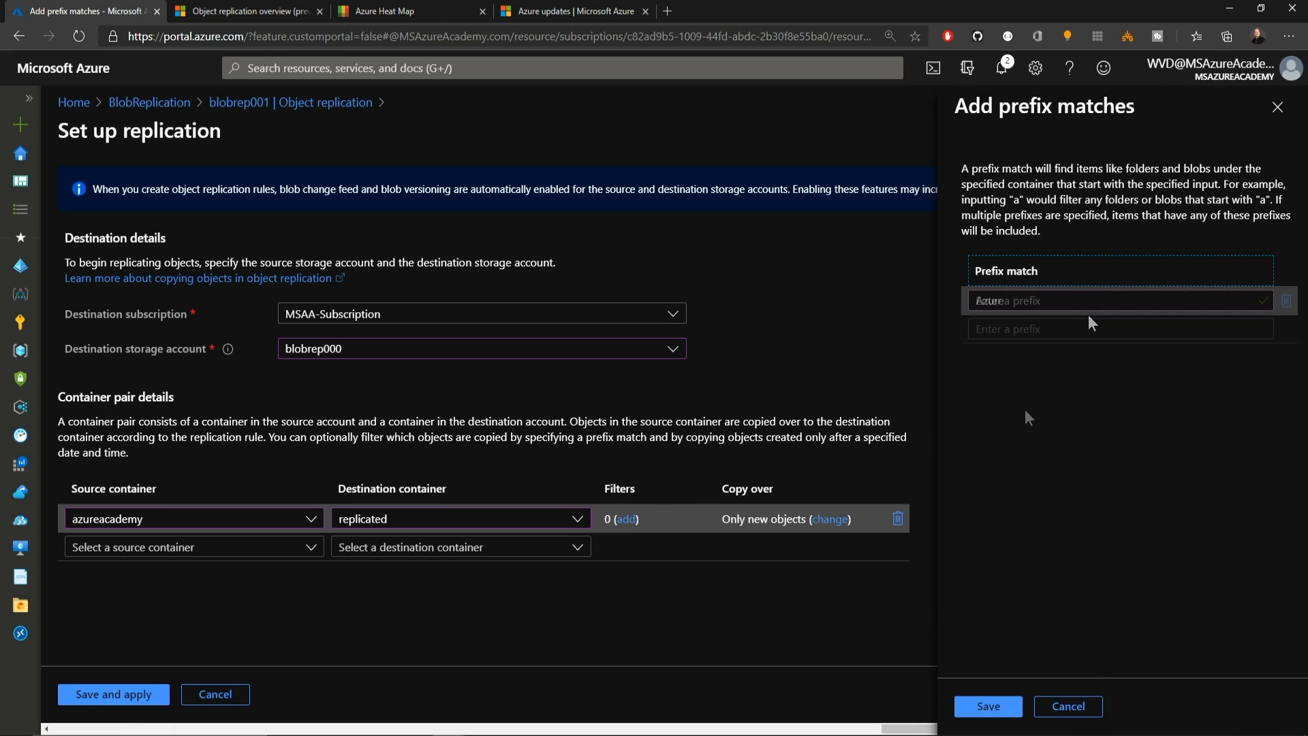
pyautogui.write('Azure')
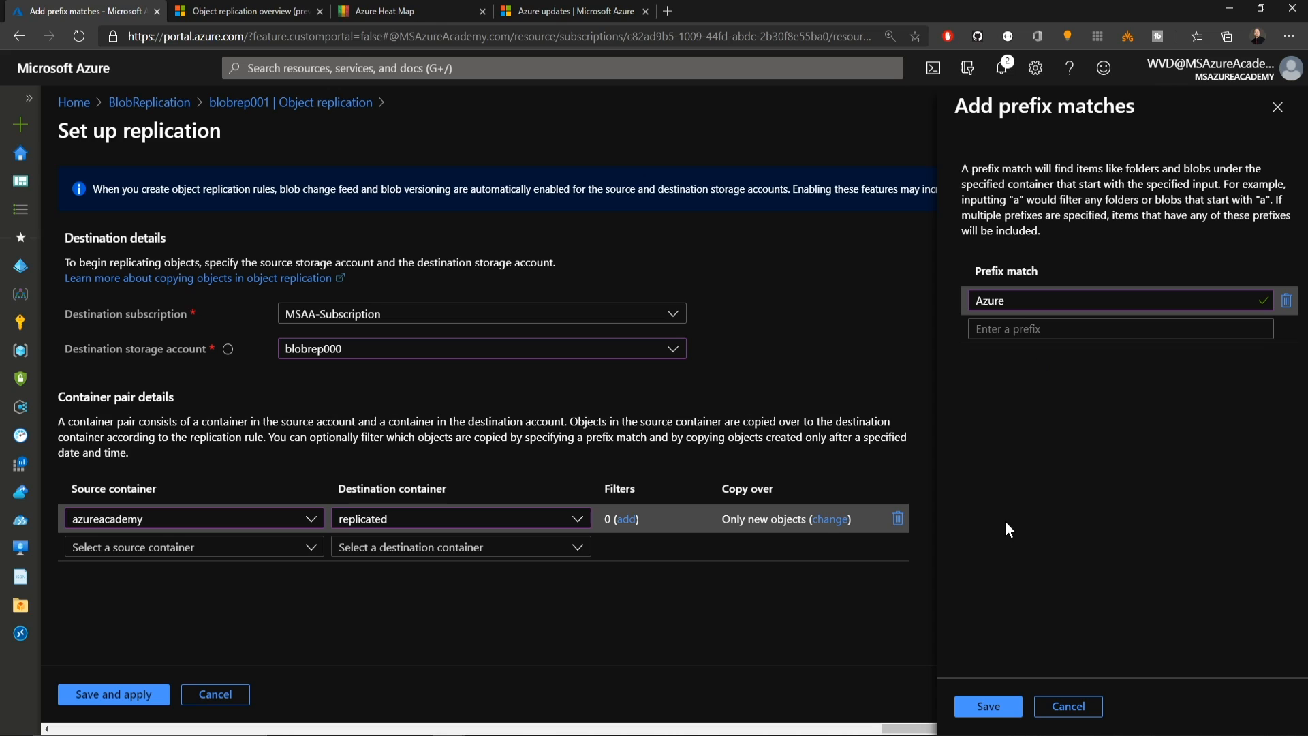
pyautogui.click(987, 706)
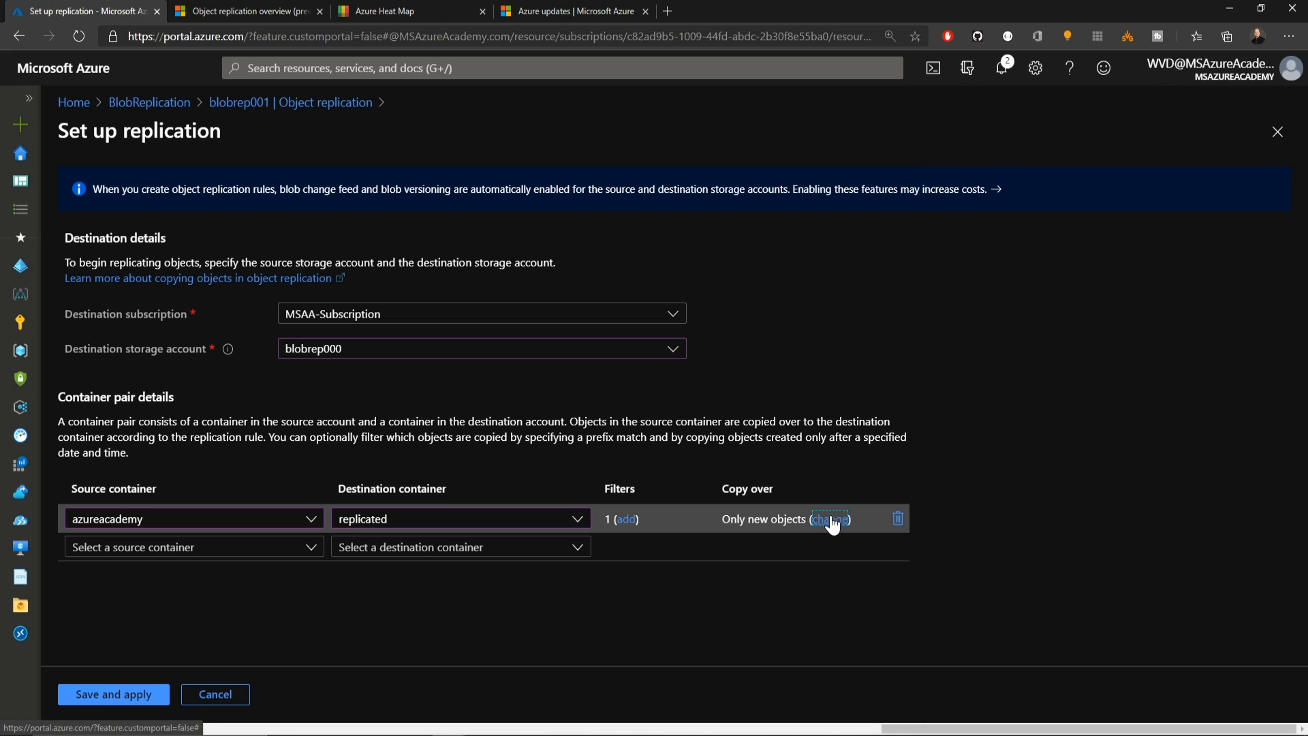
# Set the pair's copy-over option to Everything.
pyautogui.click(830, 520)
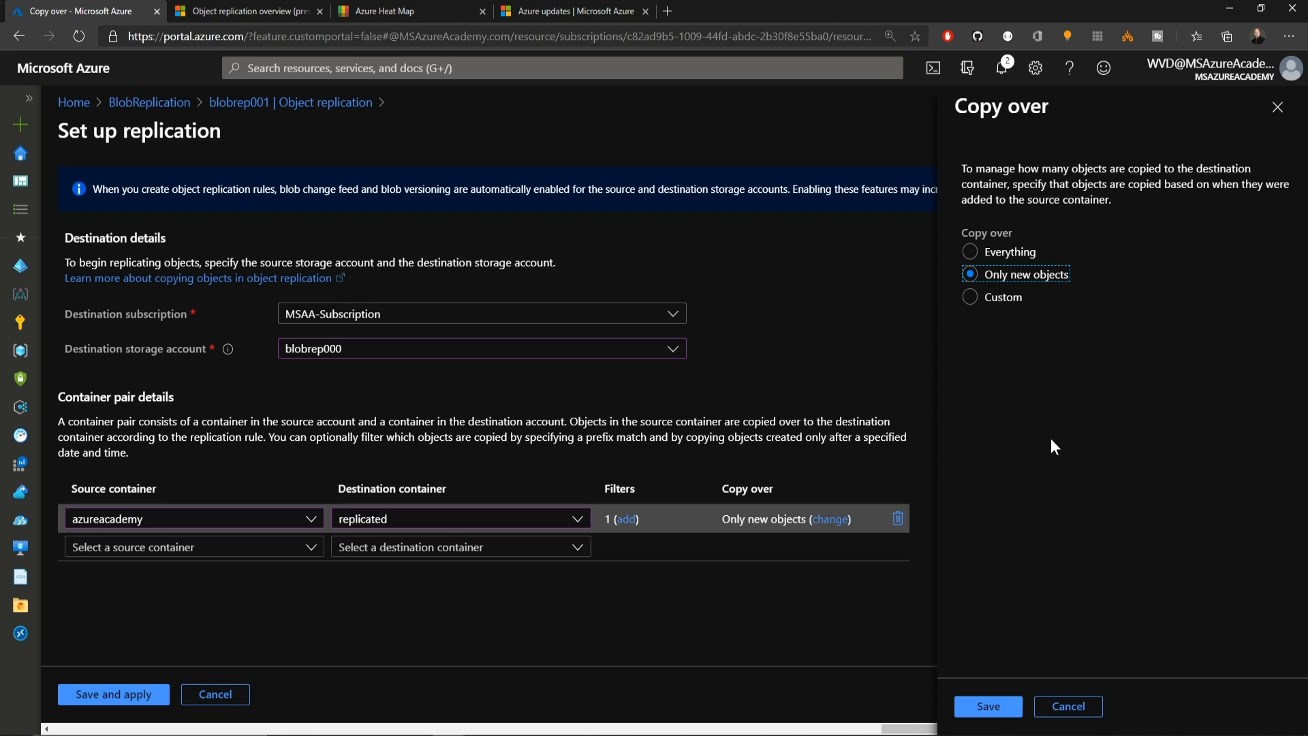
pyautogui.moveTo(1038, 298)
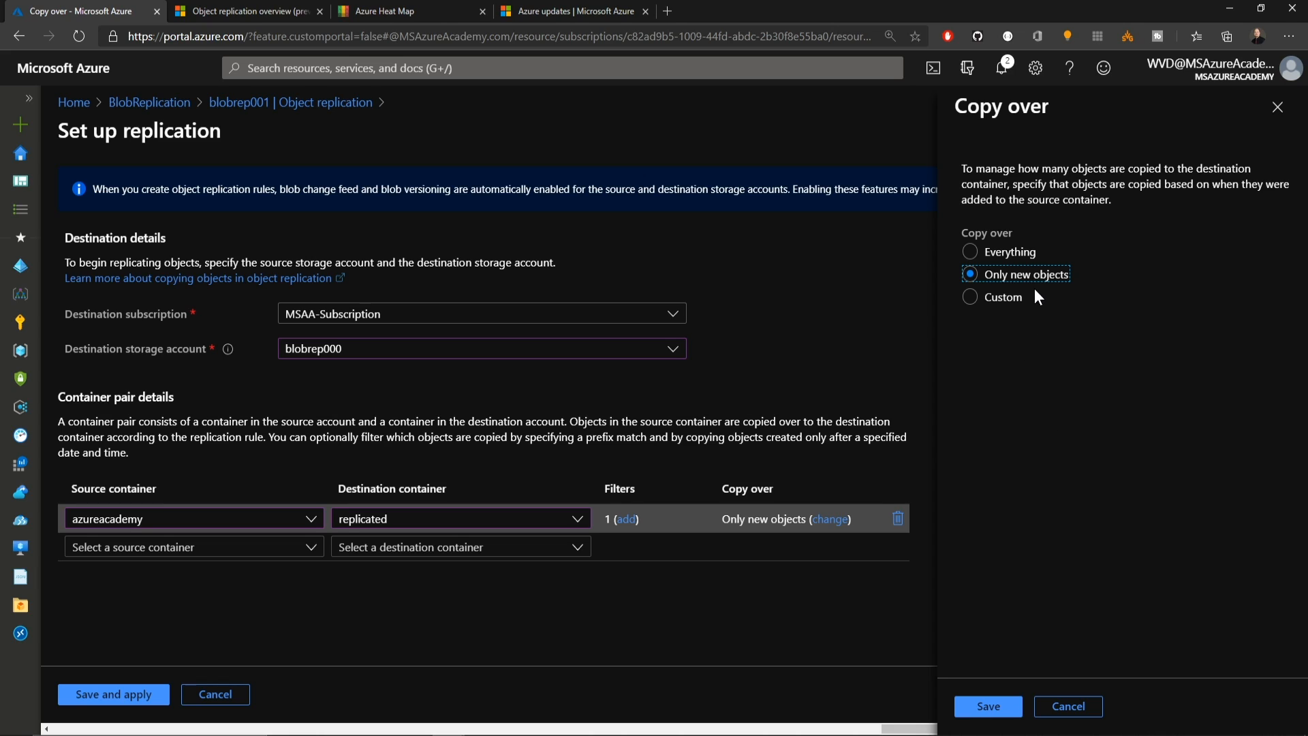
pyautogui.moveTo(1045, 298)
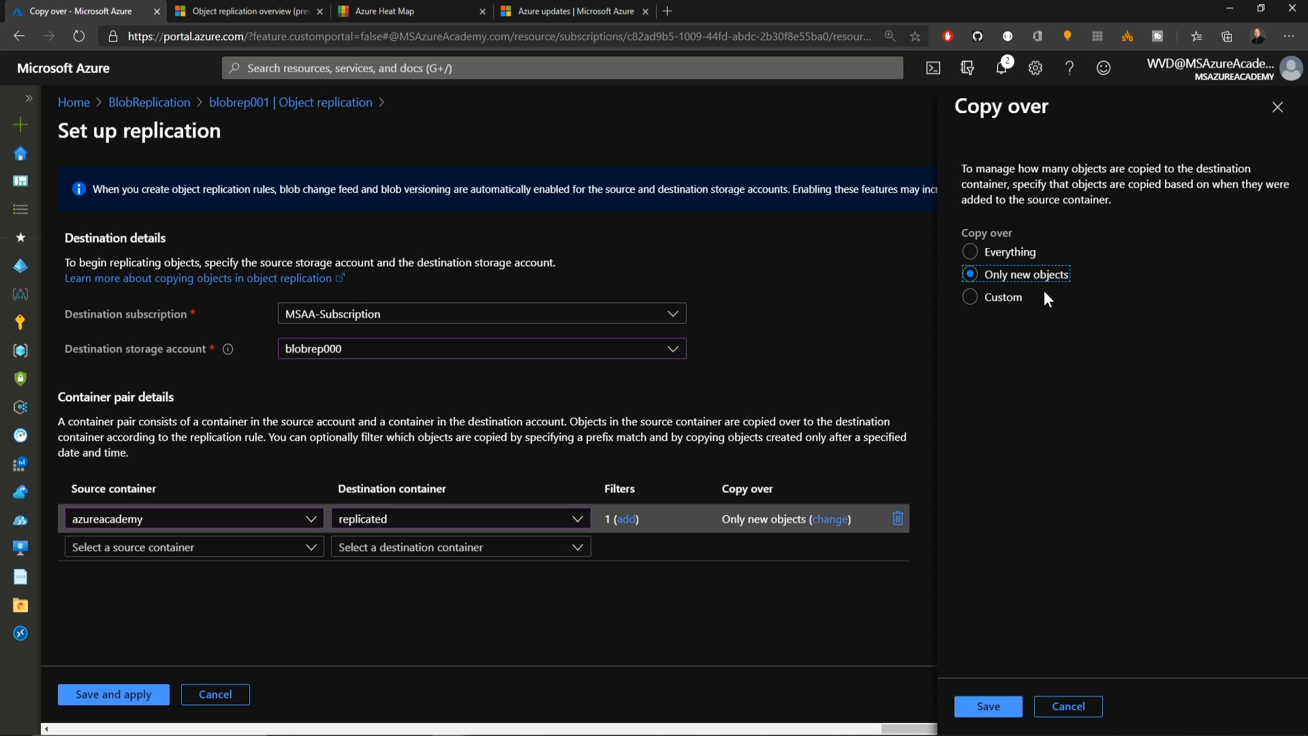
pyautogui.moveTo(988, 308)
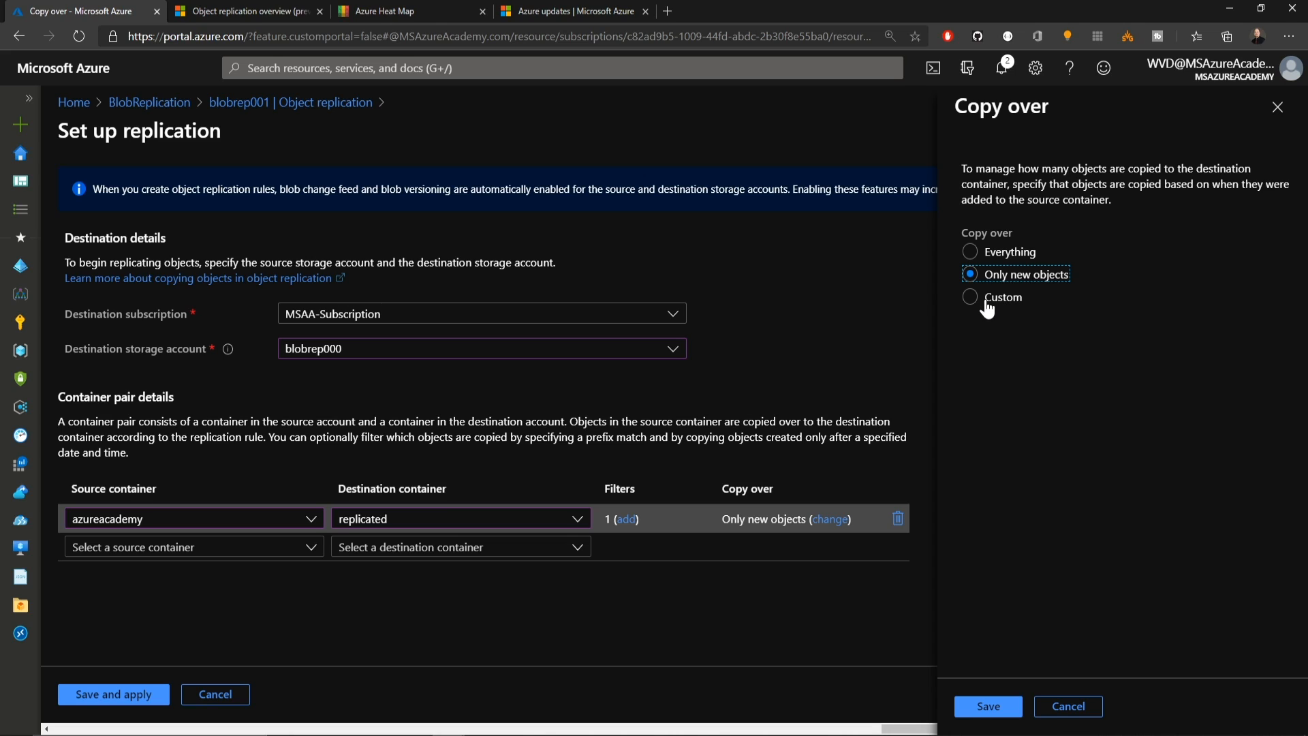
pyautogui.click(970, 297)
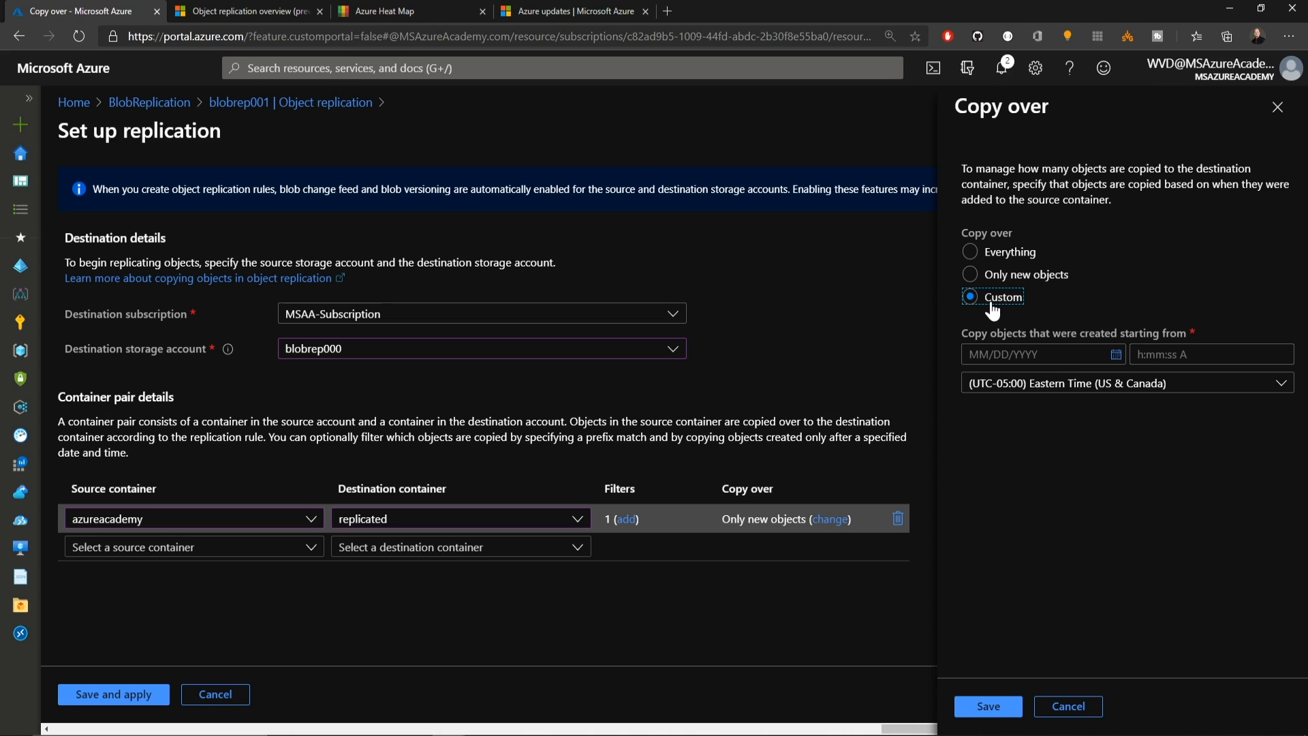
pyautogui.click(970, 251)
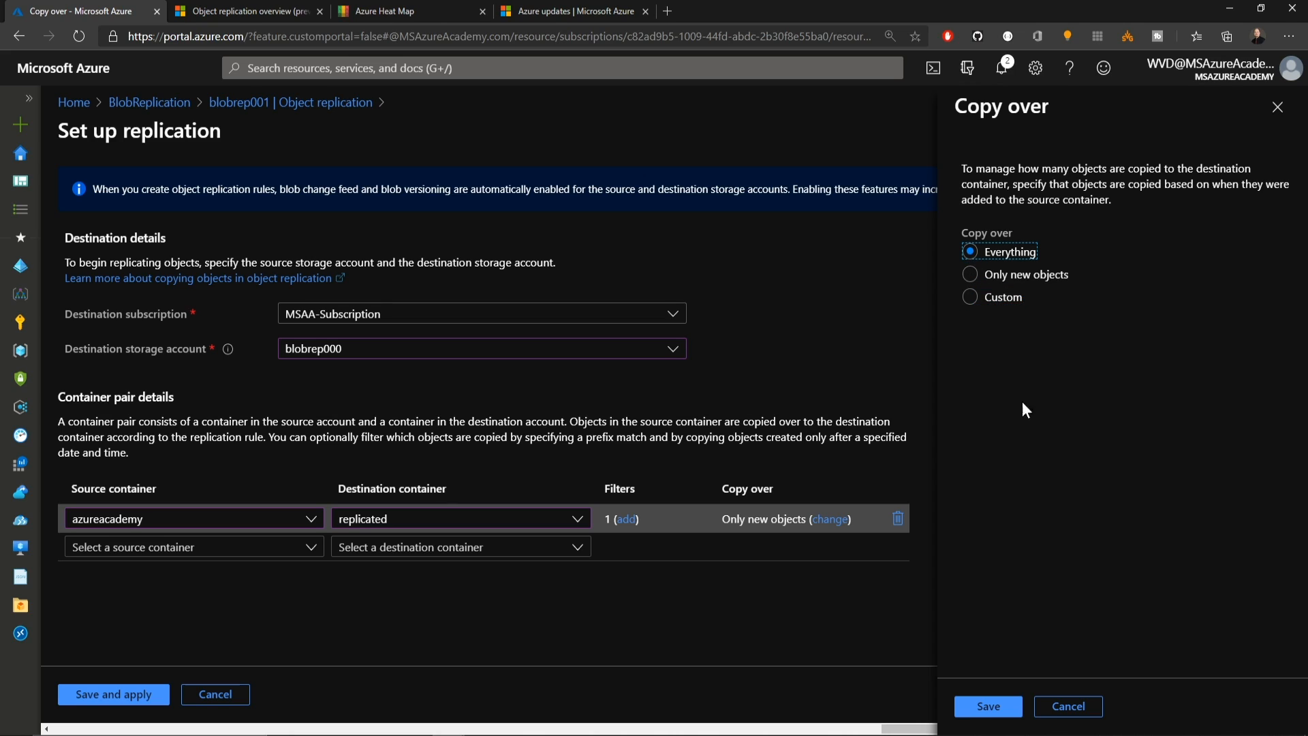
pyautogui.click(988, 705)
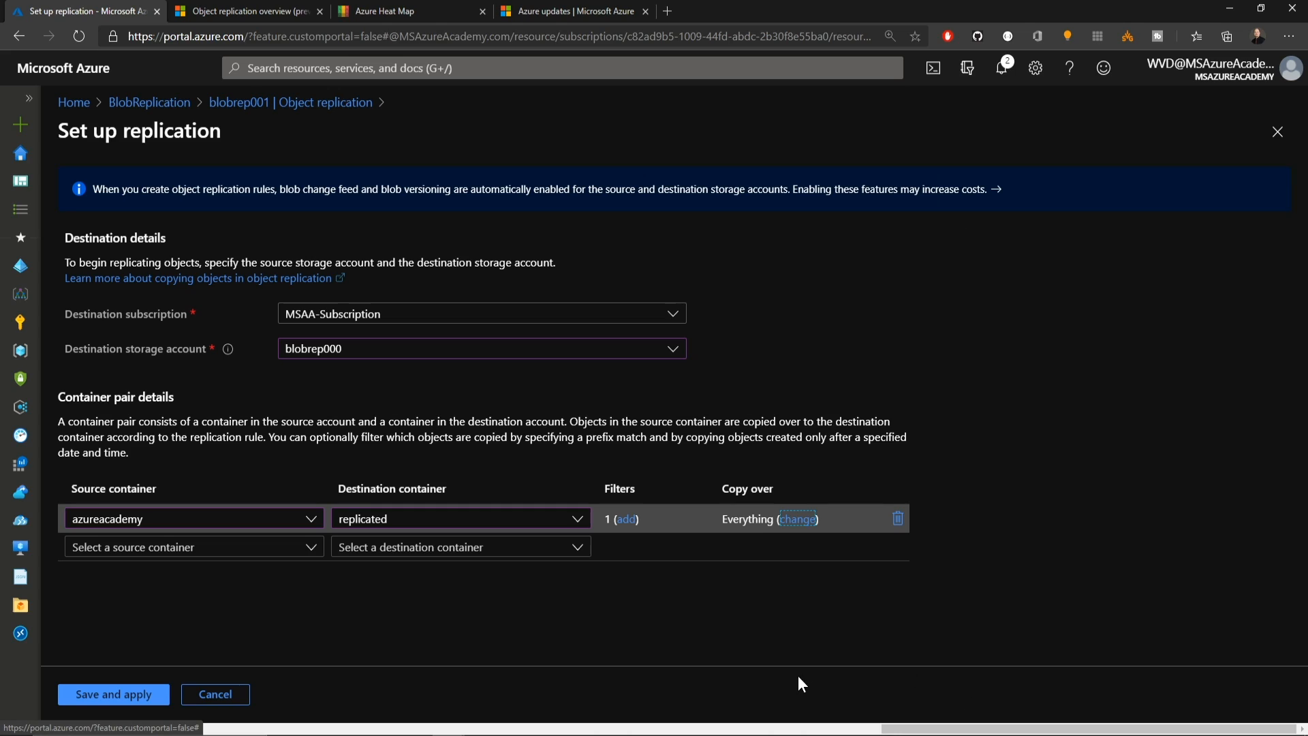
pyautogui.moveTo(742, 539)
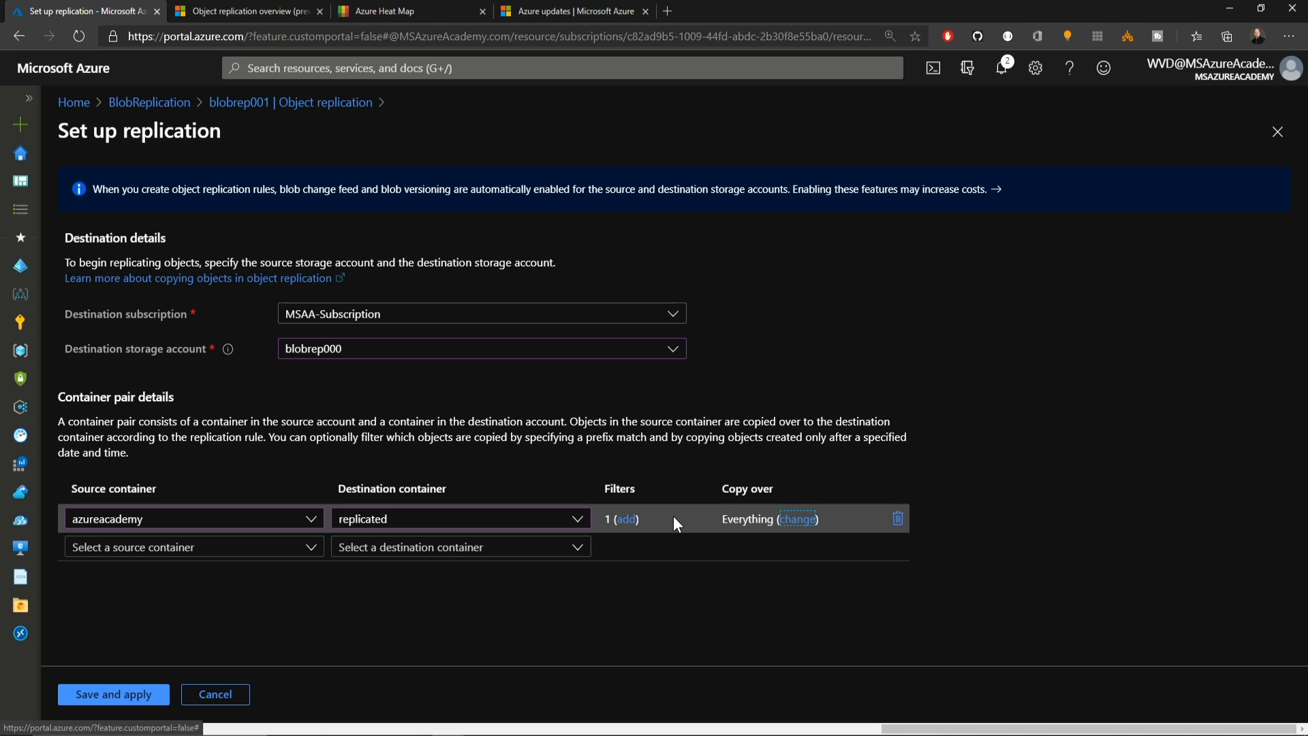
pyautogui.moveTo(659, 520)
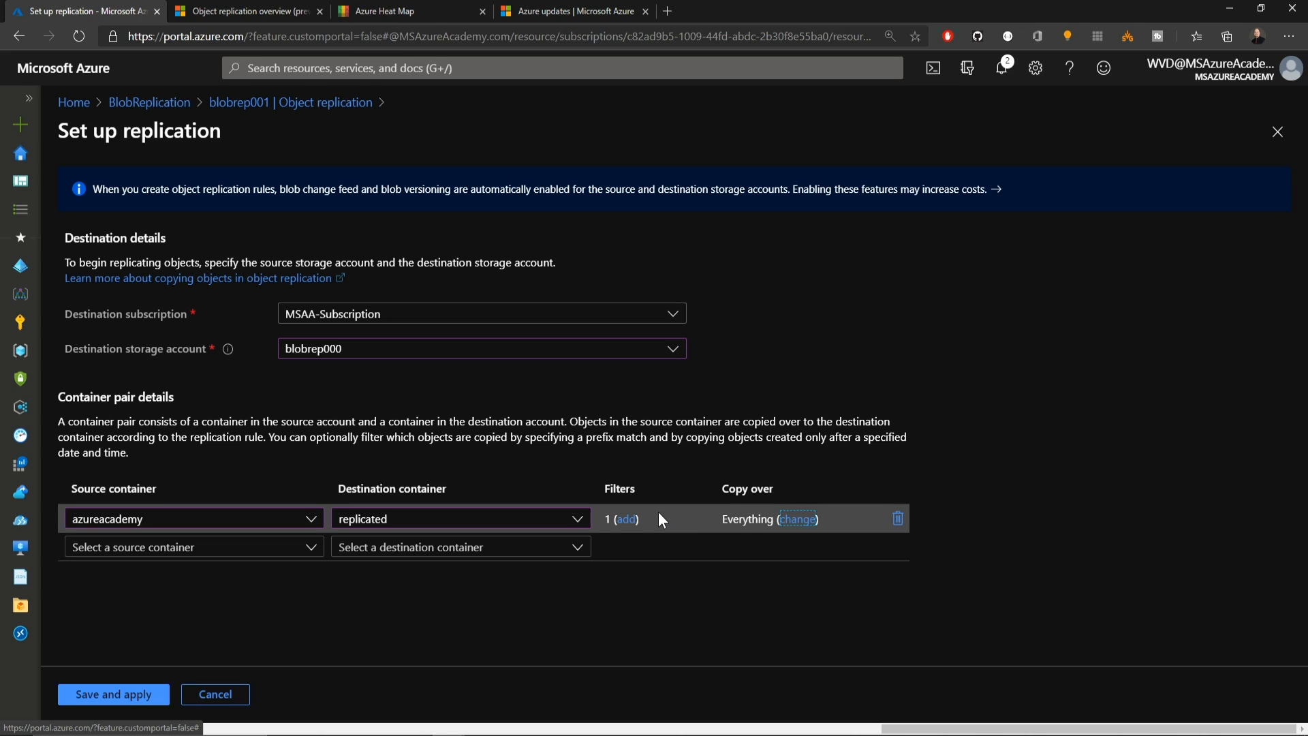
# Add a test→test container pair and save and apply the replication policy.
pyautogui.click(193, 547)
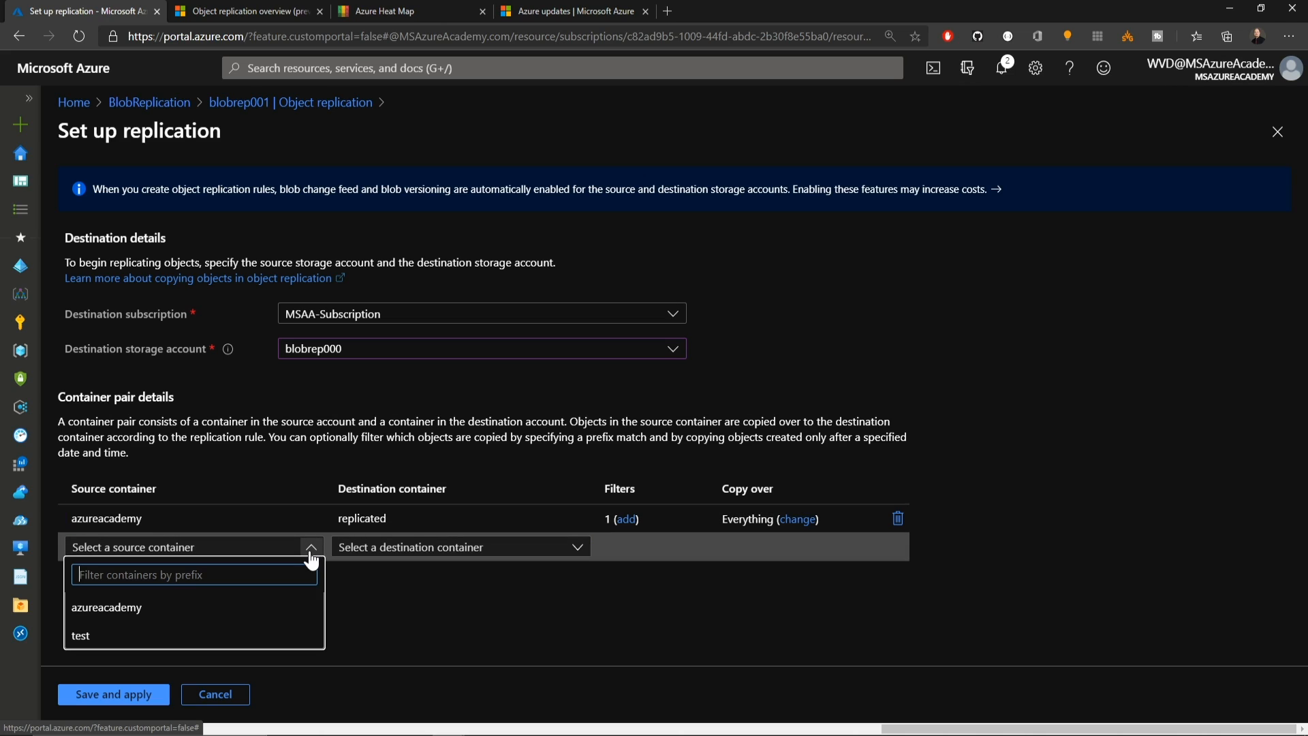
pyautogui.moveTo(81, 635)
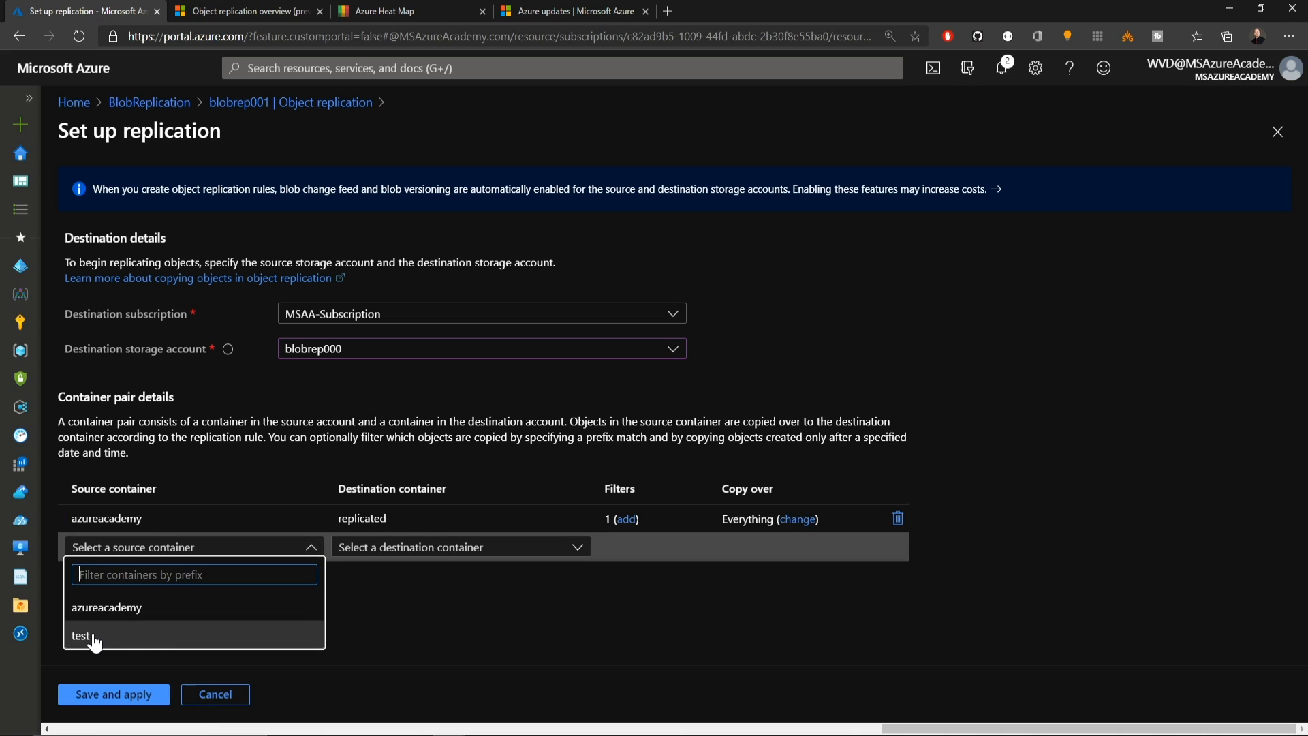
pyautogui.click(81, 635)
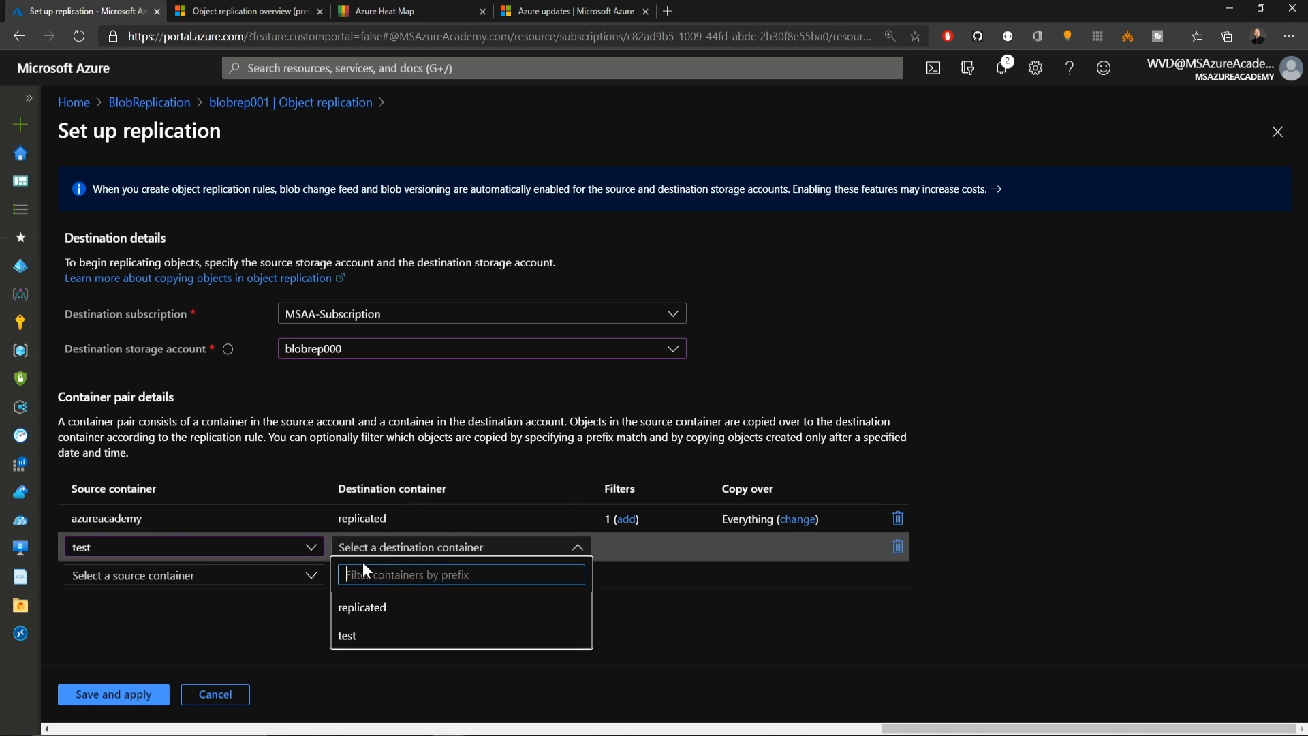
pyautogui.click(347, 635)
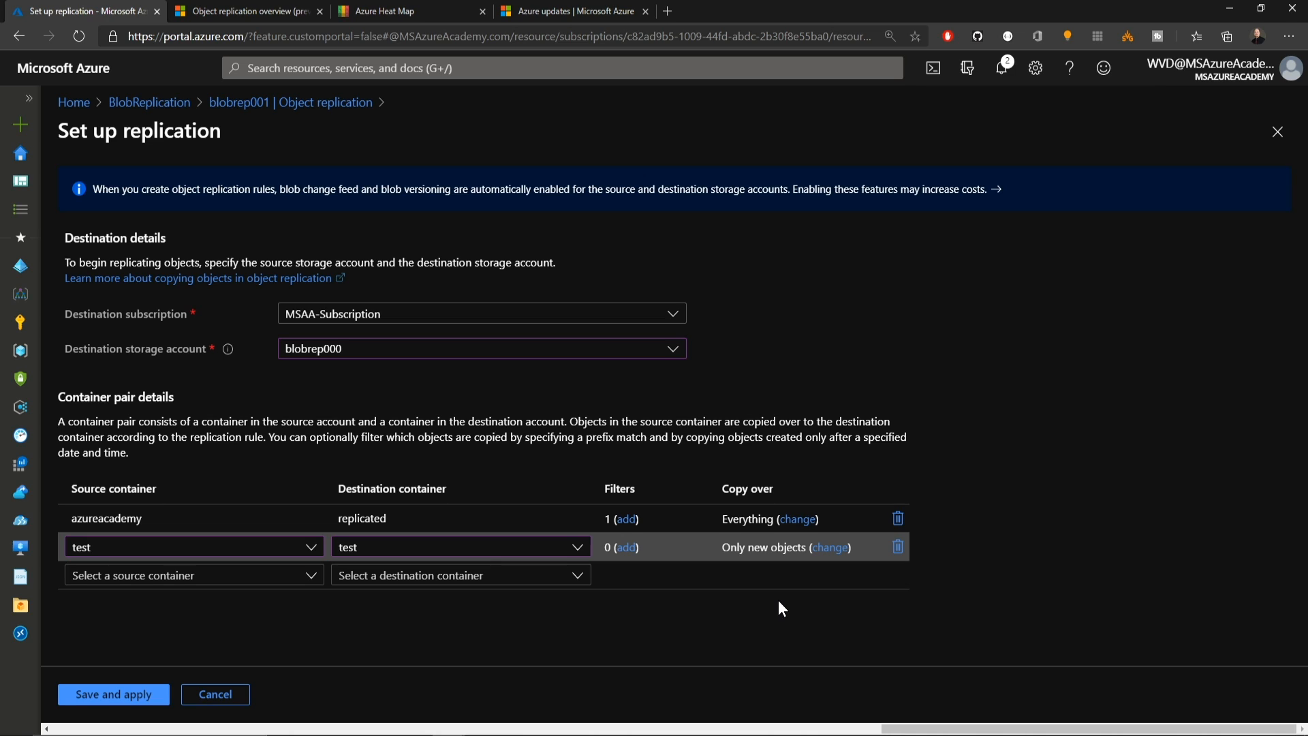
pyautogui.click(112, 694)
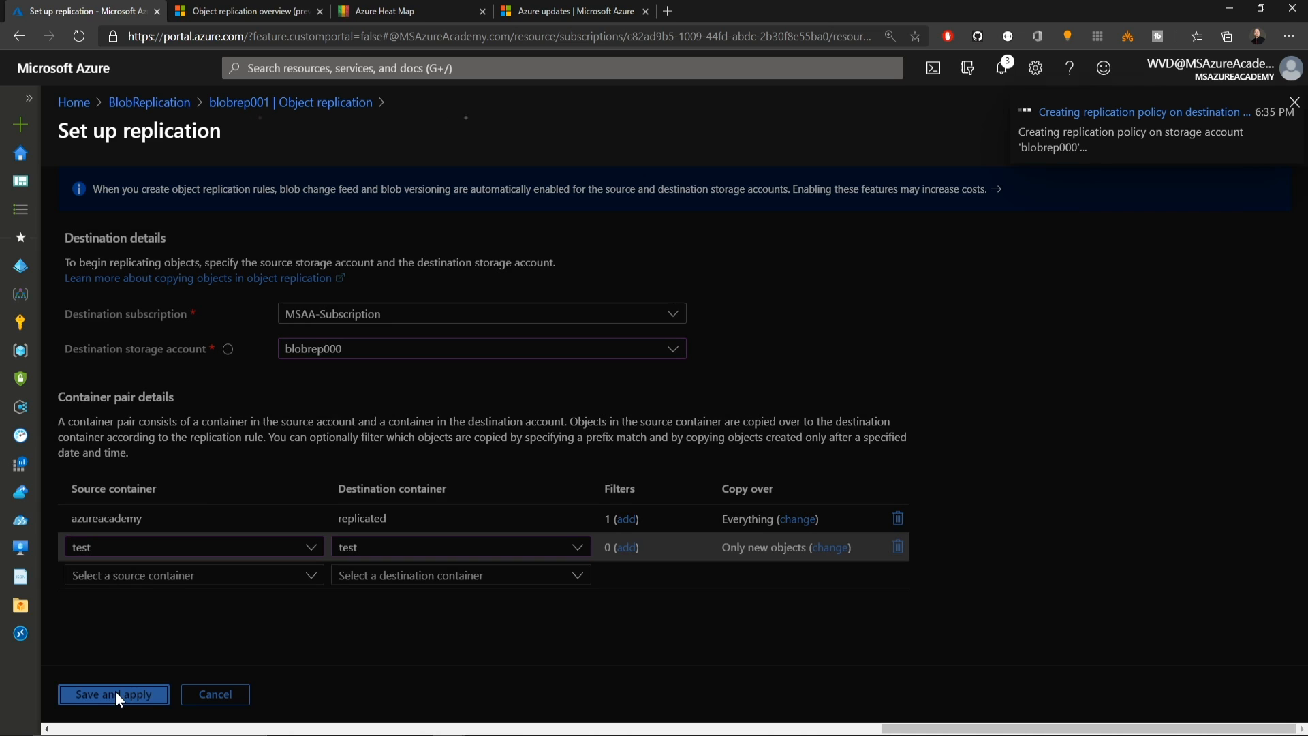
pyautogui.click(112, 694)
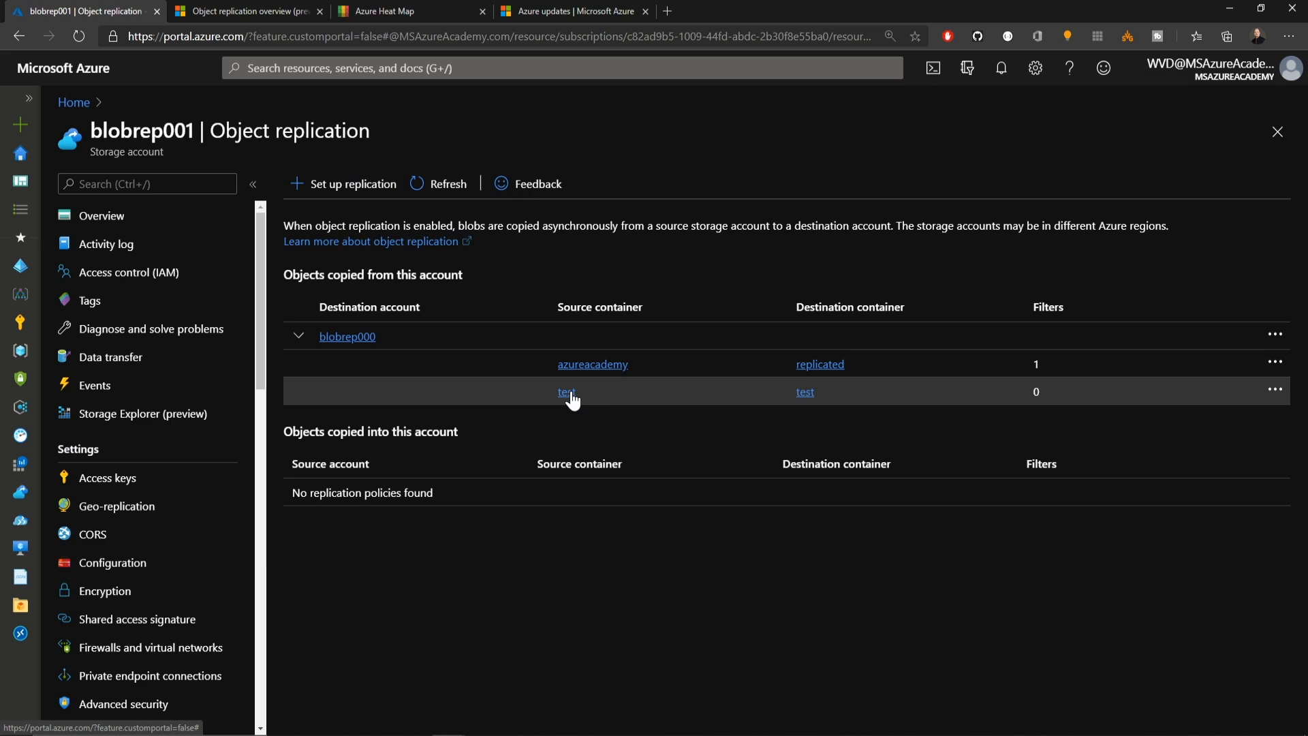
pyautogui.click(566, 392)
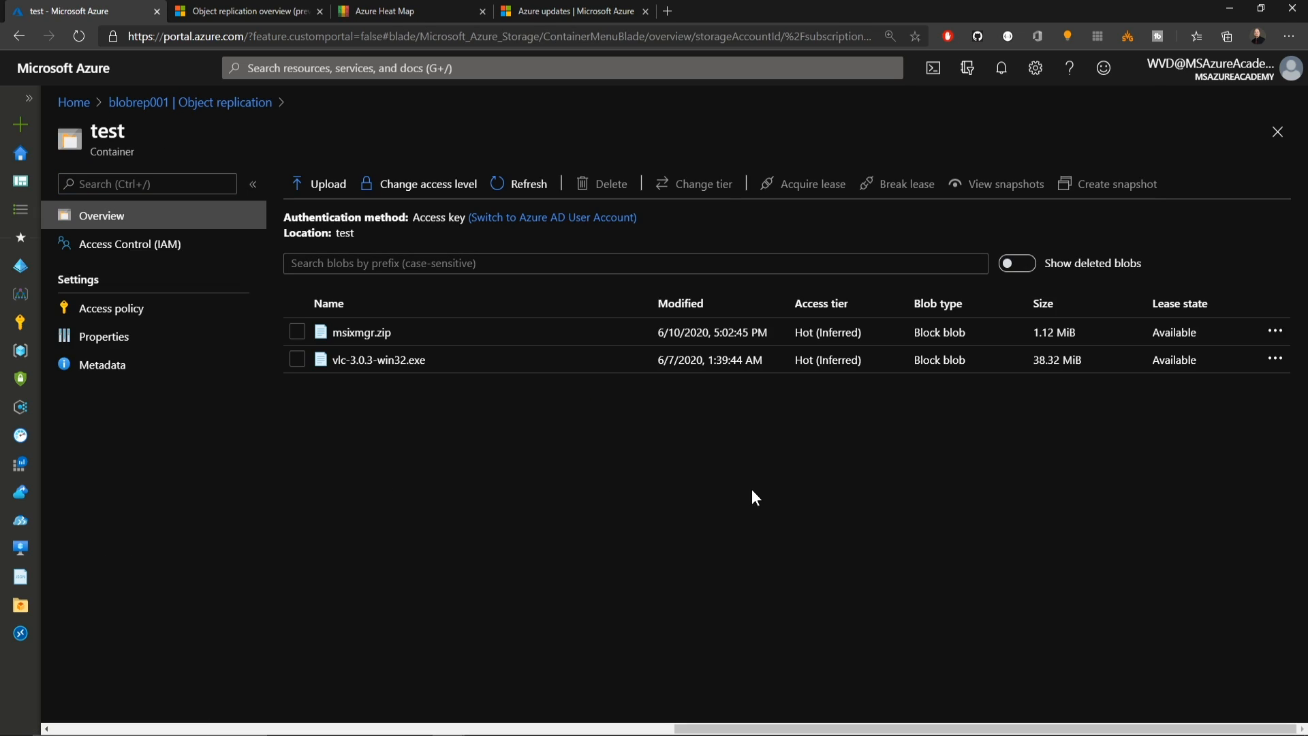
pyautogui.moveTo(327, 183)
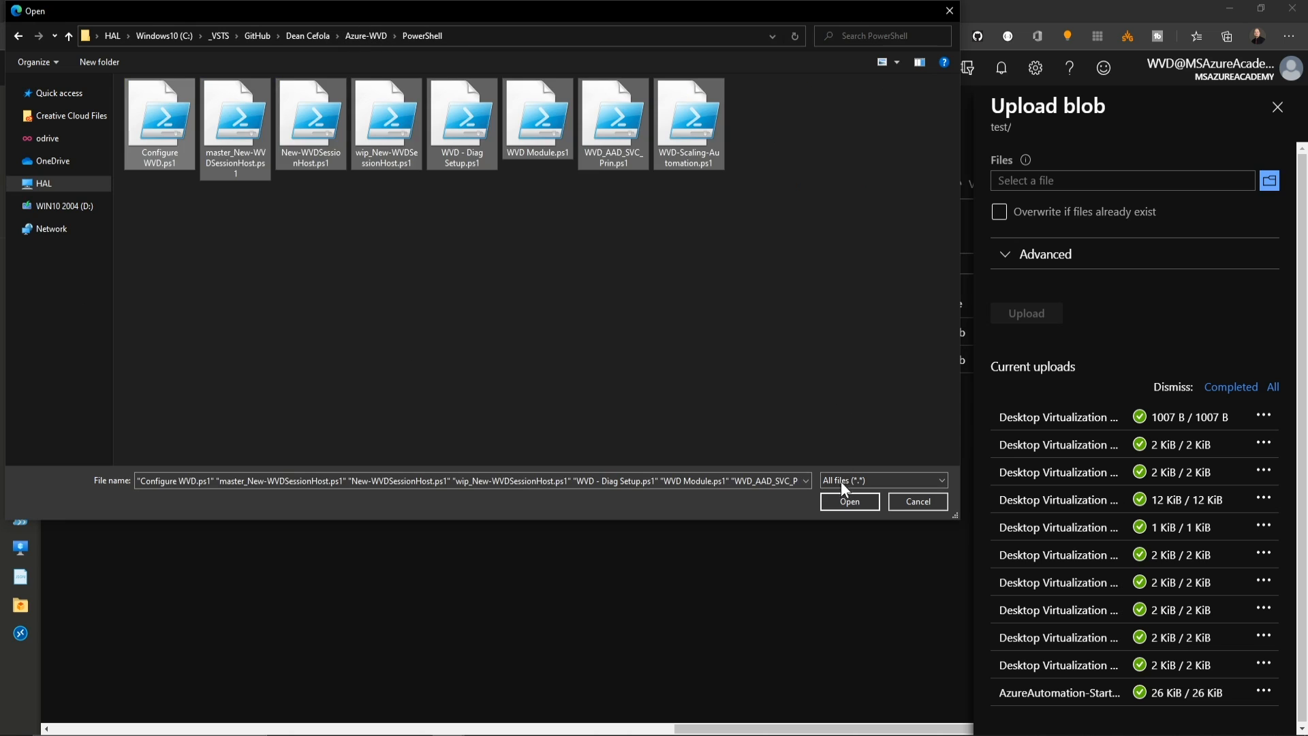
pyautogui.click(848, 501)
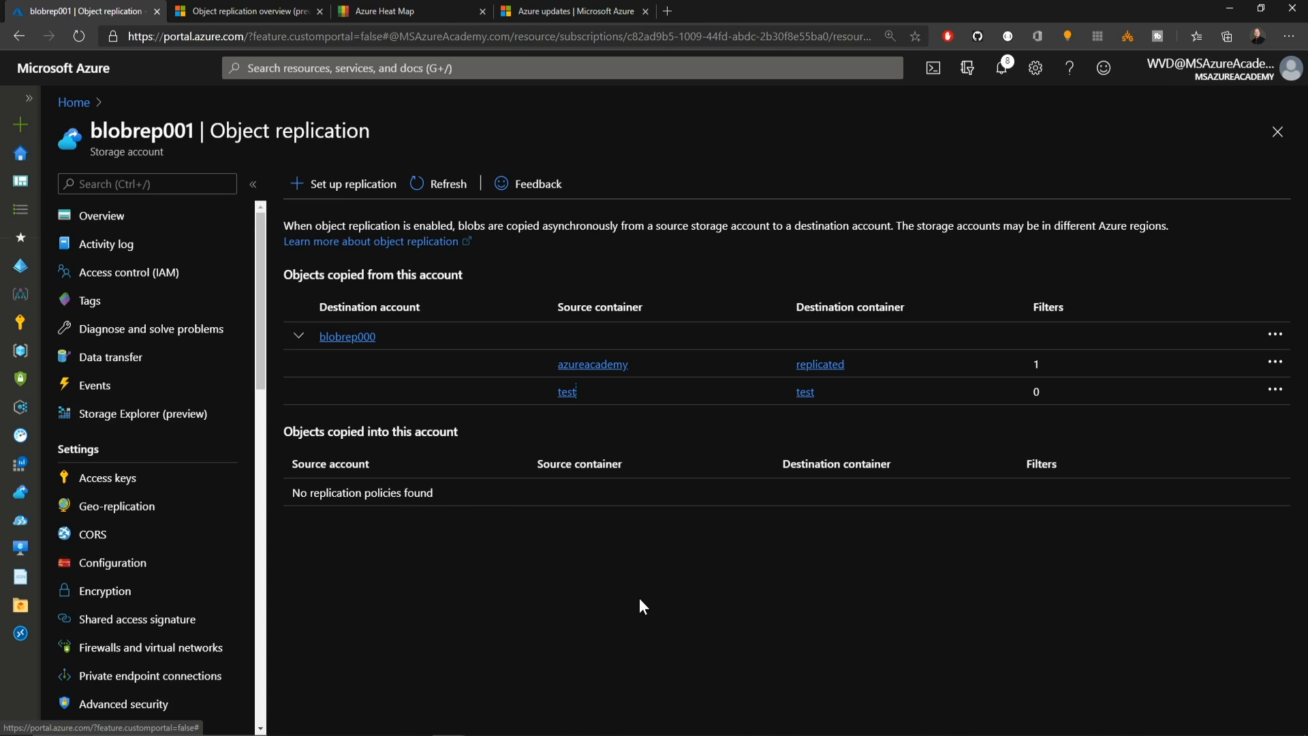
pyautogui.moveTo(807, 400)
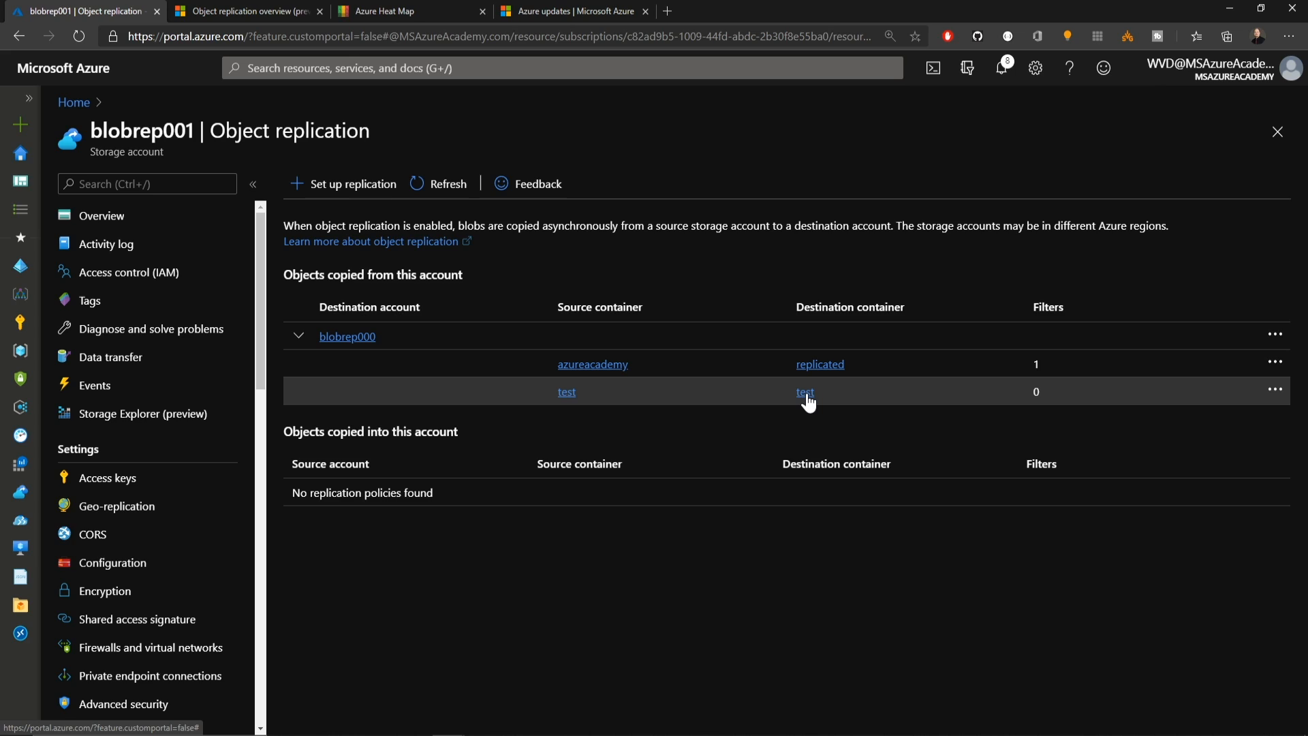
# Check that the replicated container holds AzureAutomation-Start-Stop.json, and open the policy for editing.
pyautogui.click(803, 391)
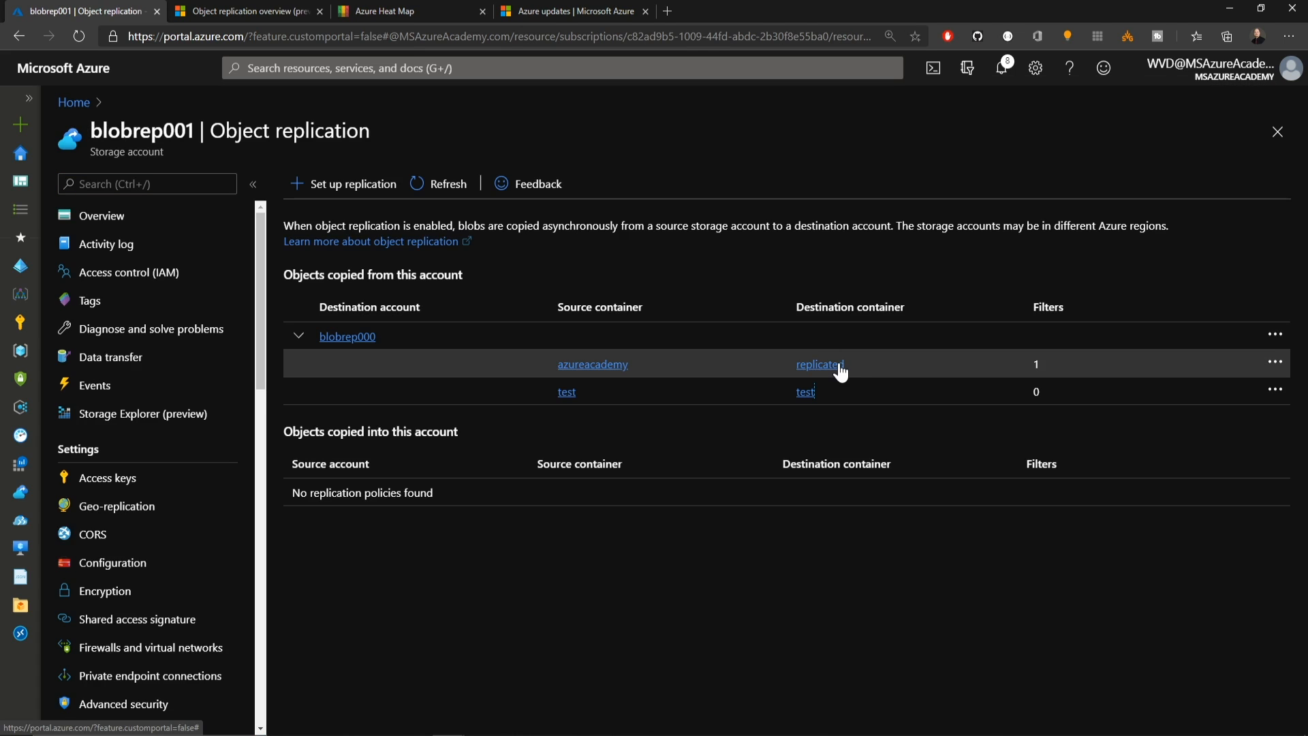
pyautogui.click(818, 364)
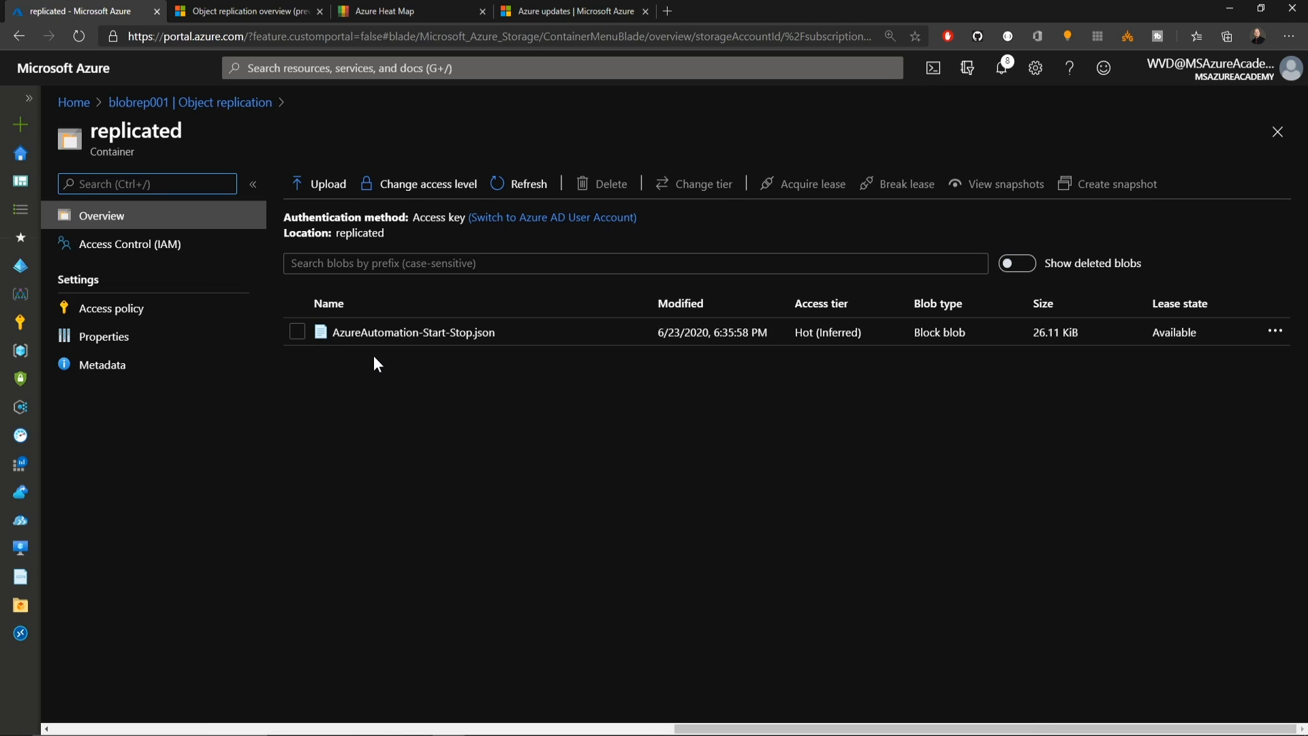
pyautogui.moveTo(357, 350)
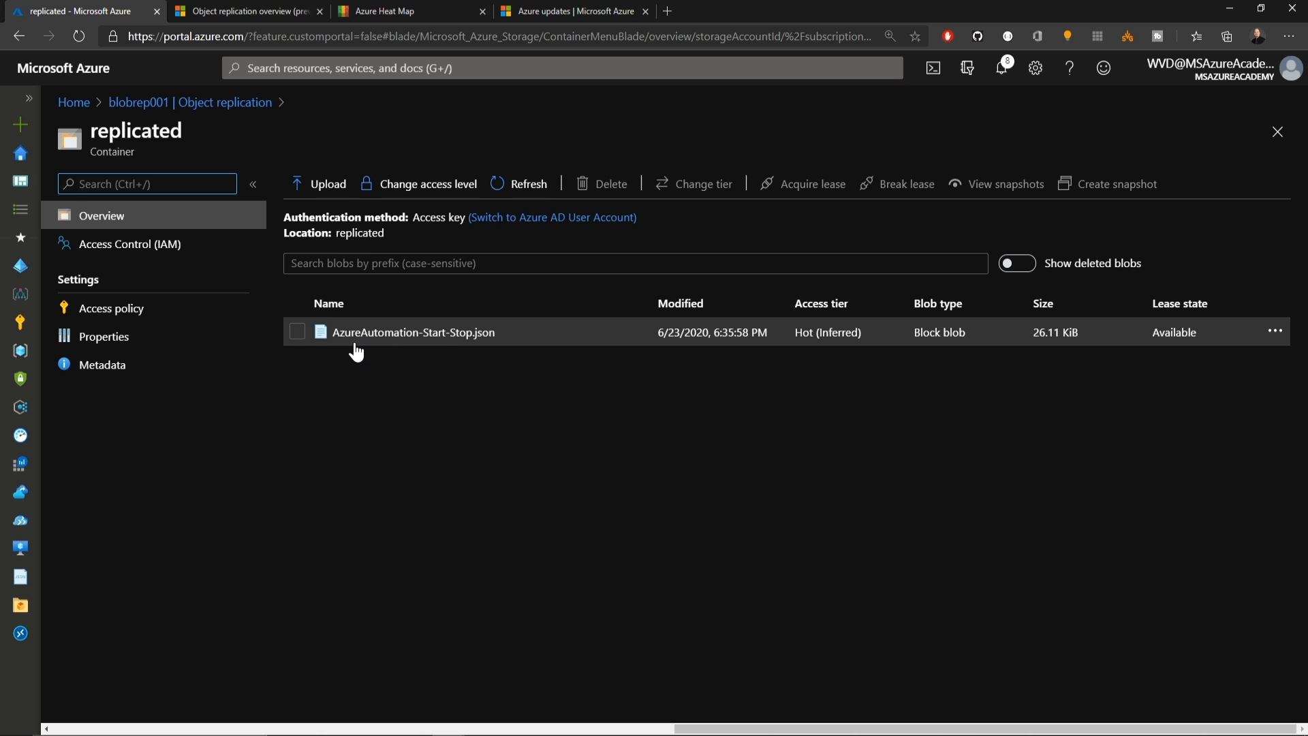
pyautogui.moveTo(375, 352)
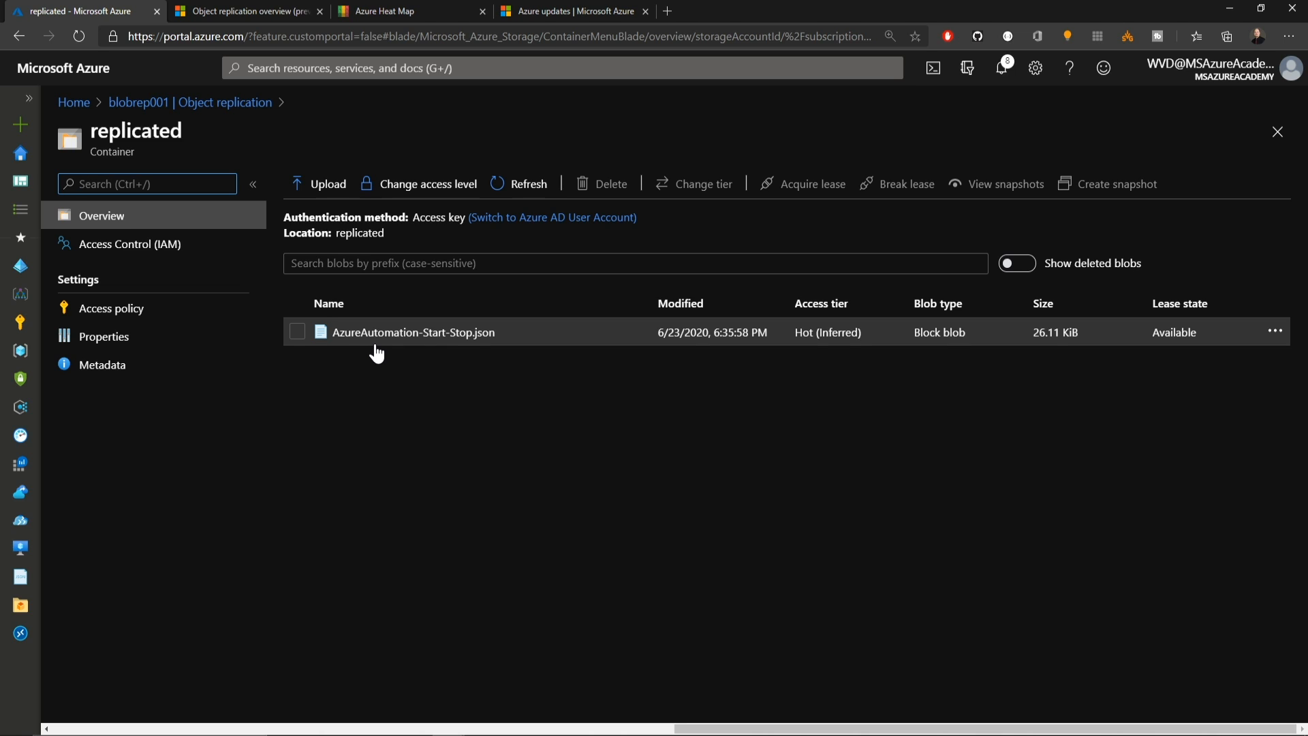
pyautogui.click(223, 102)
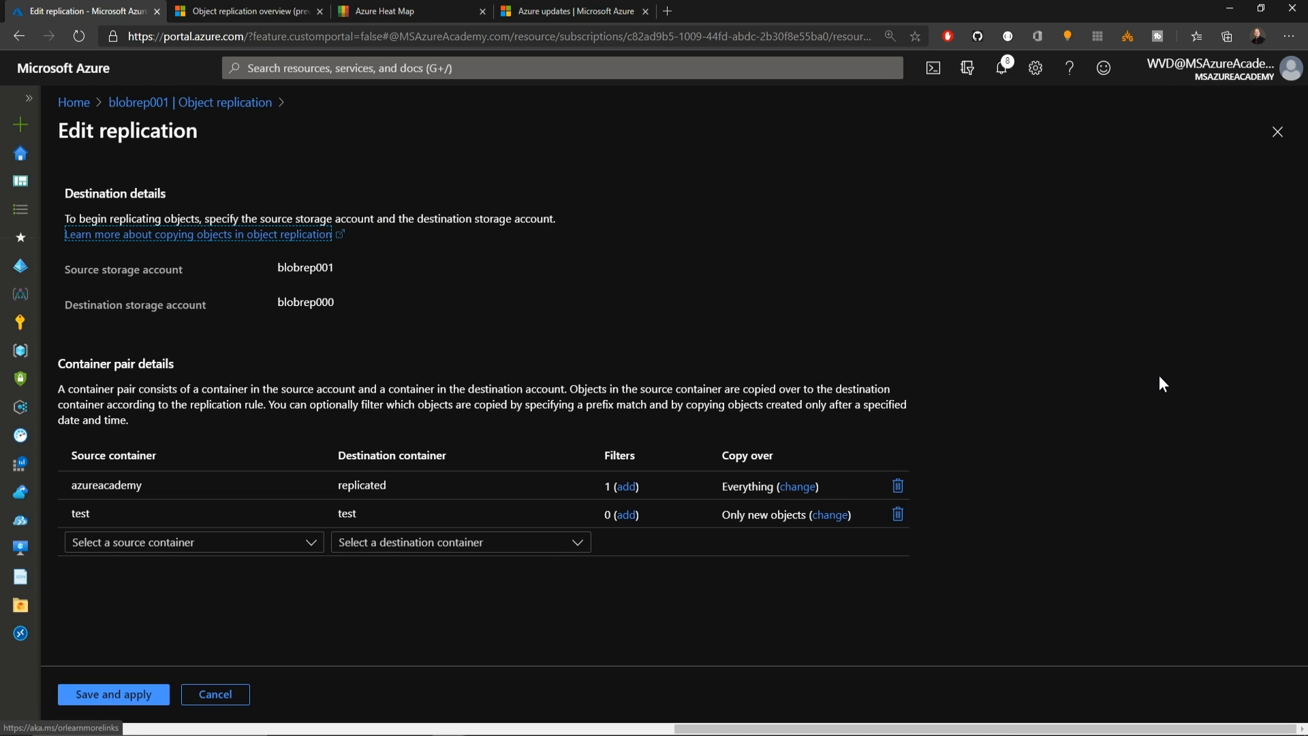
# Remove the Azure prefix filter from the azureacademy pair and save the policy.
pyautogui.click(626, 487)
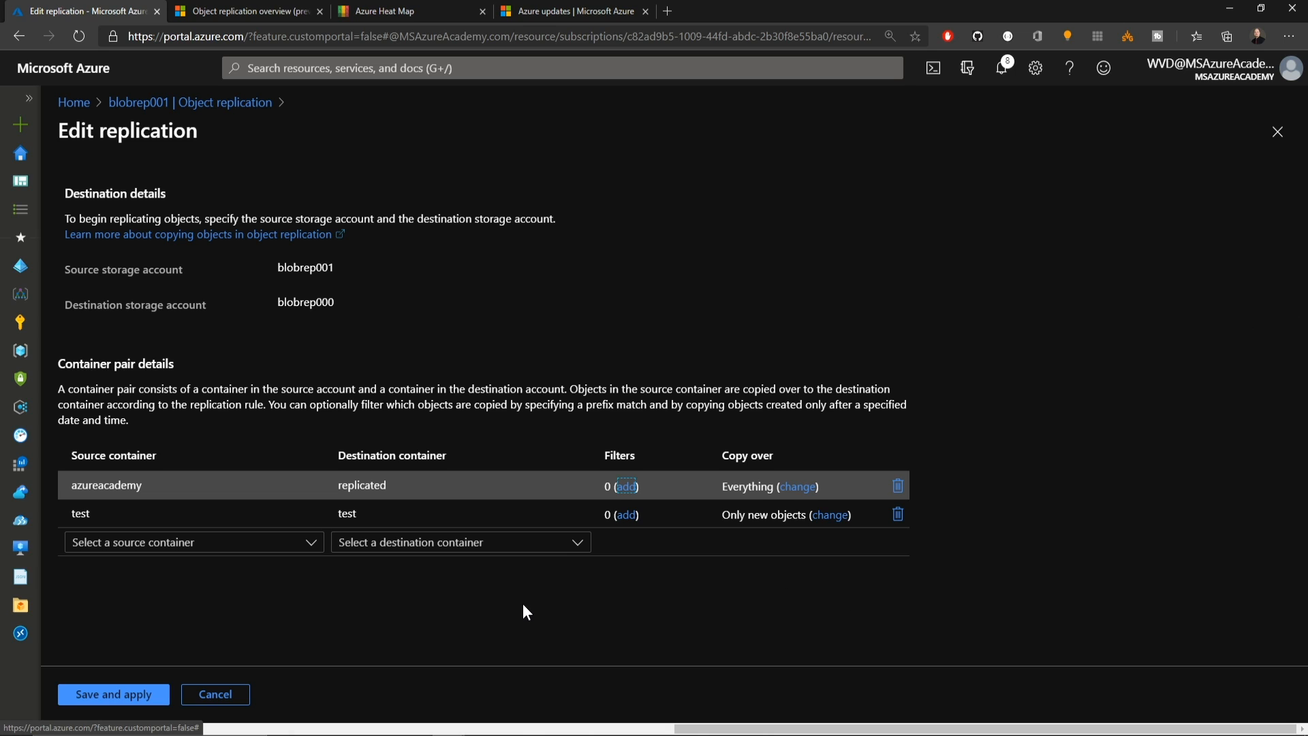
pyautogui.click(113, 694)
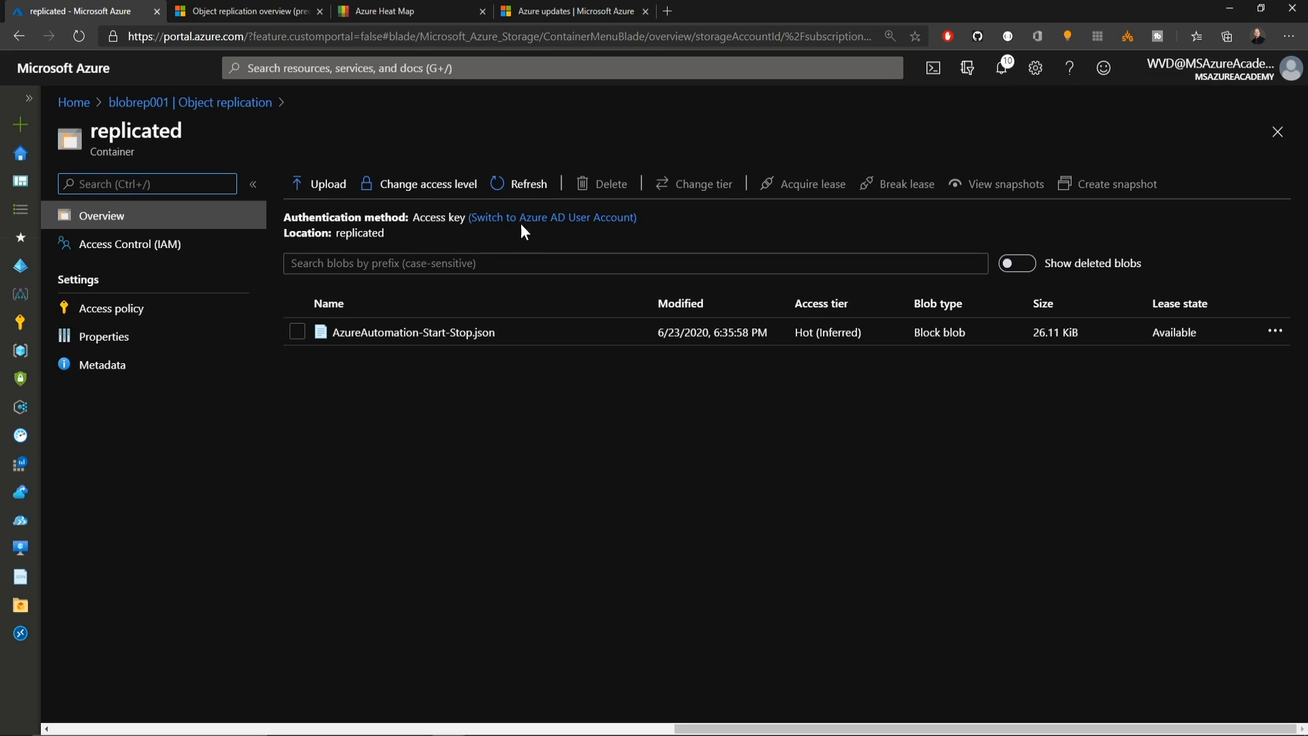
# Refresh the replicated container until all eleven JSON files appear, then return to Object replication.
pyautogui.click(528, 183)
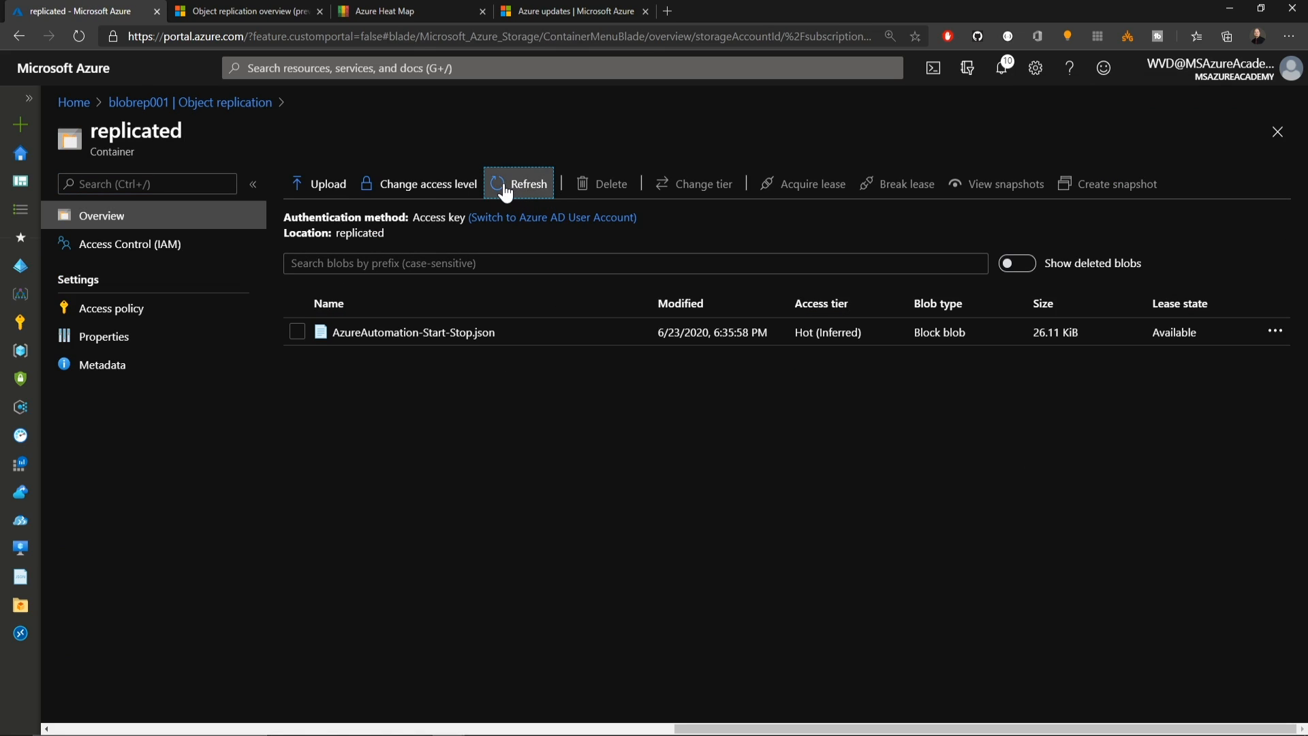
pyautogui.click(517, 183)
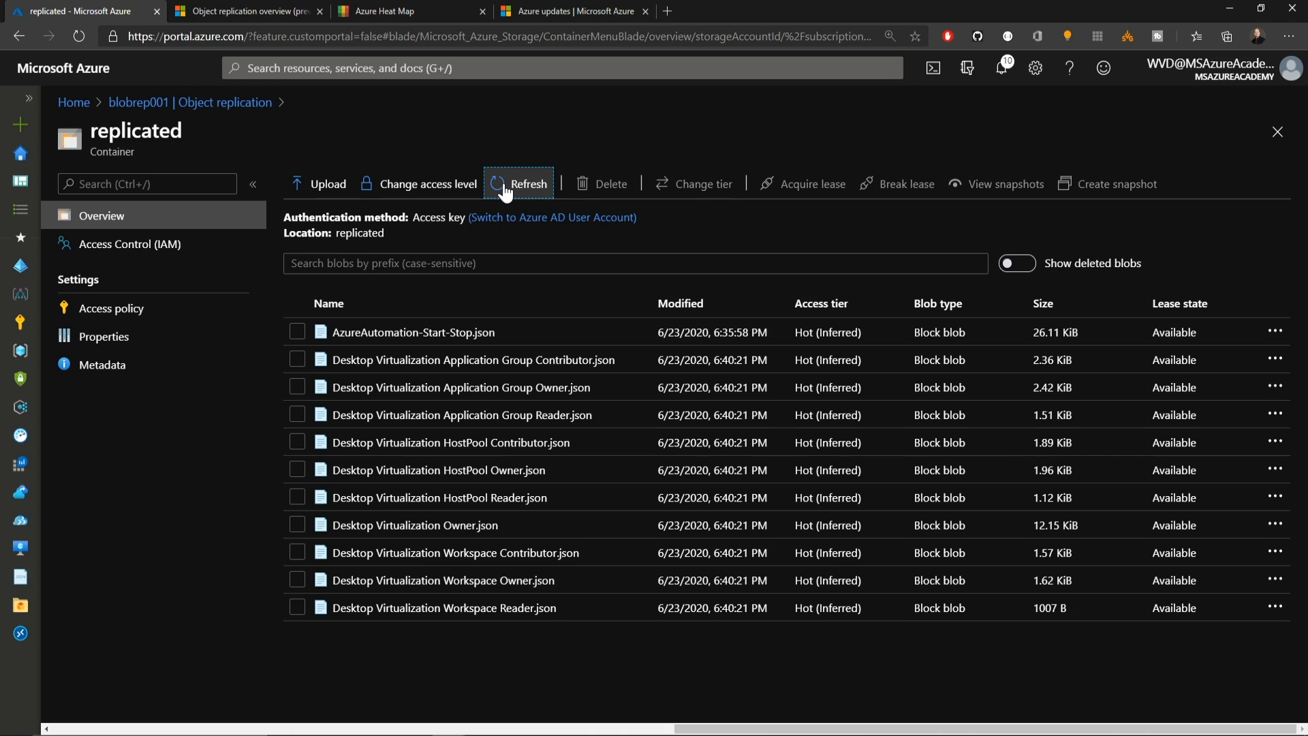
pyautogui.click(224, 101)
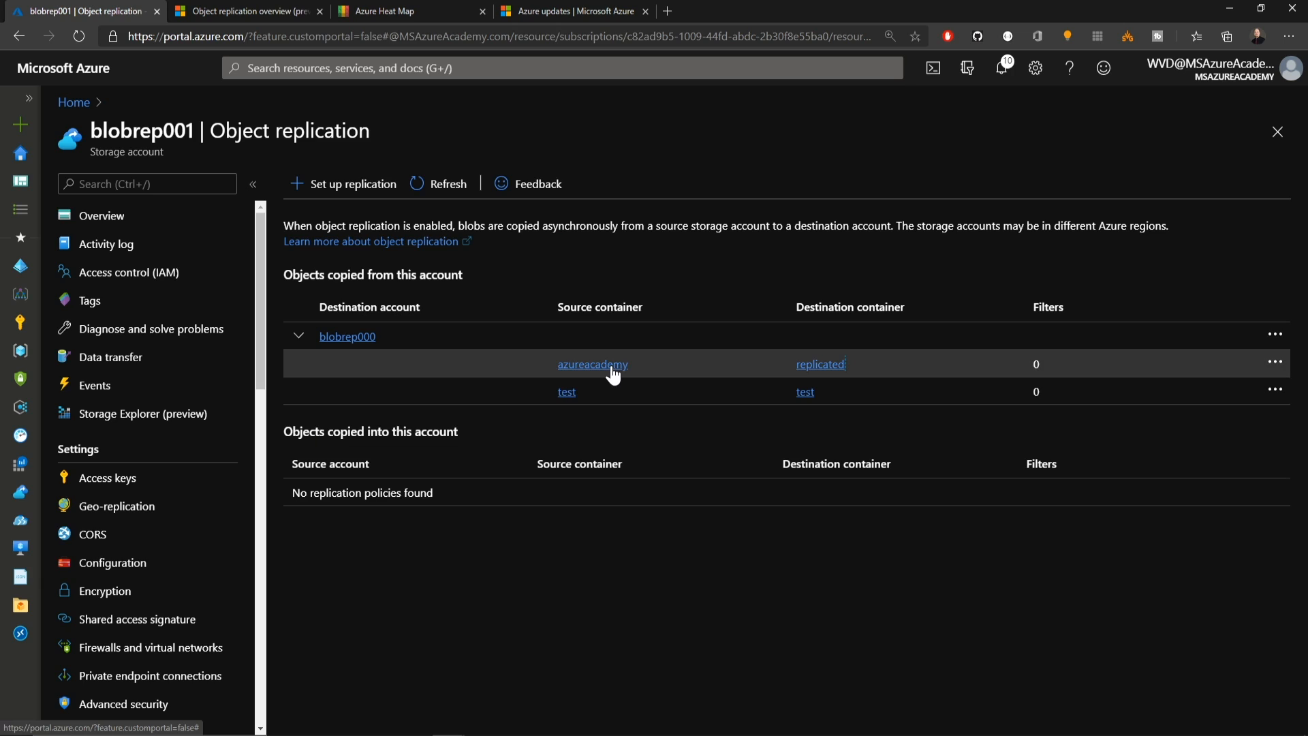
# Delete the three Desktop Virtualization Workspace JSON files from azureacademy, then go to Storage accounts.
pyautogui.click(592, 364)
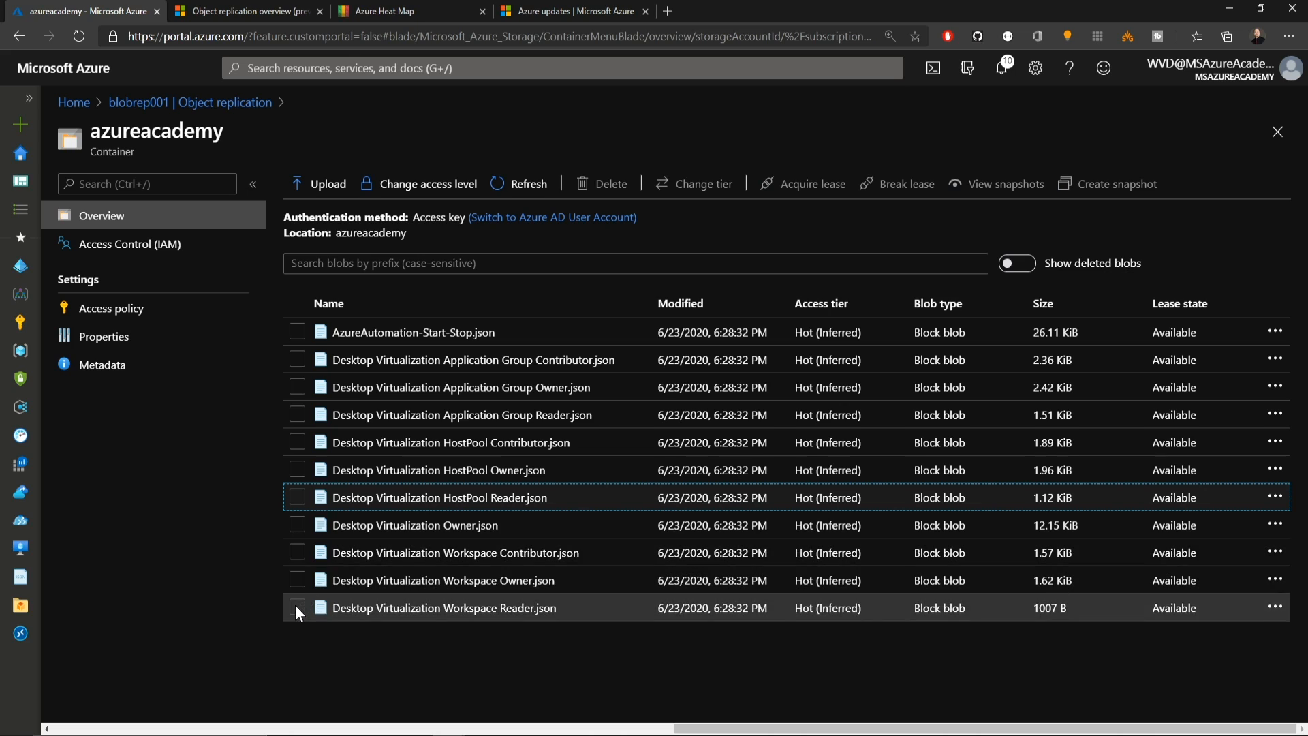
pyautogui.click(297, 607)
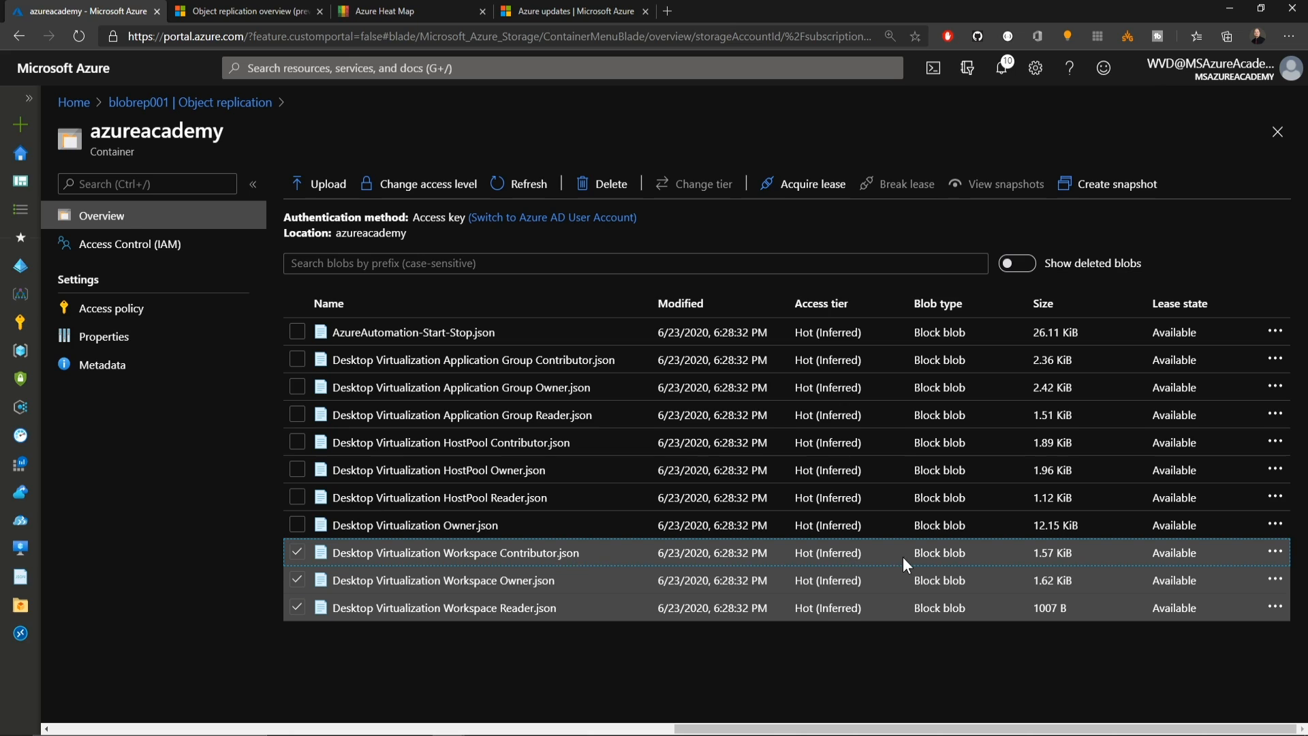
pyautogui.click(601, 184)
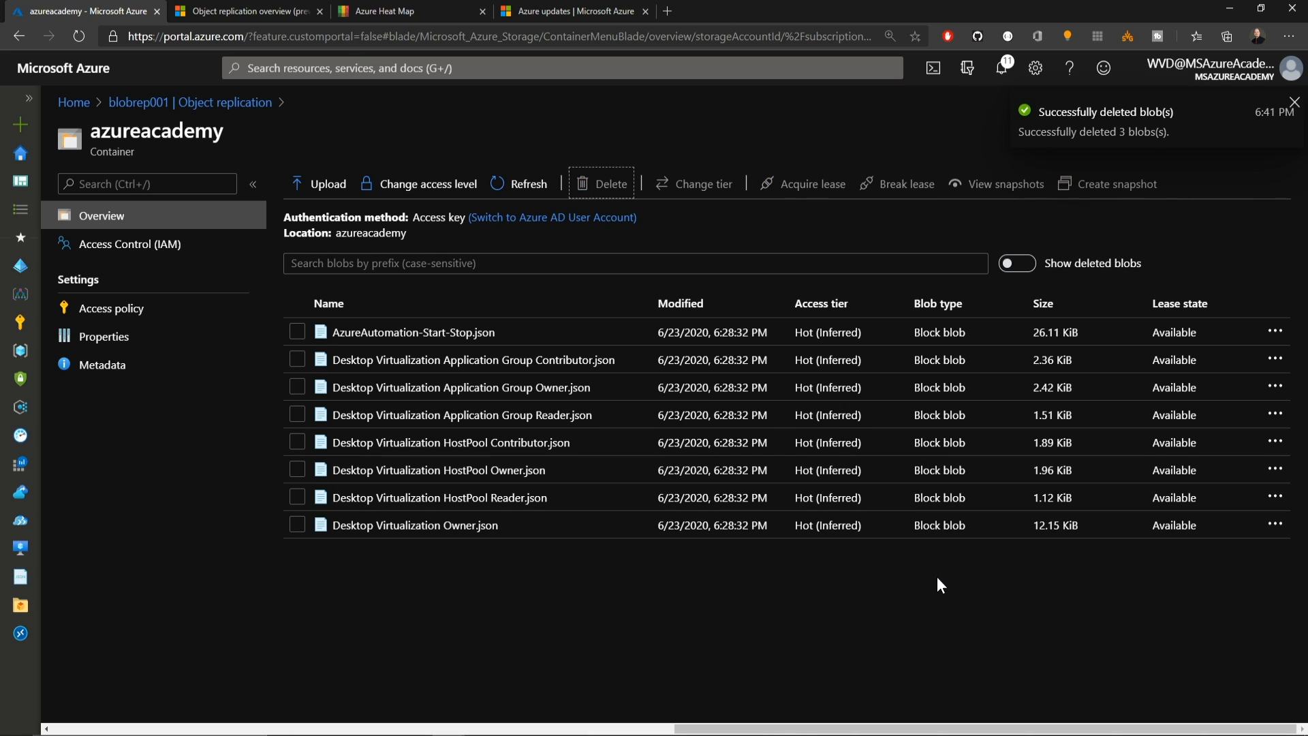
pyautogui.click(1294, 101)
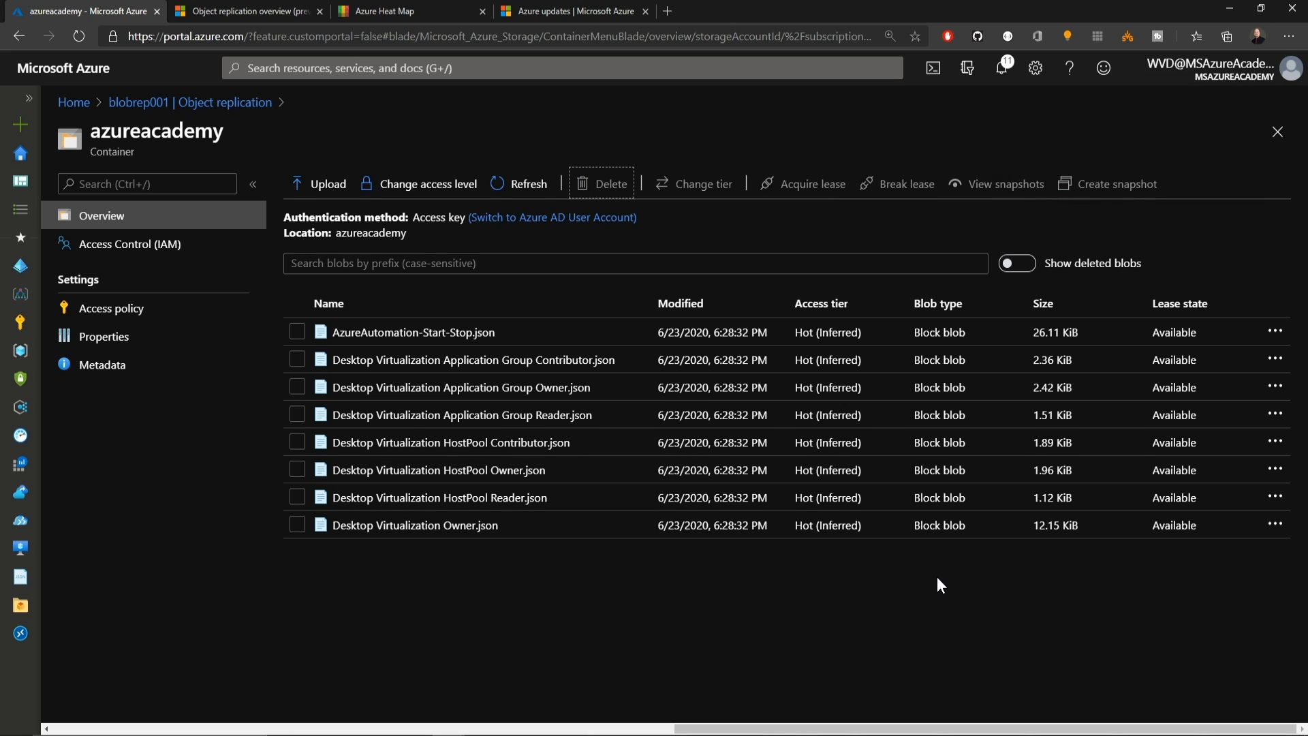
pyautogui.click(224, 101)
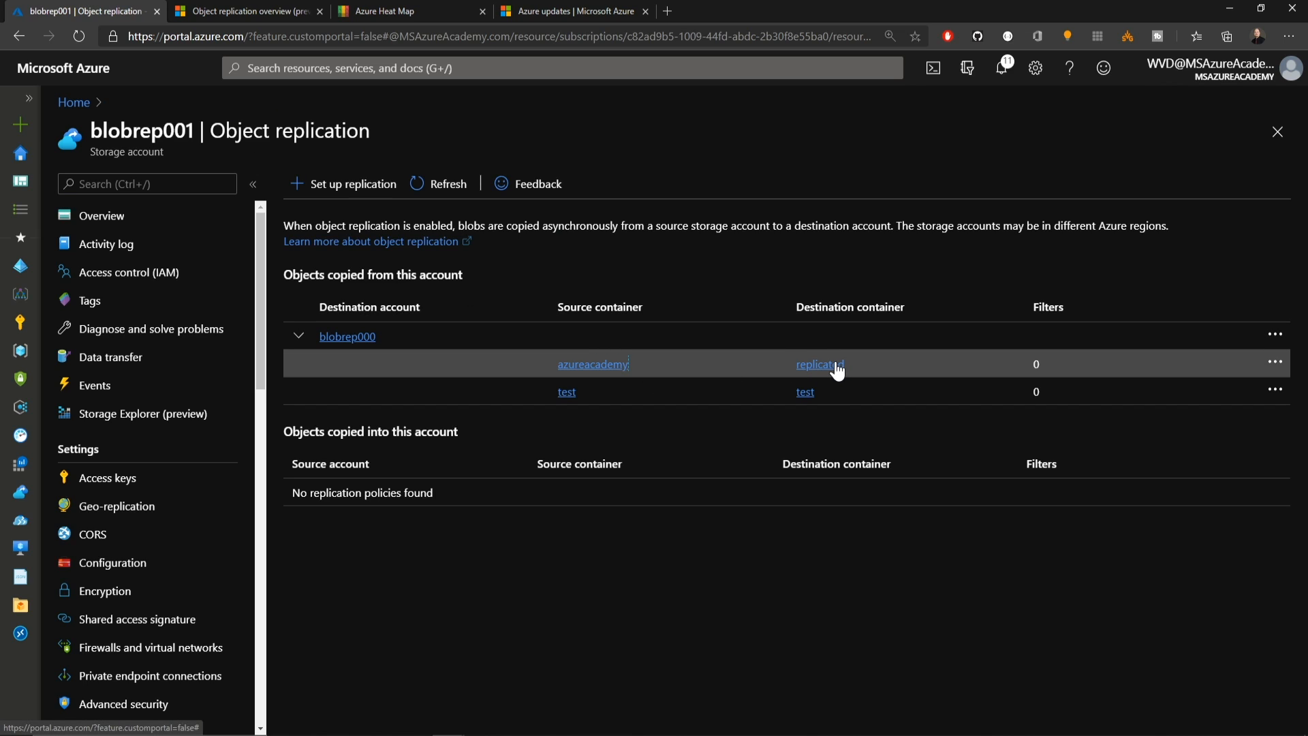
pyautogui.click(817, 364)
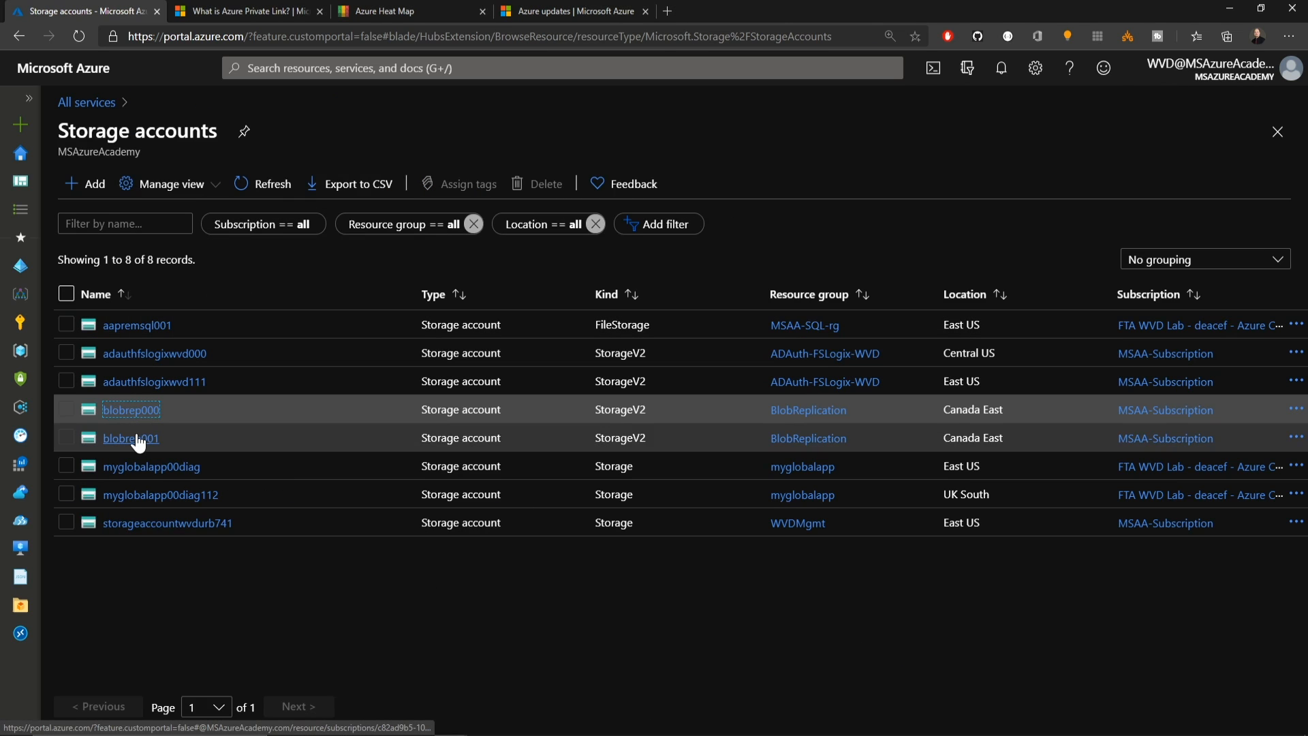
# Review blobrep001's data protection: soft delete, change feed and versioning enabled, then list containers.
pyautogui.click(130, 438)
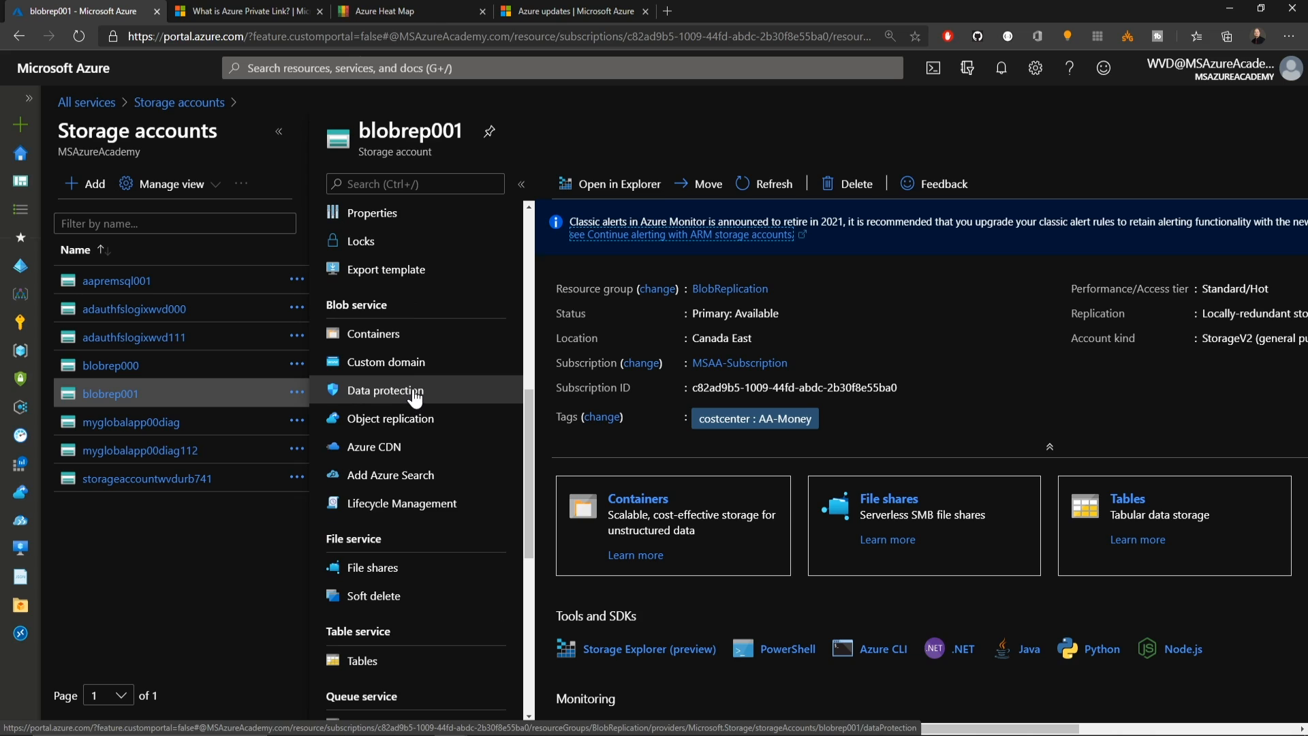
pyautogui.click(384, 390)
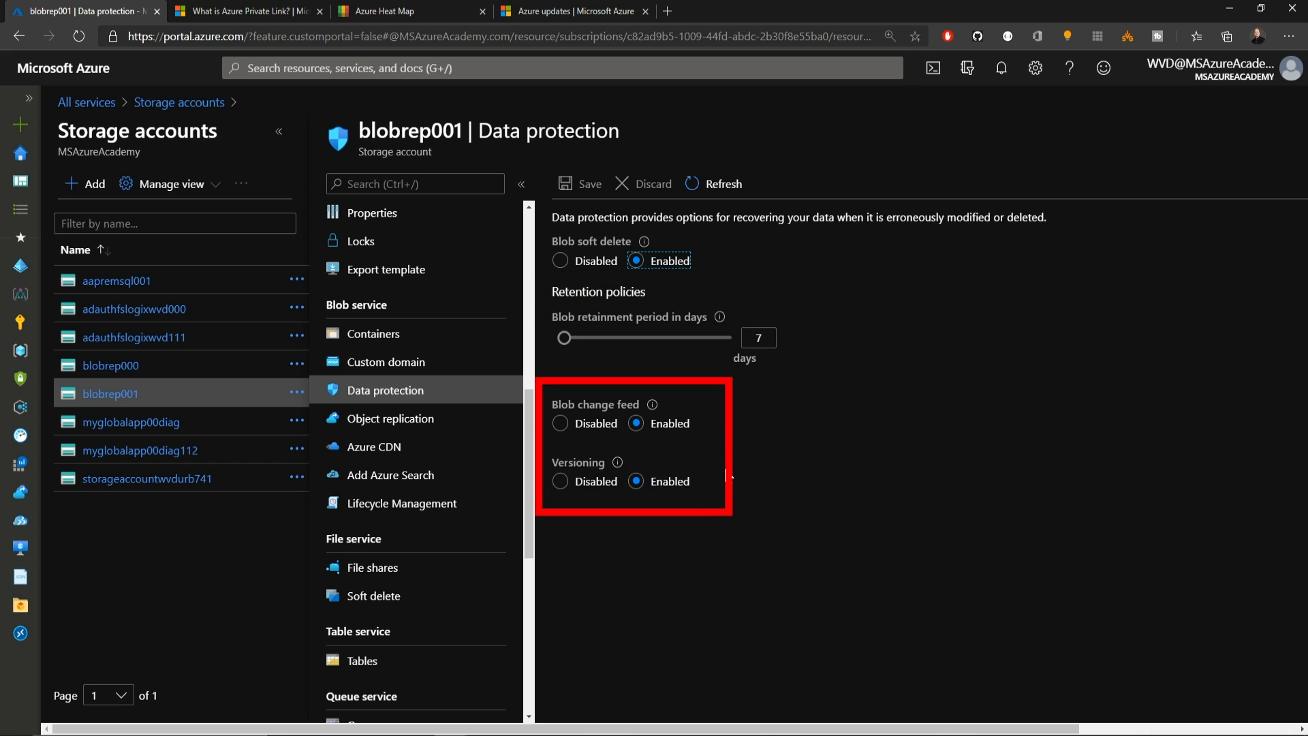
pyautogui.moveTo(732, 462)
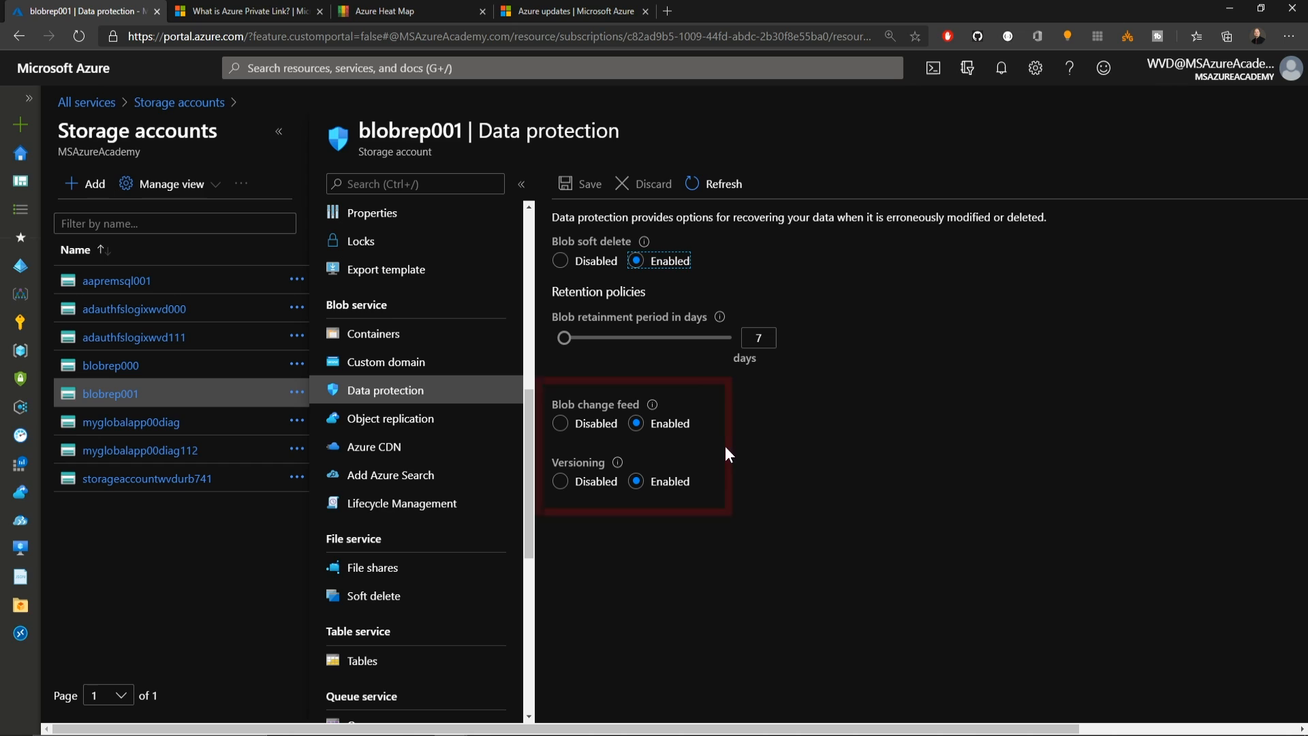
pyautogui.click(372, 333)
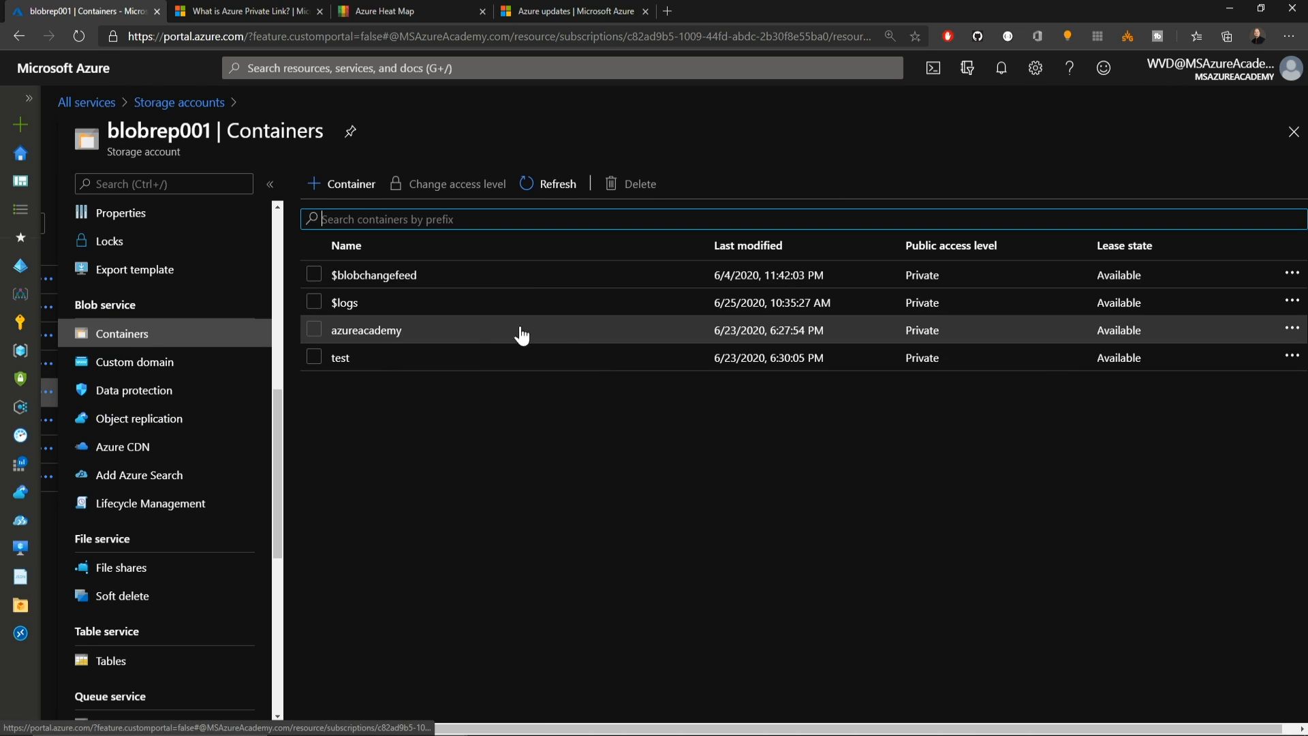
# Restore the deleted Desktop Virtualization Workspace Owner.json by making its previous version current.
pyautogui.click(365, 329)
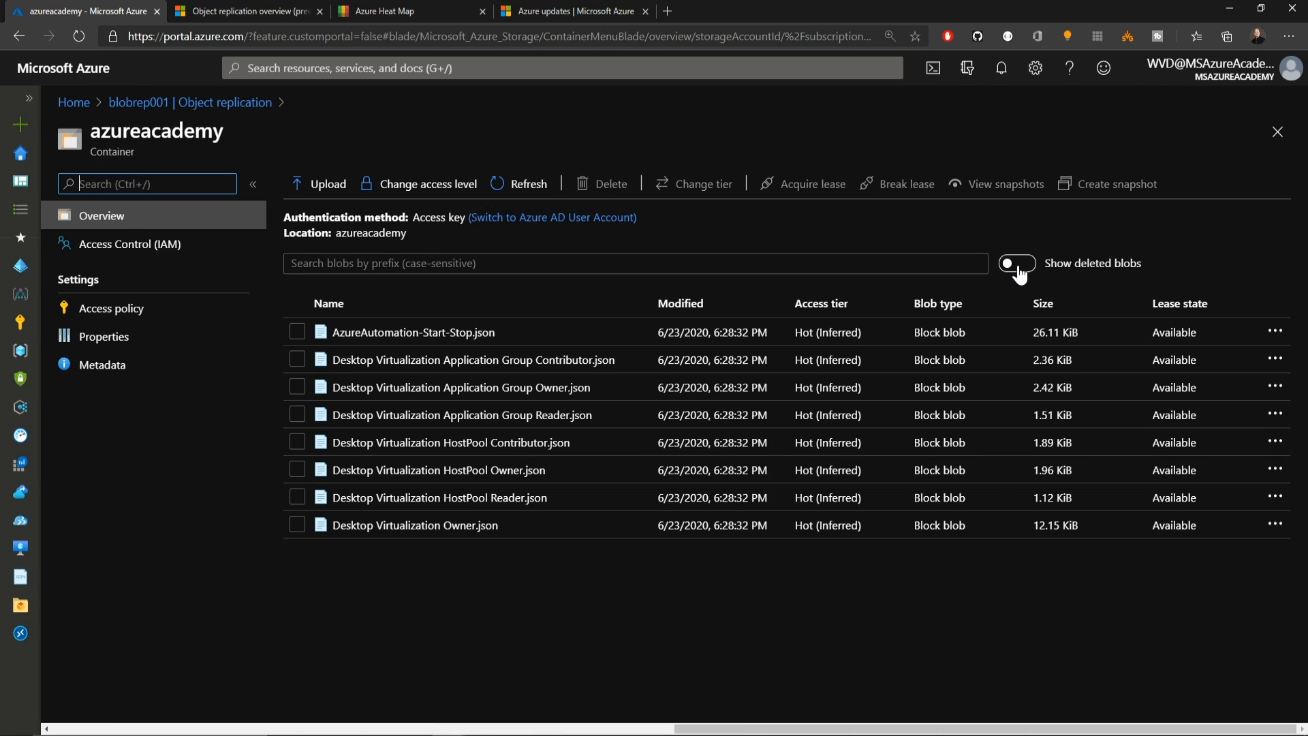
pyautogui.click(1016, 263)
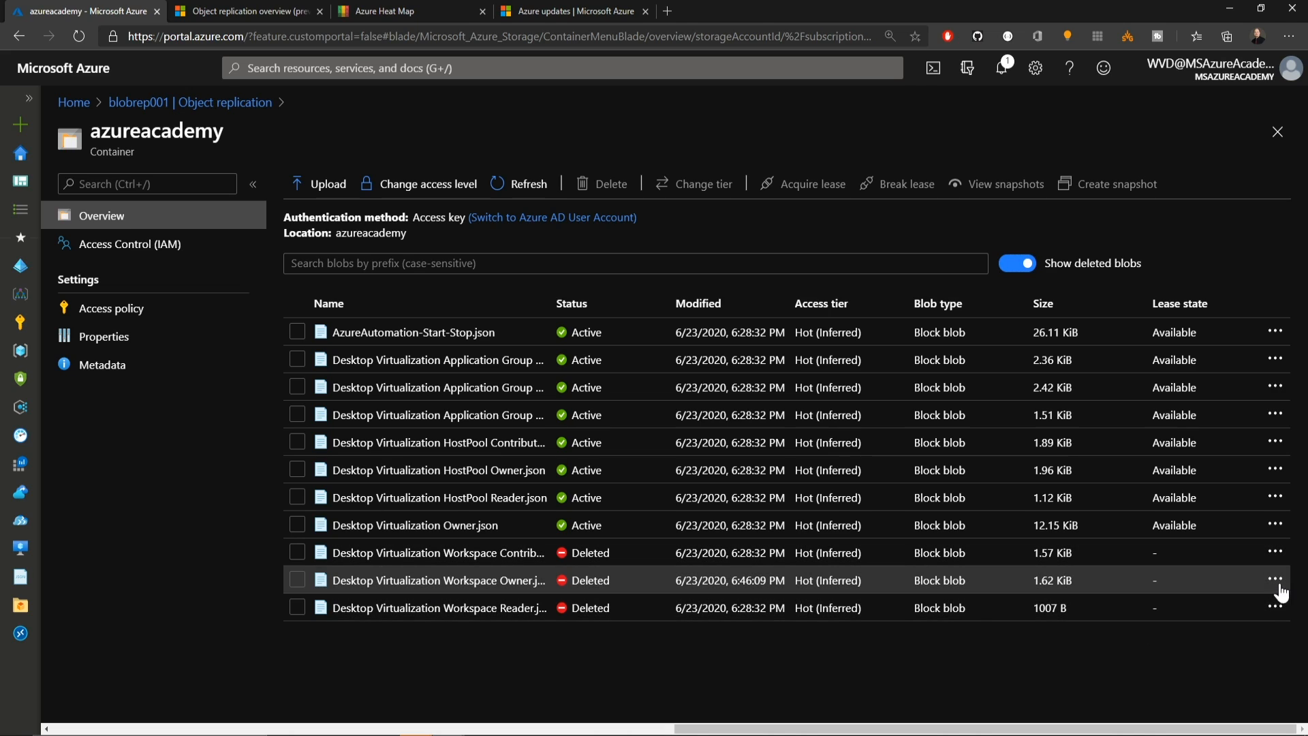
pyautogui.click(1275, 580)
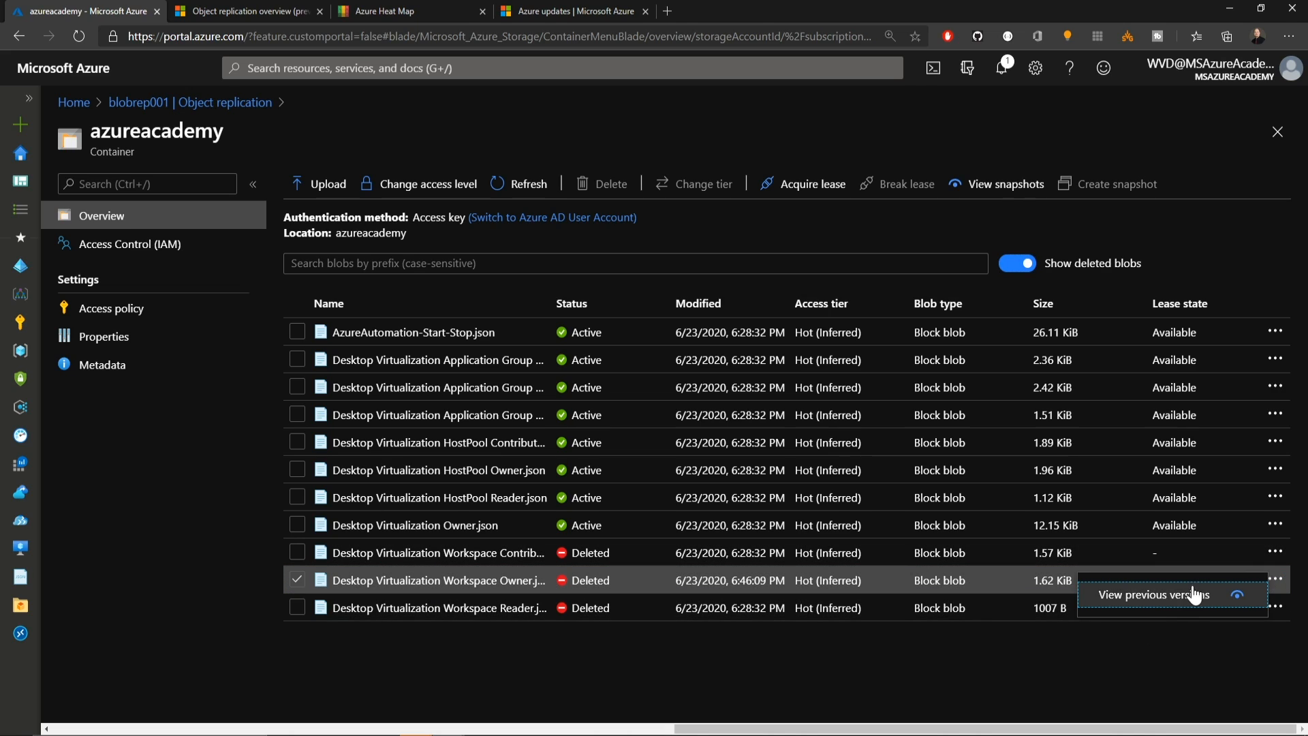
pyautogui.click(1152, 594)
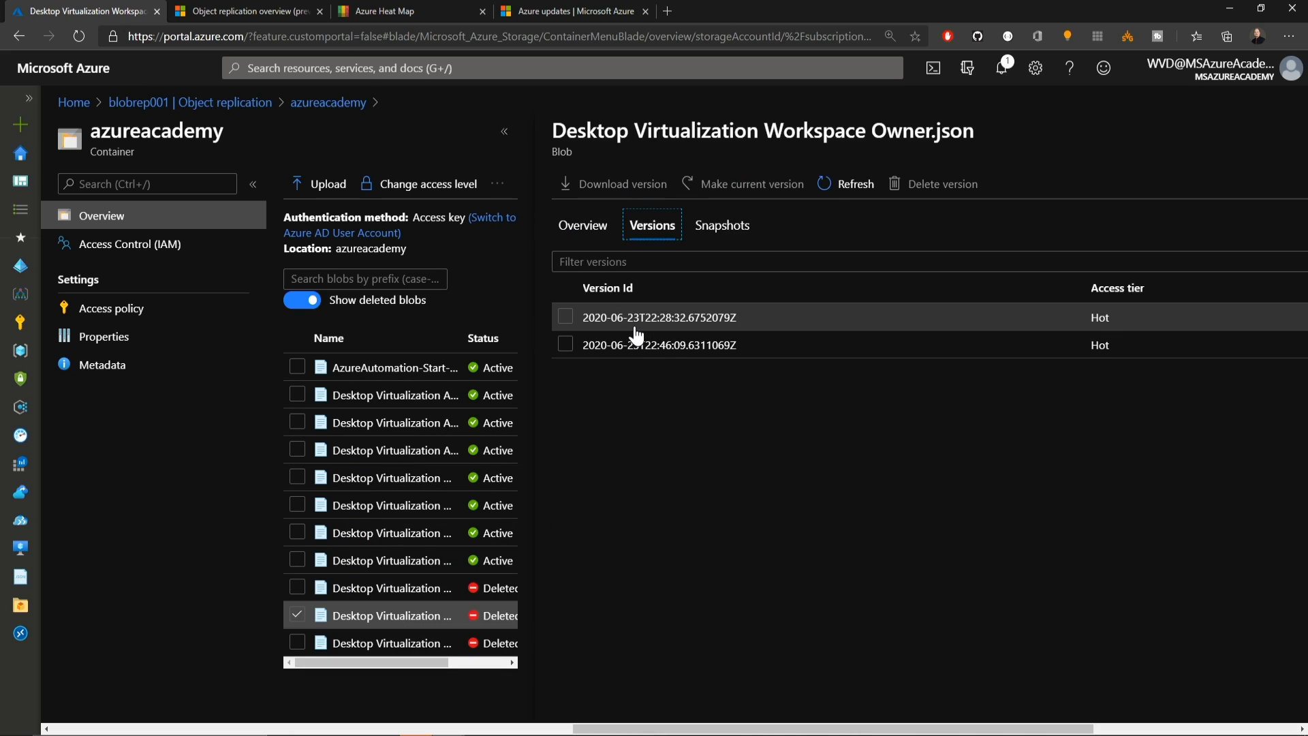
pyautogui.click(565, 318)
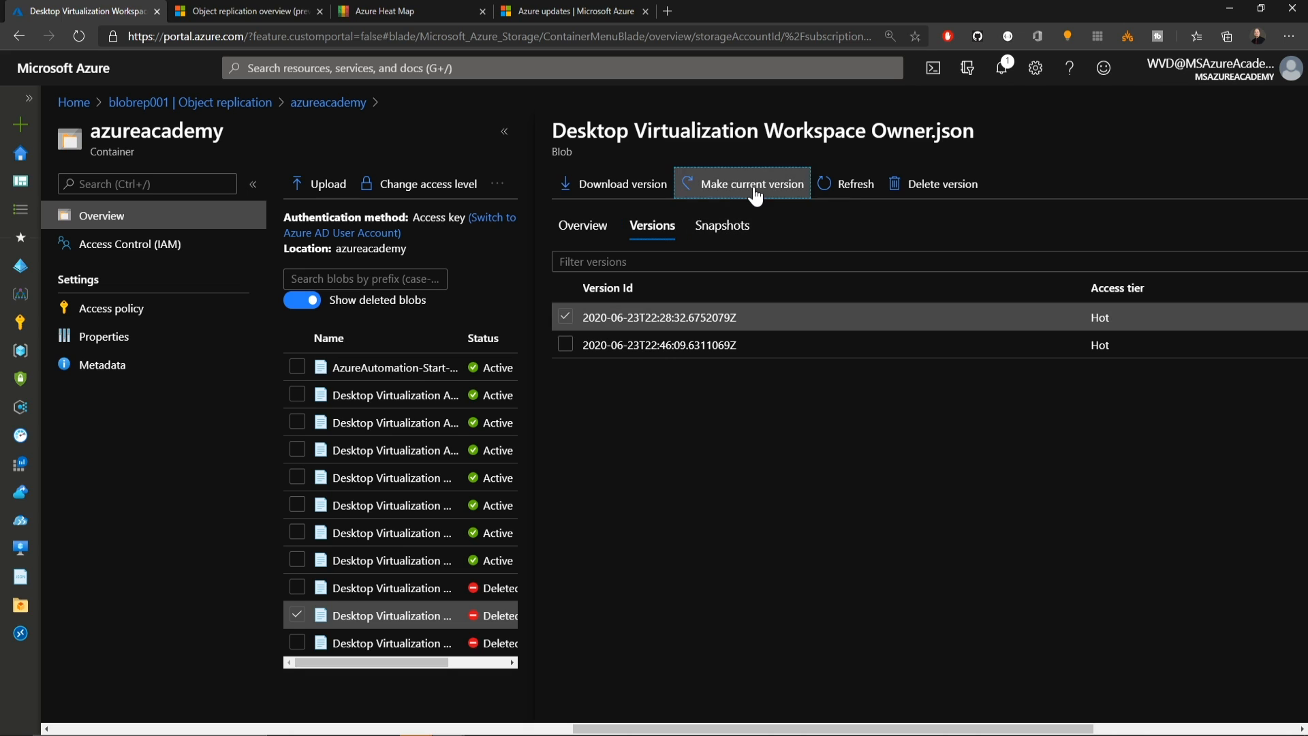
pyautogui.click(751, 183)
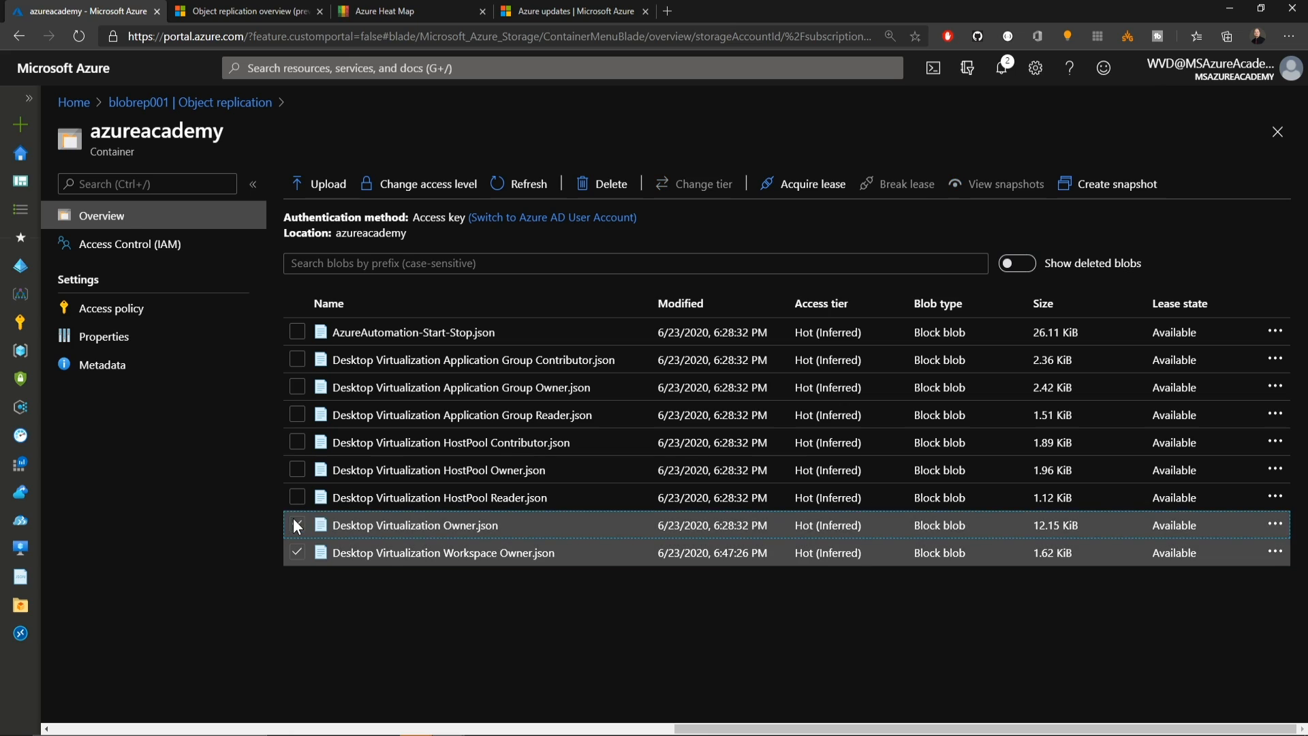
# View the restored Workspace Owner.json blob's snapshot and JSON contents.
pyautogui.click(297, 498)
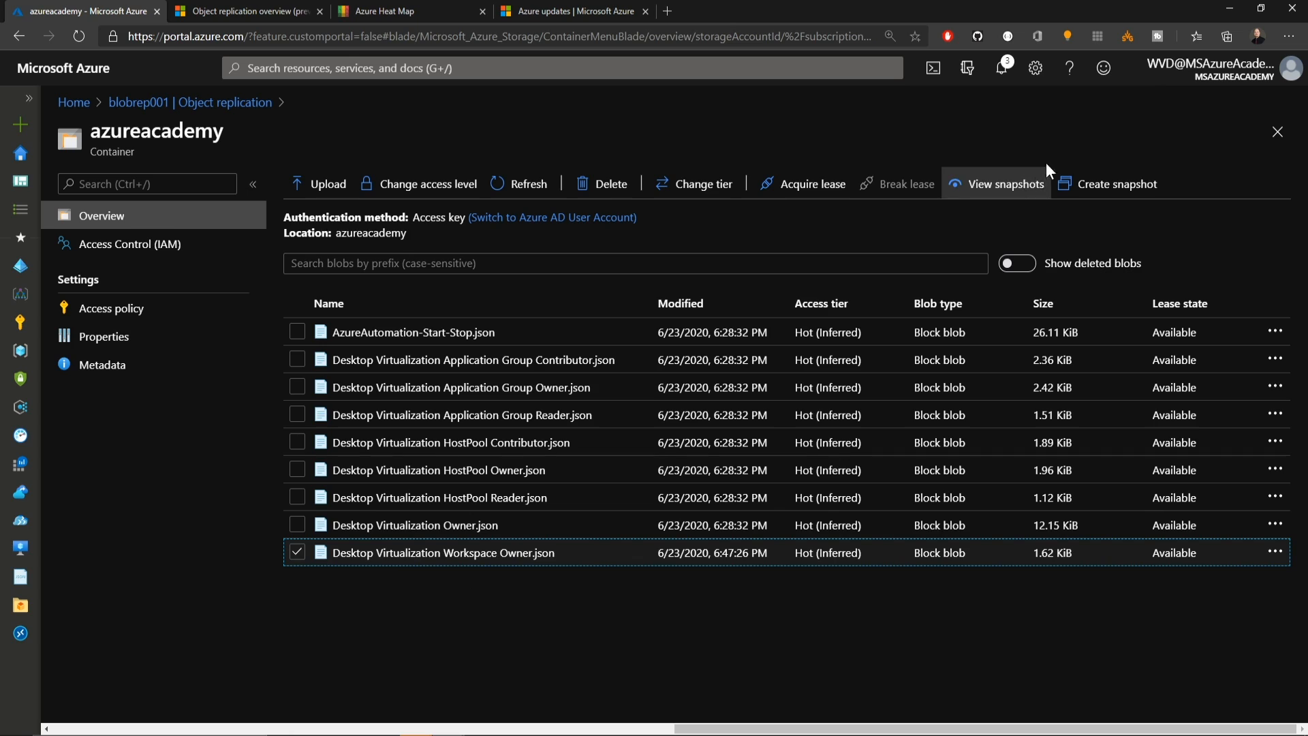
pyautogui.click(1006, 184)
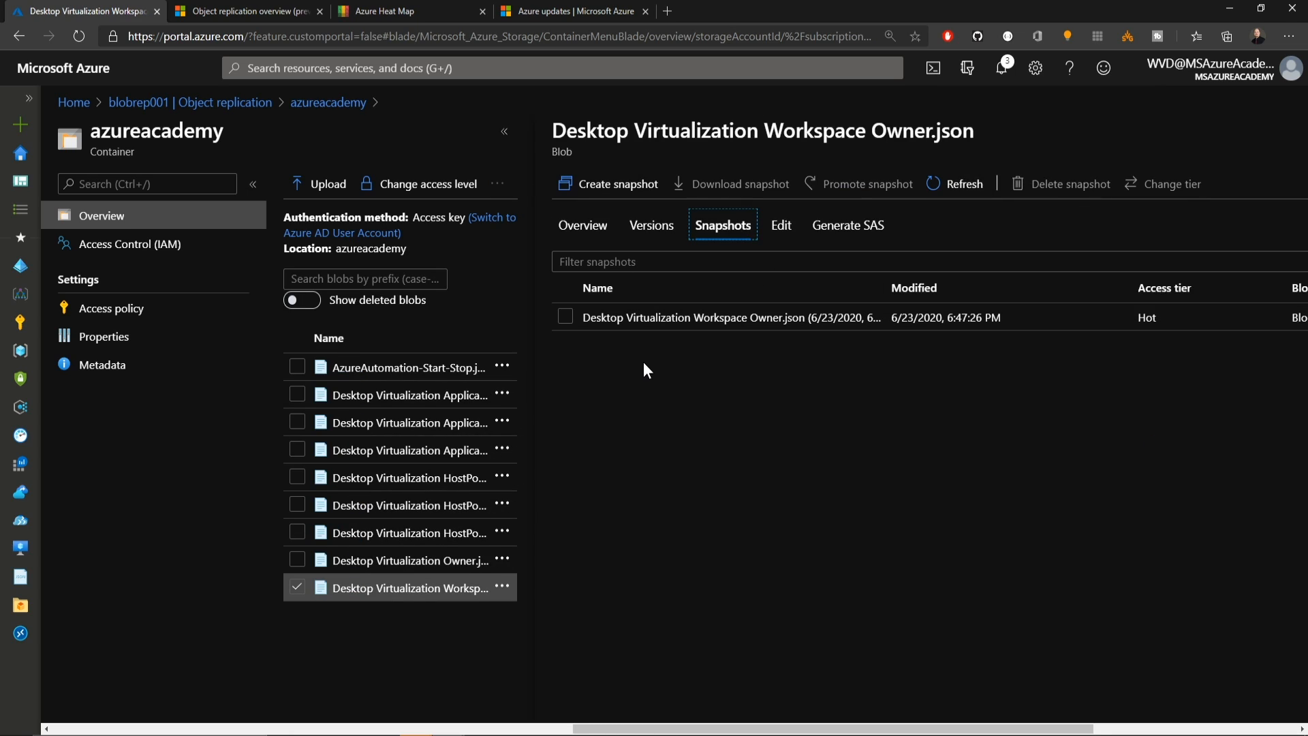
pyautogui.click(781, 226)
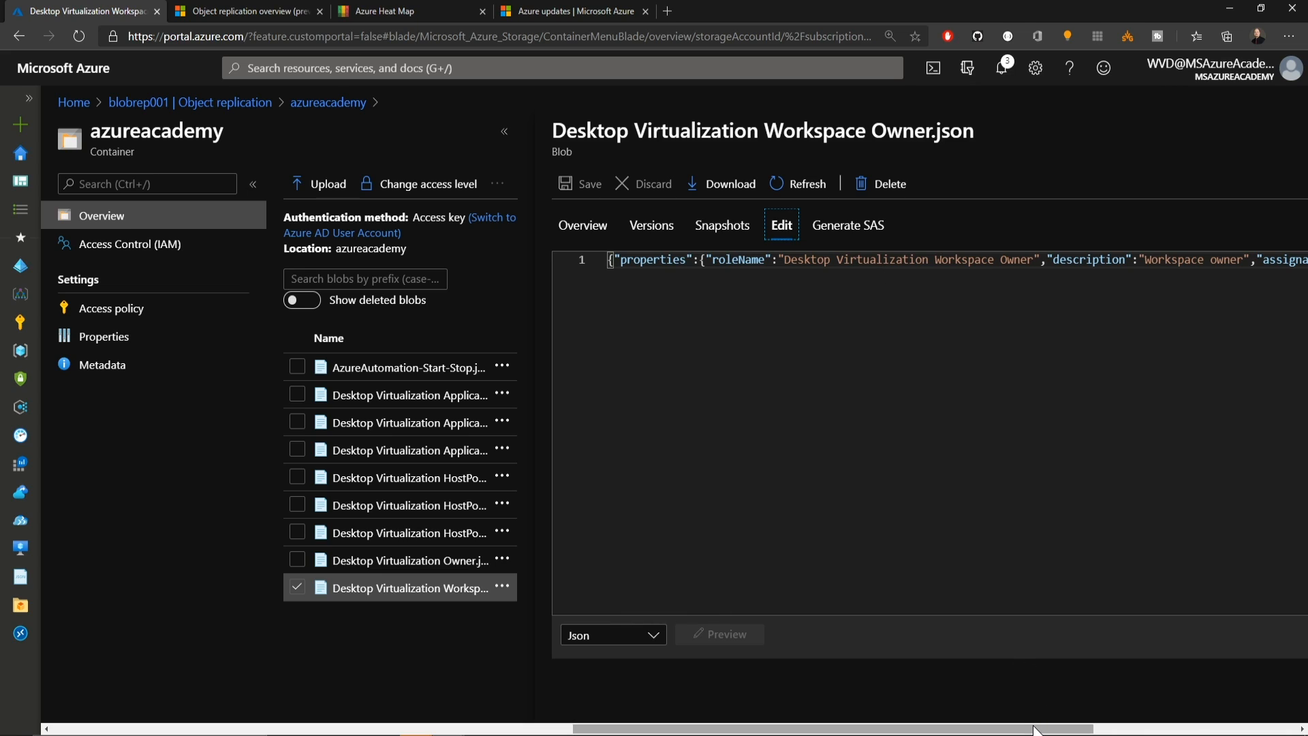
pyautogui.click(722, 226)
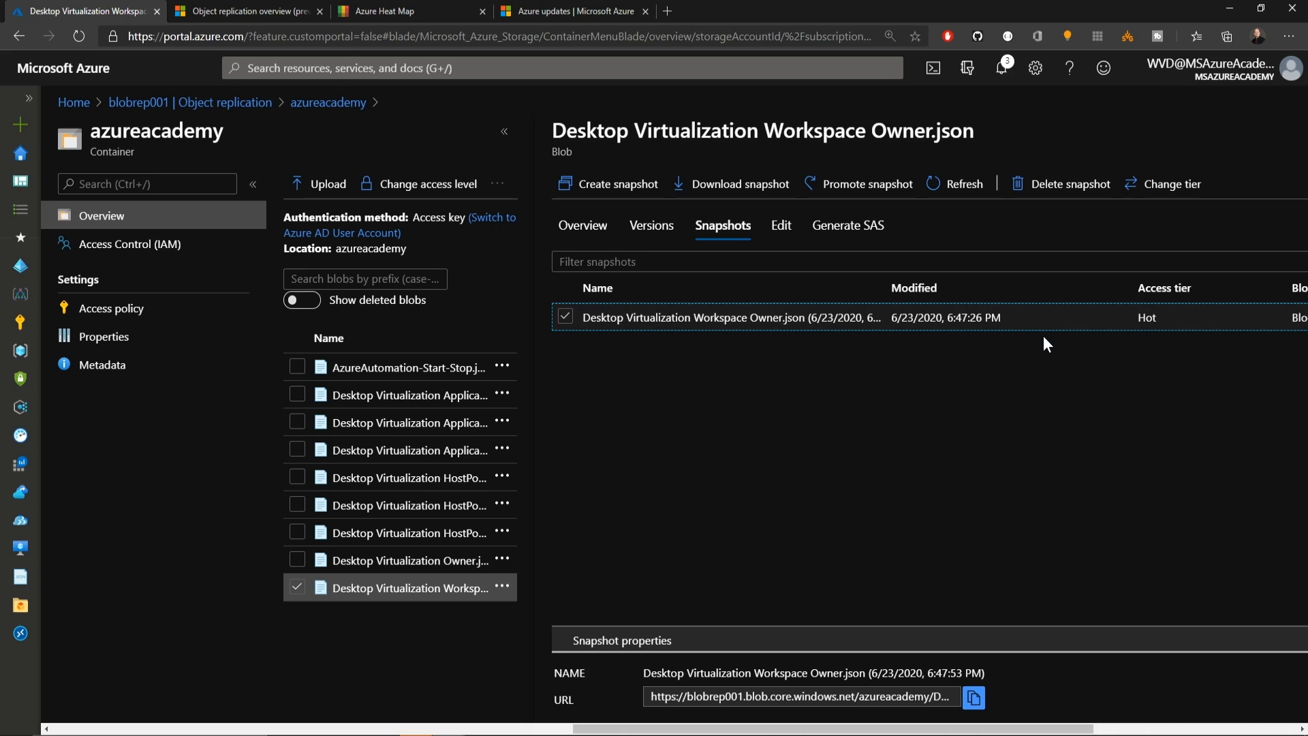
pyautogui.moveTo(1147, 225)
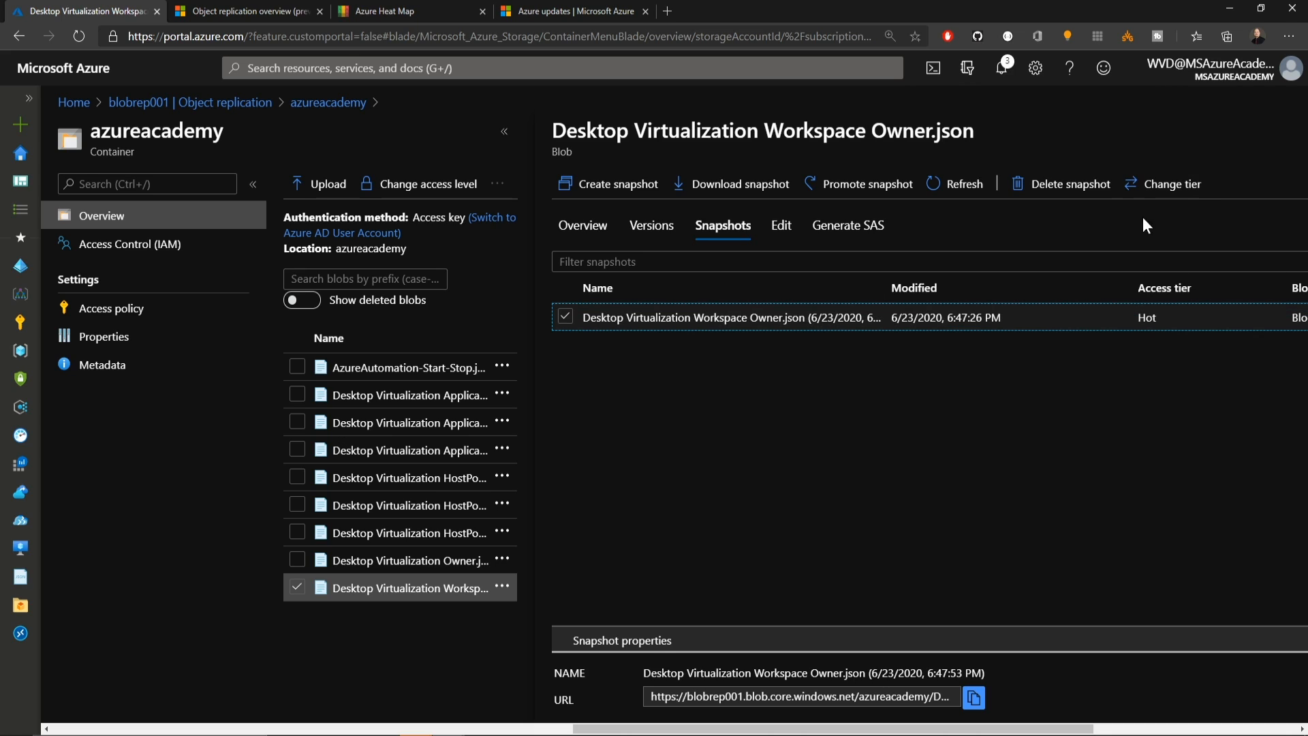
pyautogui.moveTo(1170, 184)
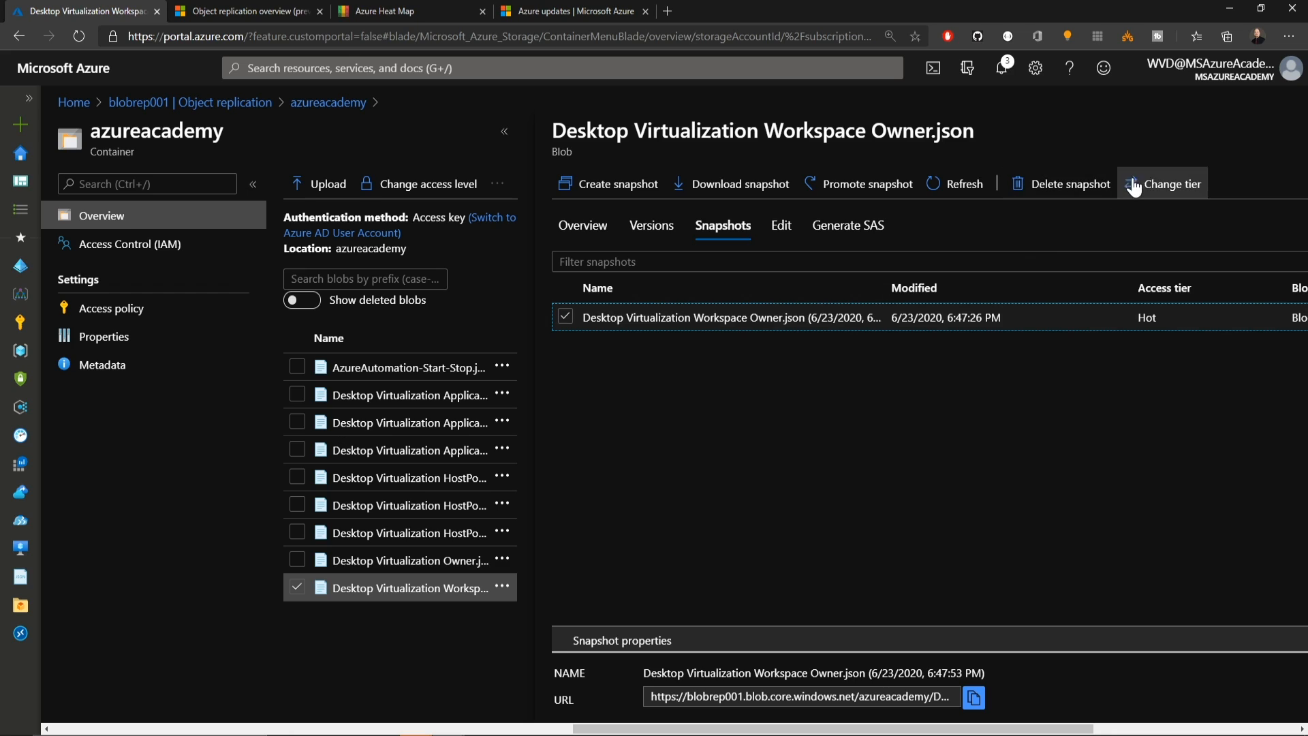
pyautogui.click(1170, 183)
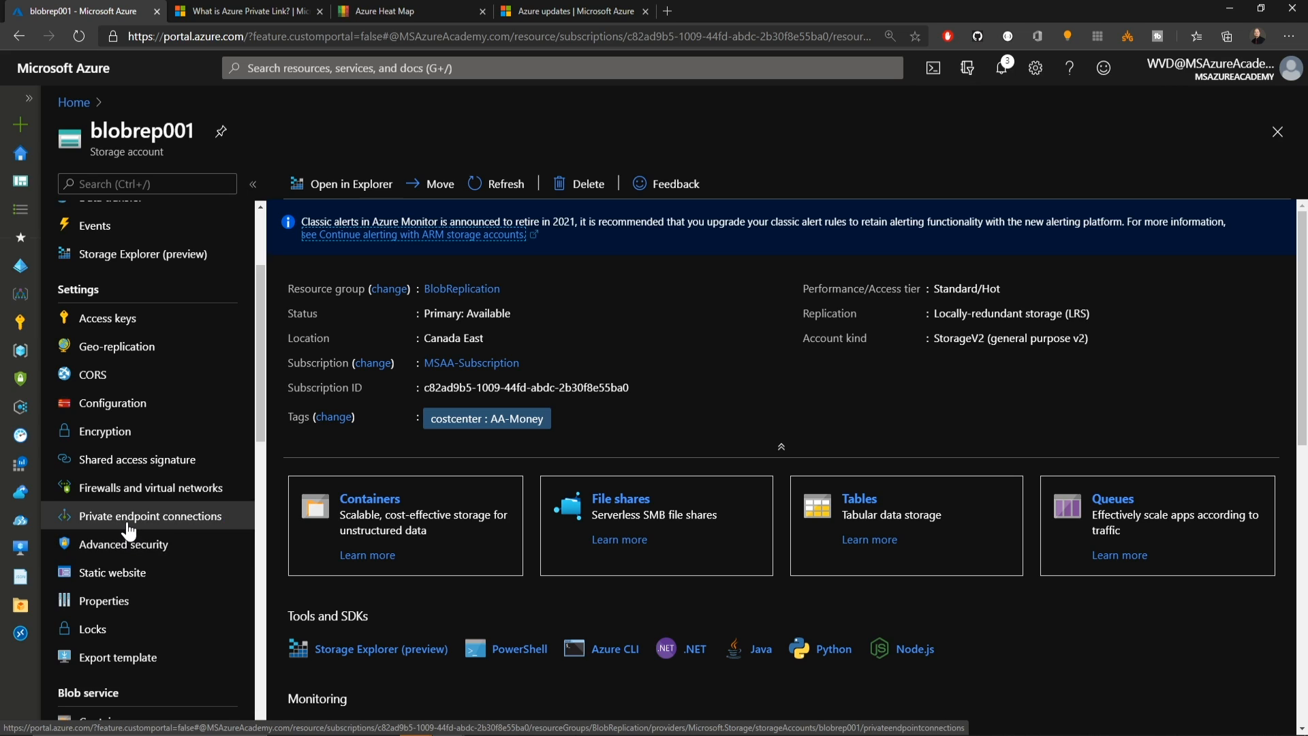
# Open blobrep001's Private endpoint connections to start a new private endpoint.
pyautogui.click(150, 516)
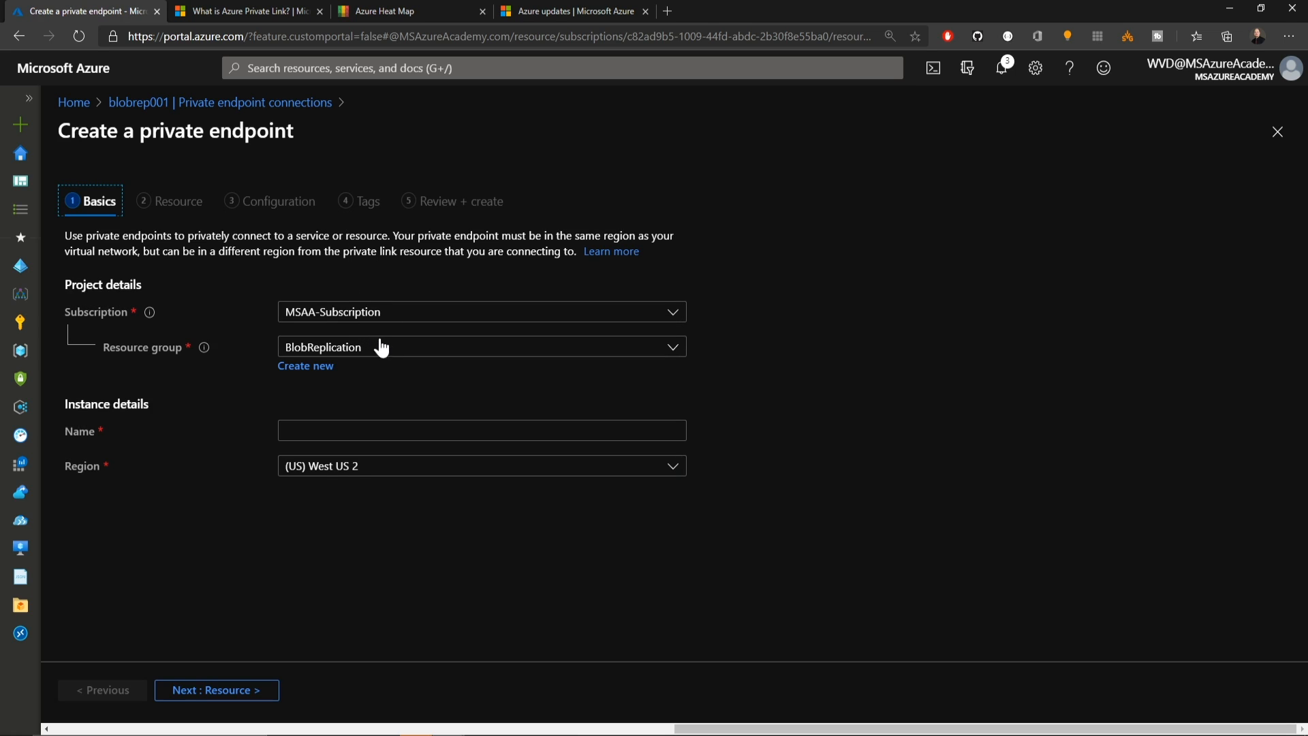
pyautogui.moveTo(635, 357)
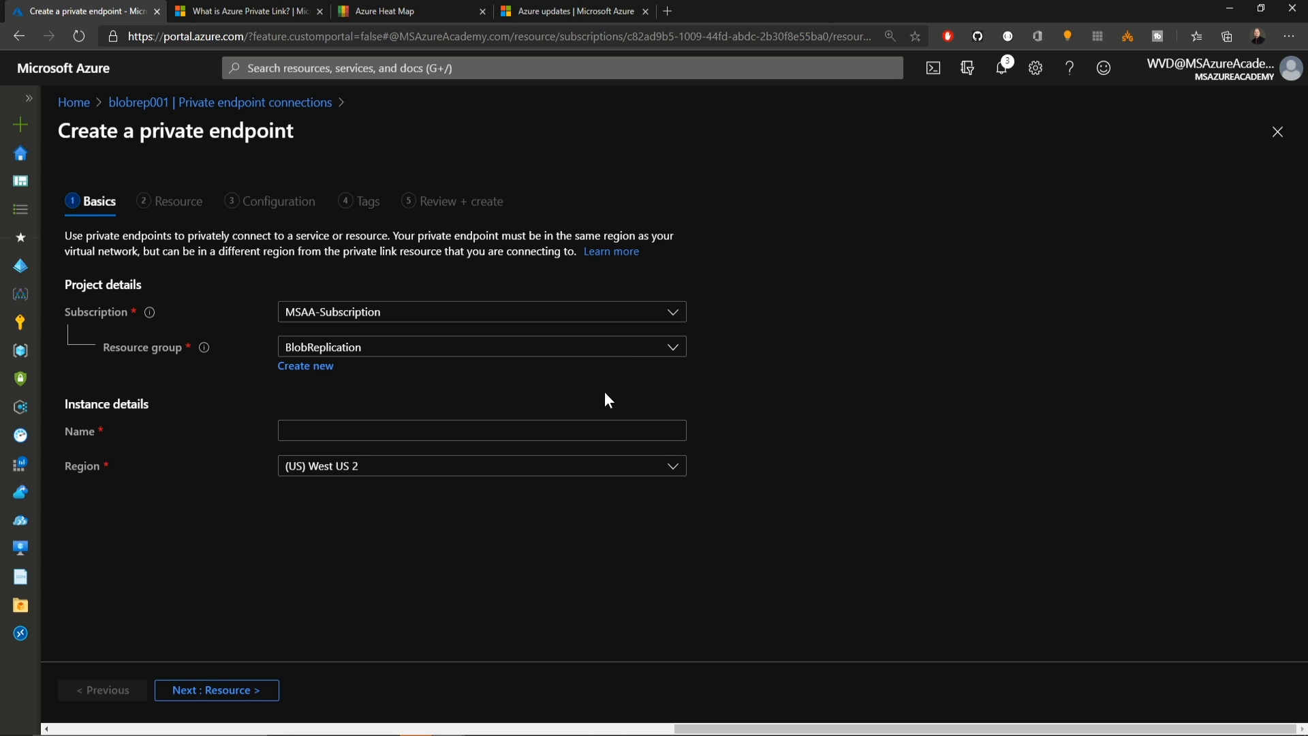
# Name the private endpoint PrivateBlobs in Canada East and continue to Resource.
pyautogui.write('PrivateBlobs')
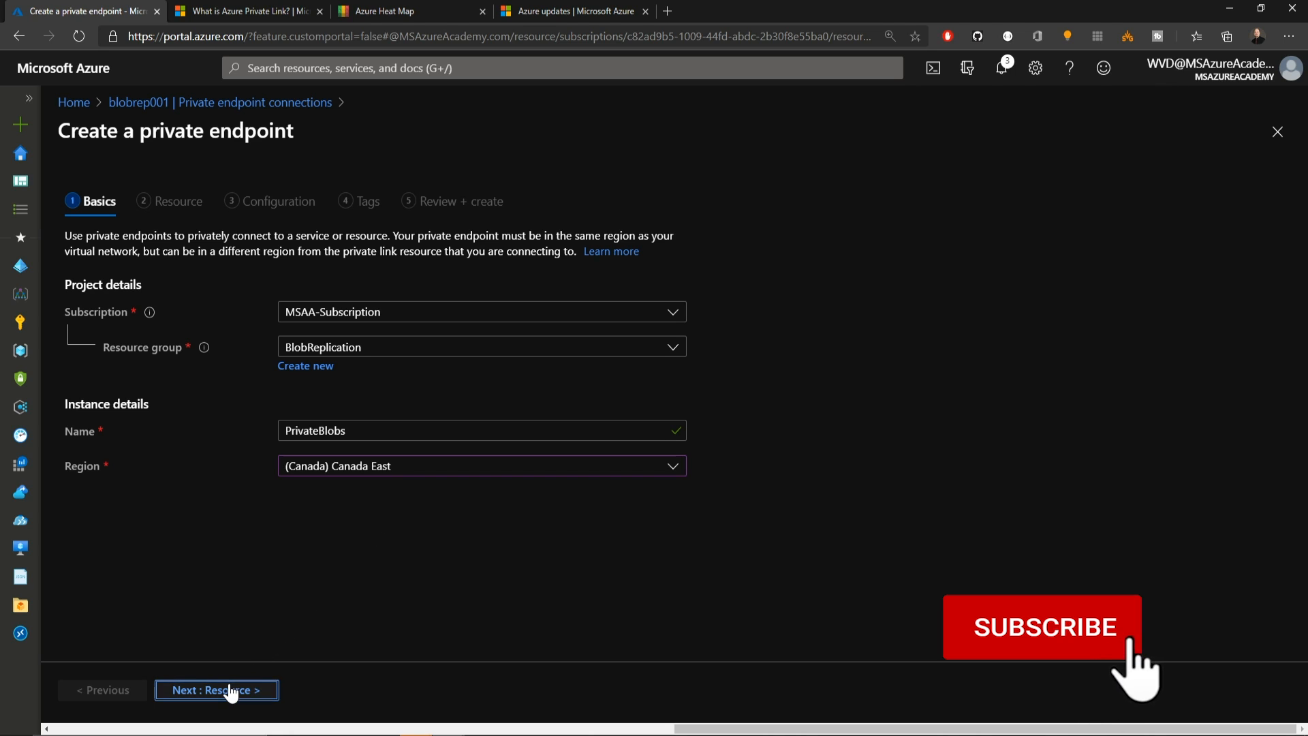
pyautogui.click(215, 690)
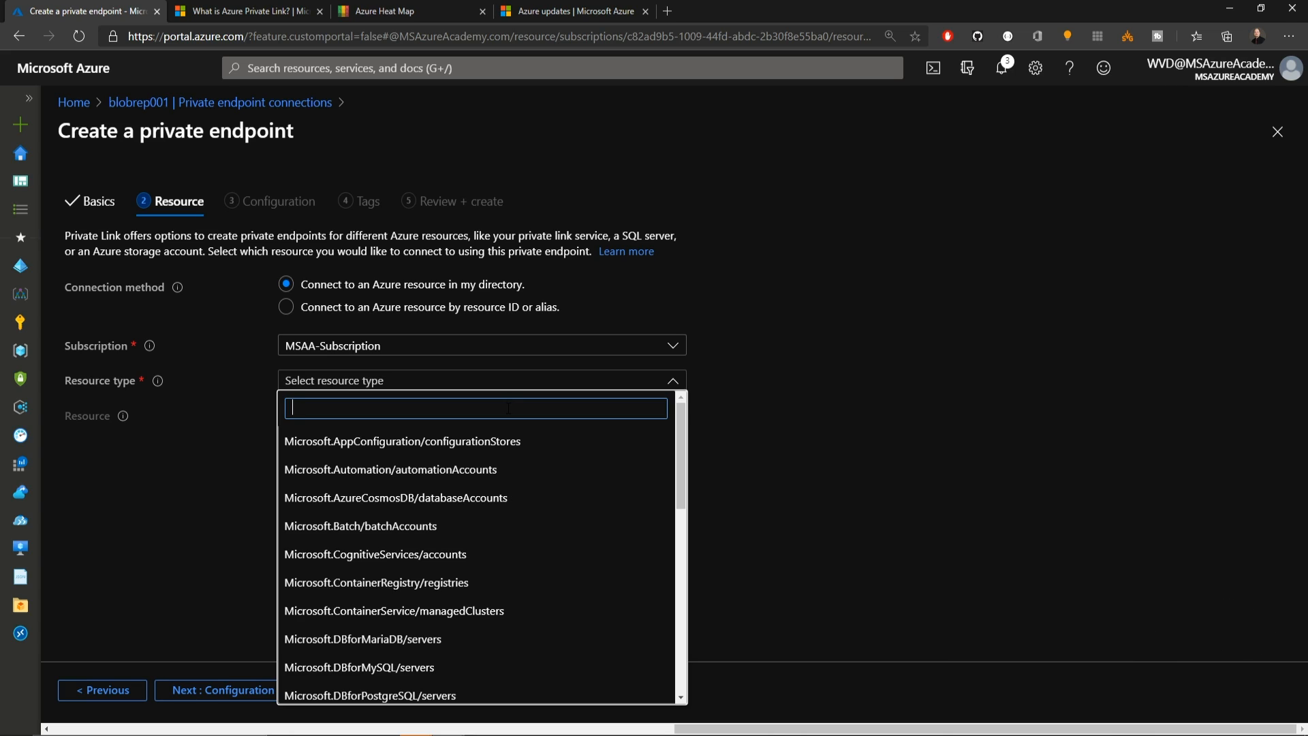
# Target storage account blobrep001 (Microsoft.Storage/storageAccounts) with the blob sub-resource.
pyautogui.write('storage')
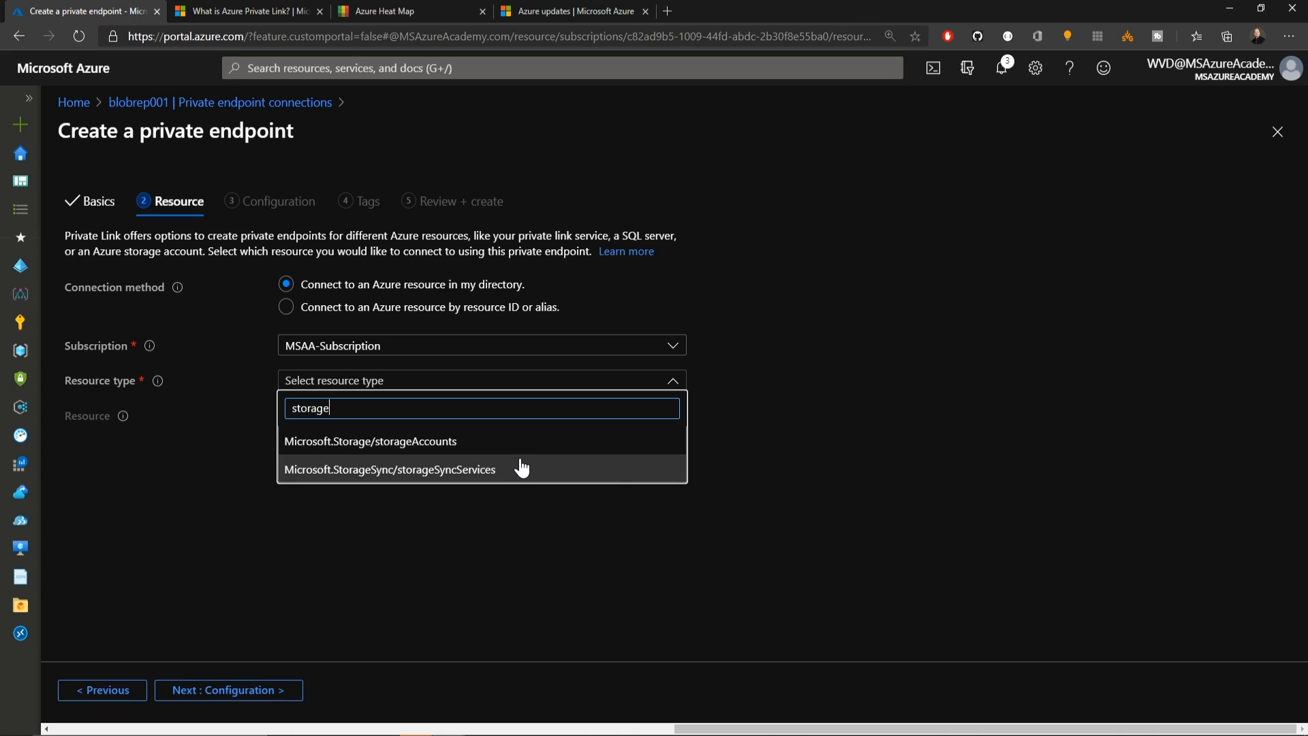
pyautogui.moveTo(516, 474)
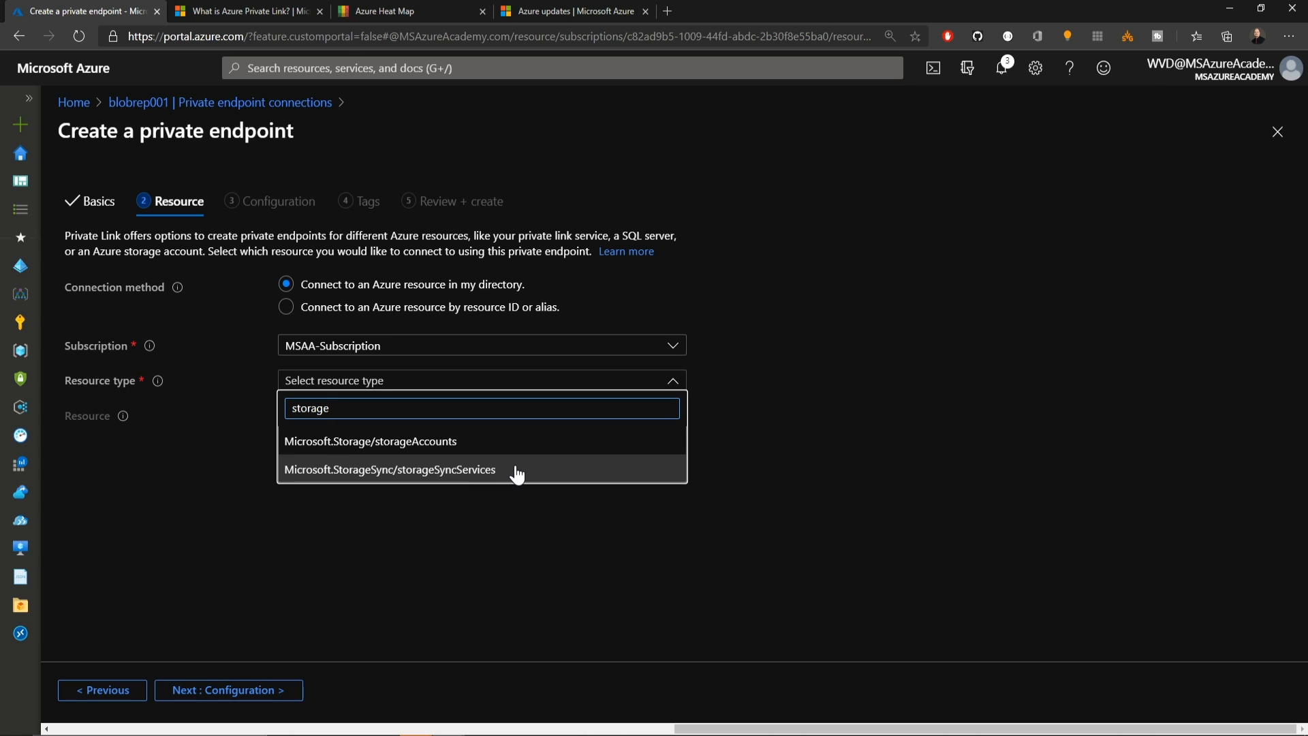
pyautogui.click(371, 441)
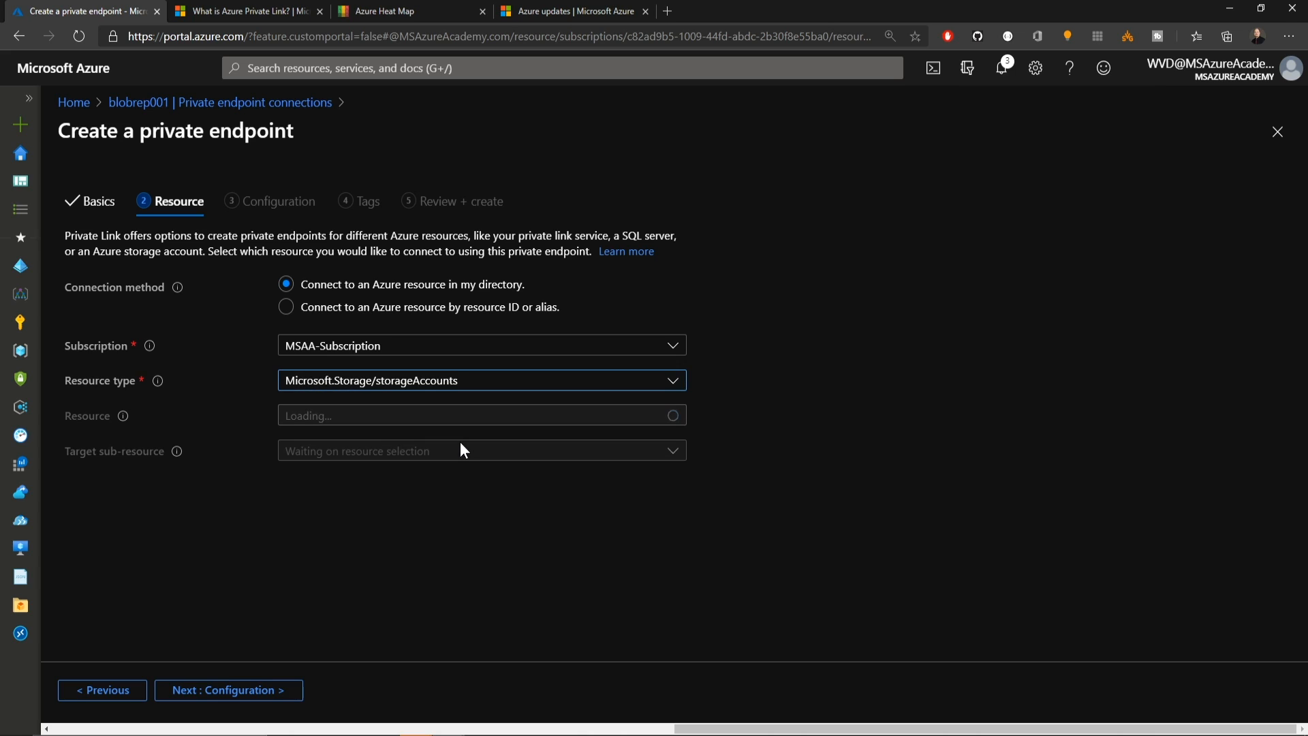
pyautogui.click(480, 415)
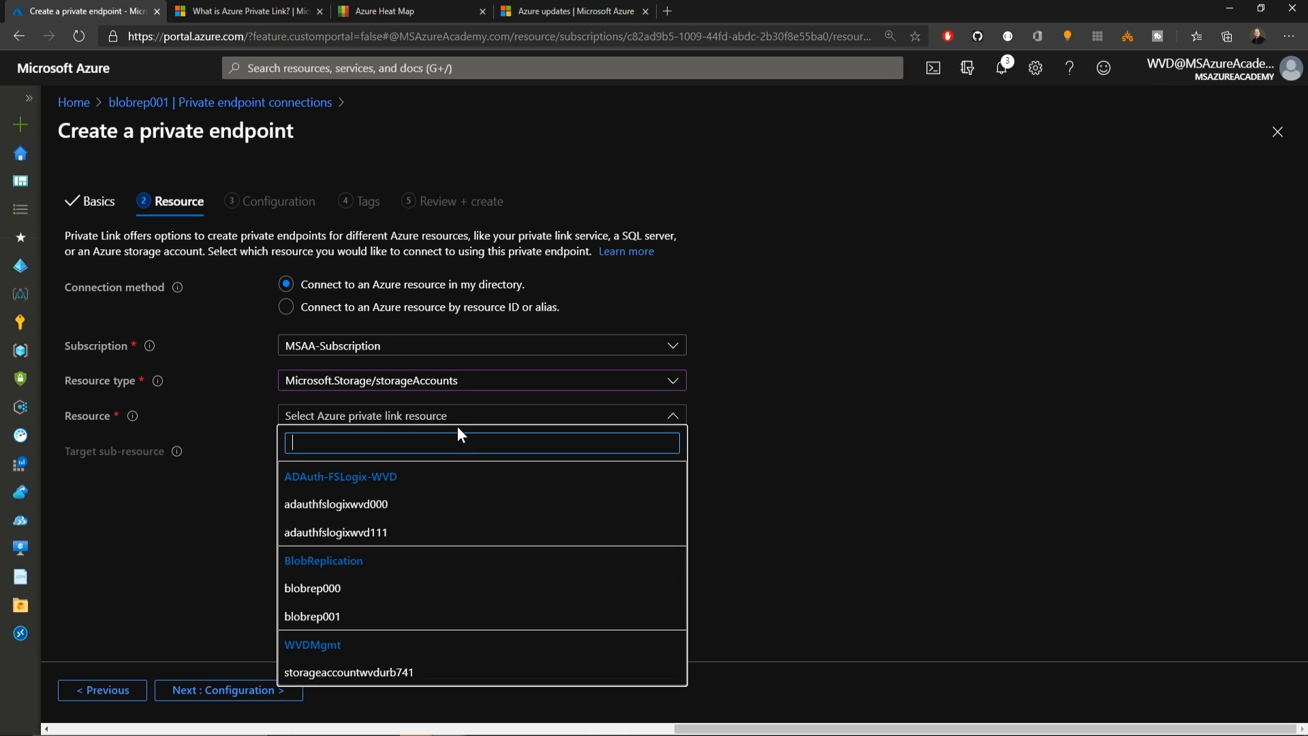
pyautogui.moveTo(338, 621)
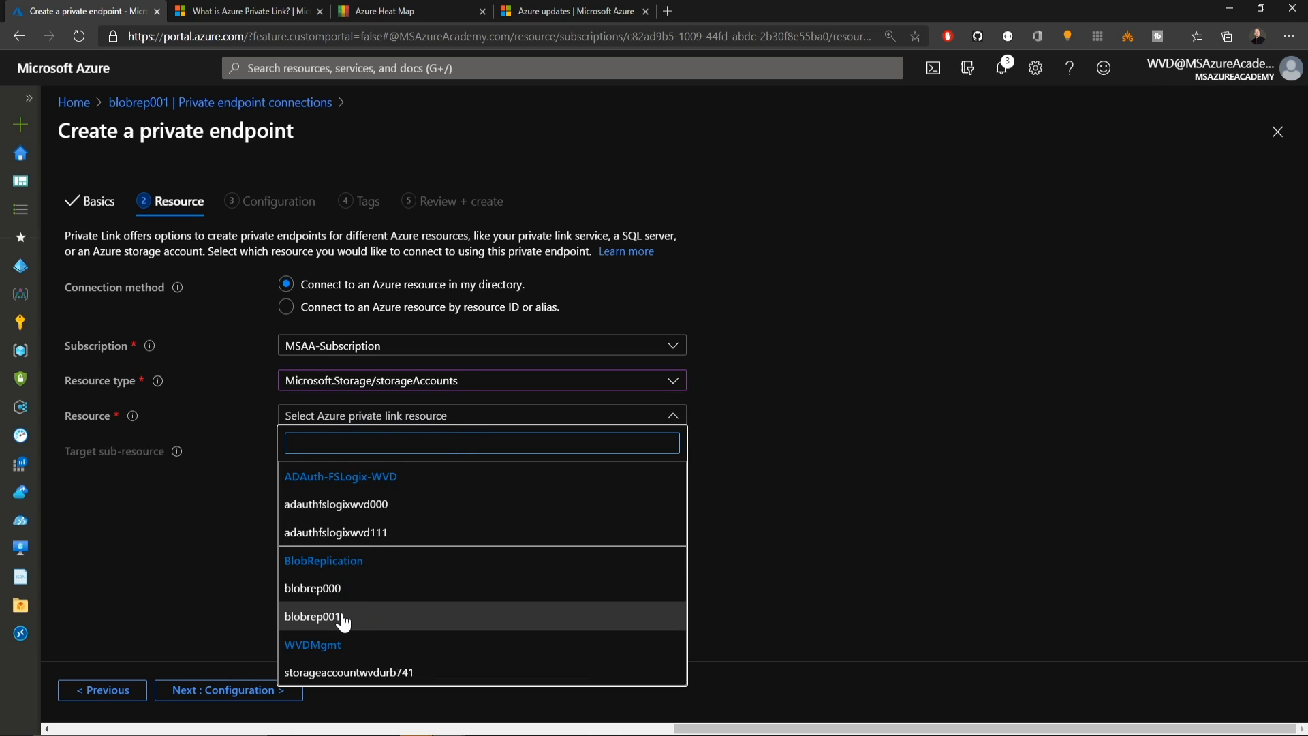
pyautogui.click(313, 616)
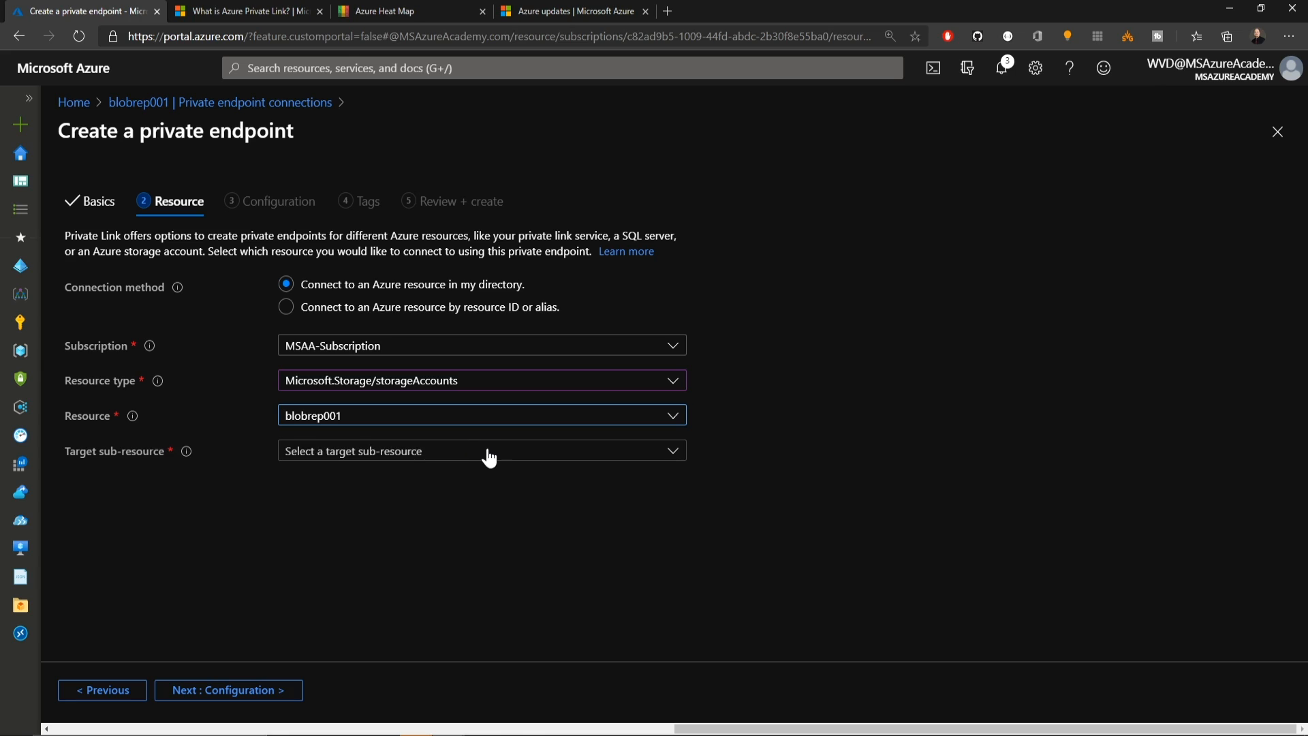
pyautogui.click(482, 450)
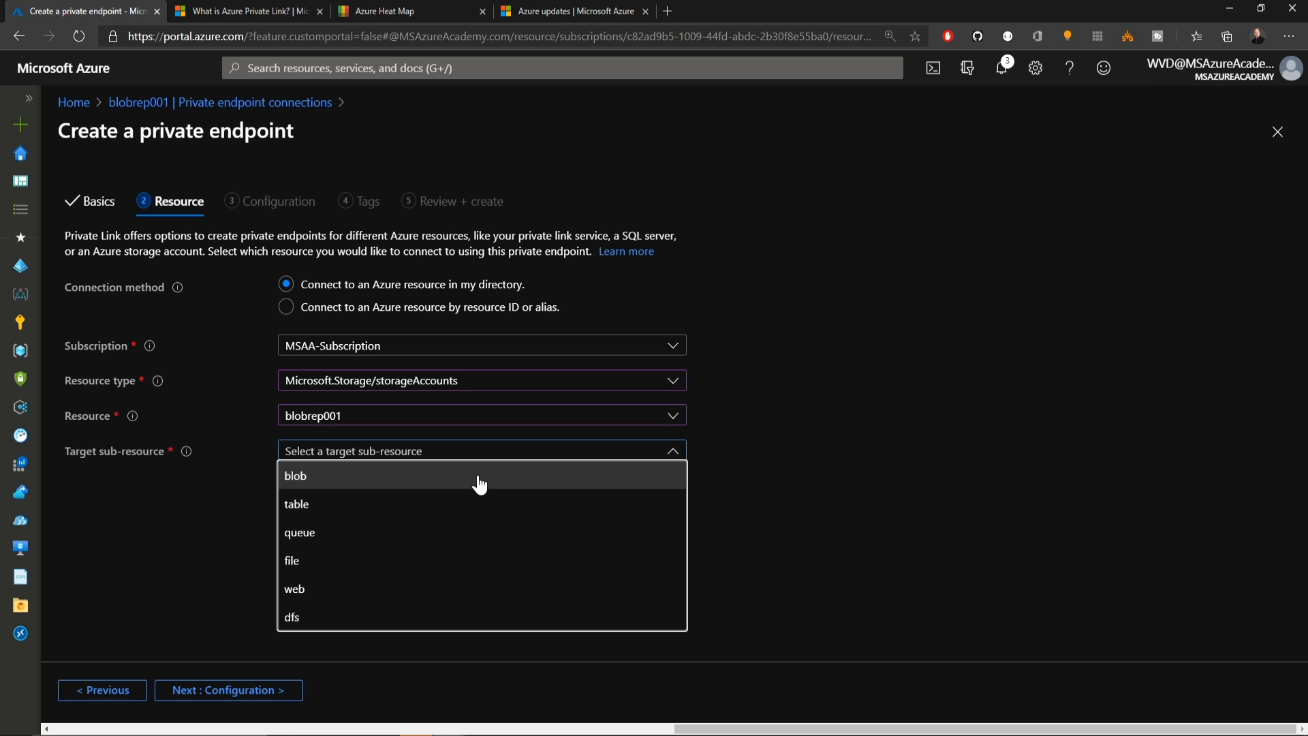
pyautogui.click(295, 475)
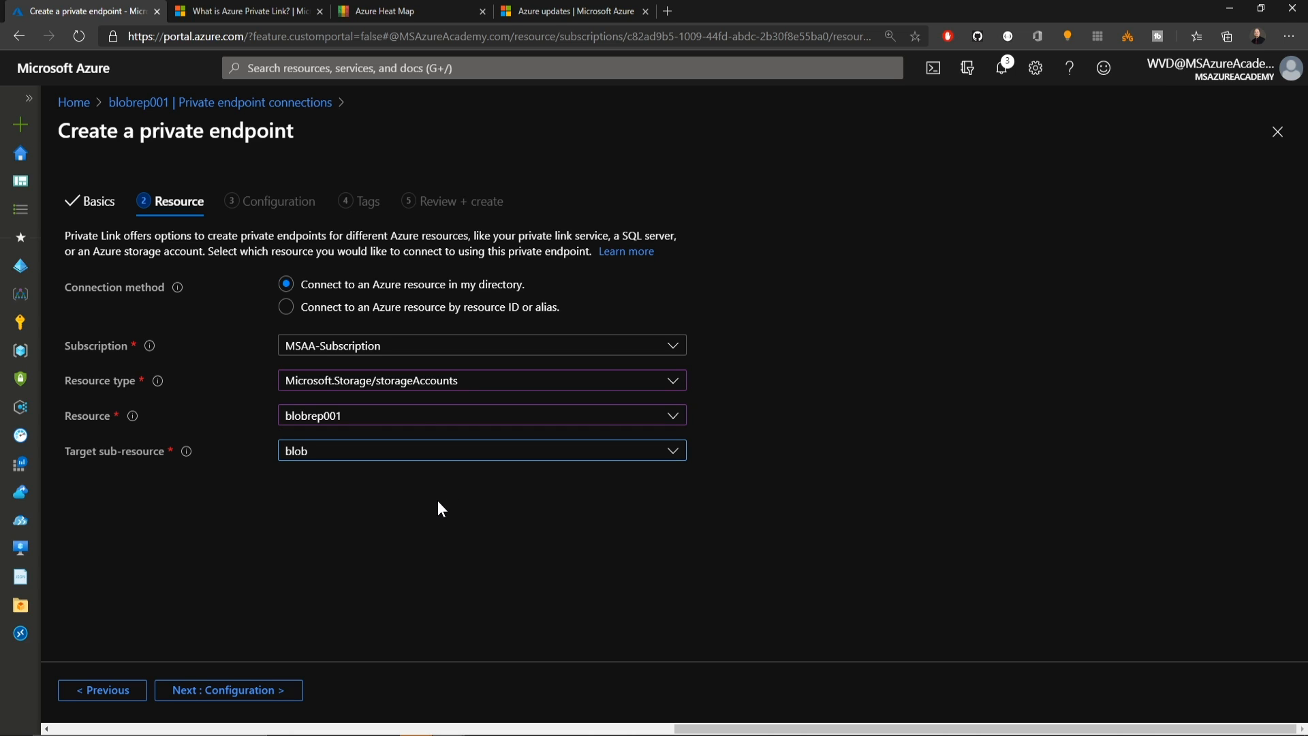
# Validate and create PrivateBlobs on Storage-vNET's Blobs subnet, then open blobrep000.
pyautogui.click(227, 690)
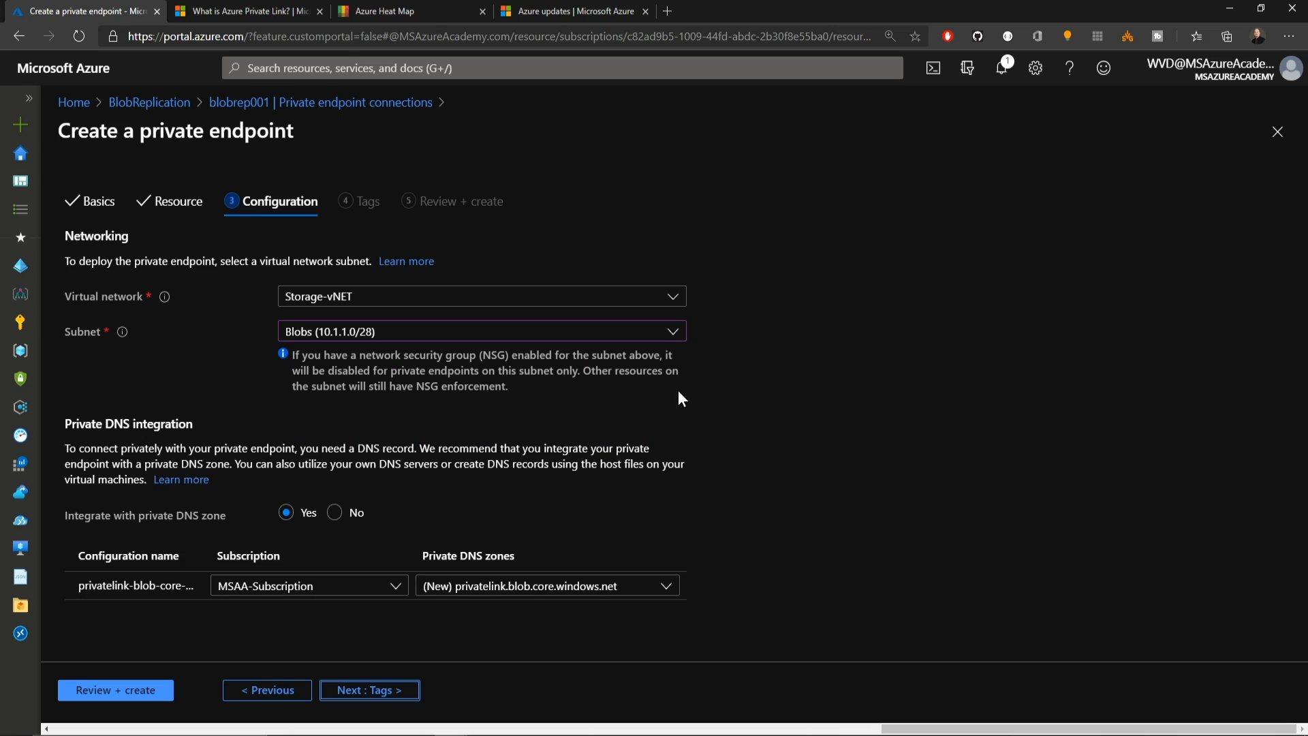
pyautogui.moveTo(647, 335)
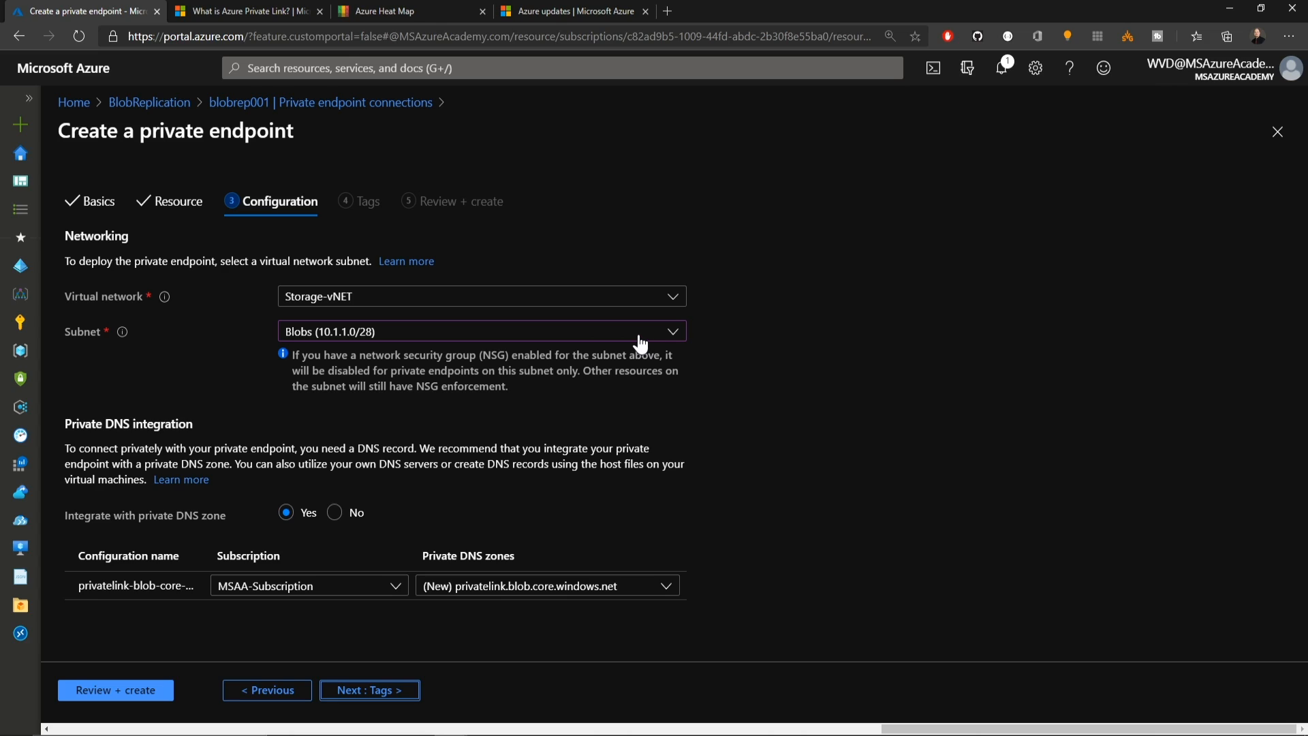
pyautogui.moveTo(607, 365)
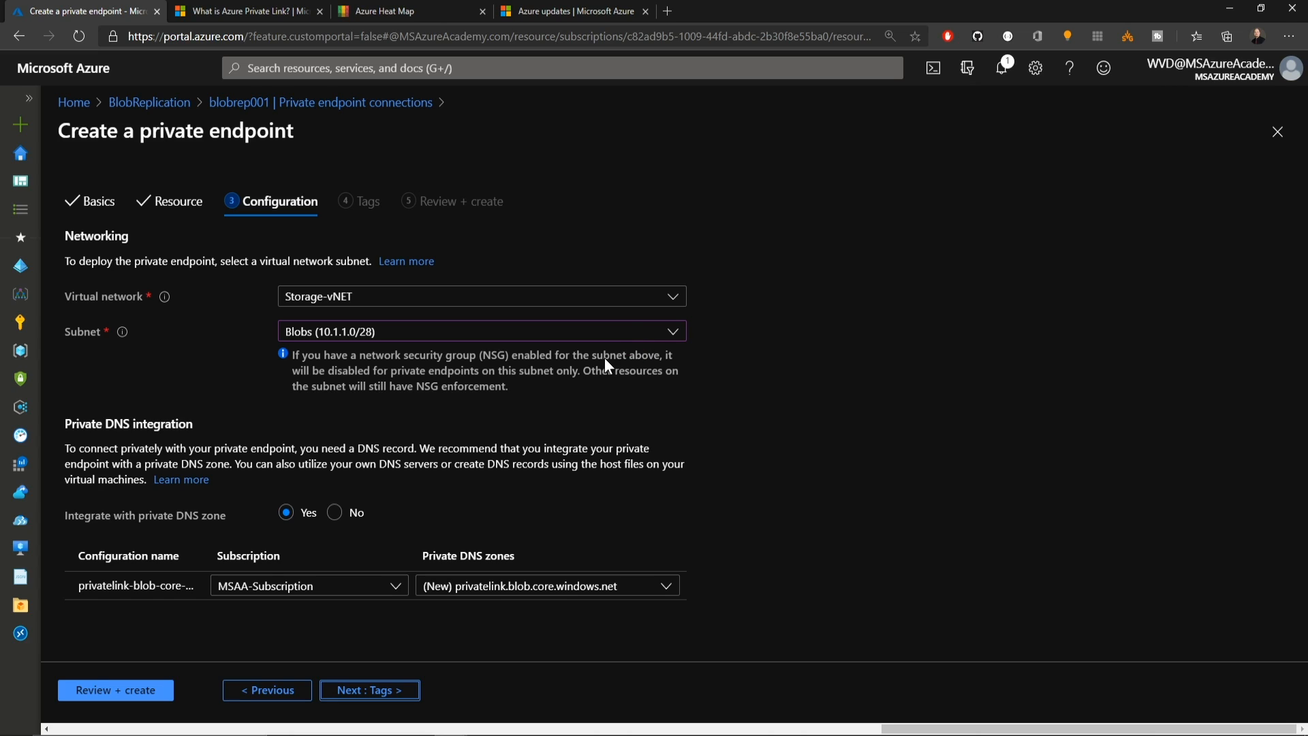
pyautogui.moveTo(434, 486)
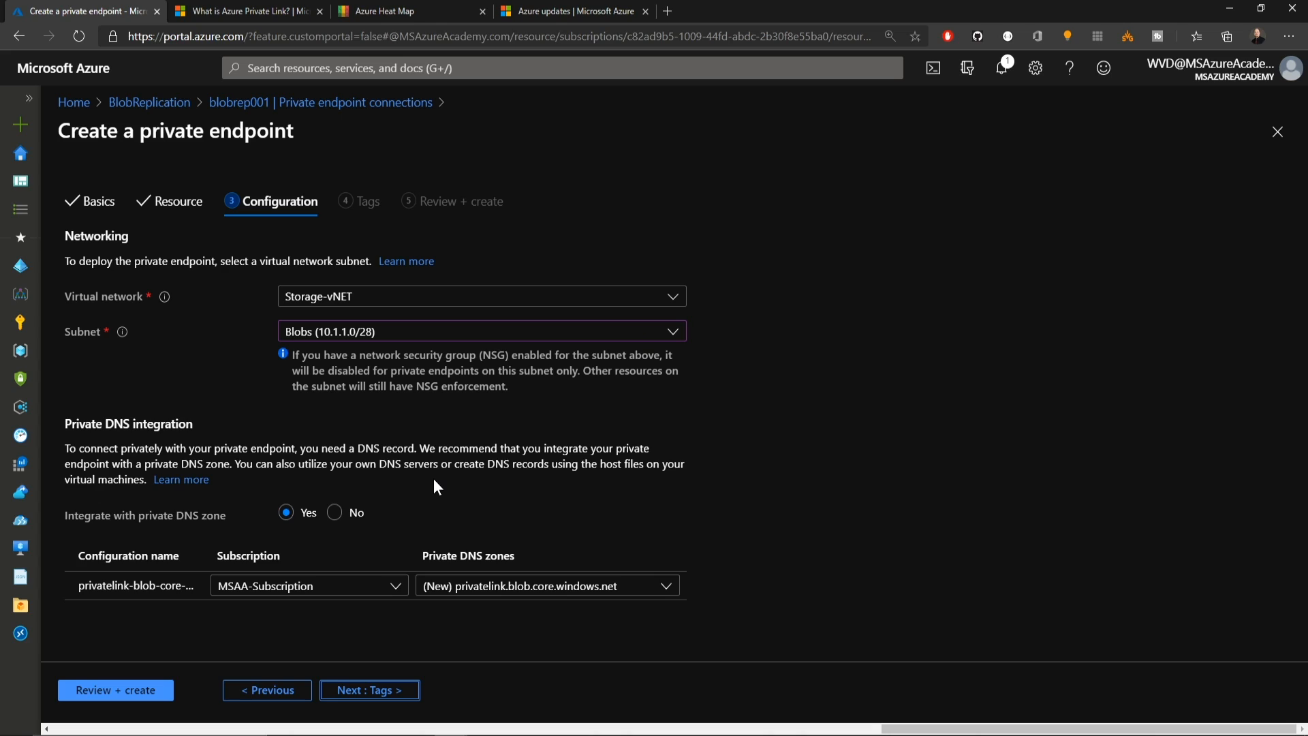
pyautogui.moveTo(509, 509)
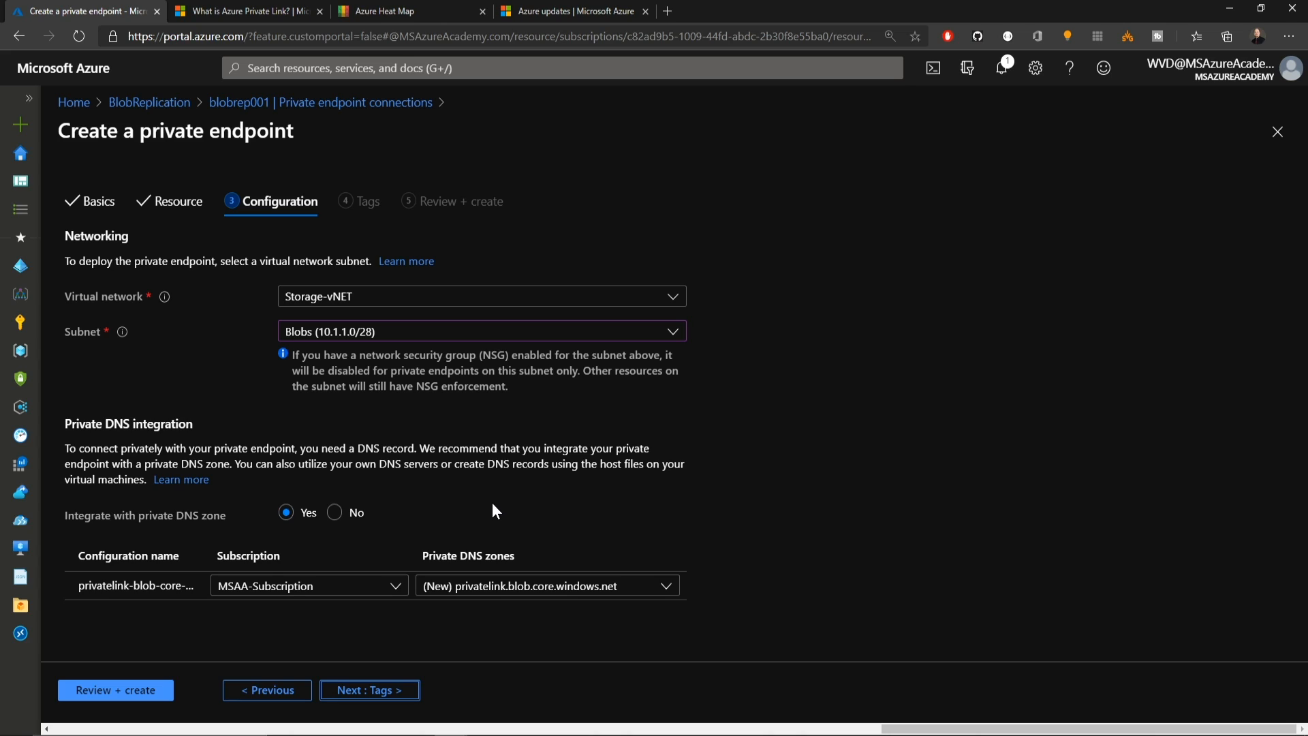
pyautogui.moveTo(480, 528)
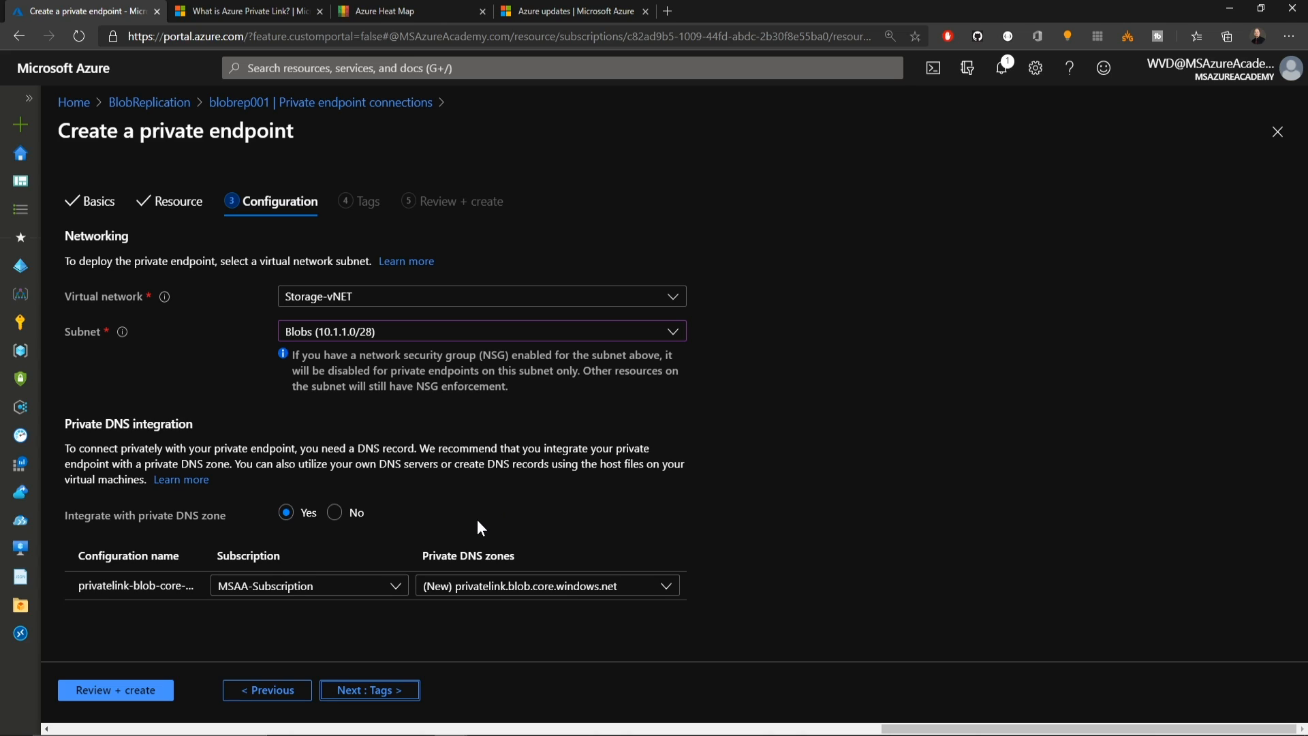
pyautogui.click(368, 690)
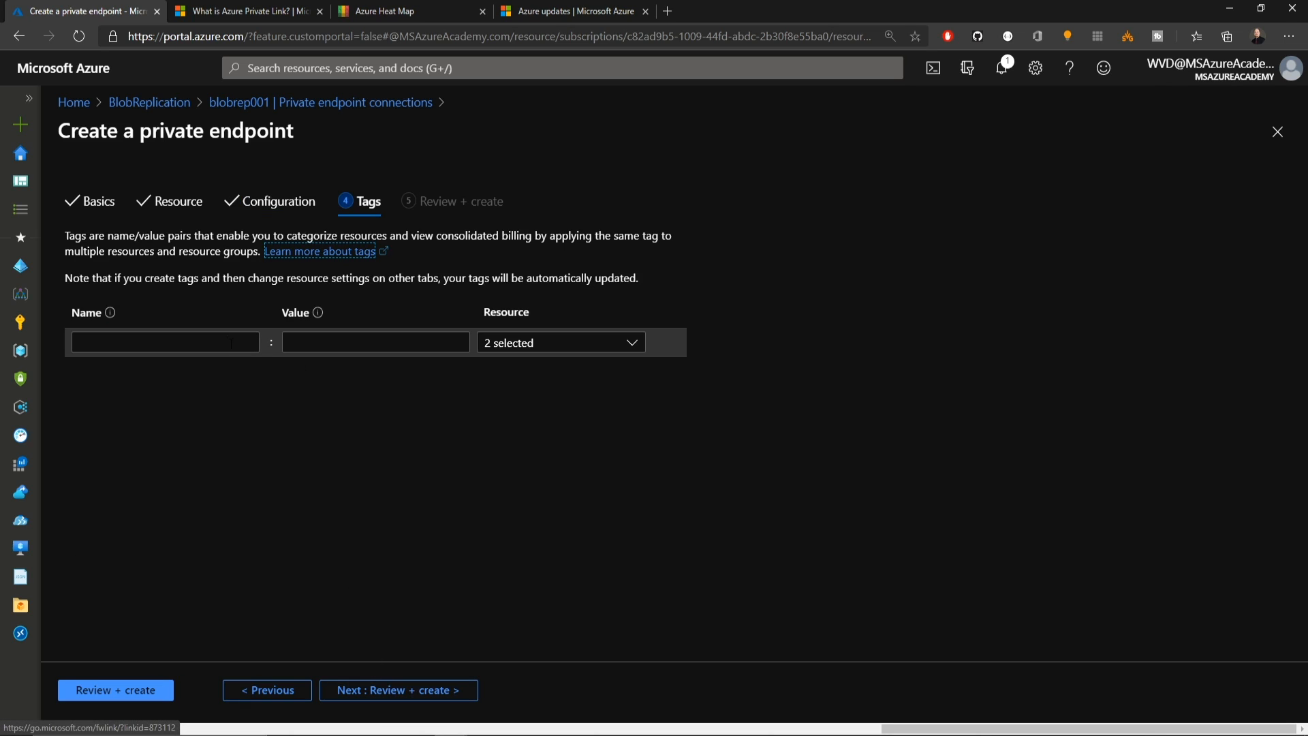
pyautogui.click(397, 691)
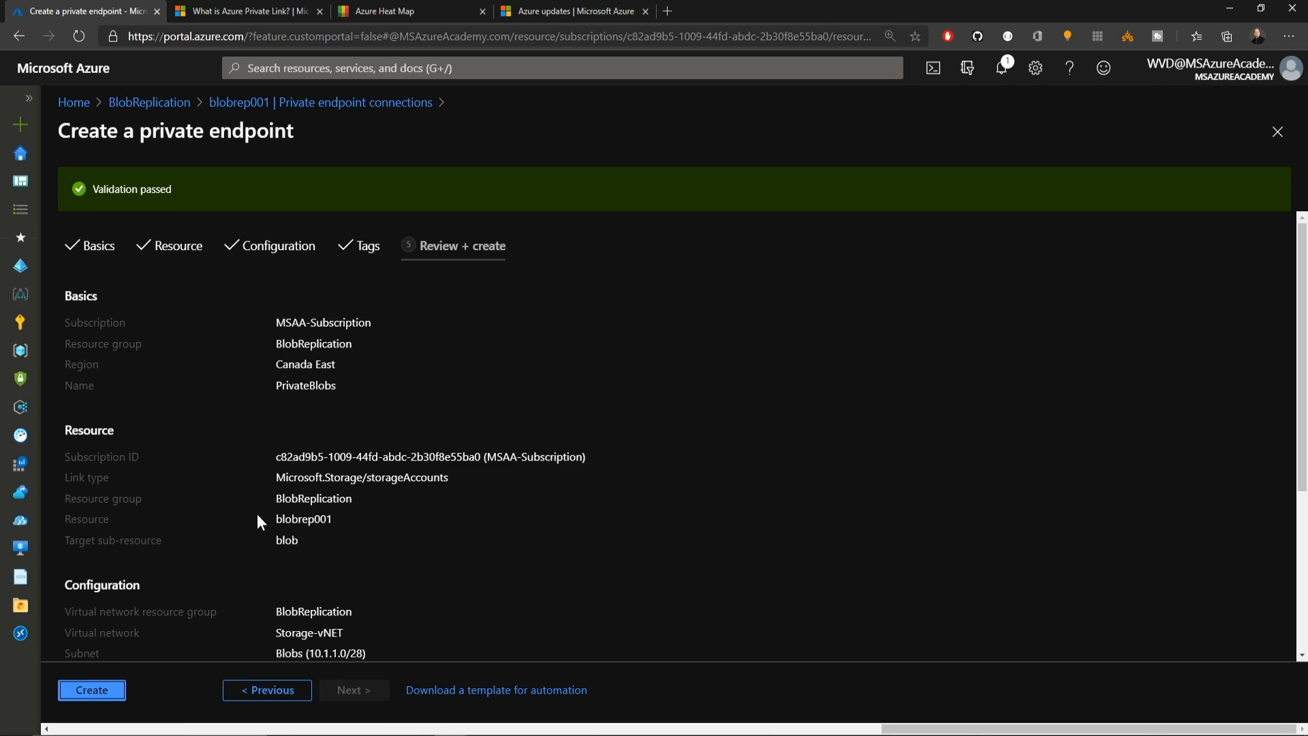
pyautogui.click(90, 690)
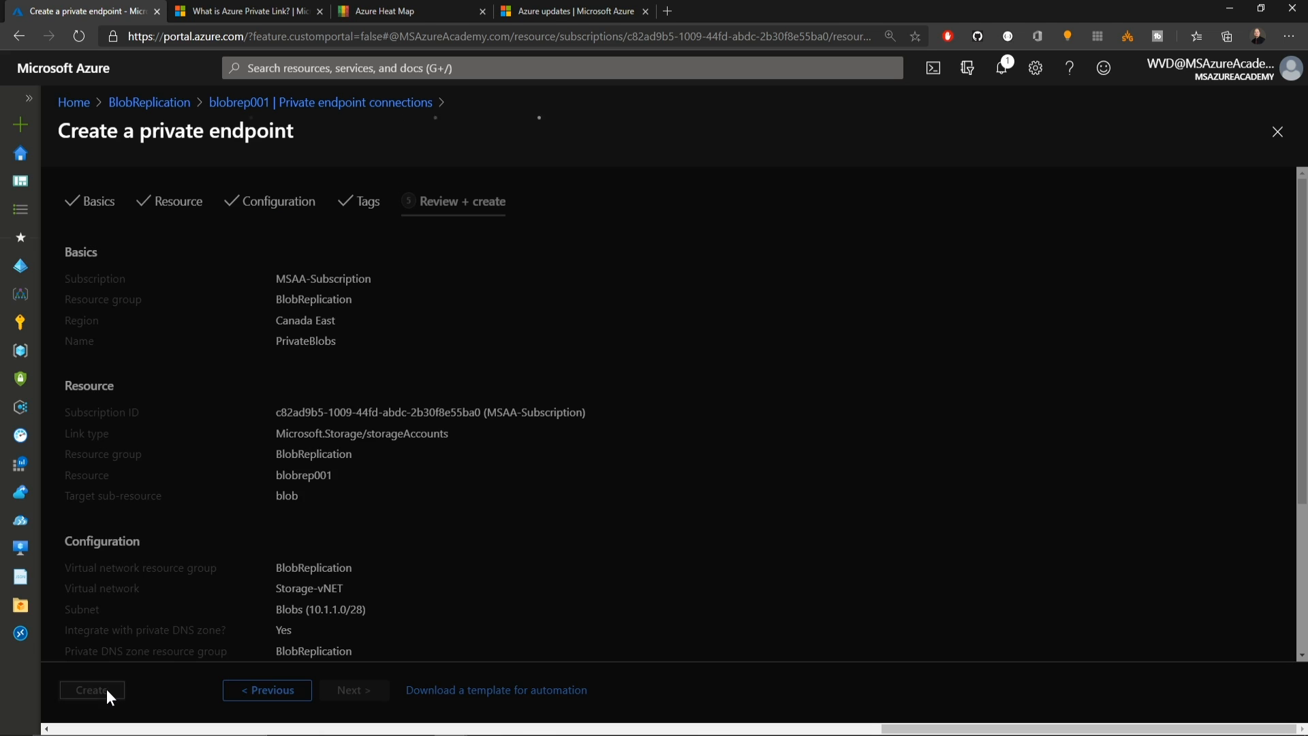
pyautogui.click(90, 689)
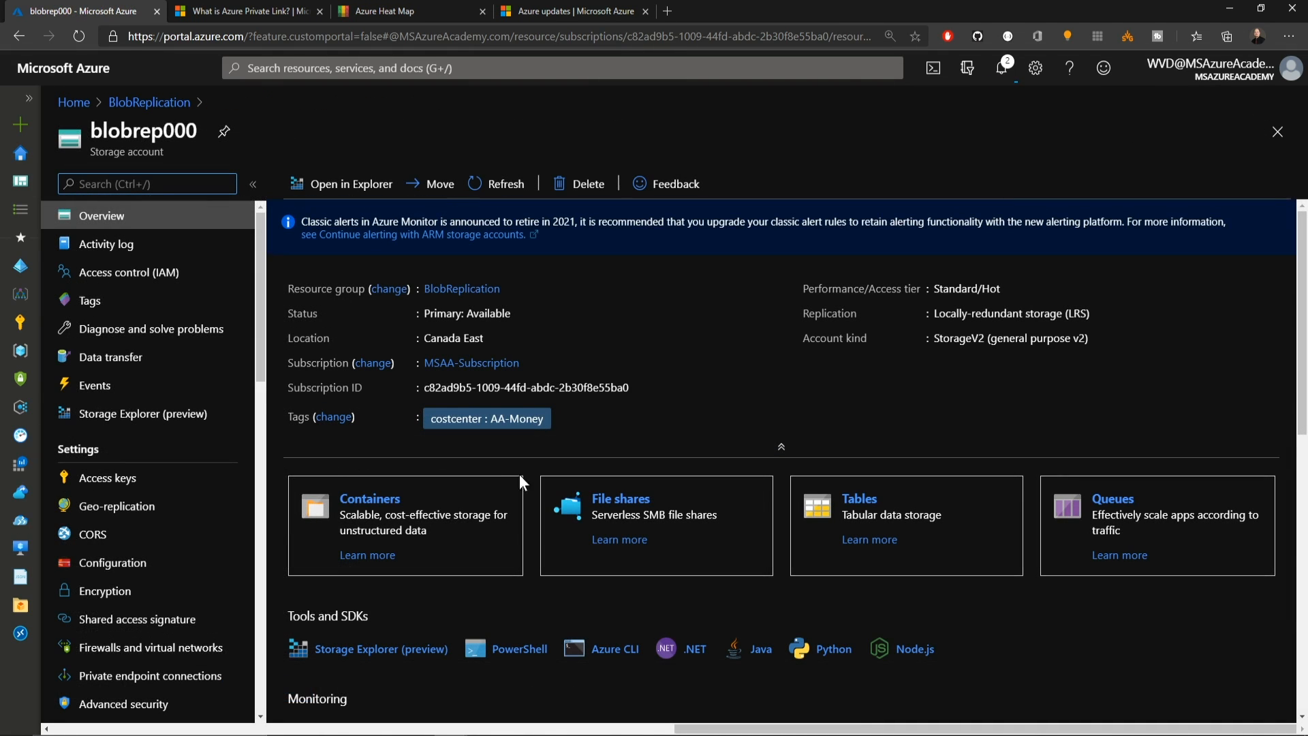
# Draft file share share1 with a 10240 GiB quota, then discard it after the error.
pyautogui.click(620, 498)
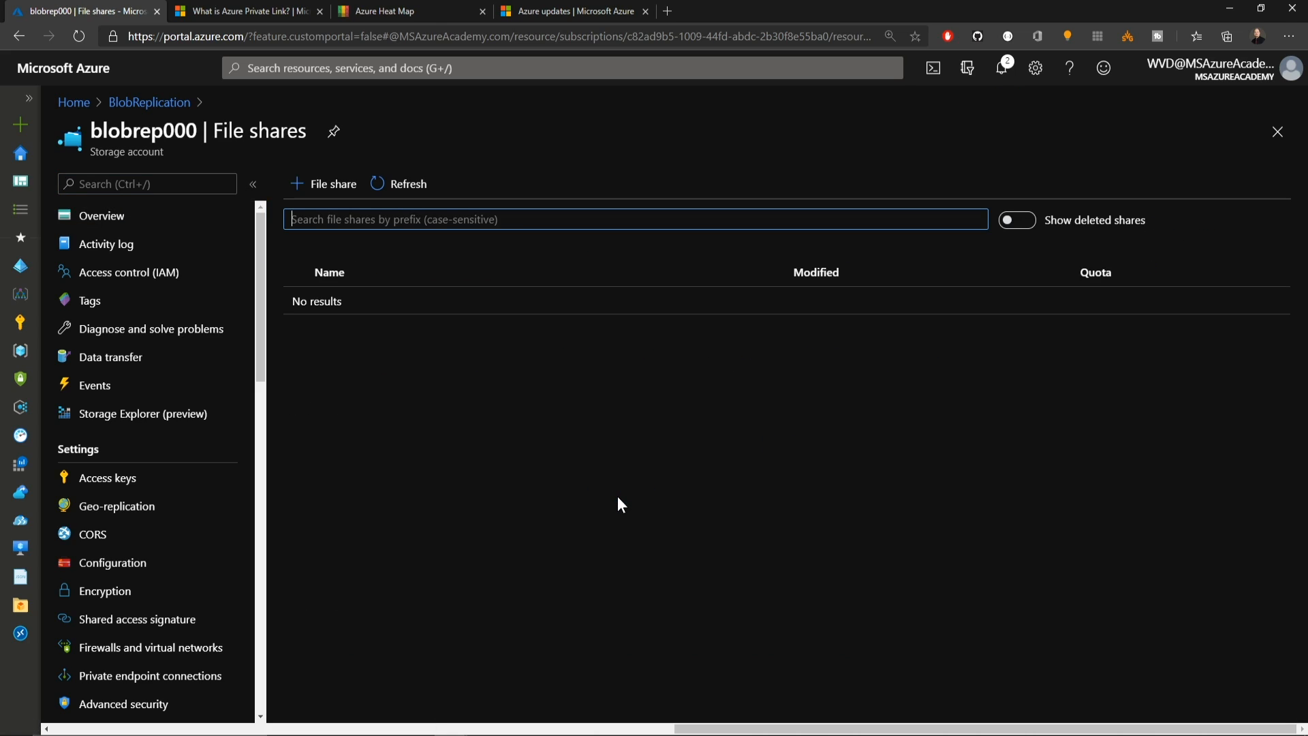
pyautogui.click(331, 183)
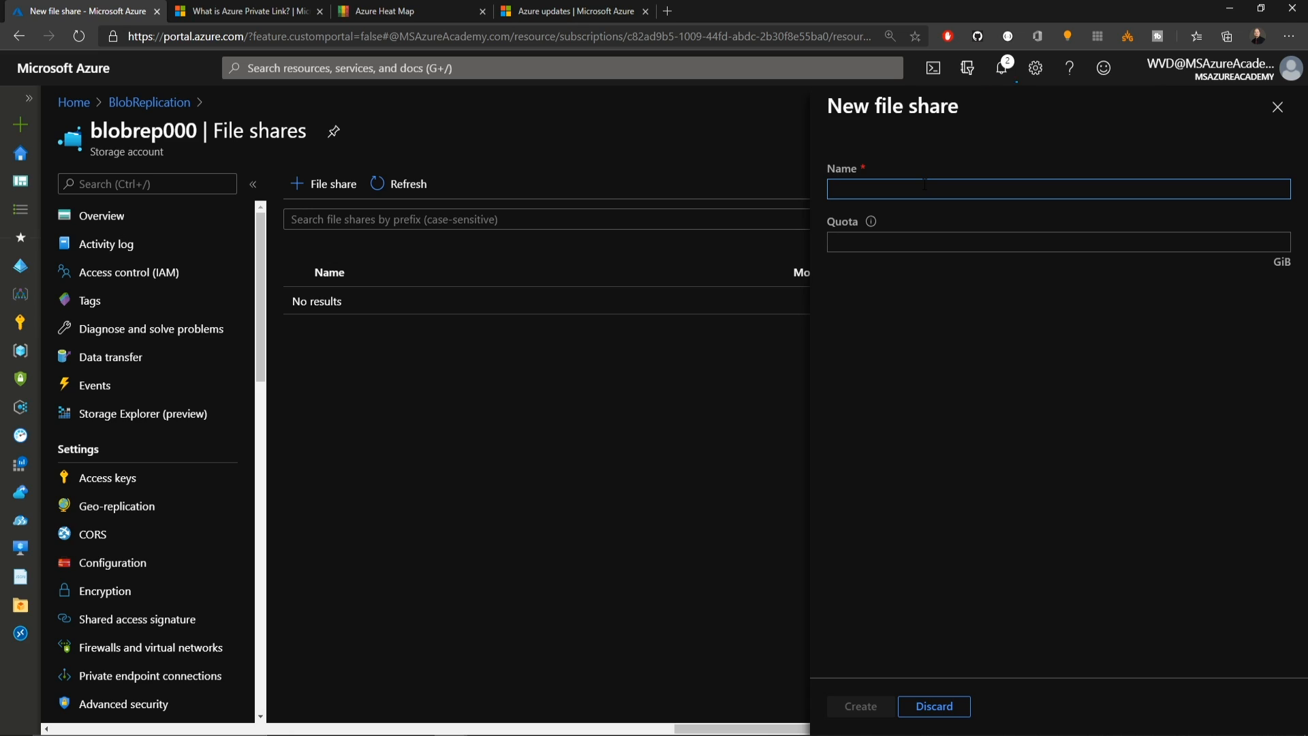
pyautogui.write('share1')
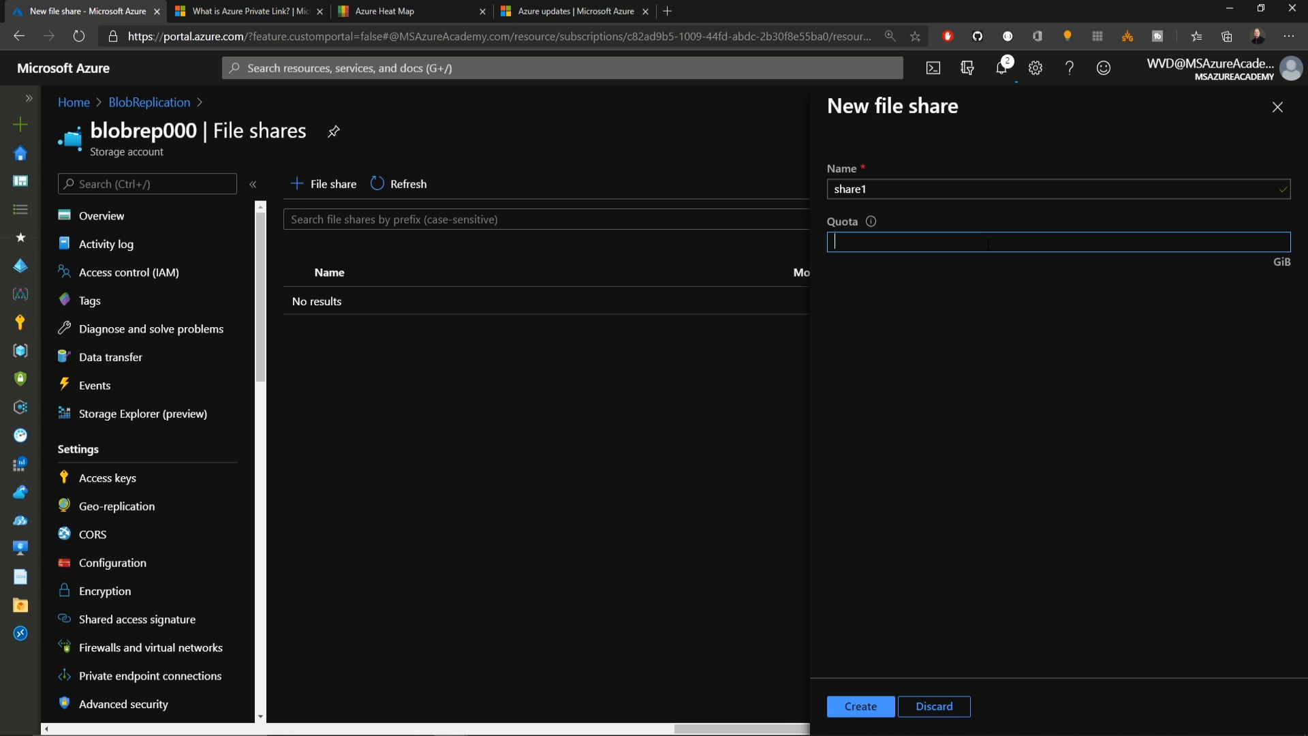
pyautogui.write('10240')
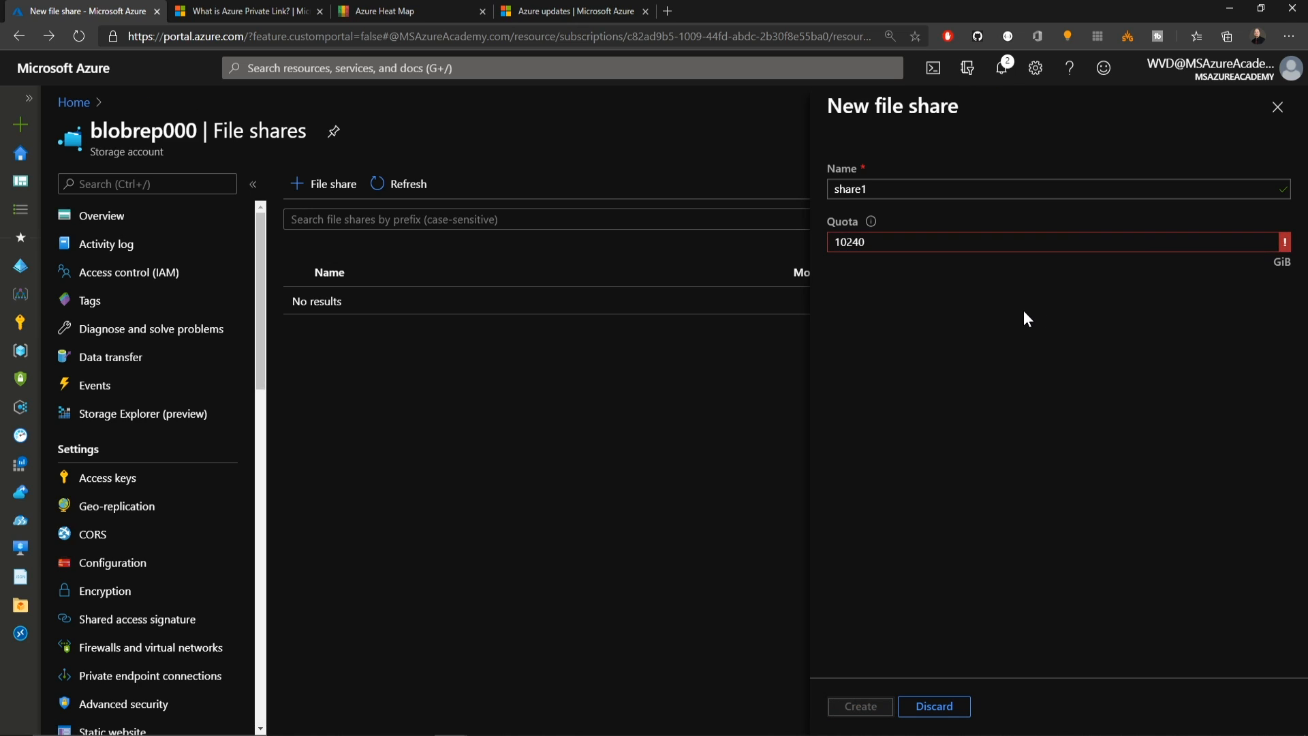
pyautogui.moveTo(1241, 275)
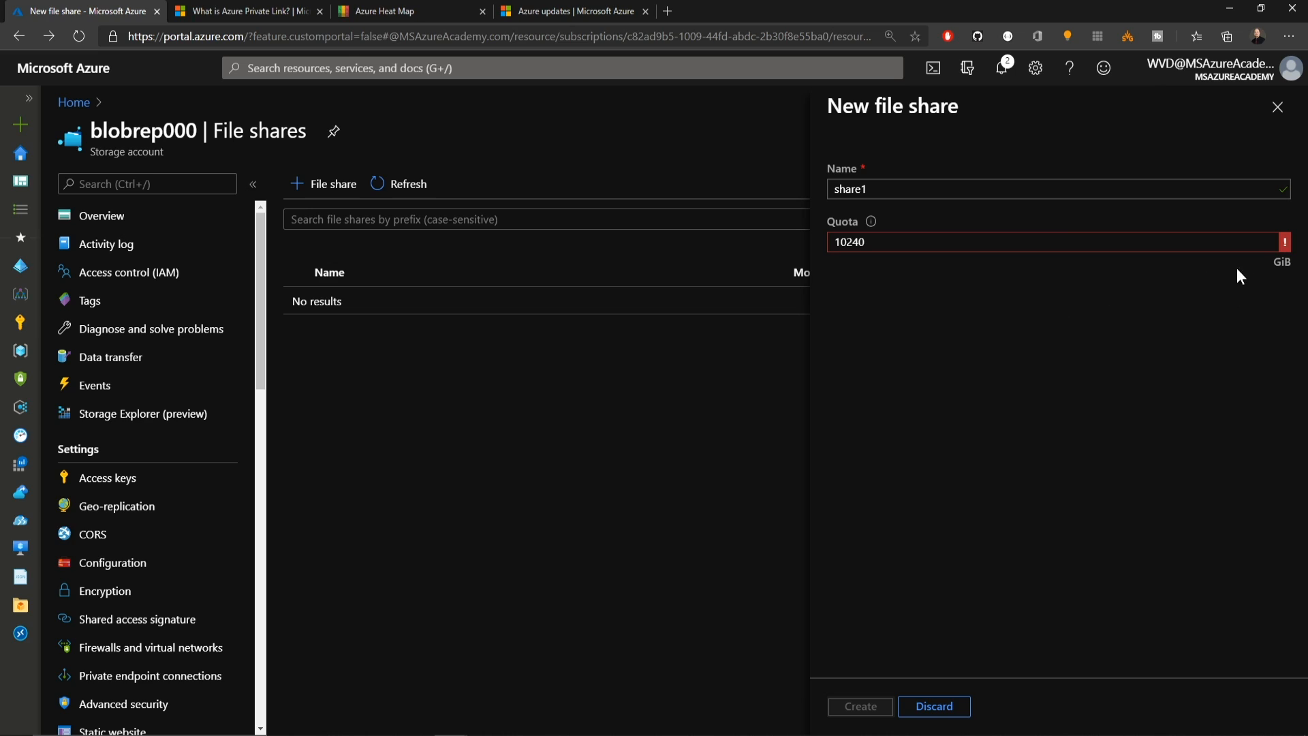
pyautogui.moveTo(1283, 242)
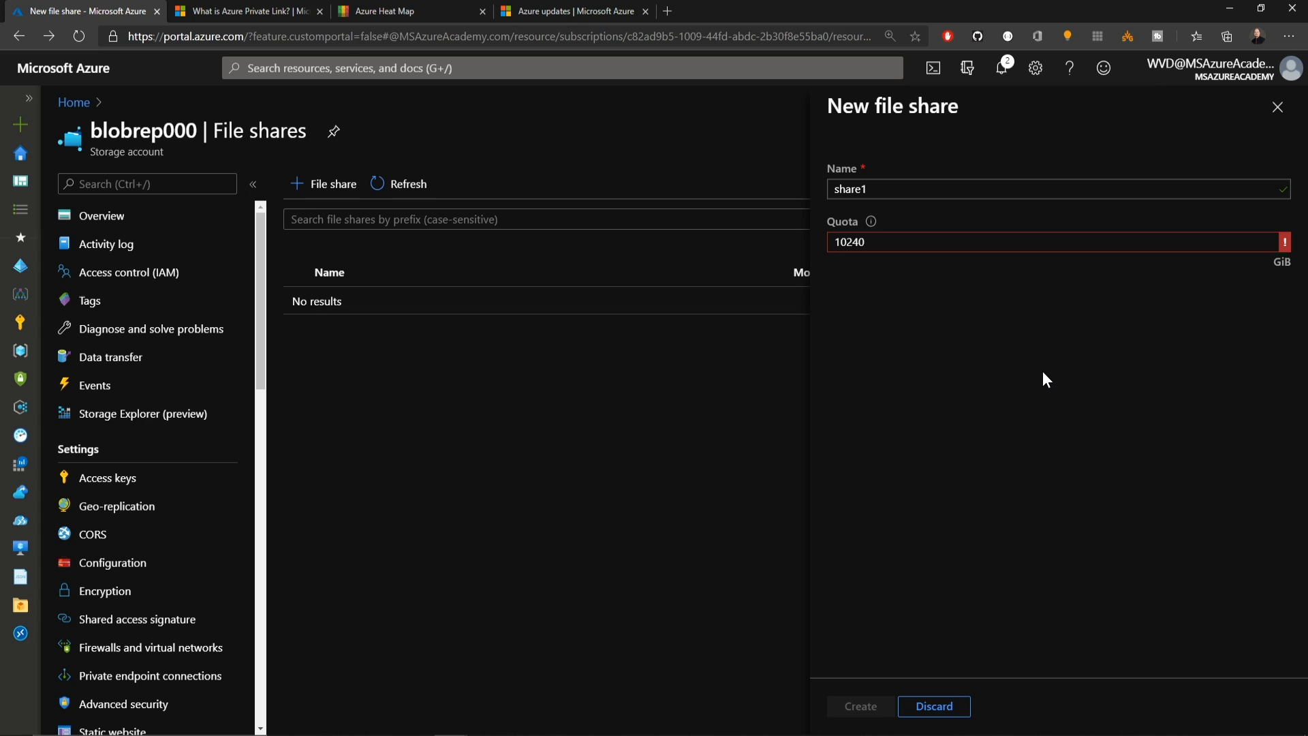
pyautogui.moveTo(980, 641)
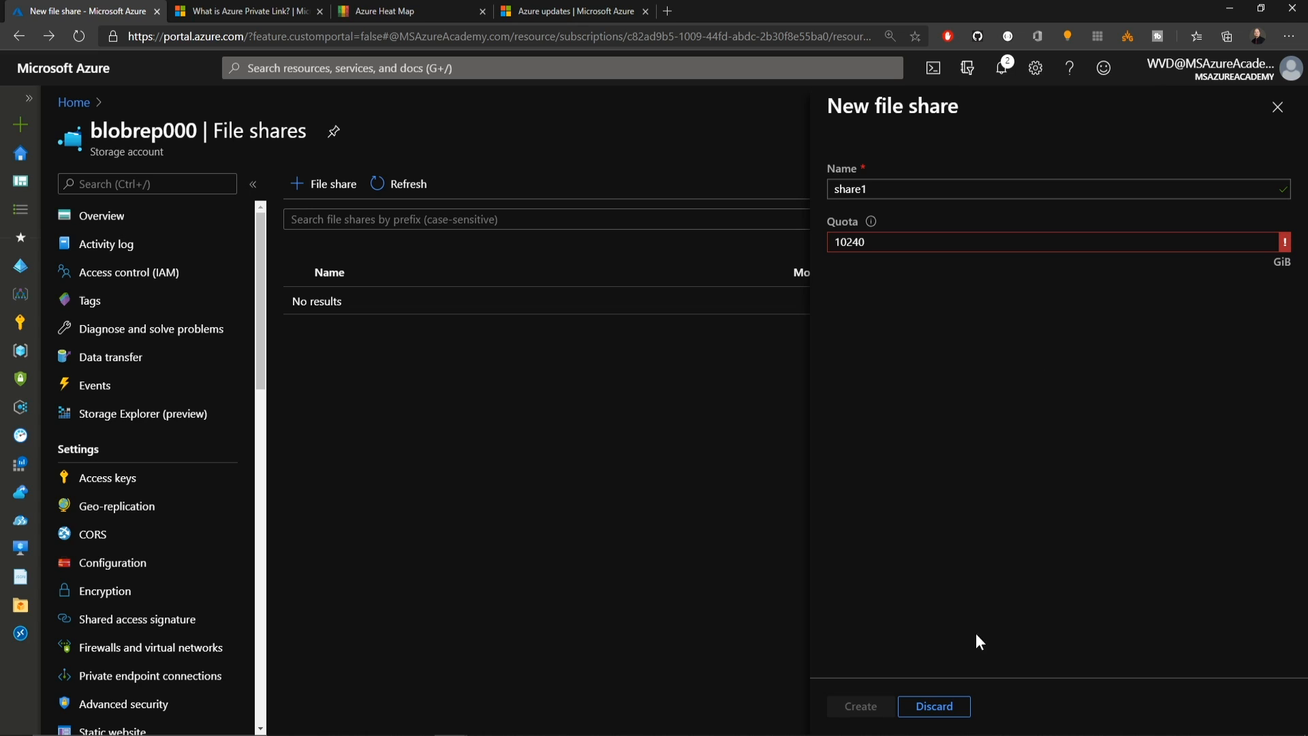
pyautogui.click(933, 706)
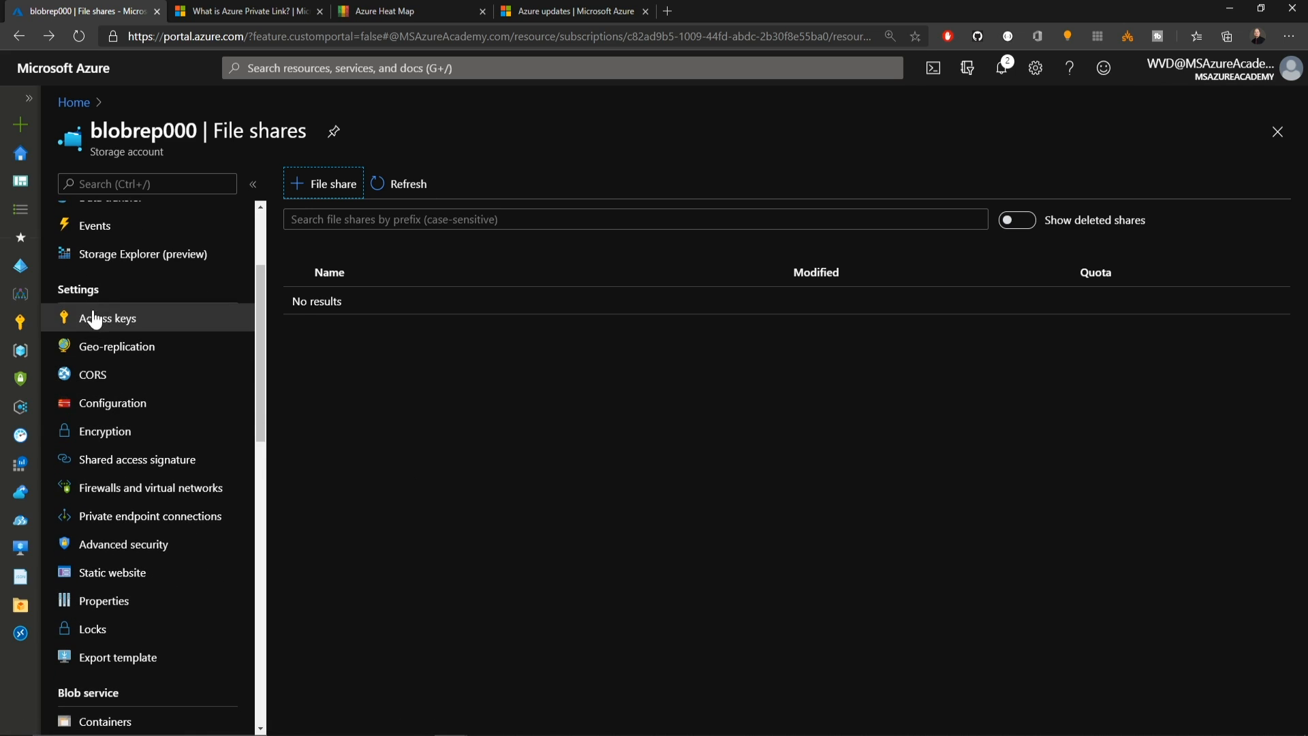
# Set blobrep000's minimum TLS version to 1.2, enable large file shares, and save.
pyautogui.click(111, 403)
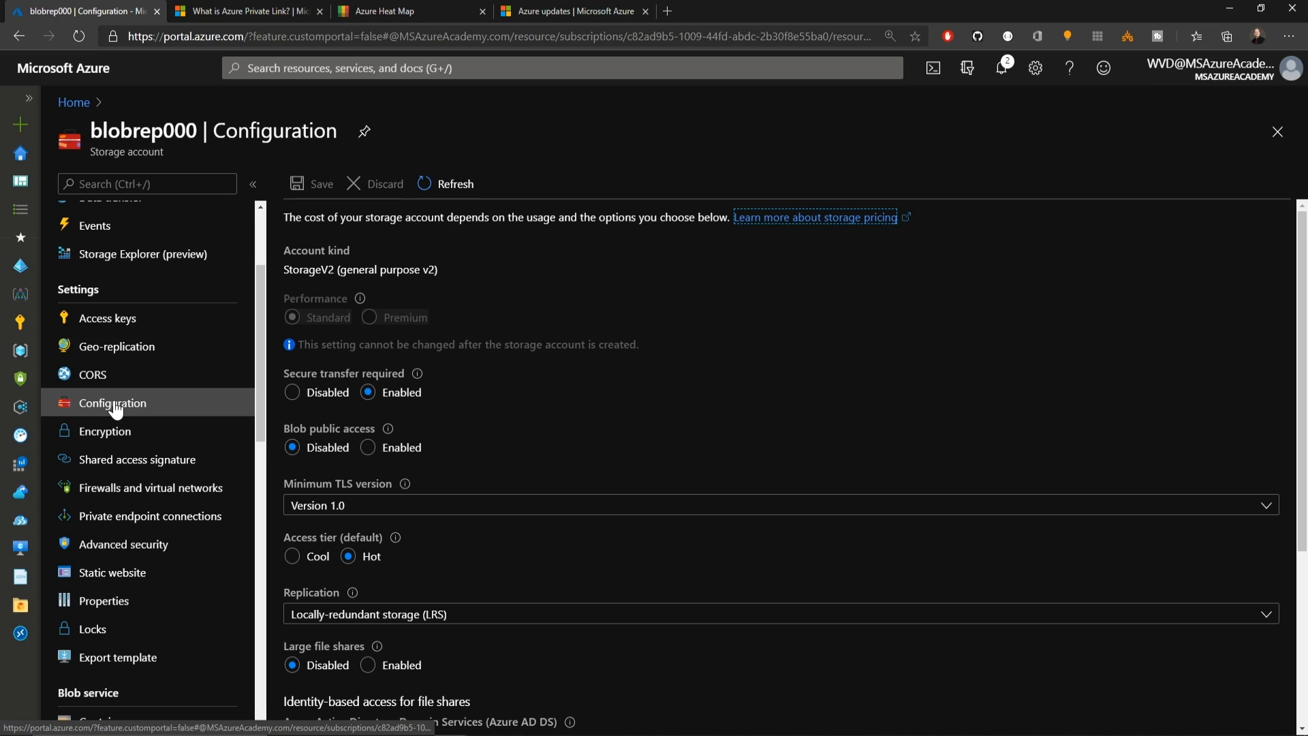
pyautogui.moveTo(676, 394)
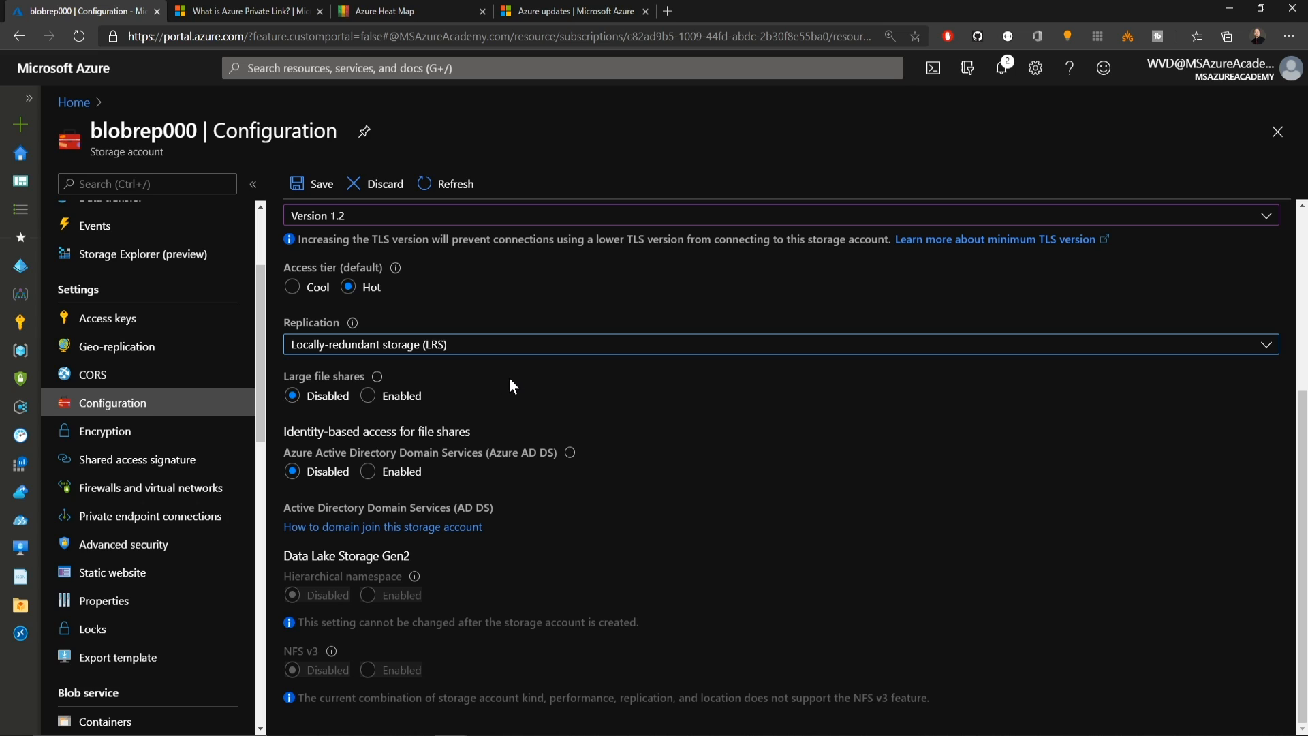
pyautogui.click(368, 395)
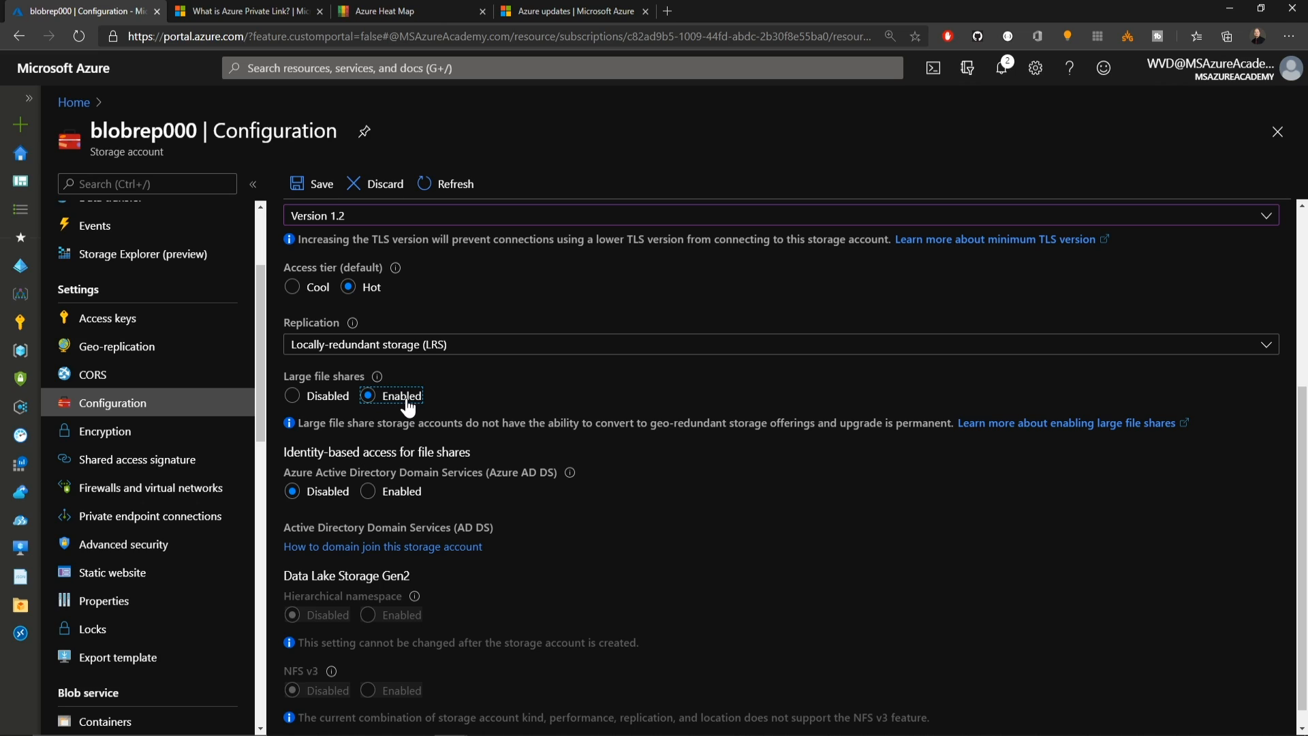
pyautogui.click(319, 184)
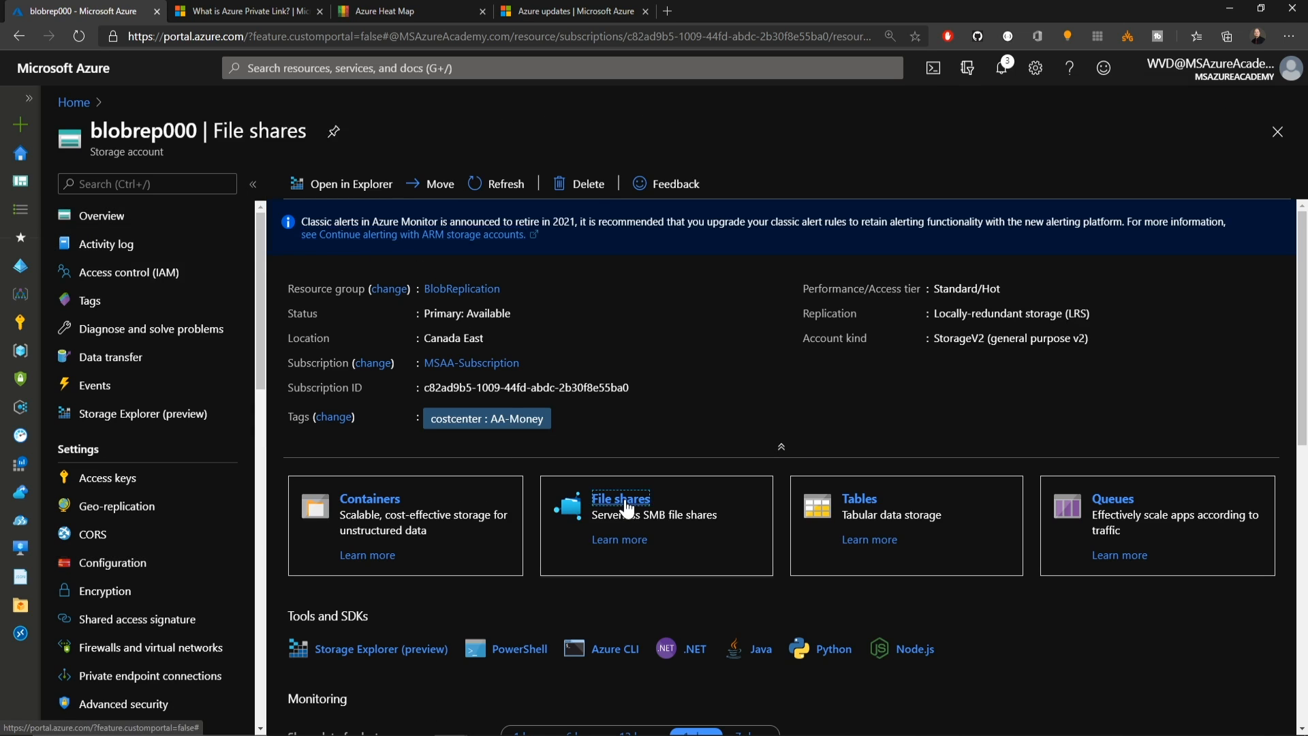
# Create a file share named share1 in blobrep000 with a 100 TiB quota.
pyautogui.click(620, 498)
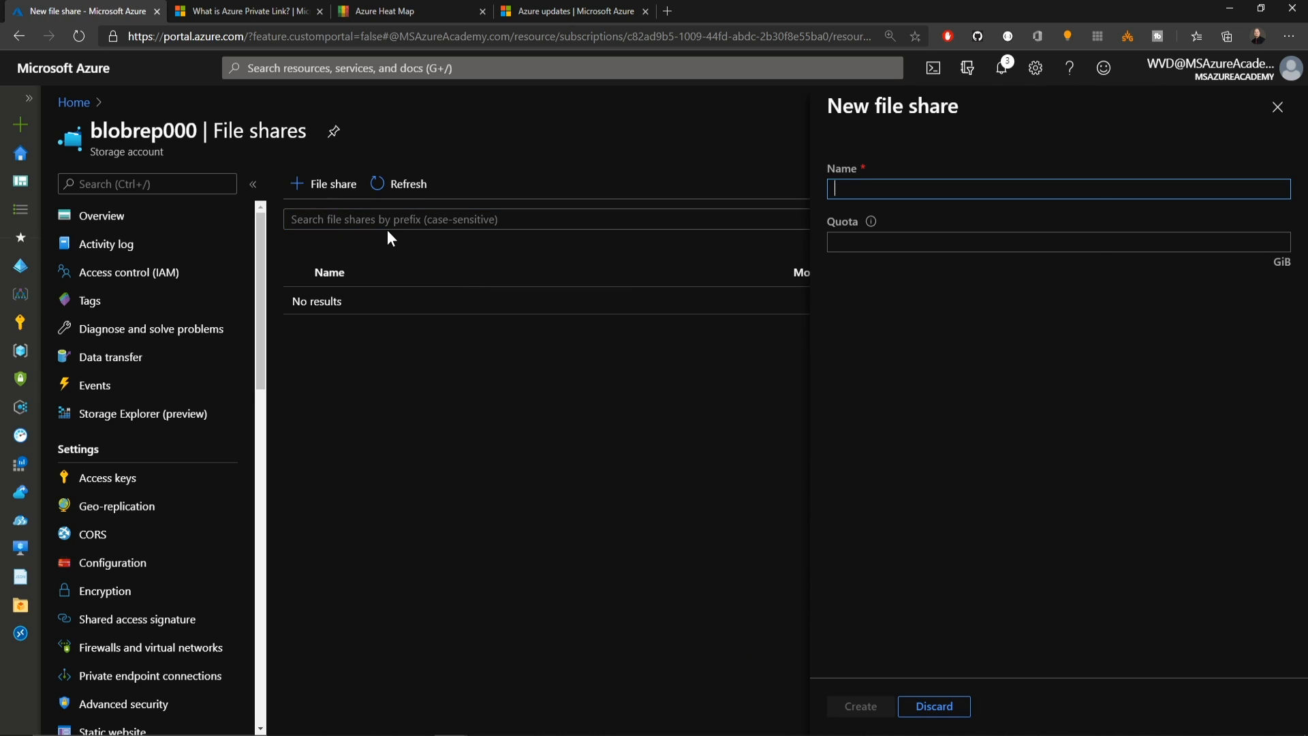
pyautogui.write('102400')
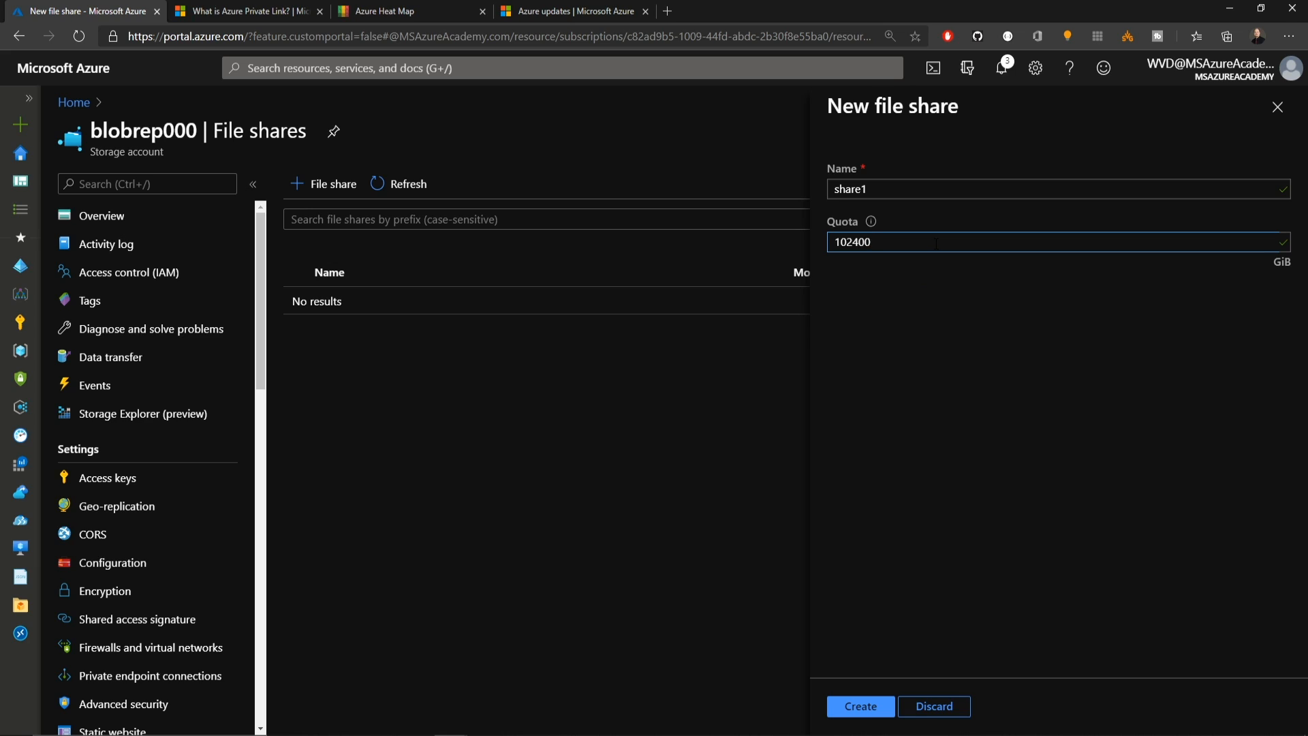
pyautogui.write('1024000')
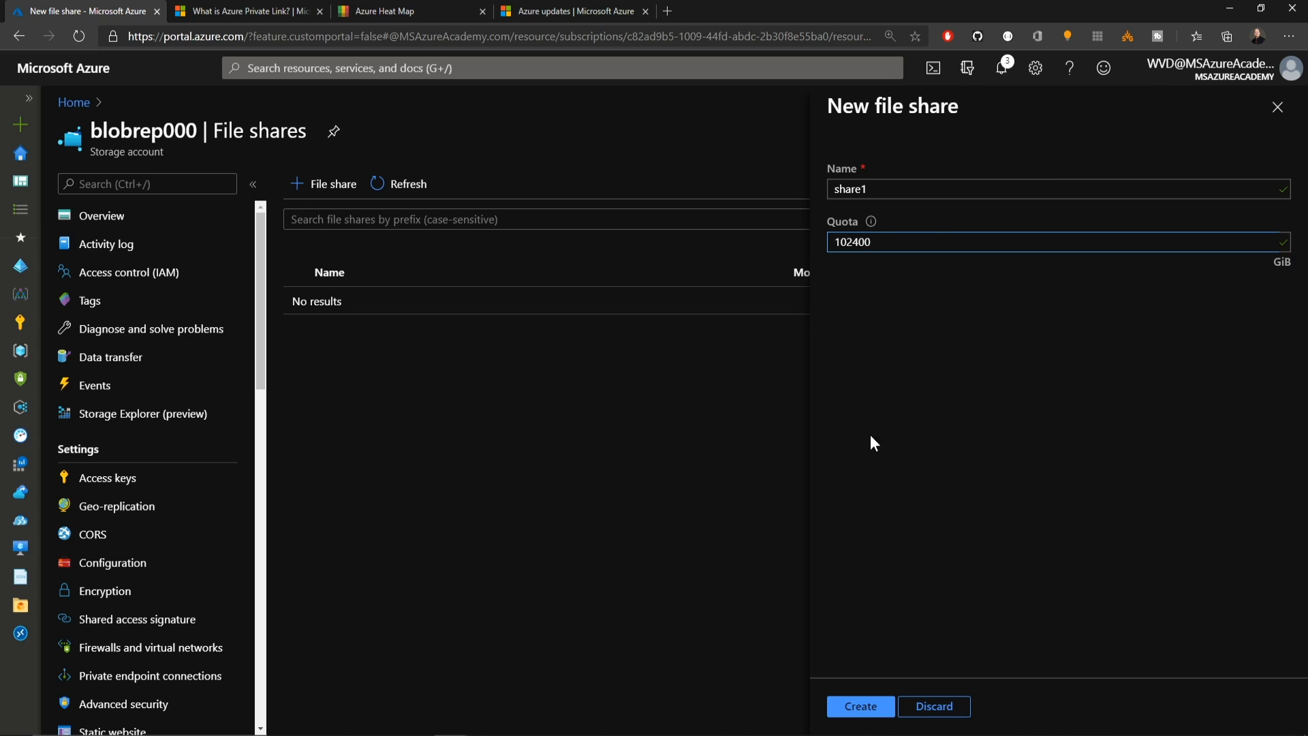
pyautogui.click(860, 706)
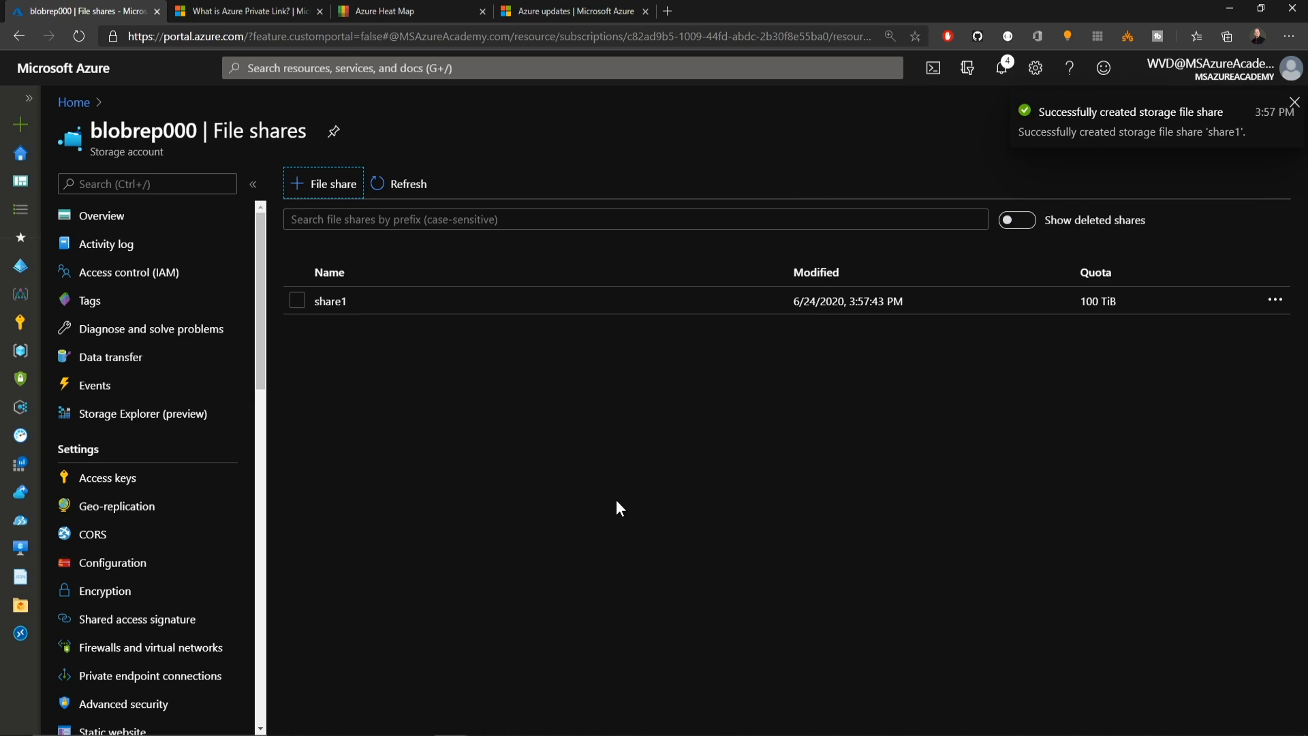
pyautogui.moveTo(627, 451)
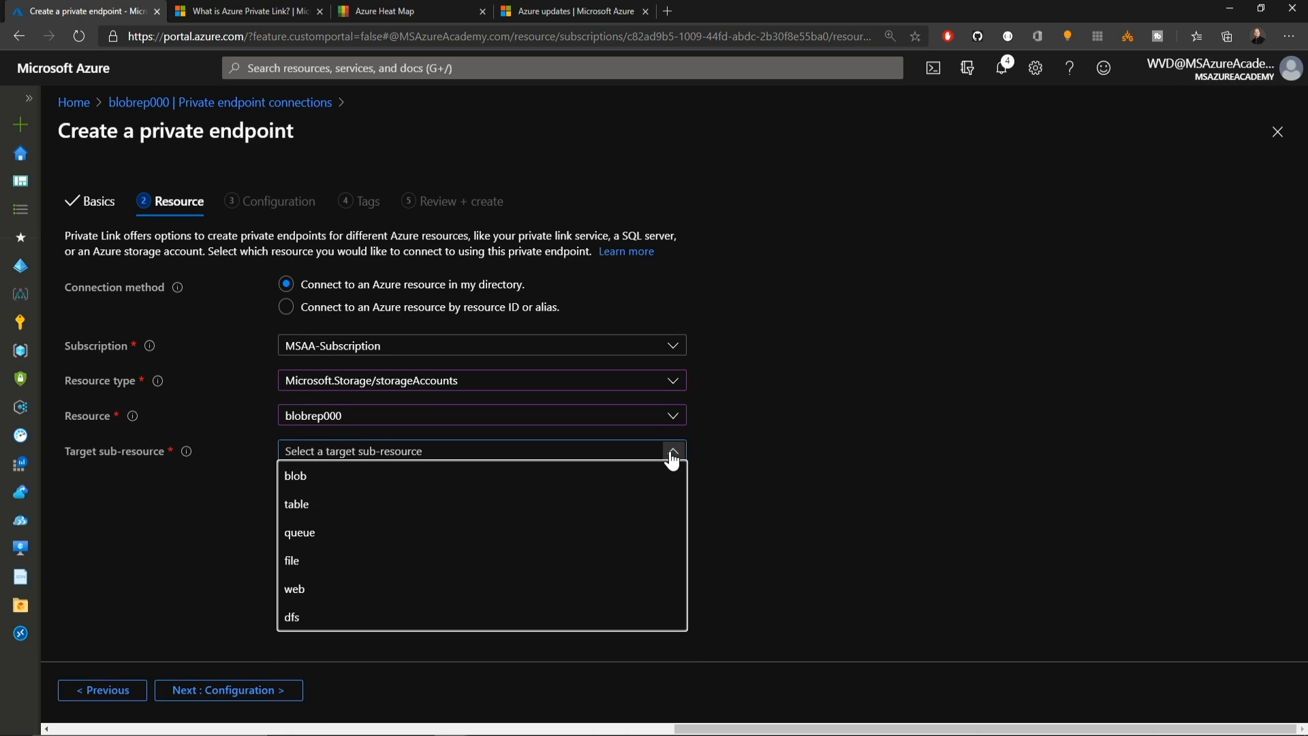
pyautogui.moveTo(388, 560)
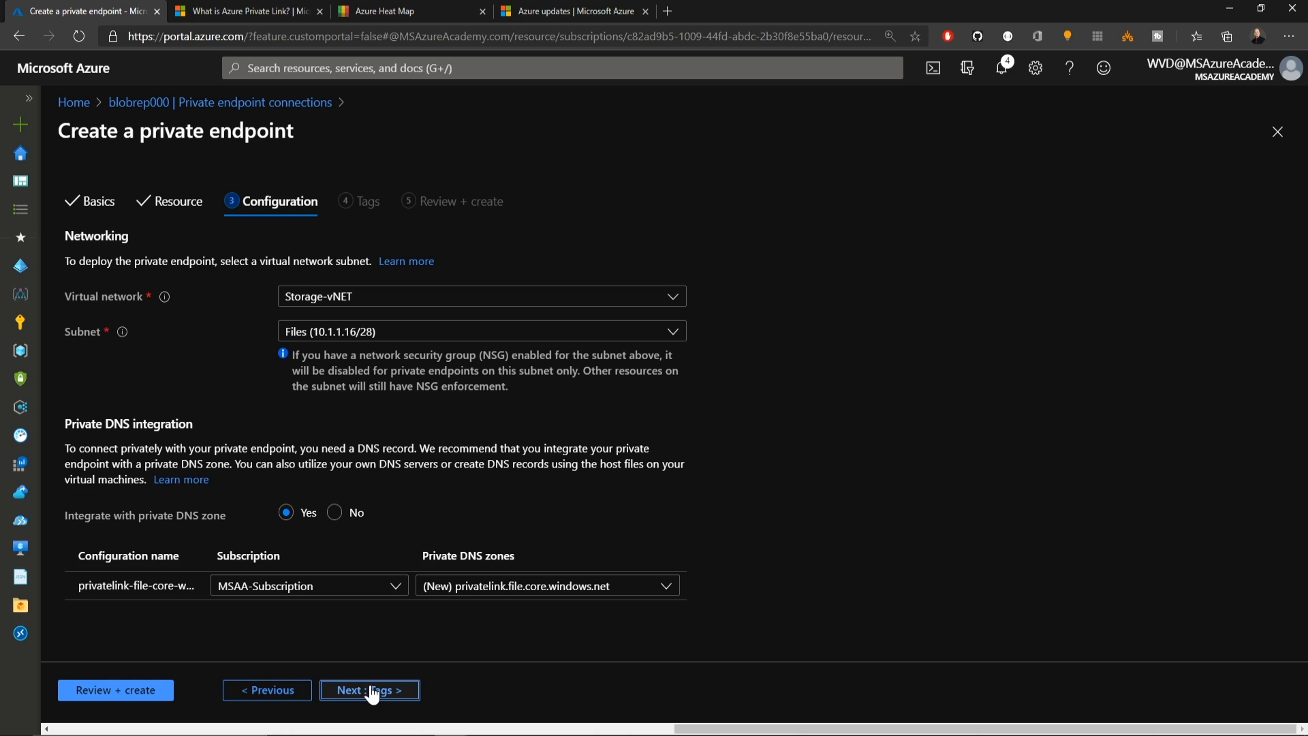
# Advance through tags and review, then create the PrivateFiles private endpoint.
pyautogui.click(368, 690)
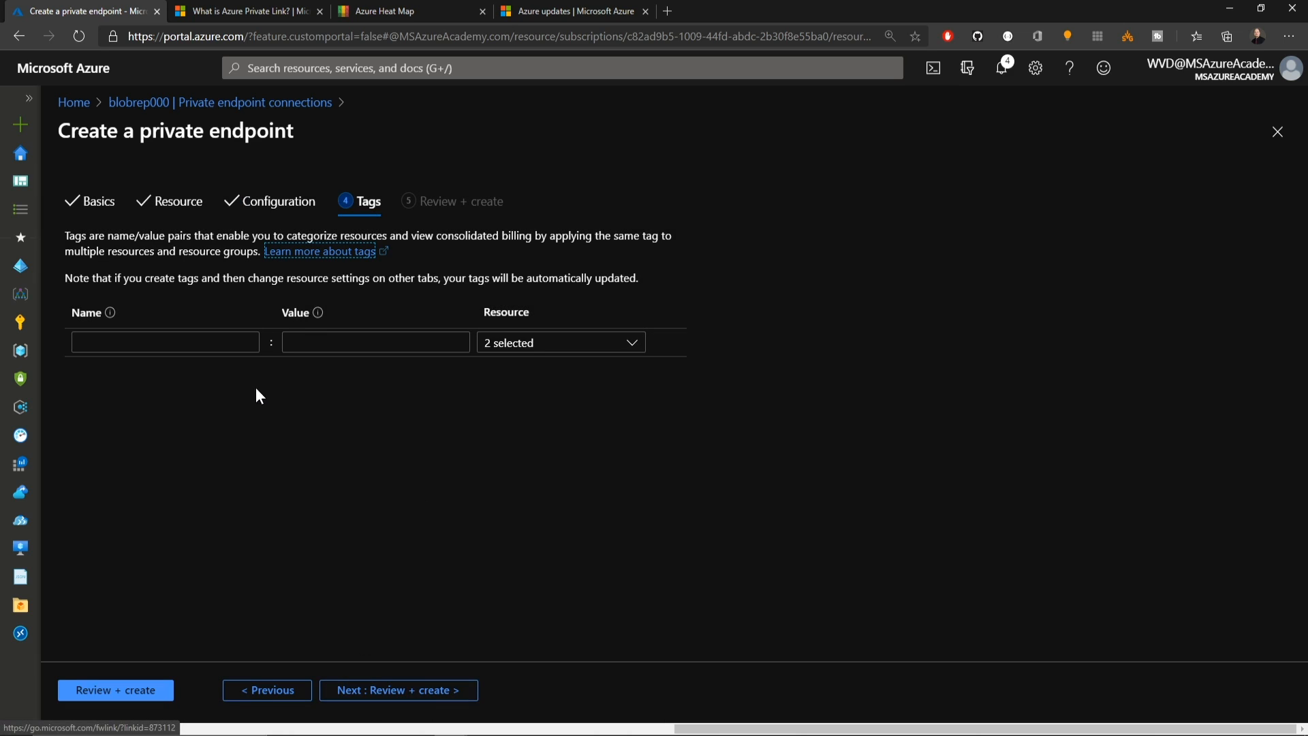
pyautogui.click(115, 691)
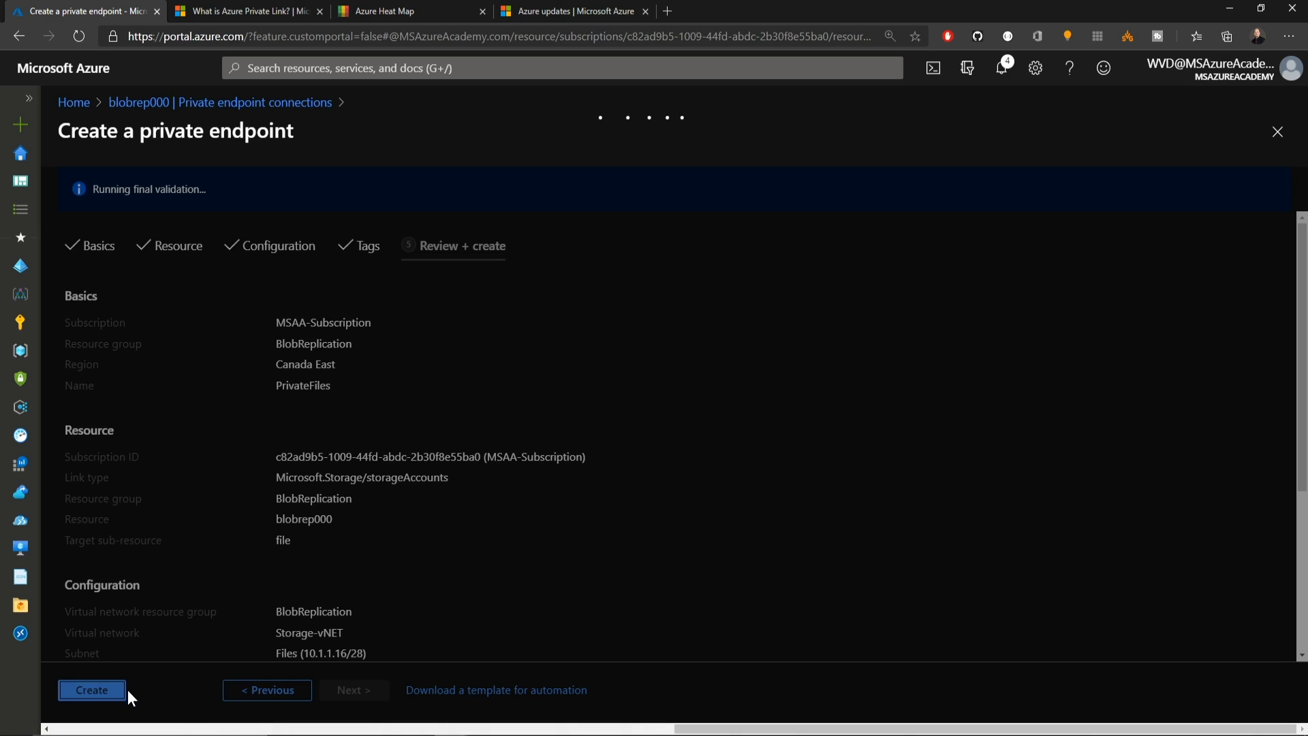
pyautogui.click(92, 691)
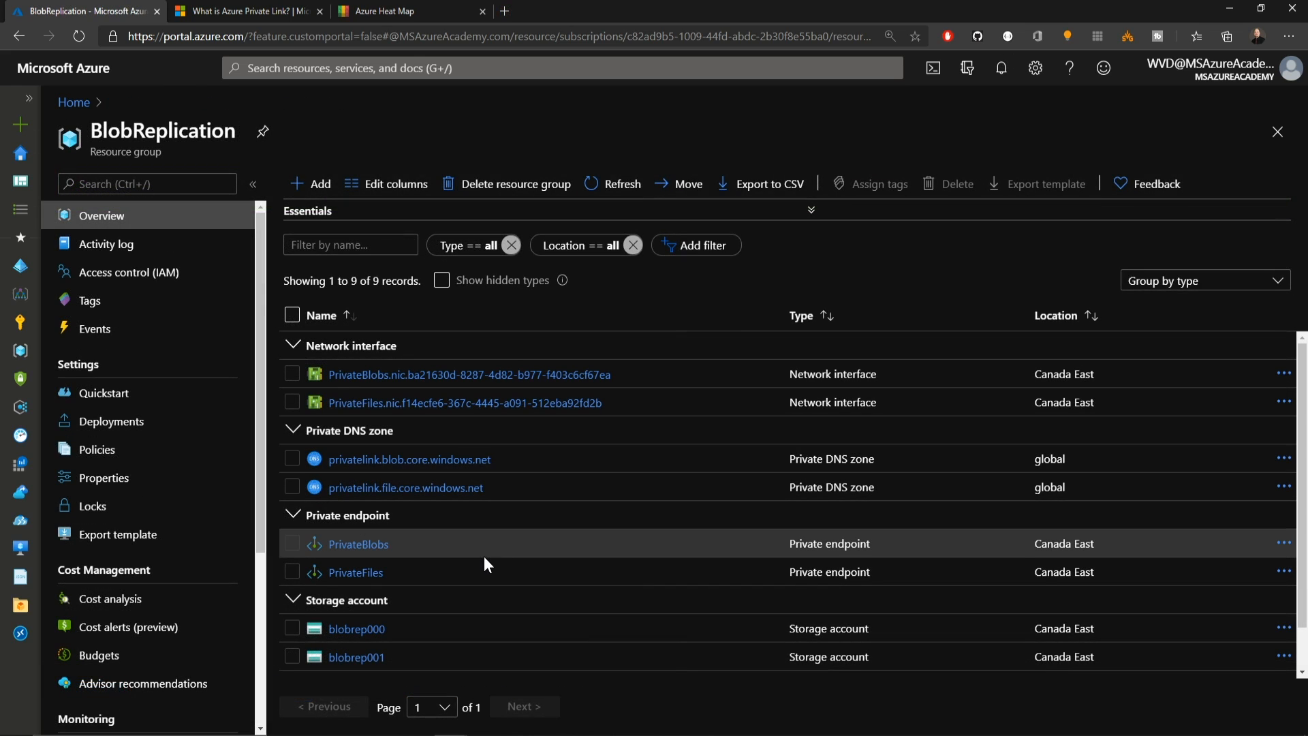
pyautogui.moveTo(488, 572)
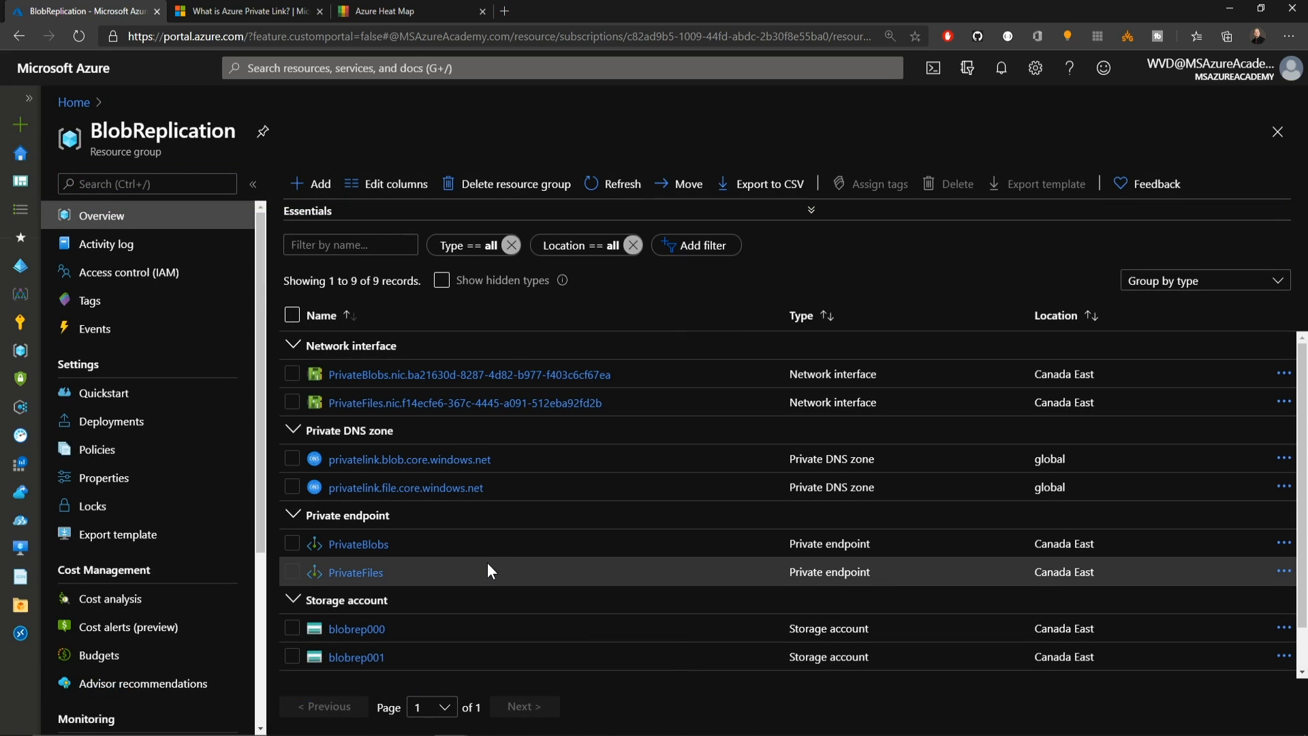
pyautogui.moveTo(637, 393)
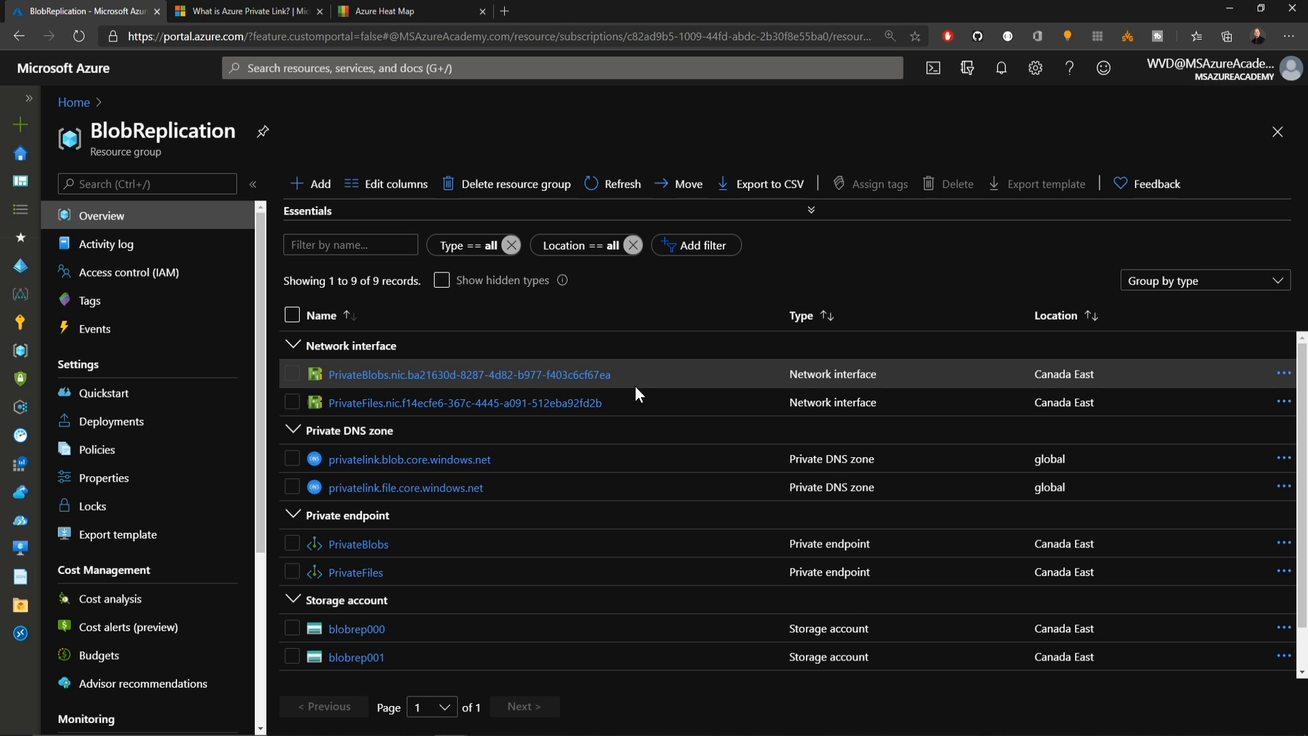
pyautogui.scroll(-3)
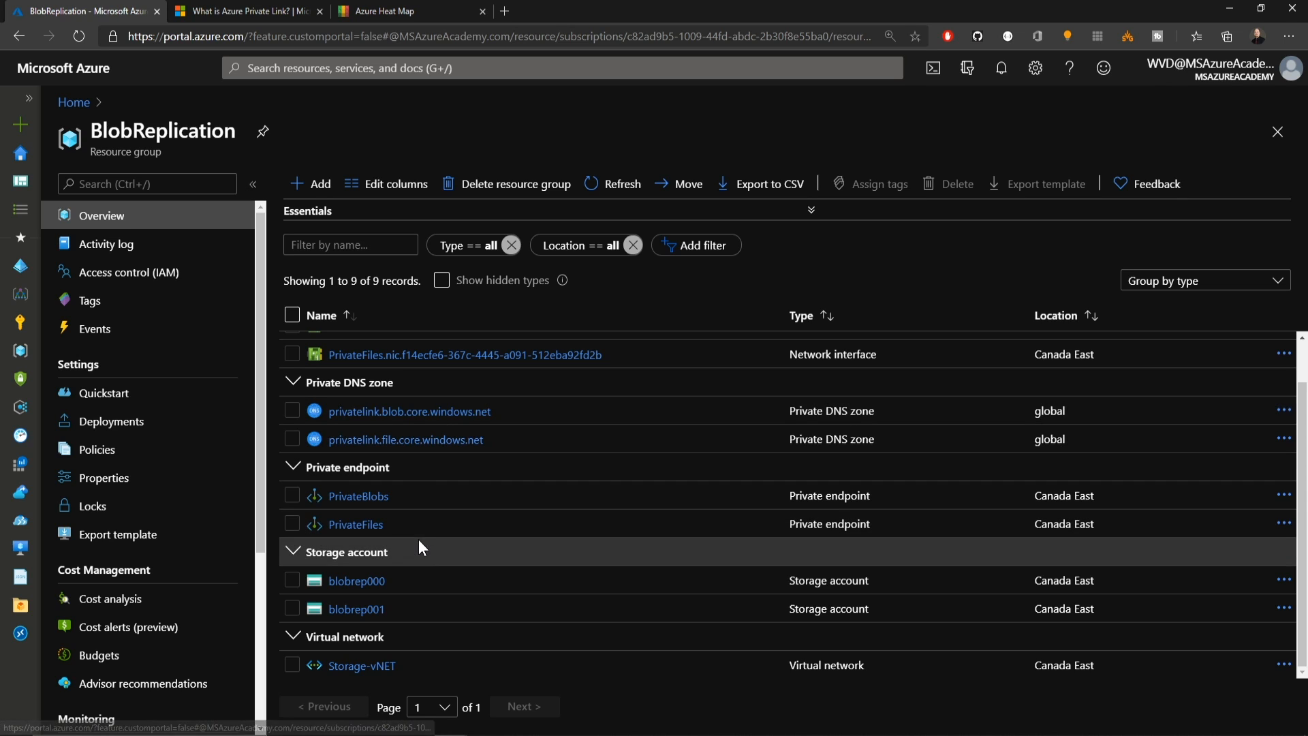
pyautogui.click(362, 665)
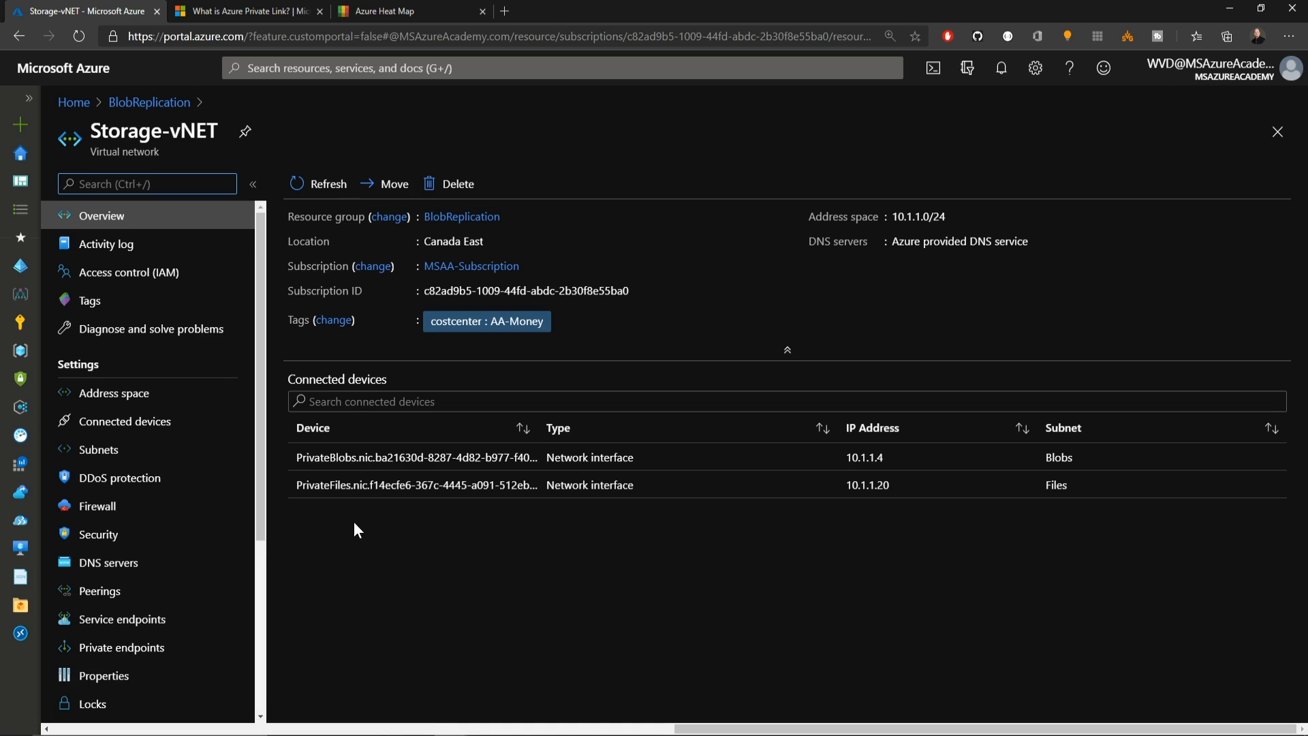
pyautogui.moveTo(900, 457)
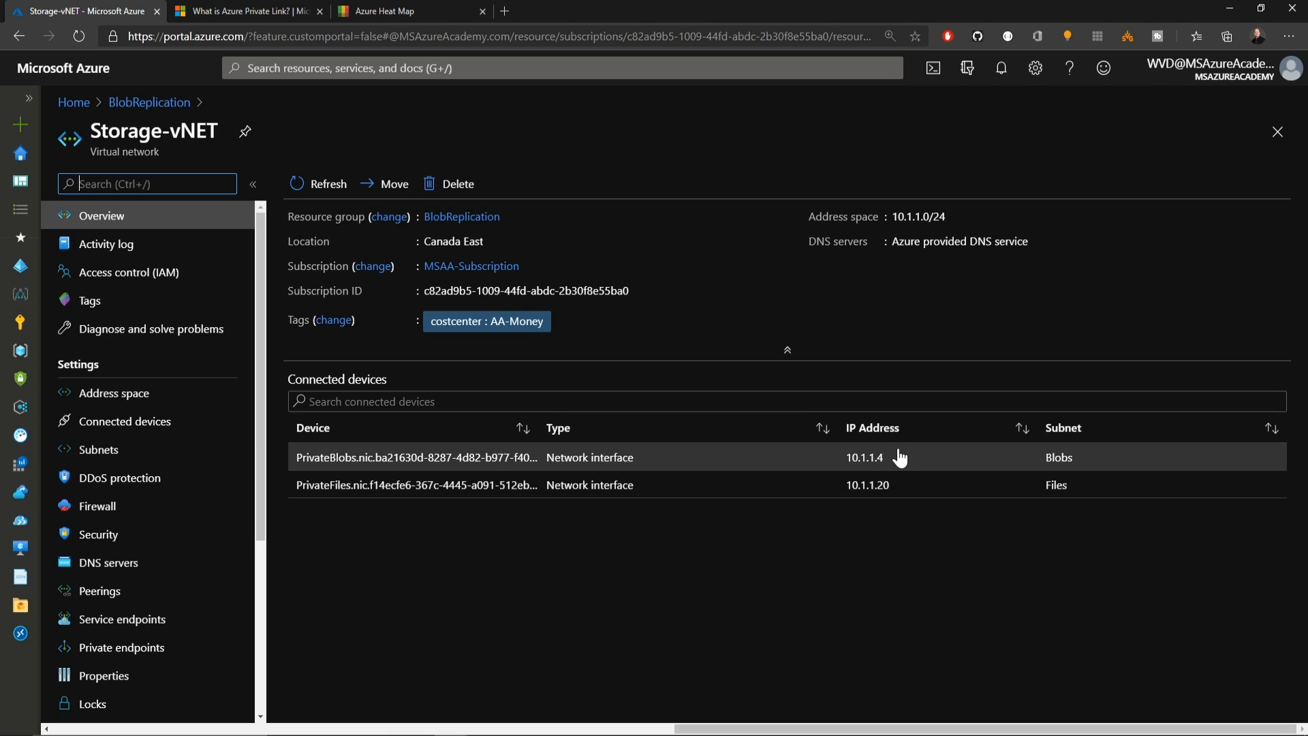
pyautogui.moveTo(994, 499)
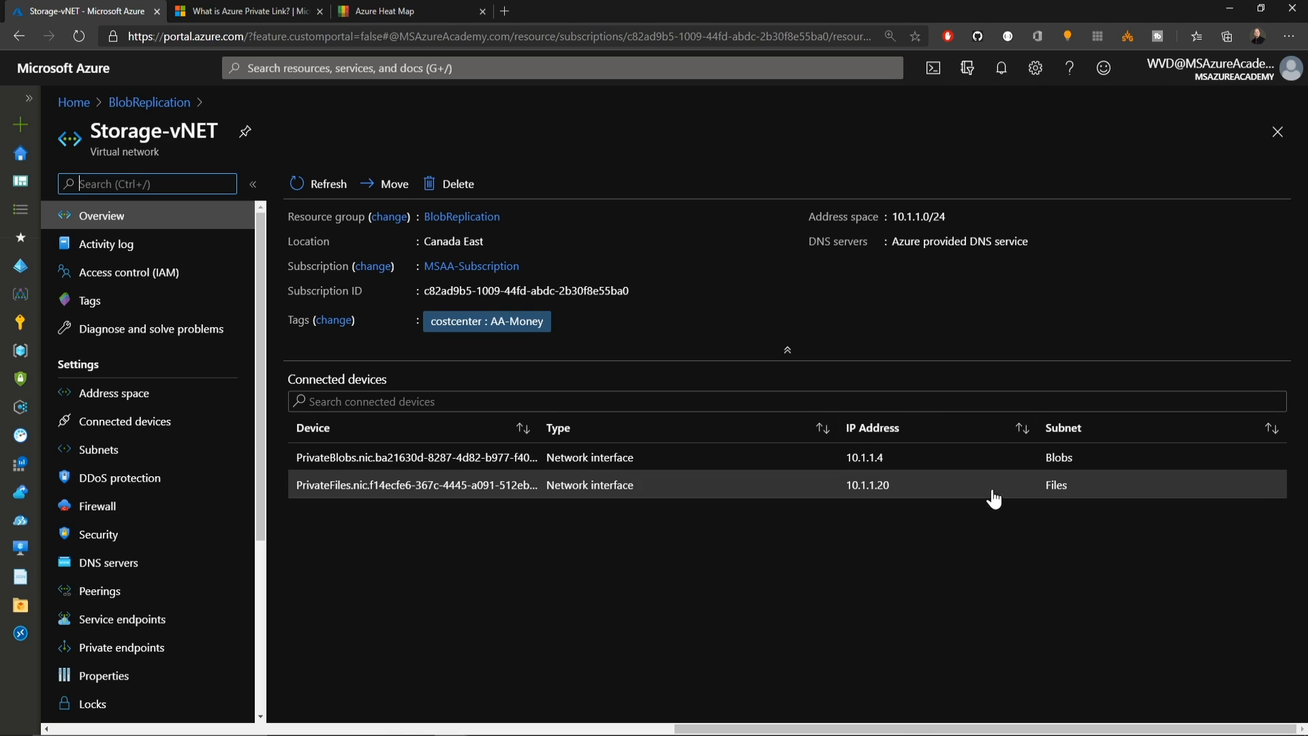
pyautogui.click(148, 101)
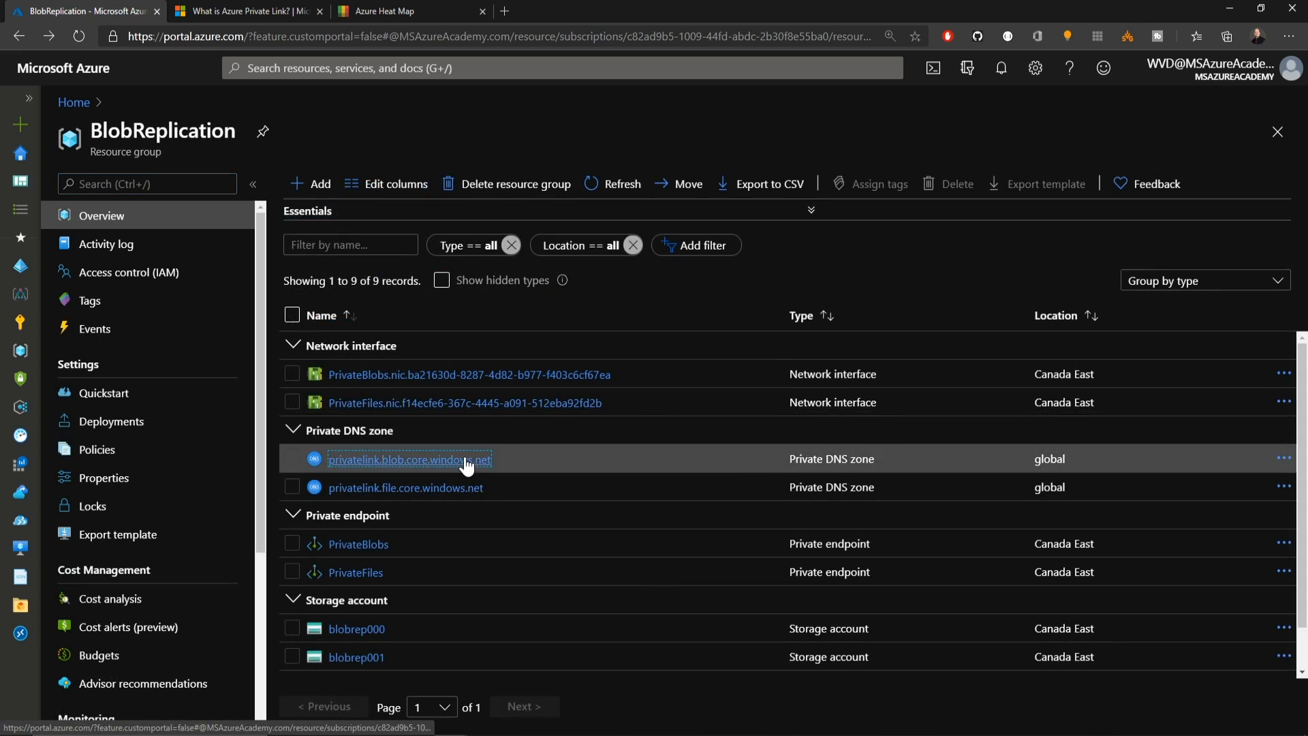
pyautogui.click(409, 459)
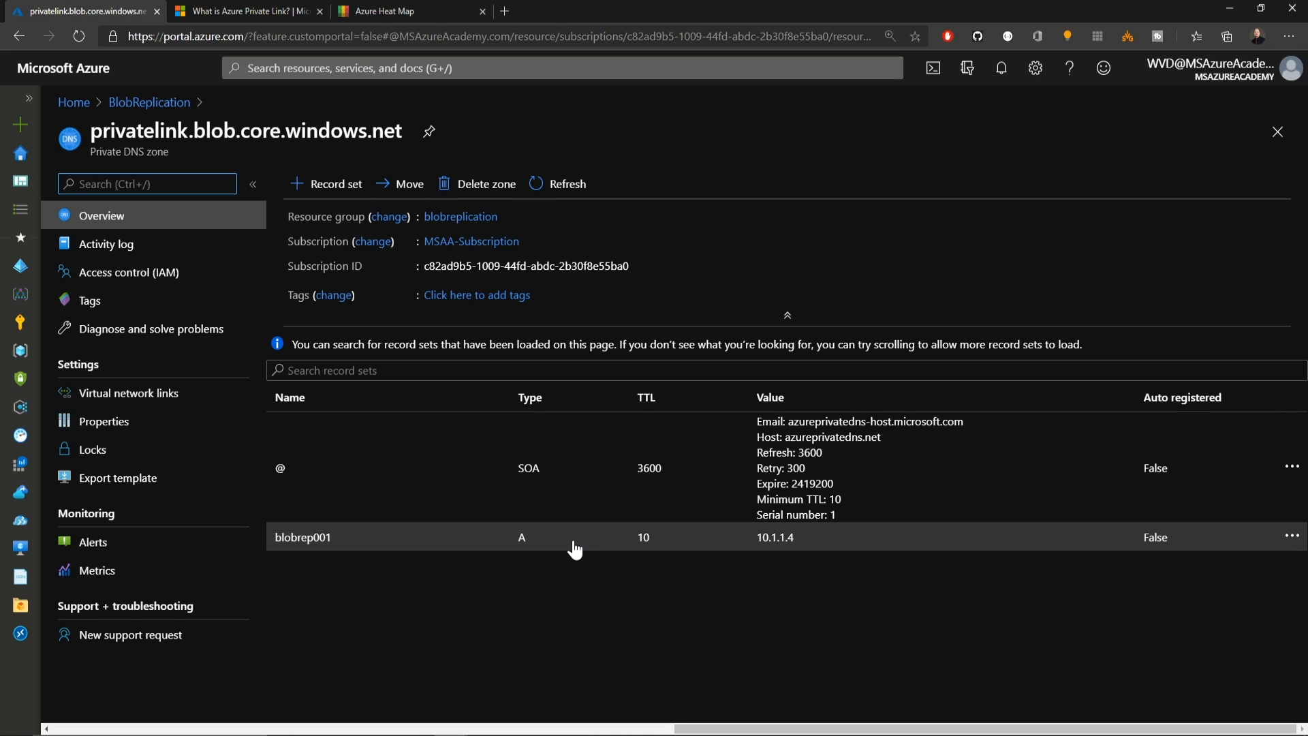
pyautogui.click(129, 392)
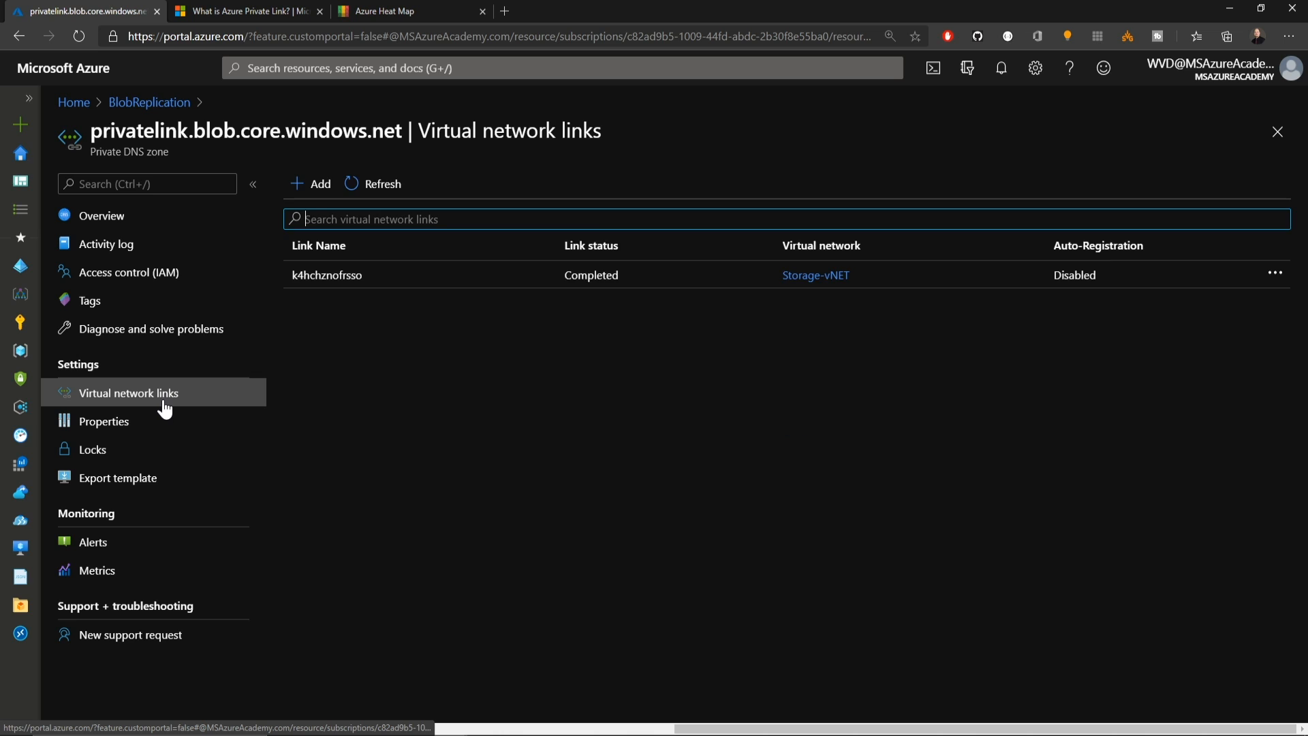
pyautogui.moveTo(431, 367)
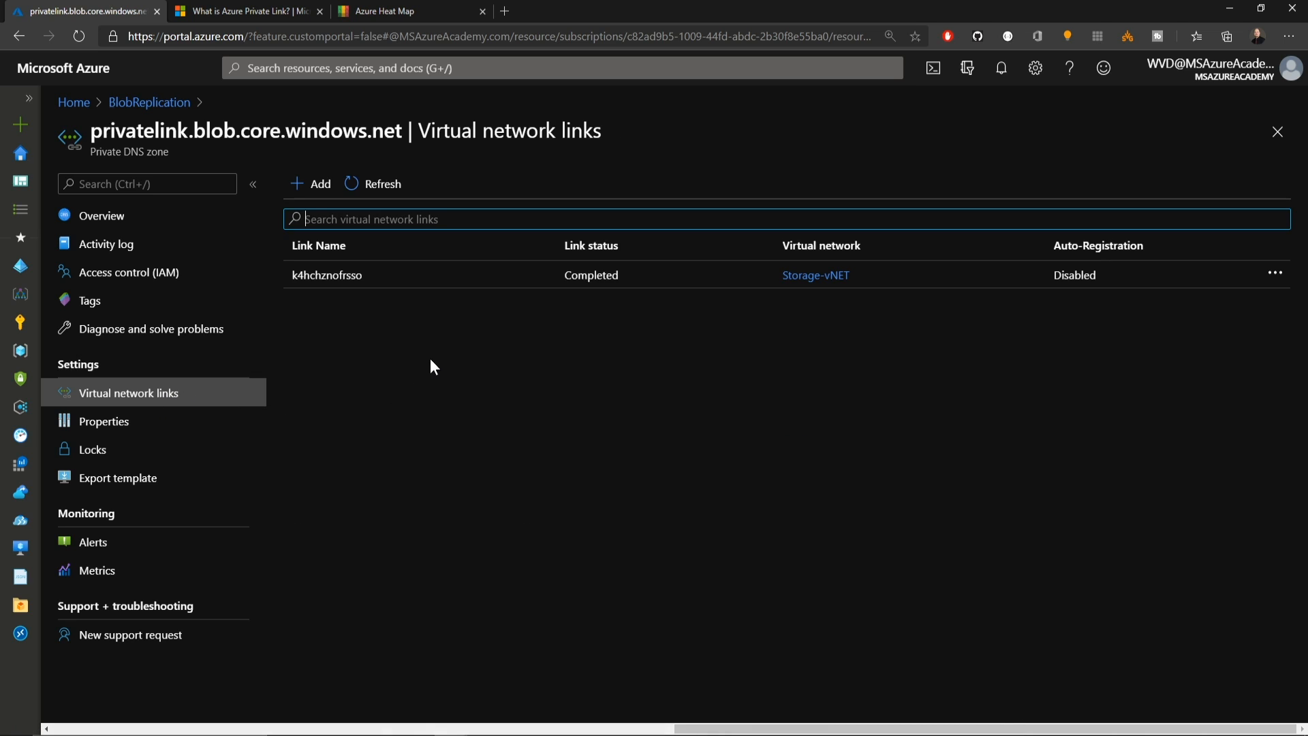
pyautogui.click(149, 101)
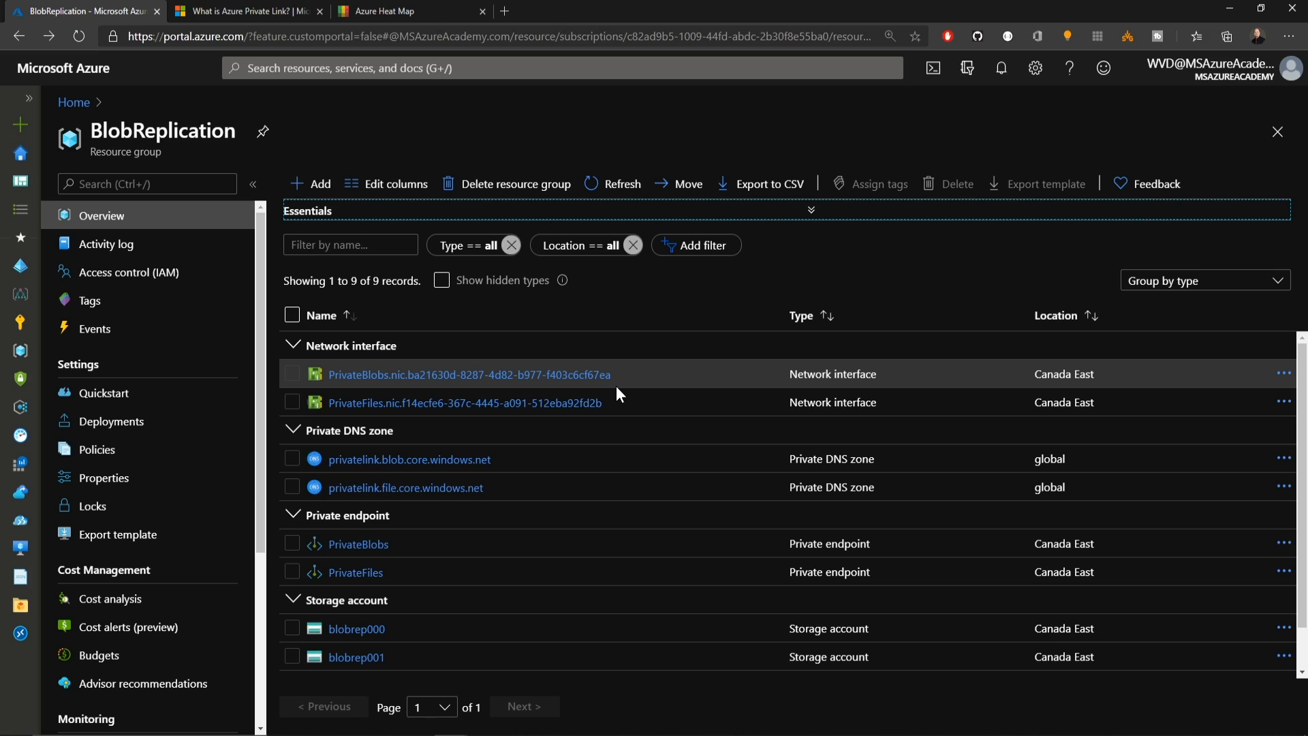
pyautogui.moveTo(555, 515)
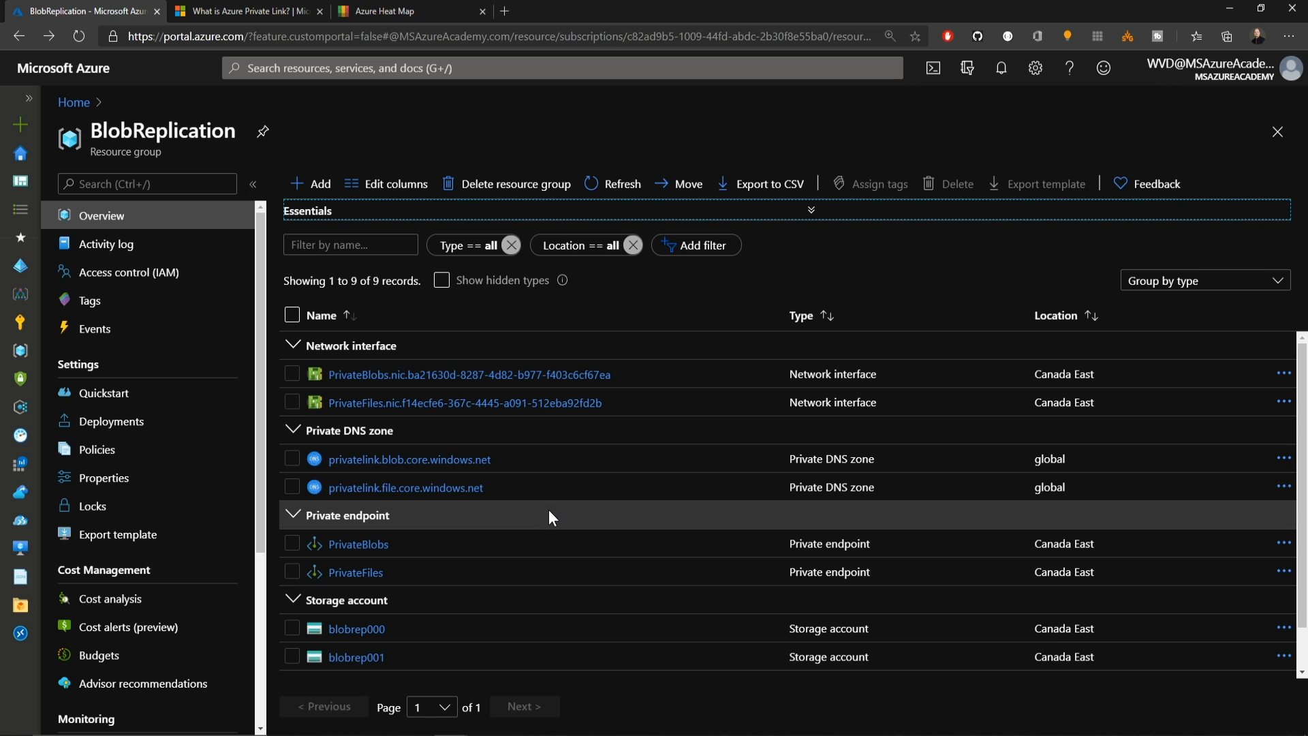
# Switch blobrep001's firewall to selected networks and include the client IP address.
pyautogui.click(355, 657)
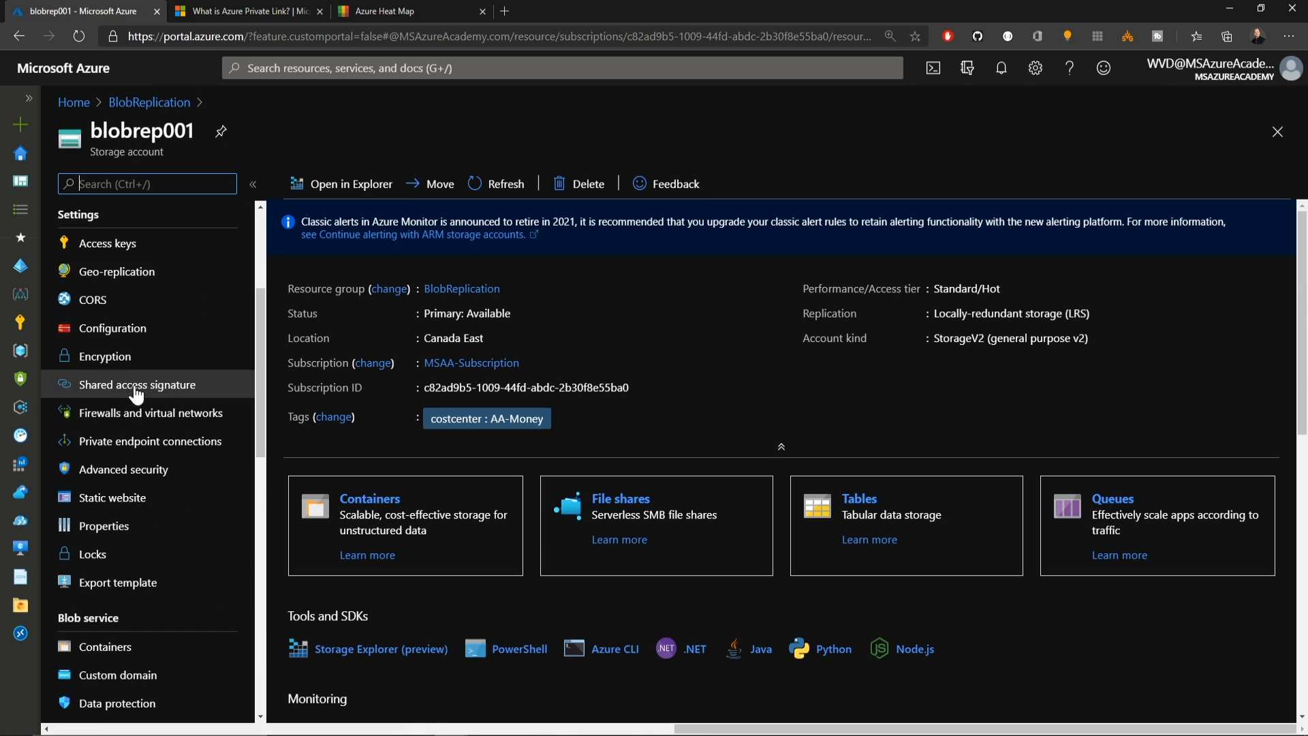
pyautogui.click(151, 412)
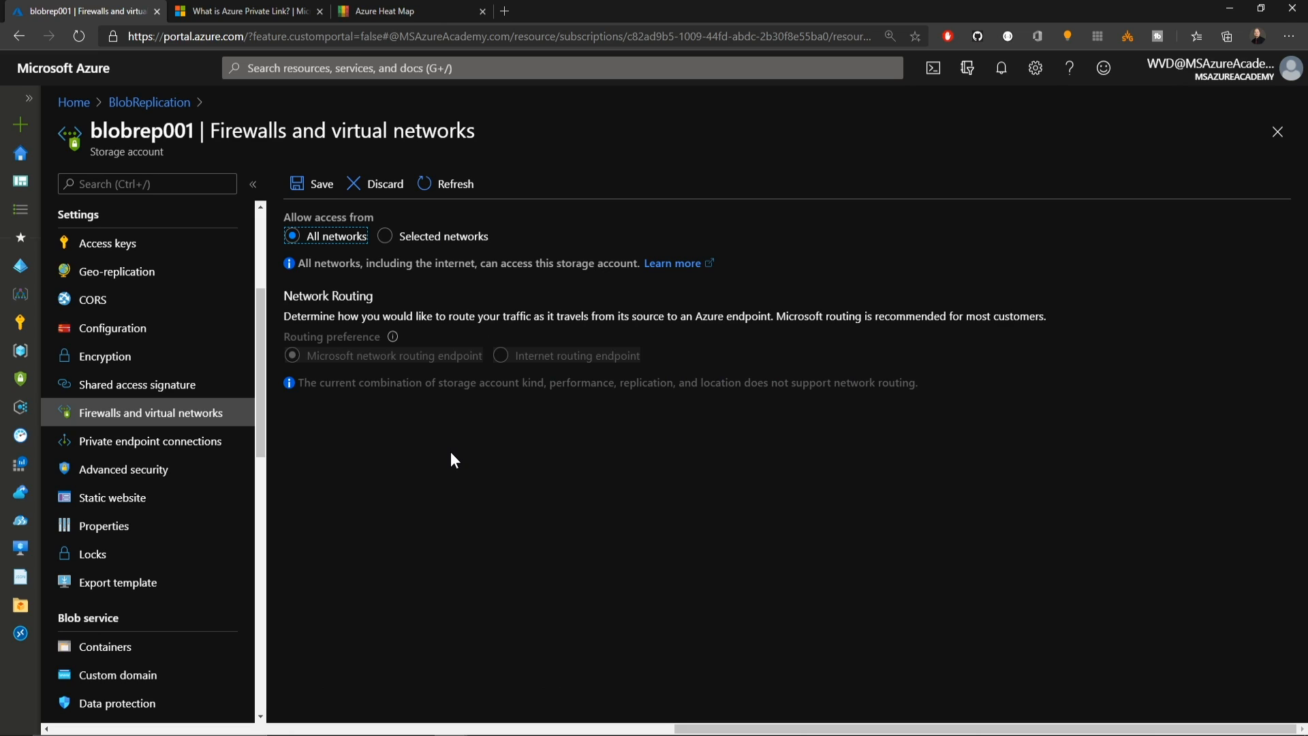
pyautogui.moveTo(396, 267)
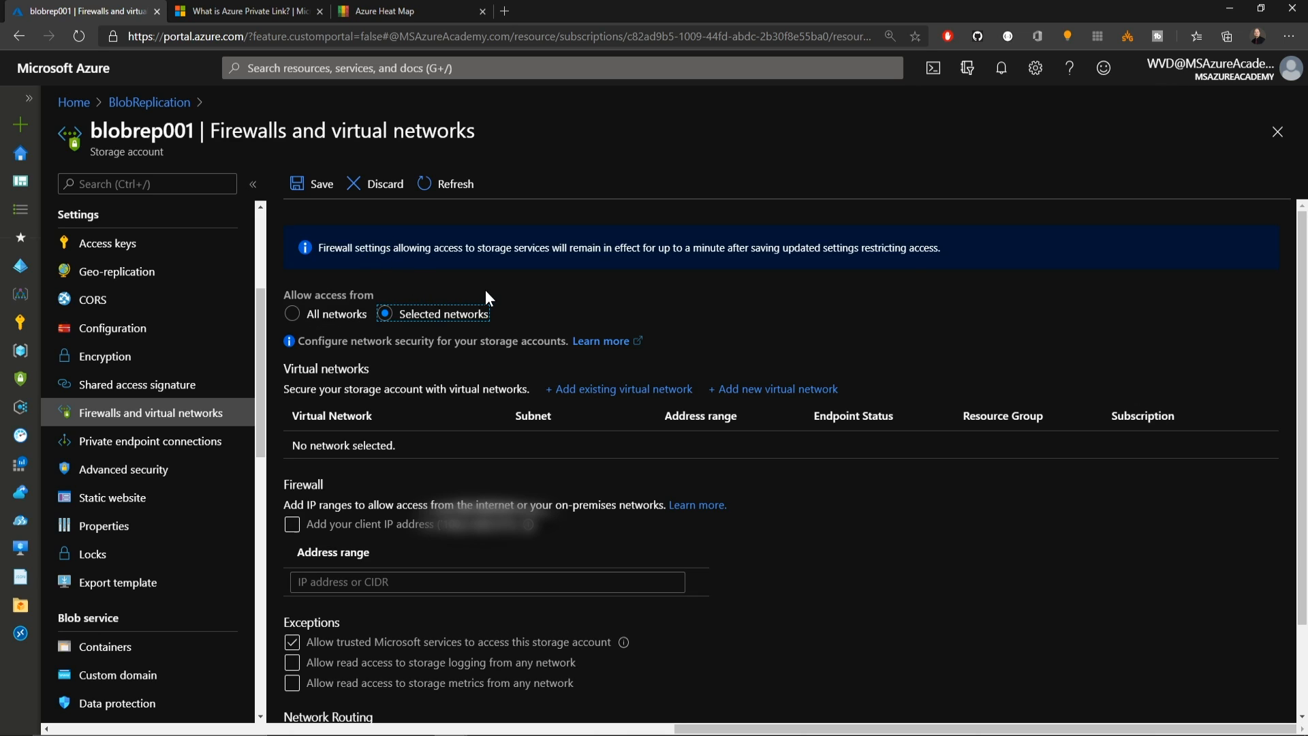
pyautogui.scroll(-3)
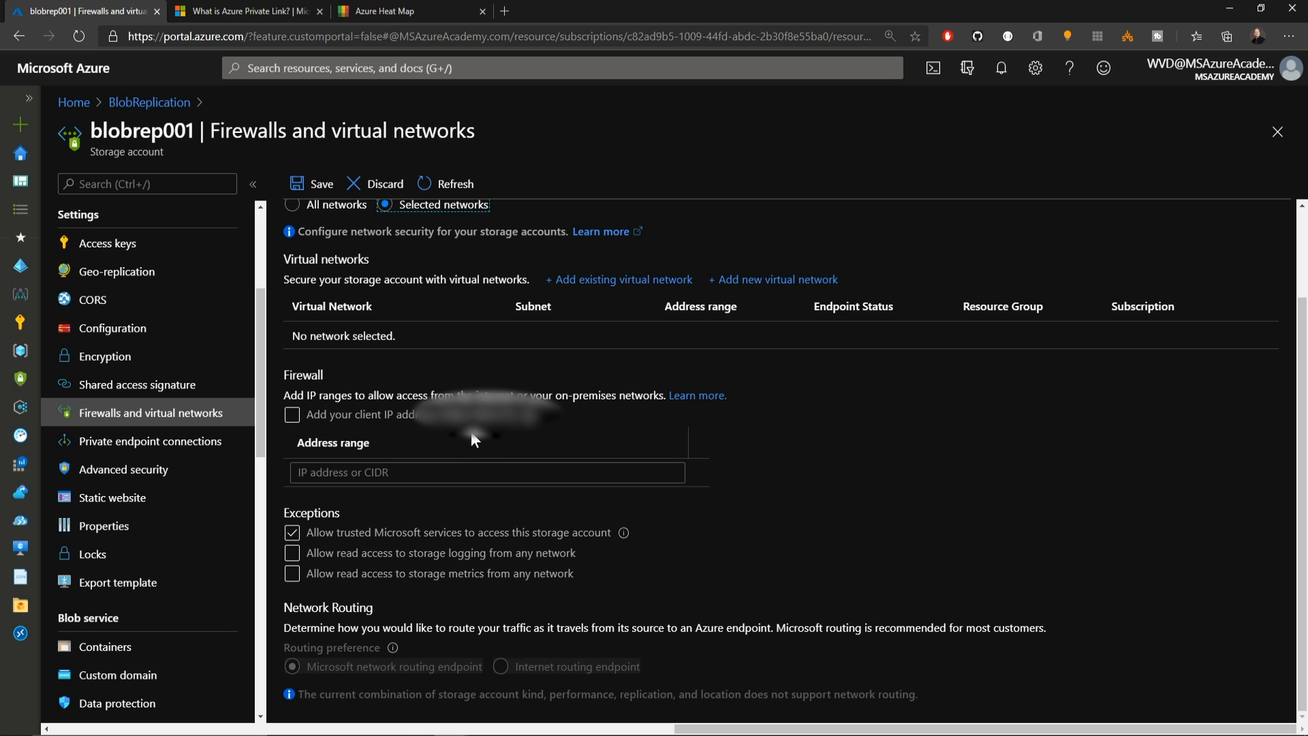
pyautogui.click(293, 415)
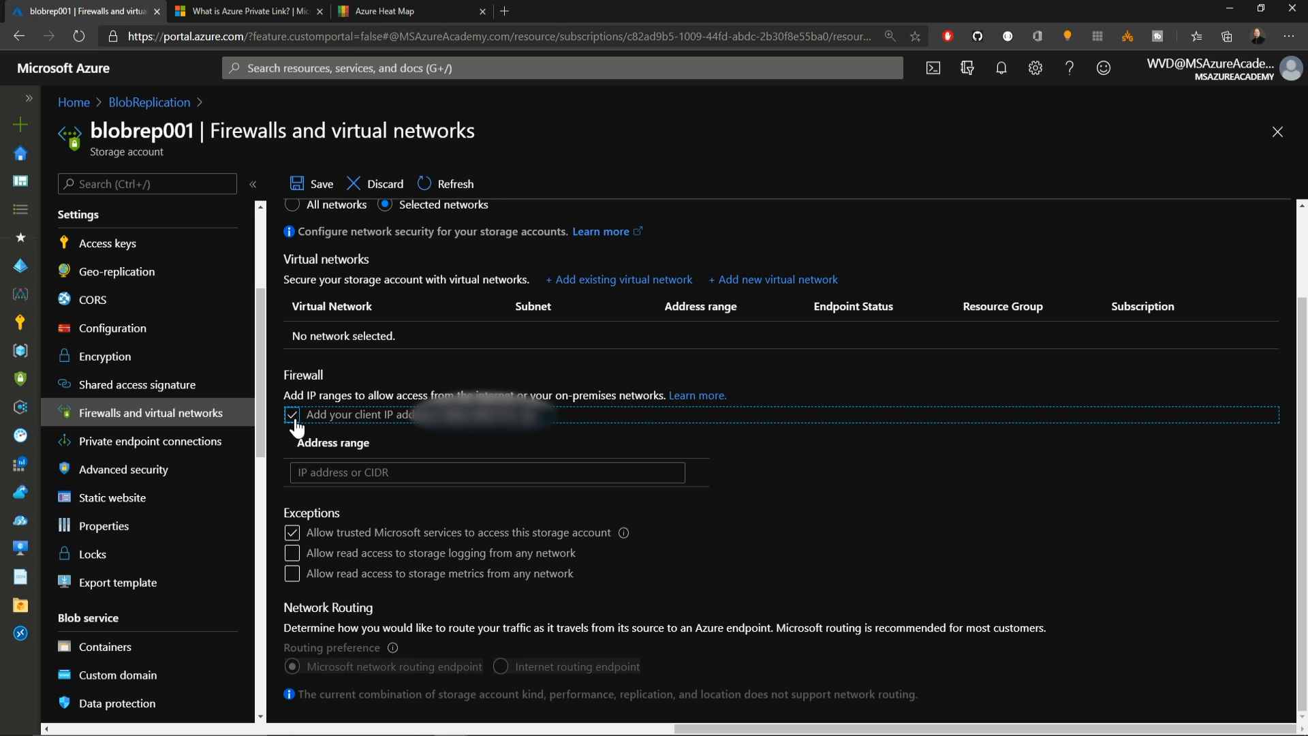
pyautogui.click(619, 280)
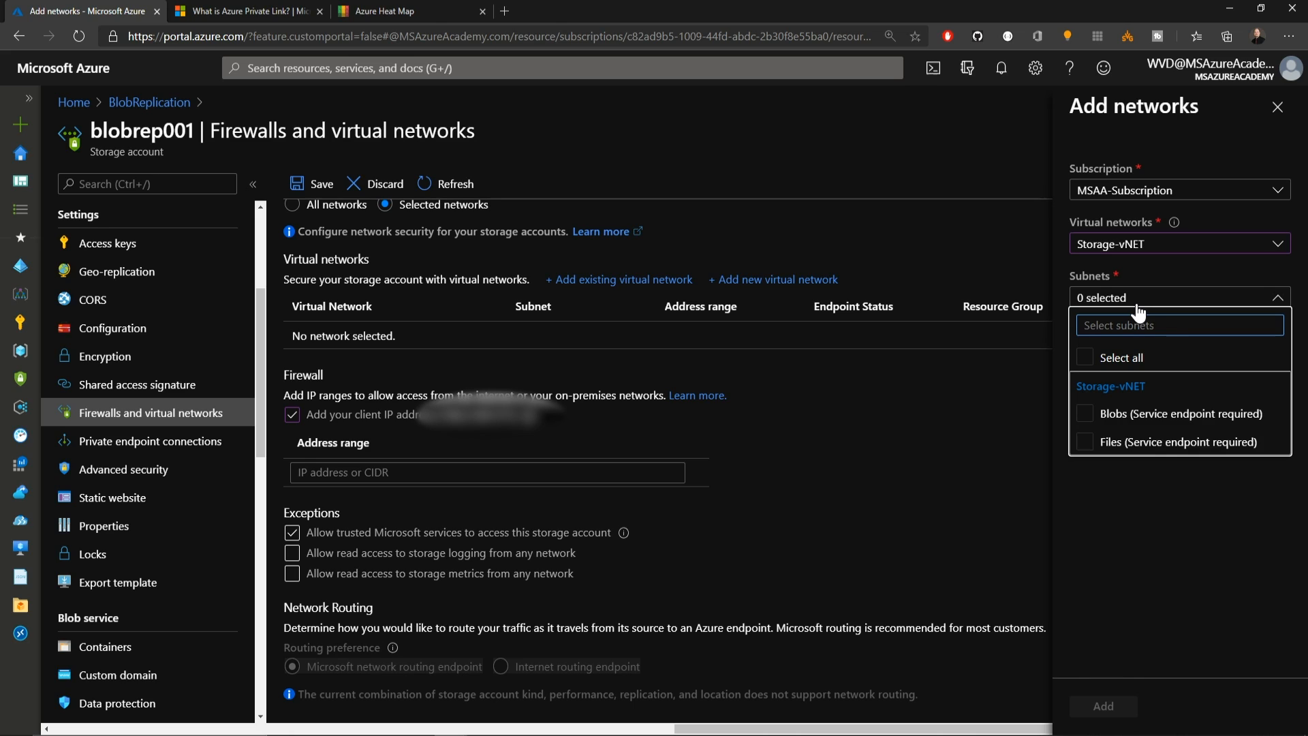
pyautogui.moveTo(1134, 319)
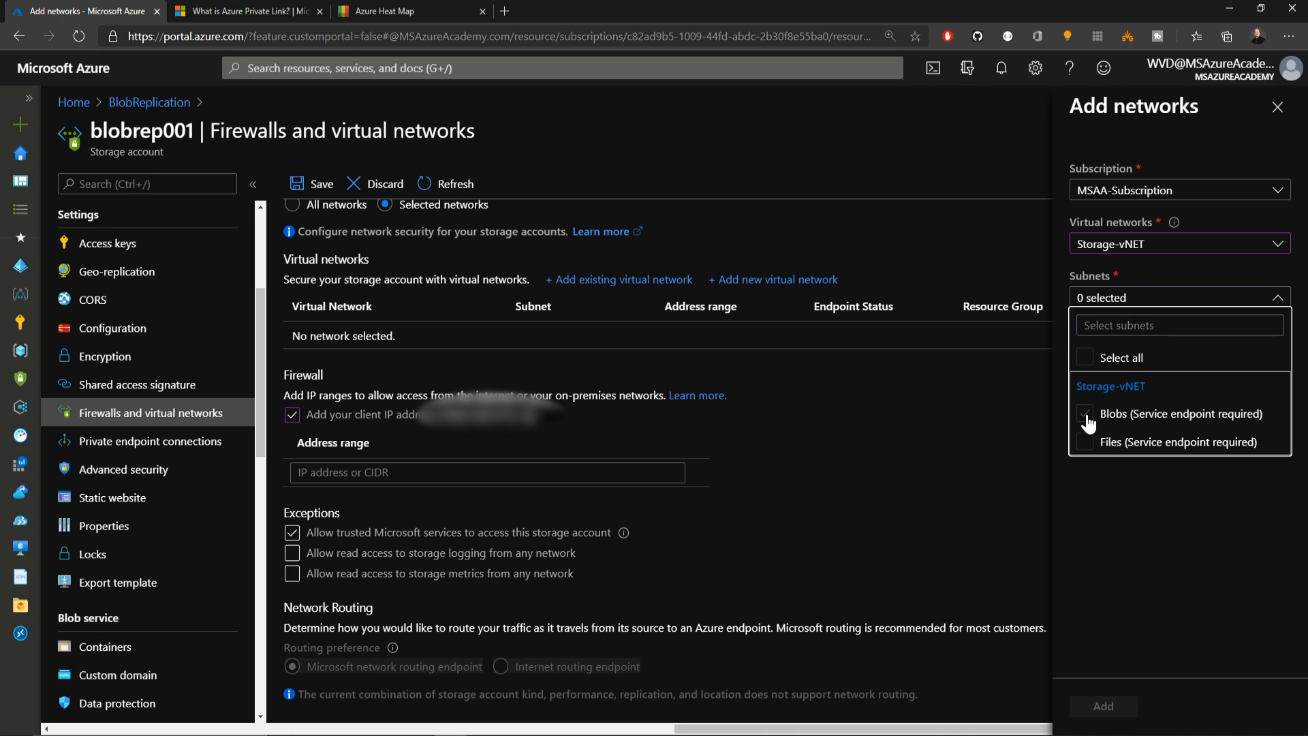
# Add Storage-vNET's Blobs subnet to blobrep001 with the storage service endpoint enabled.
pyautogui.click(1085, 413)
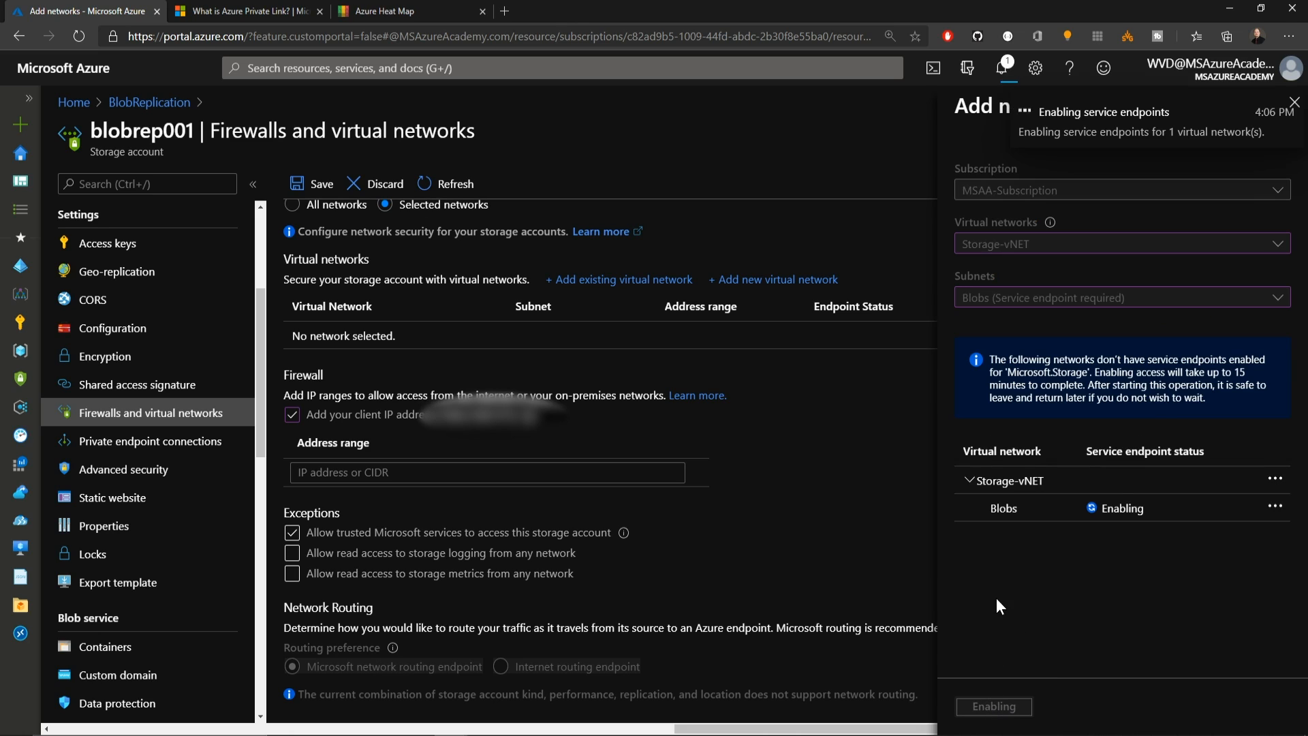
pyautogui.click(993, 706)
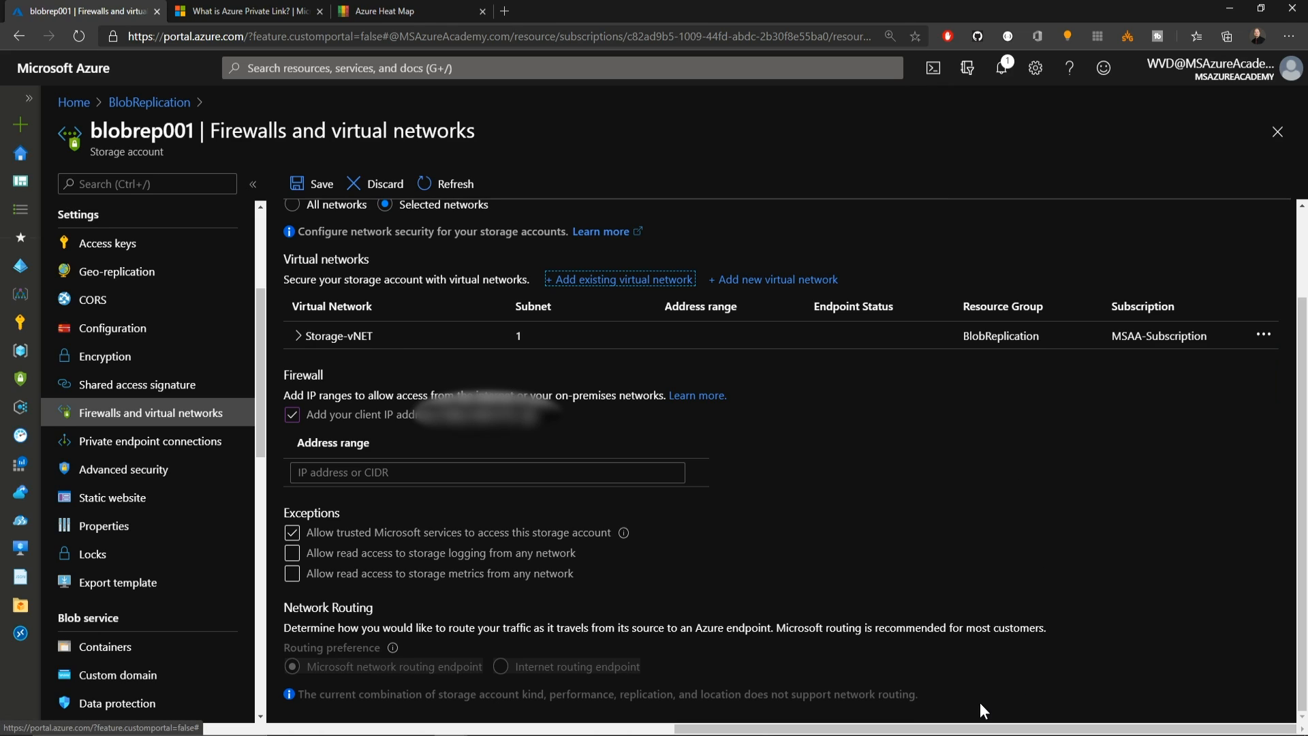
pyautogui.moveTo(170, 84)
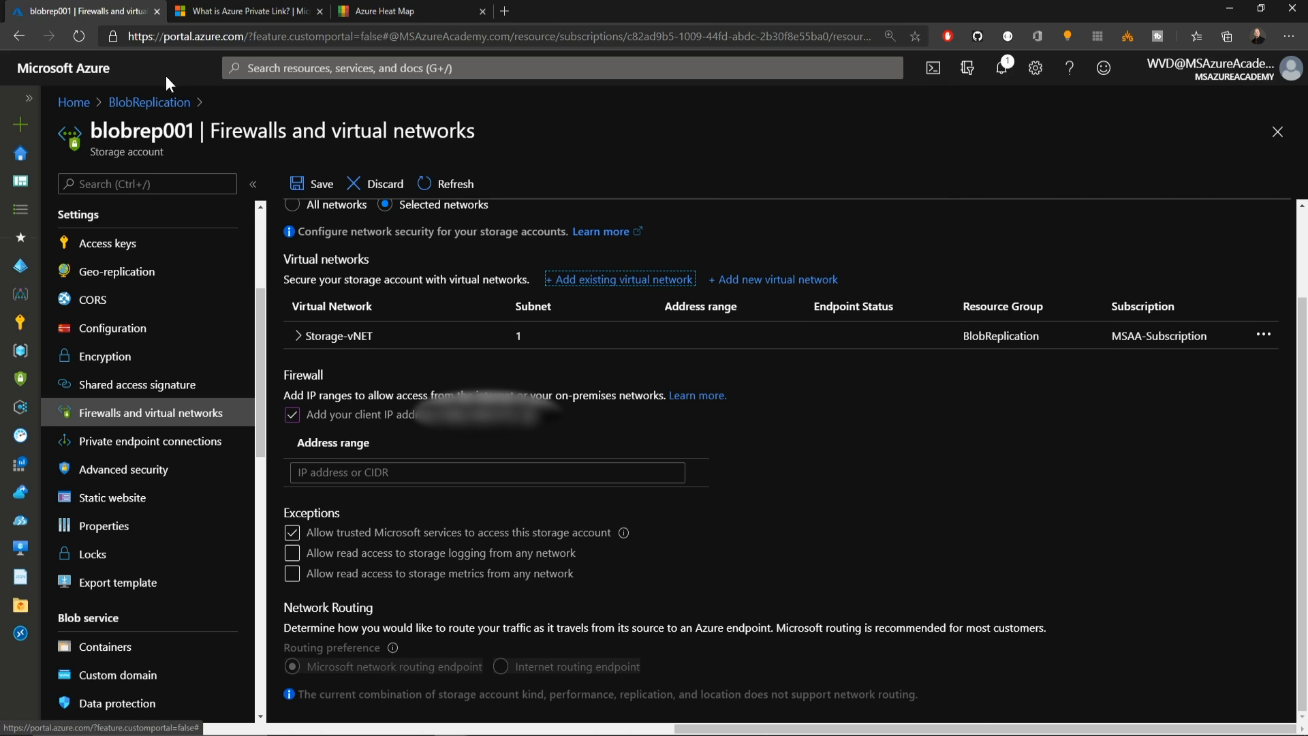
pyautogui.click(148, 101)
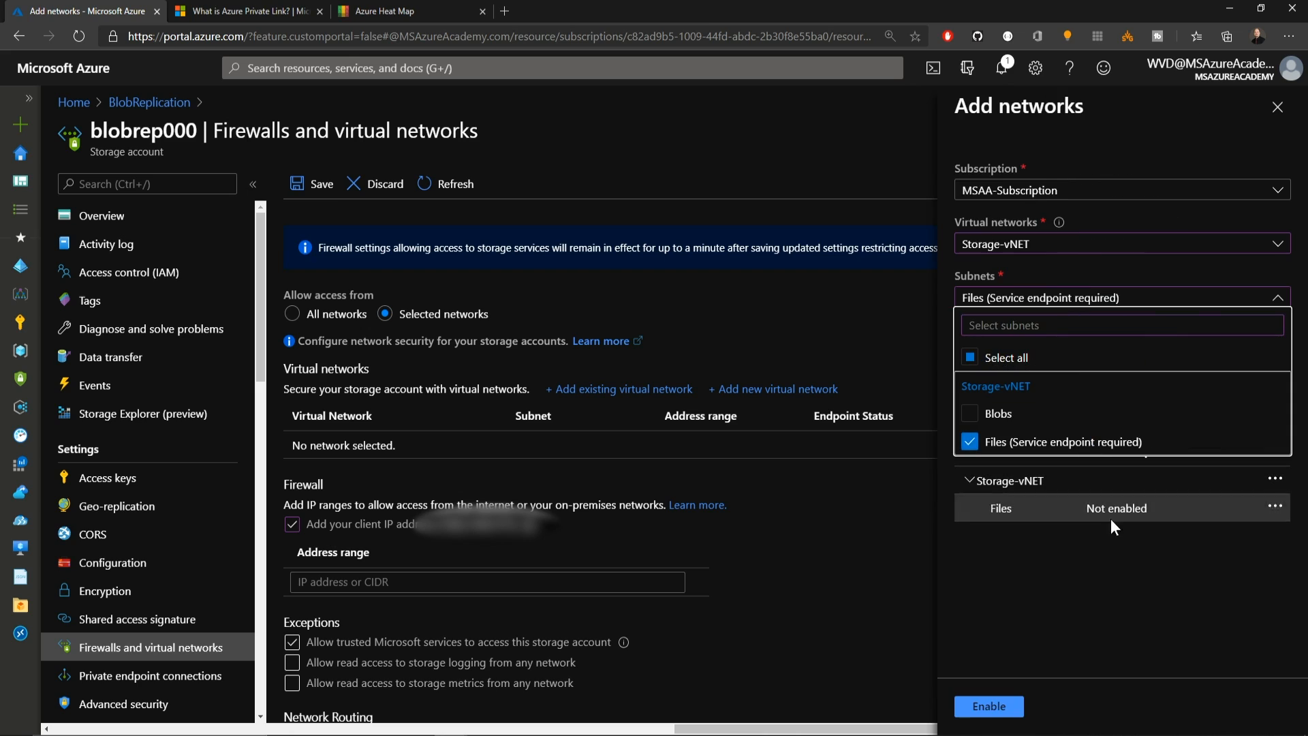
# Add Storage-vNET's Files subnet to blobrep000's firewall and save it.
pyautogui.click(988, 706)
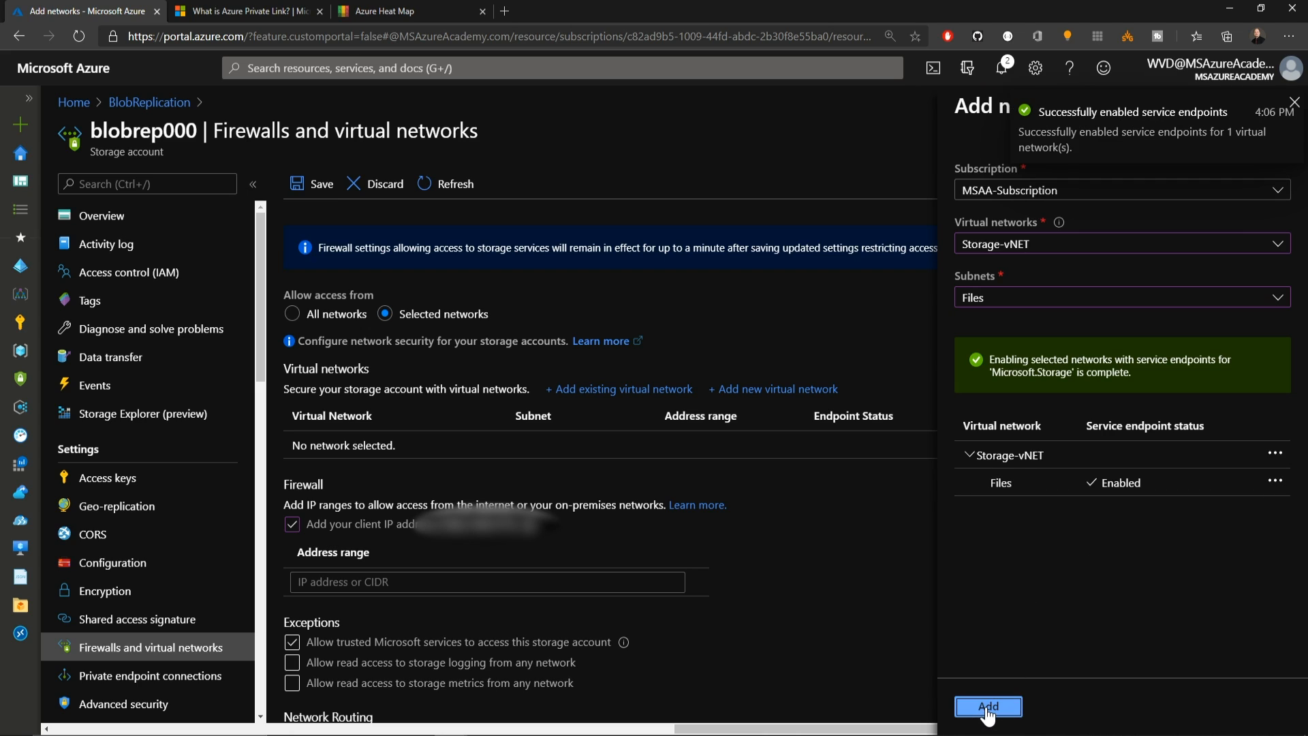
pyautogui.click(988, 706)
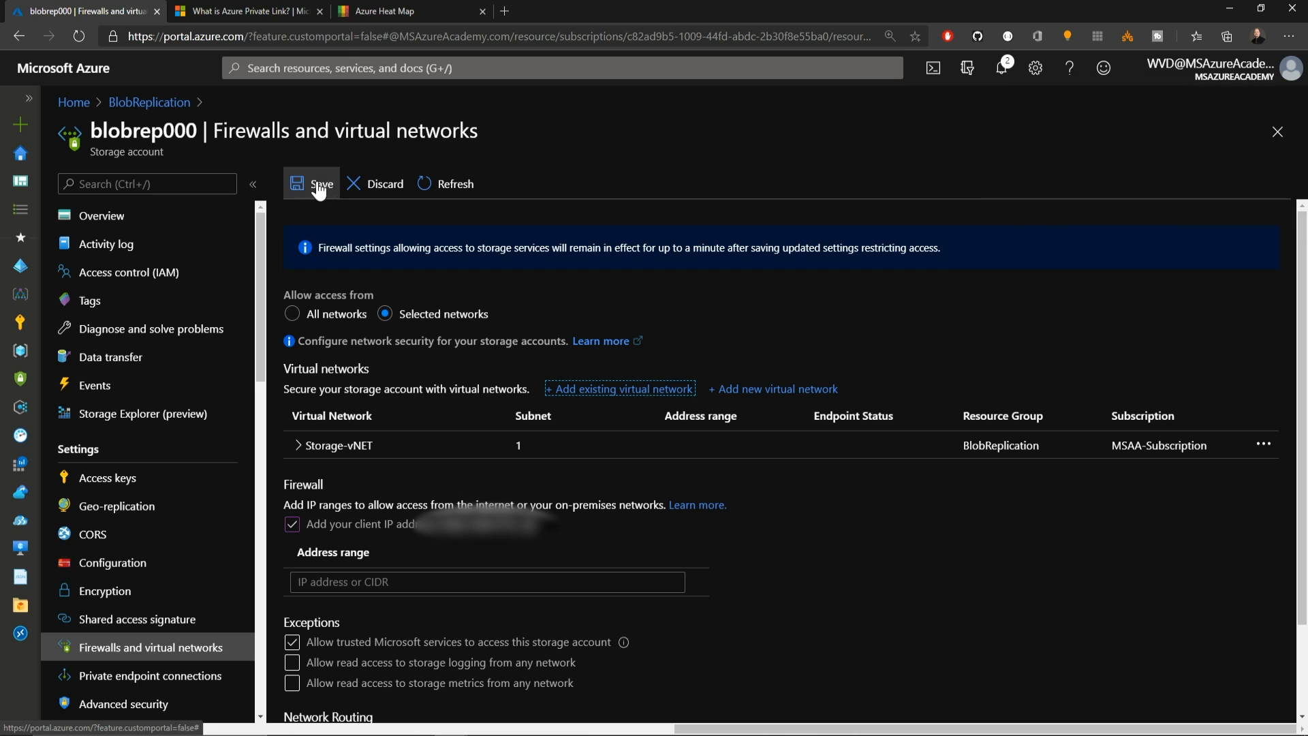
pyautogui.click(312, 183)
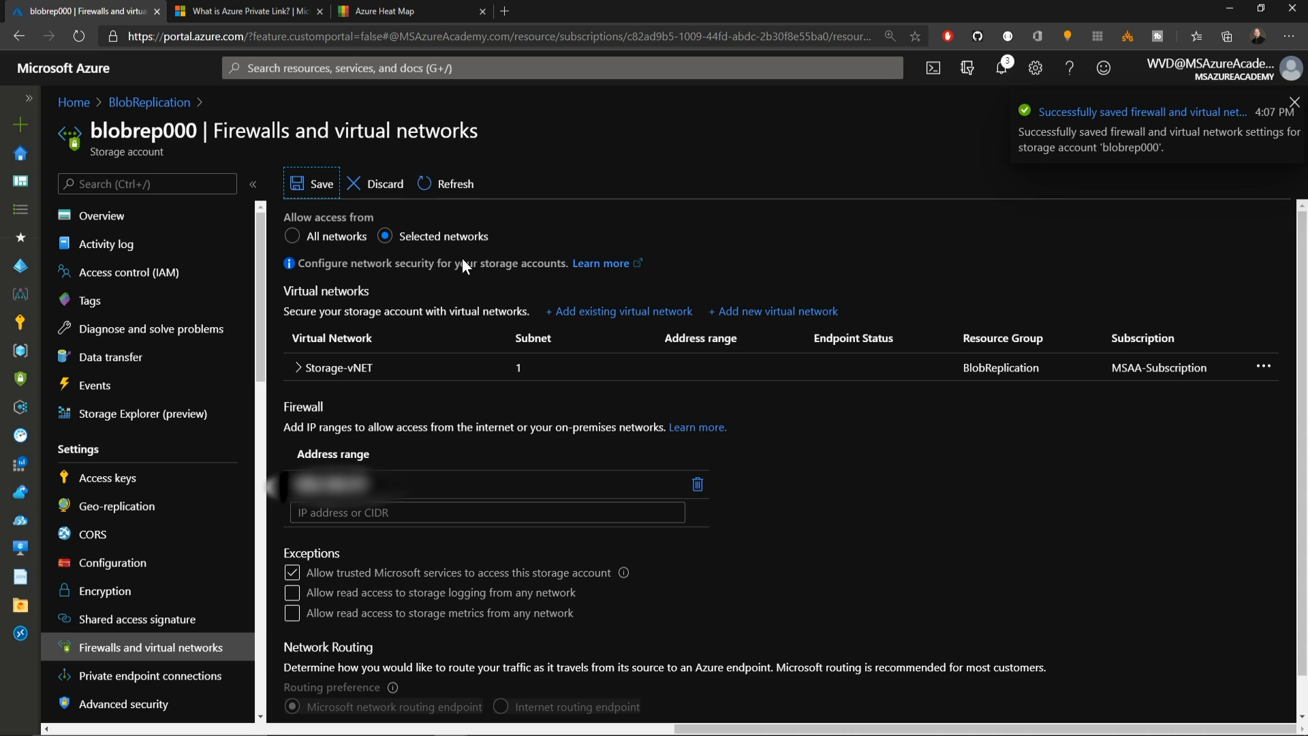
pyautogui.click(150, 102)
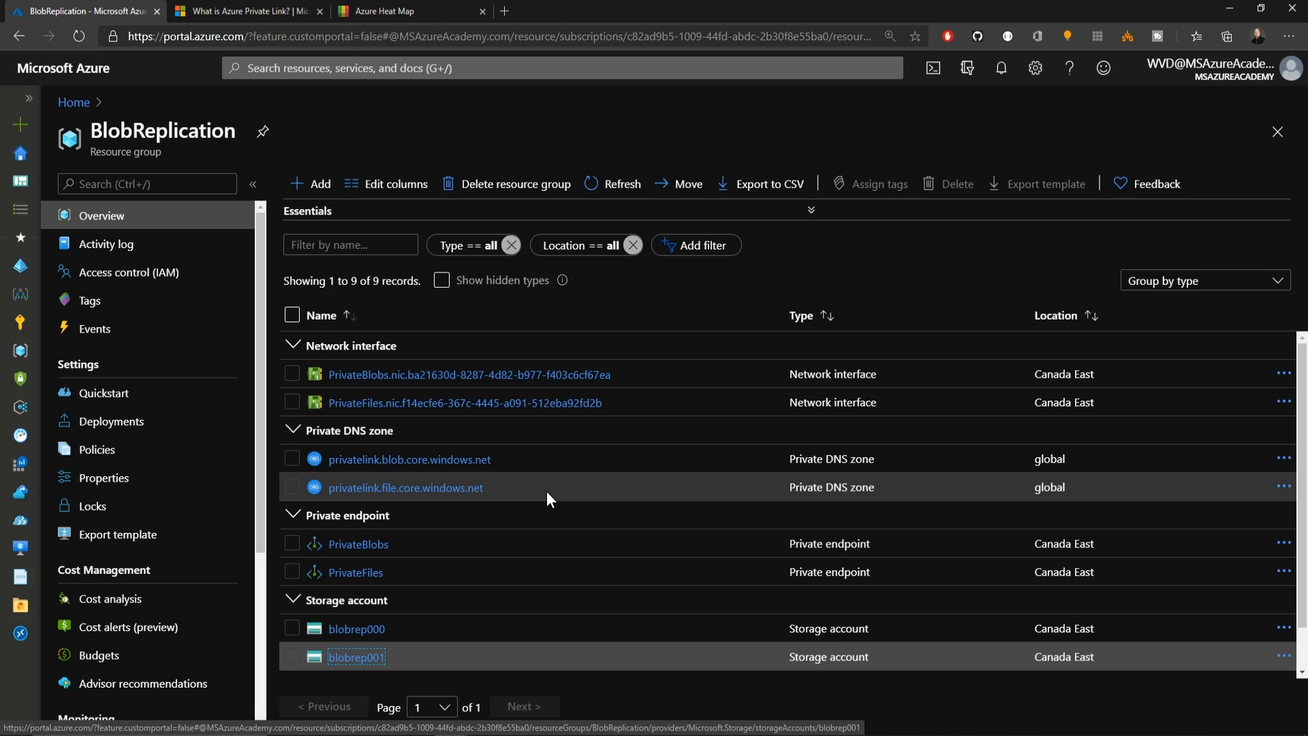
# Upload eleven files into blobrep000's share1 file share.
pyautogui.scroll(-3)
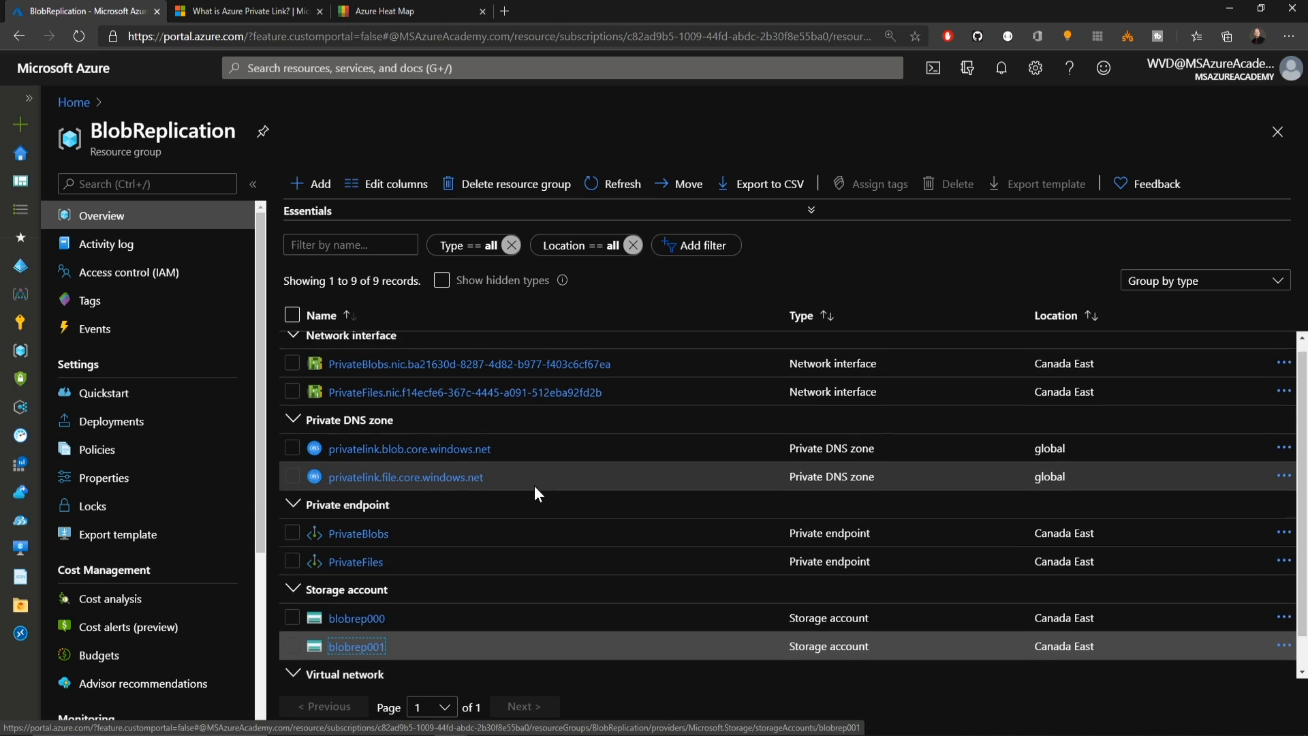
pyautogui.click(356, 618)
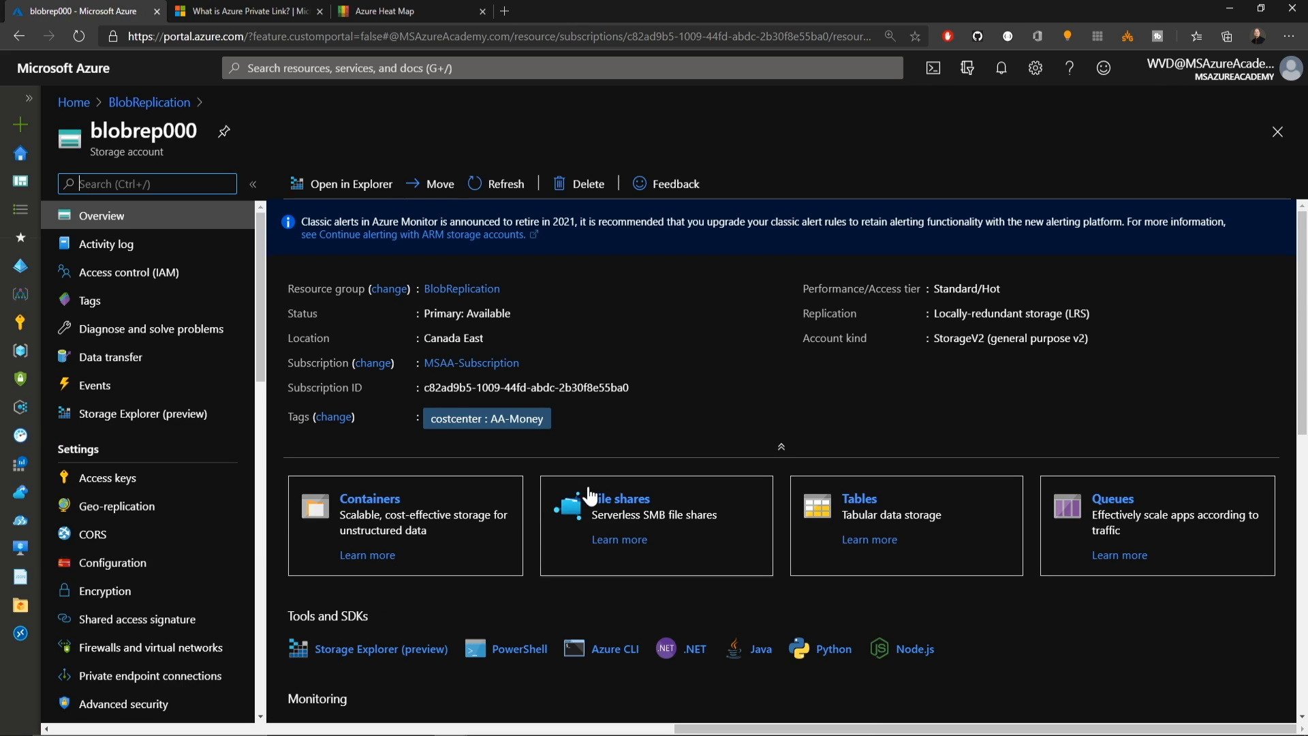
pyautogui.click(620, 498)
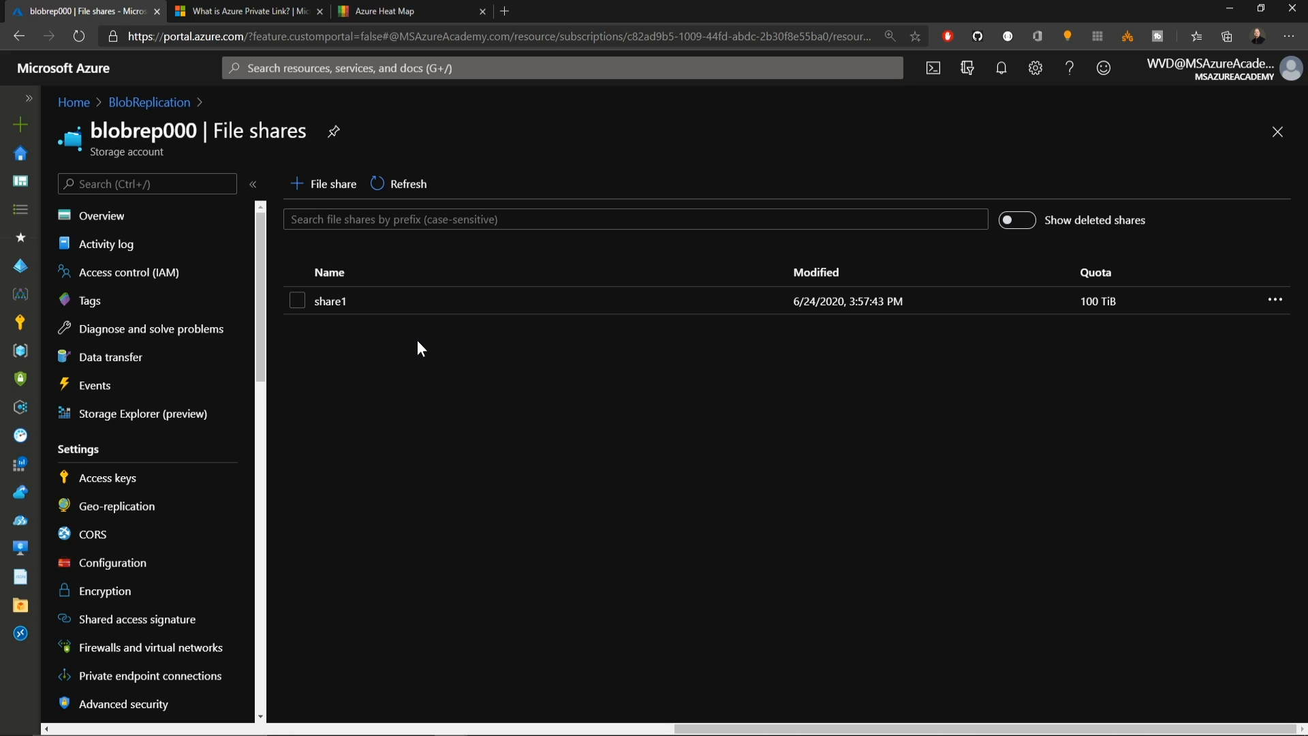
pyautogui.click(330, 301)
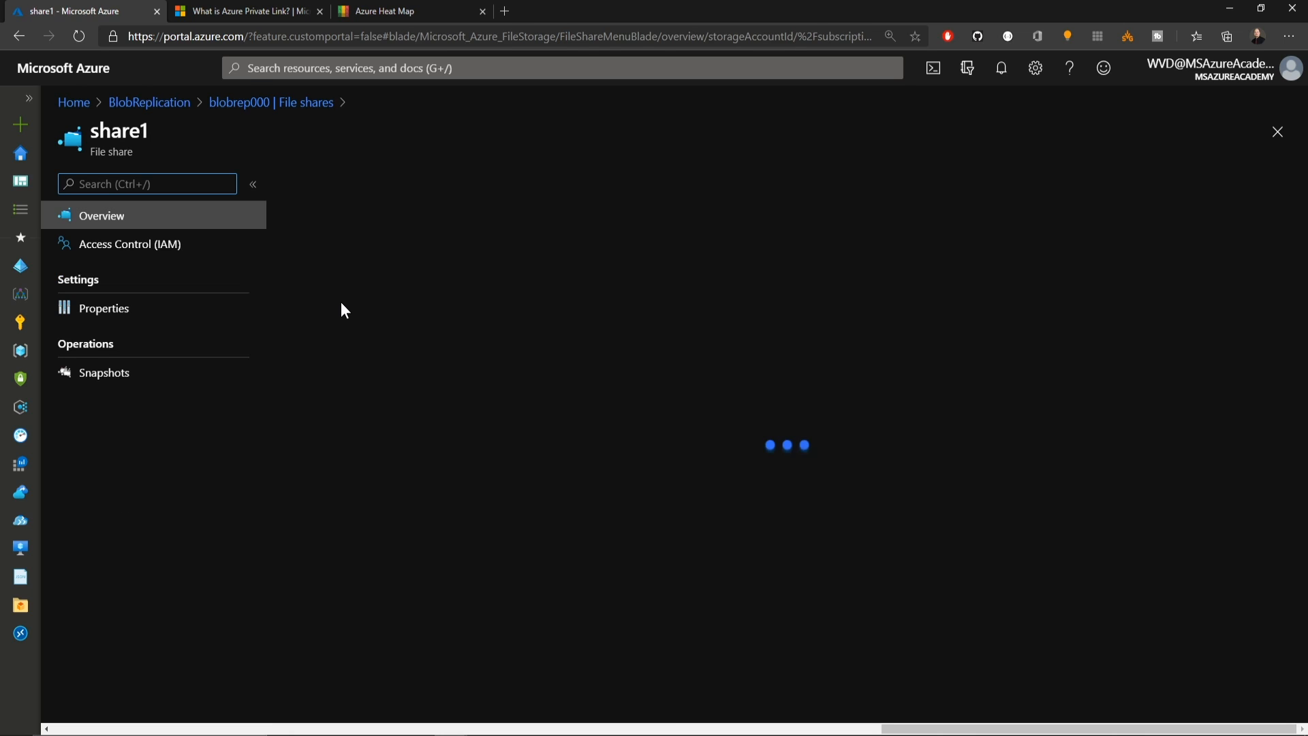
pyautogui.click(401, 184)
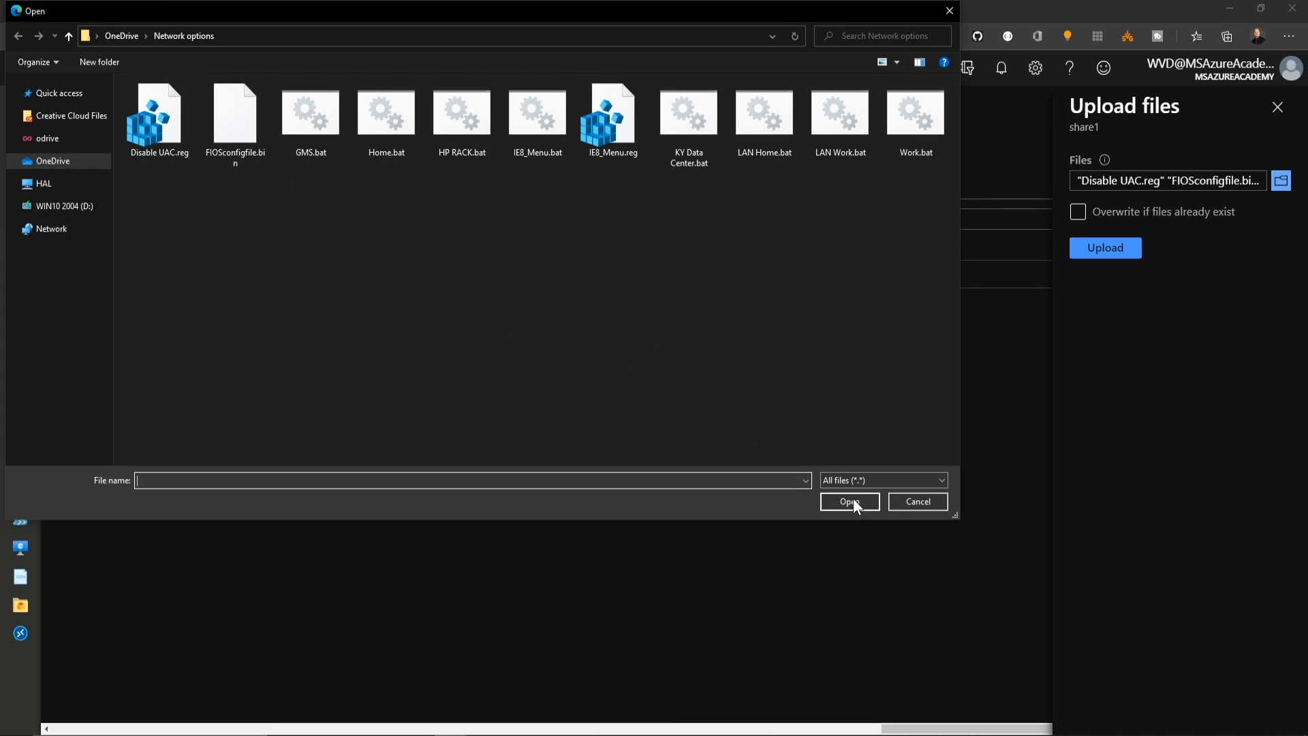
pyautogui.click(848, 502)
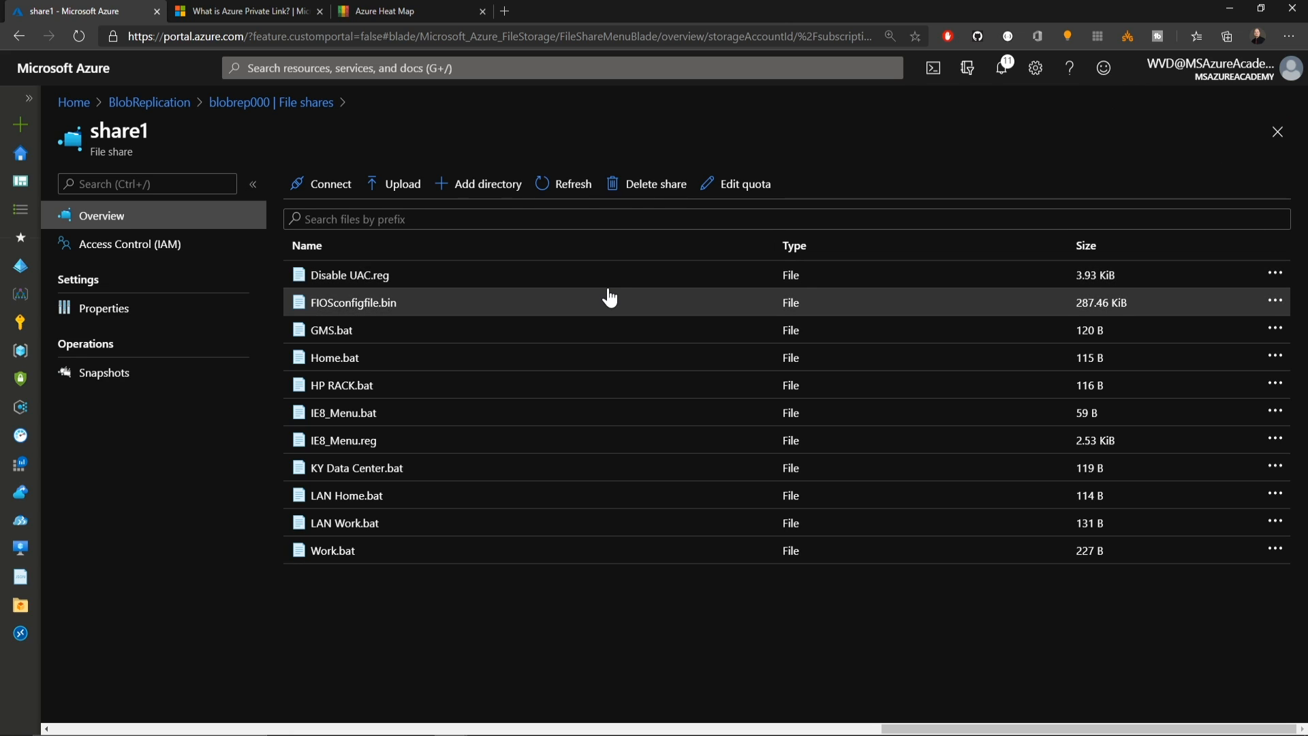
# Set share1's quota to 1024 GiB and view its empty snapshots list.
pyautogui.click(743, 184)
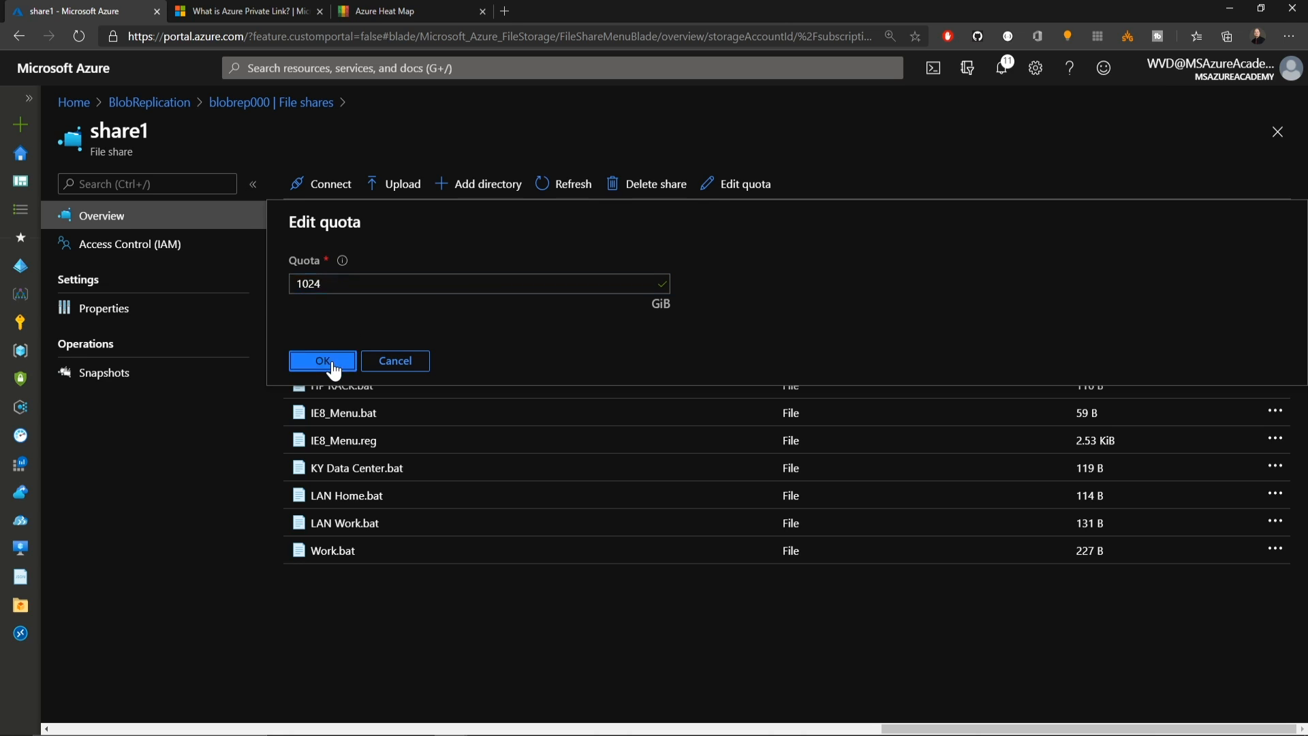
pyautogui.click(322, 361)
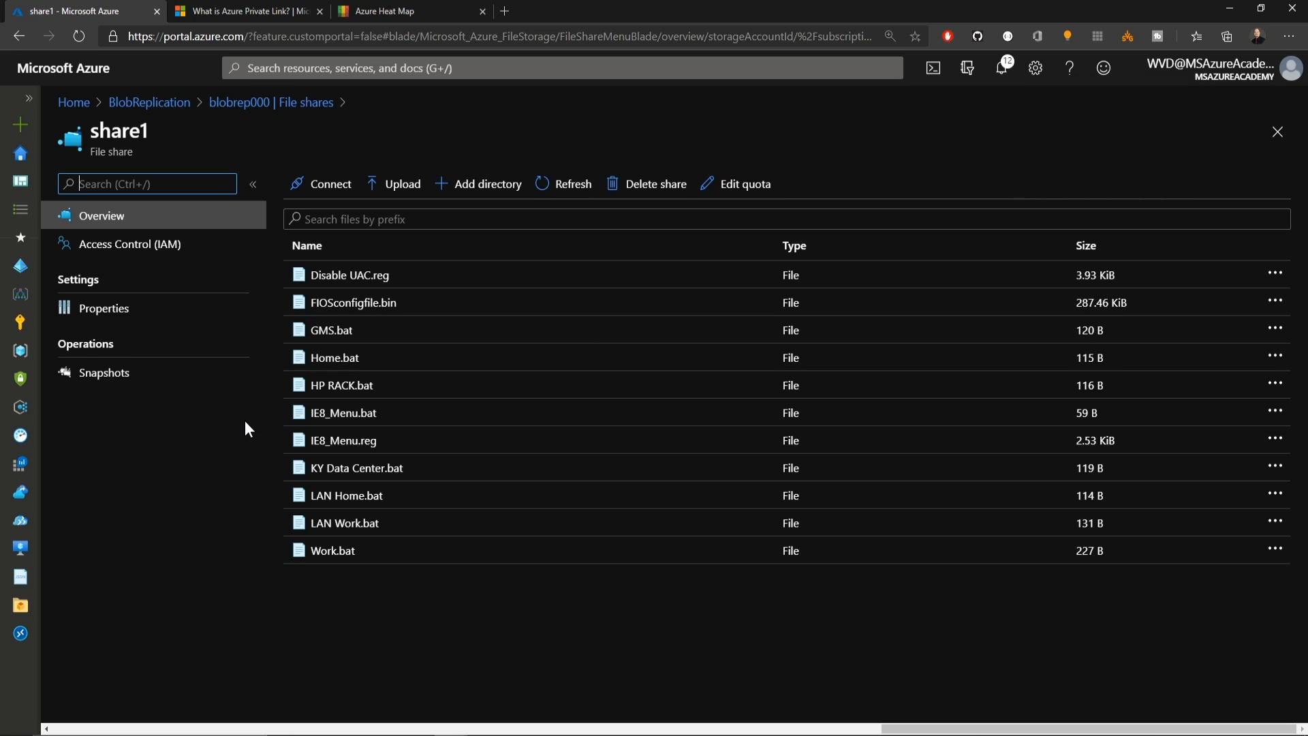
pyautogui.click(103, 372)
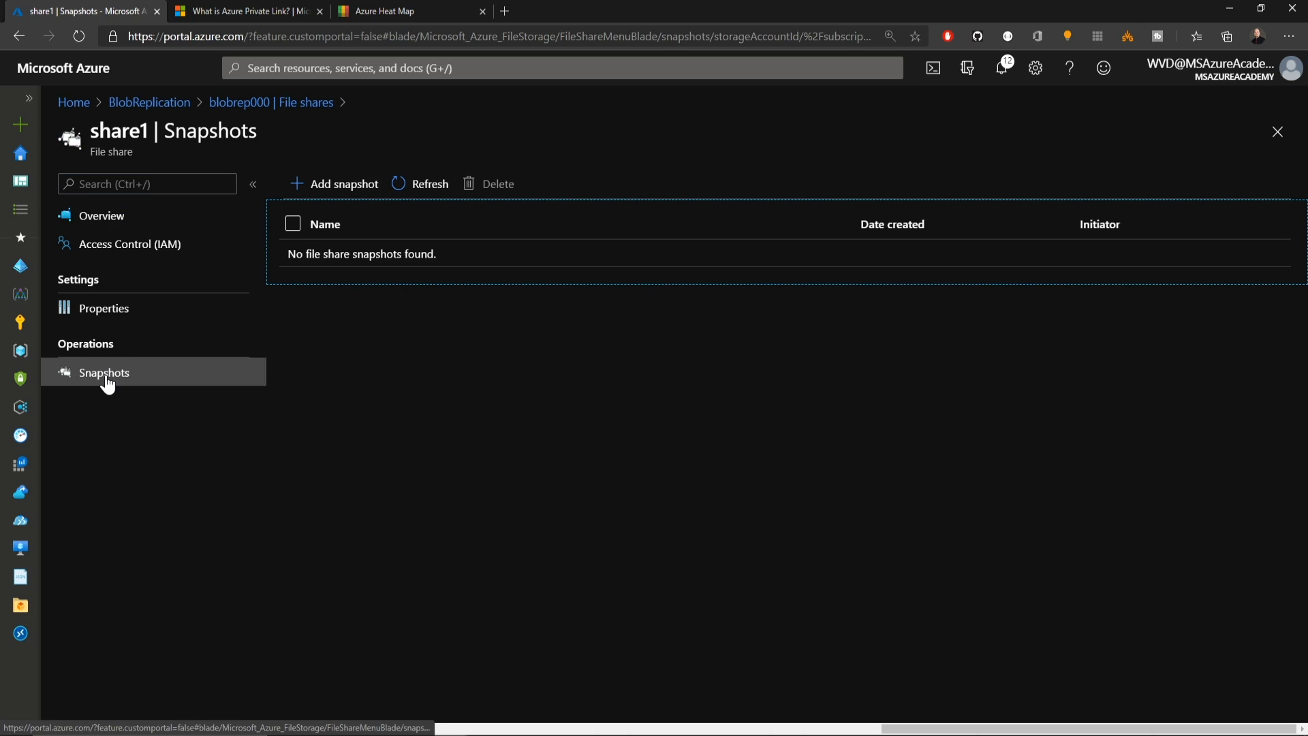
# Take a snapshot of share1.
pyautogui.click(333, 183)
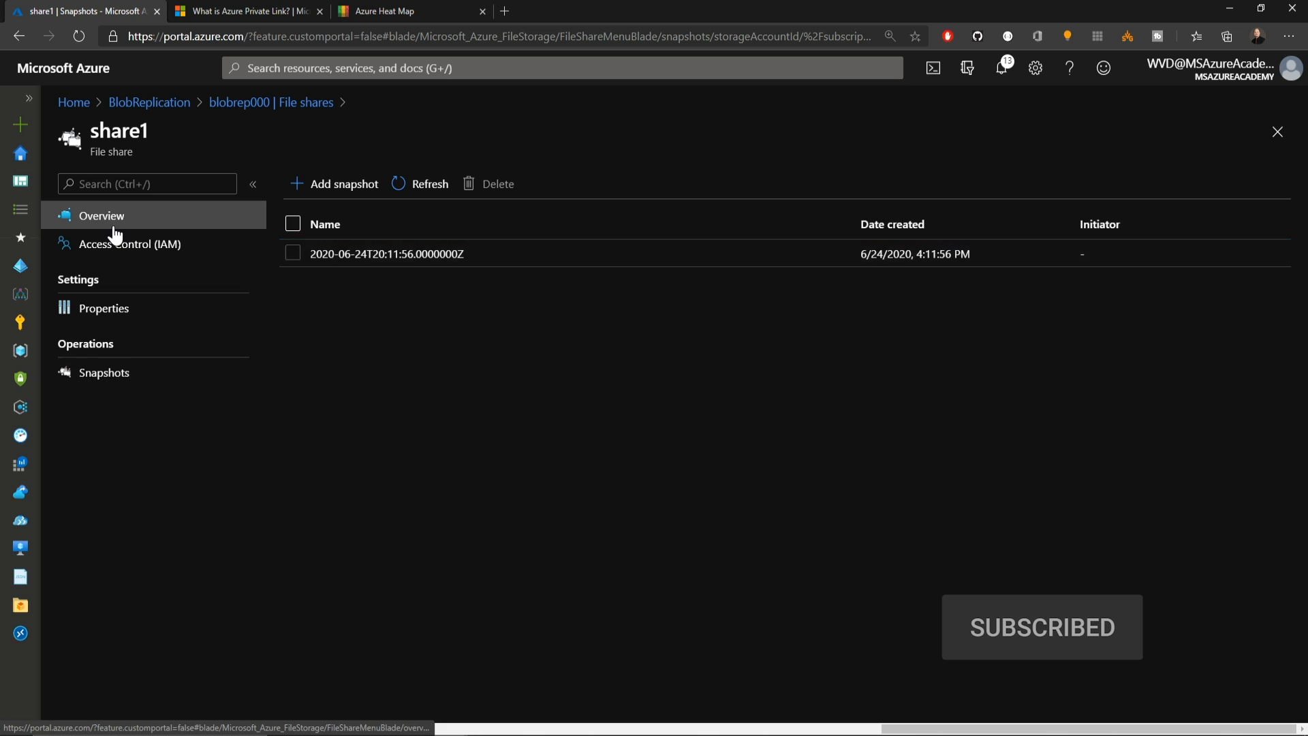
pyautogui.click(1275, 384)
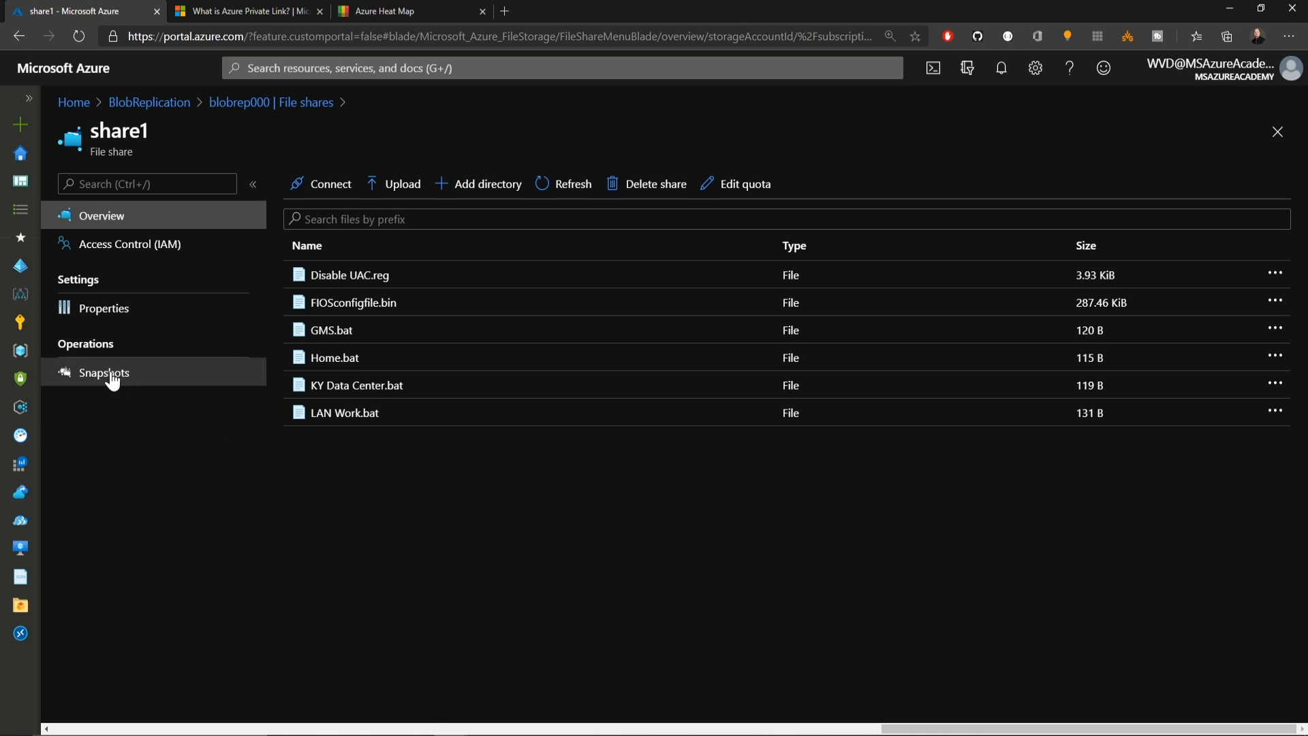
pyautogui.click(104, 372)
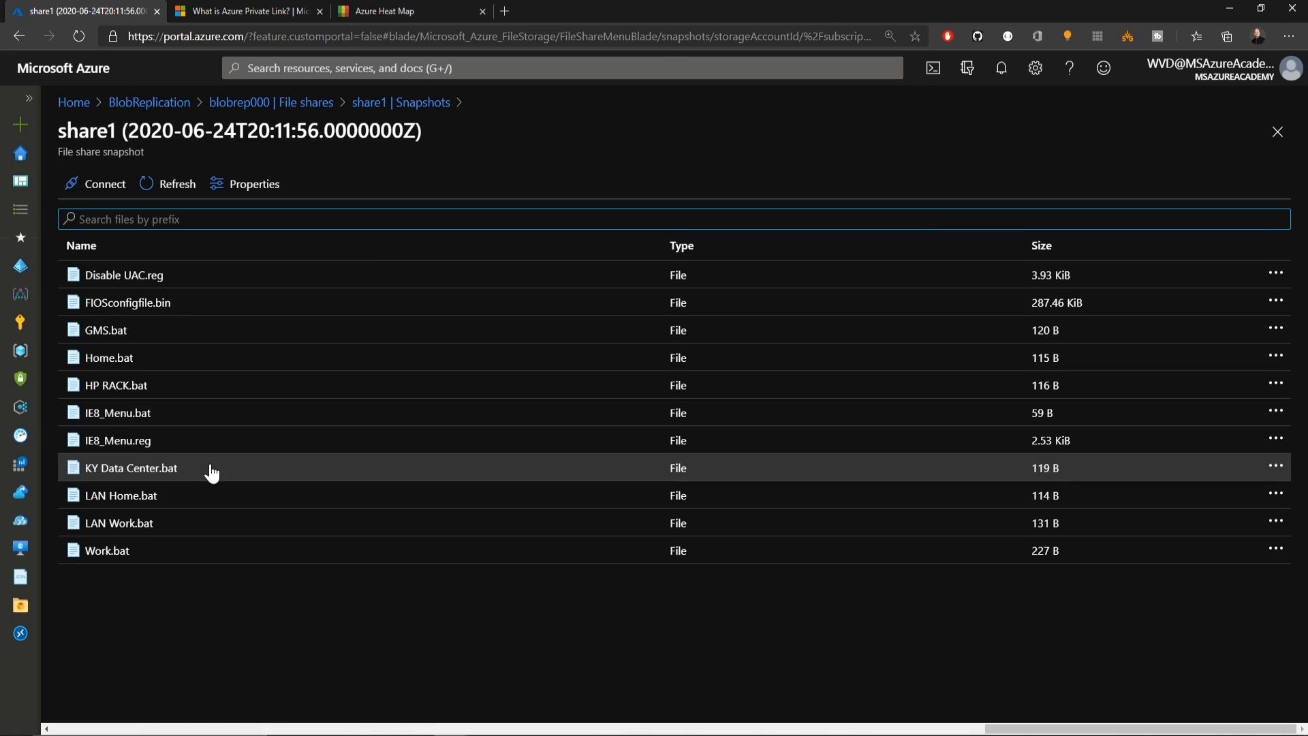
pyautogui.moveTo(731, 512)
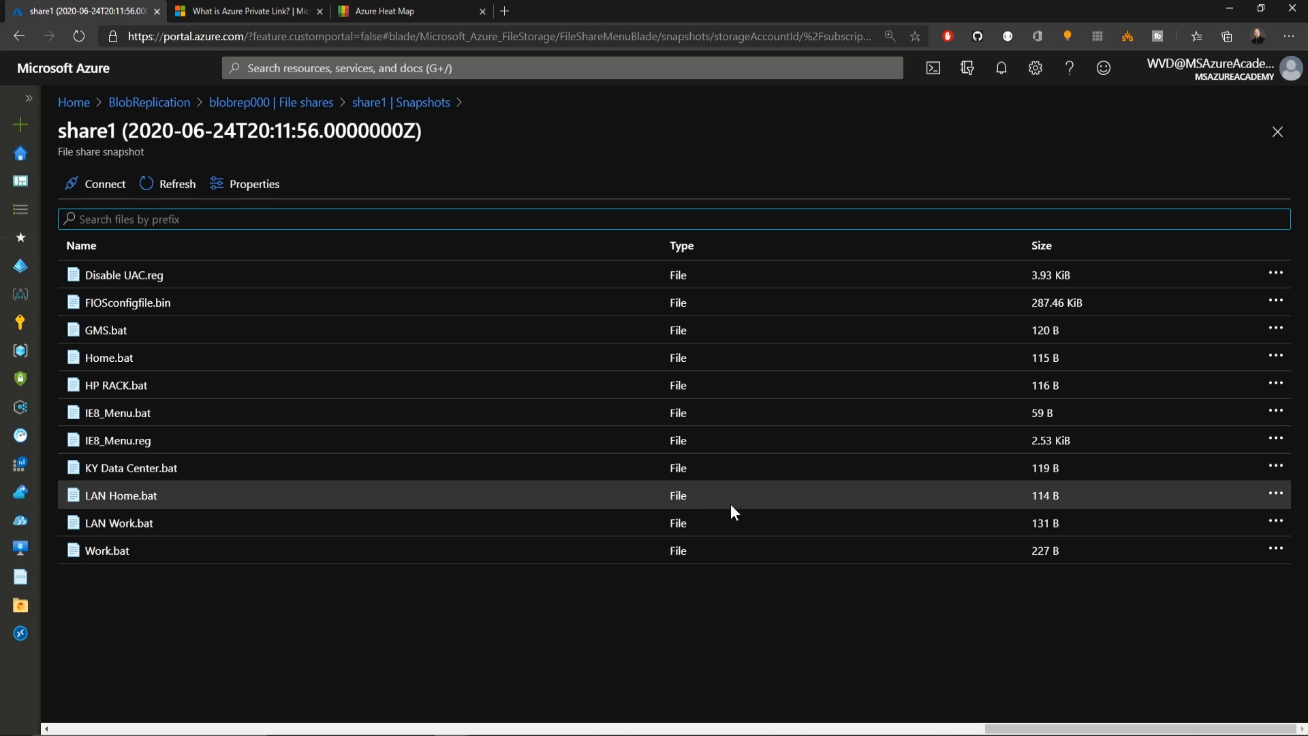
# Restore Work.bat from the snapshot into share1 as Restored1.bat.
pyautogui.click(1276, 550)
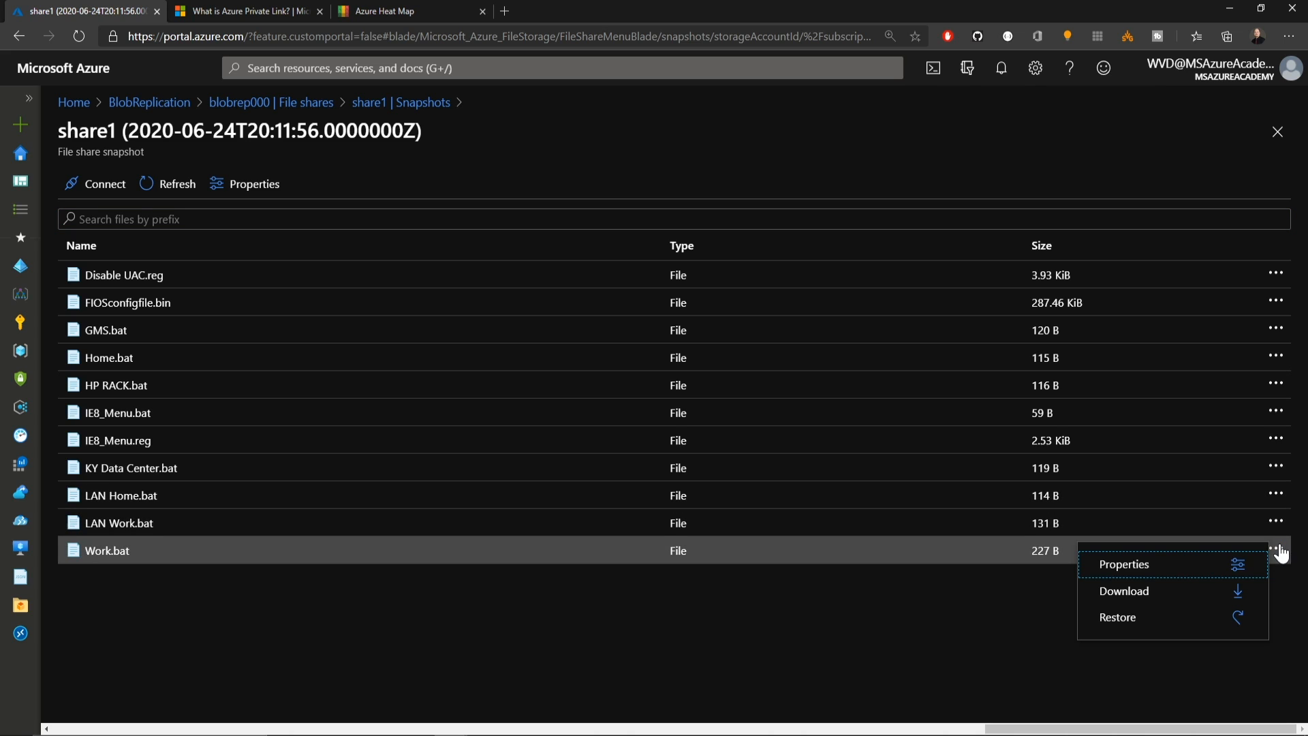
pyautogui.click(1118, 617)
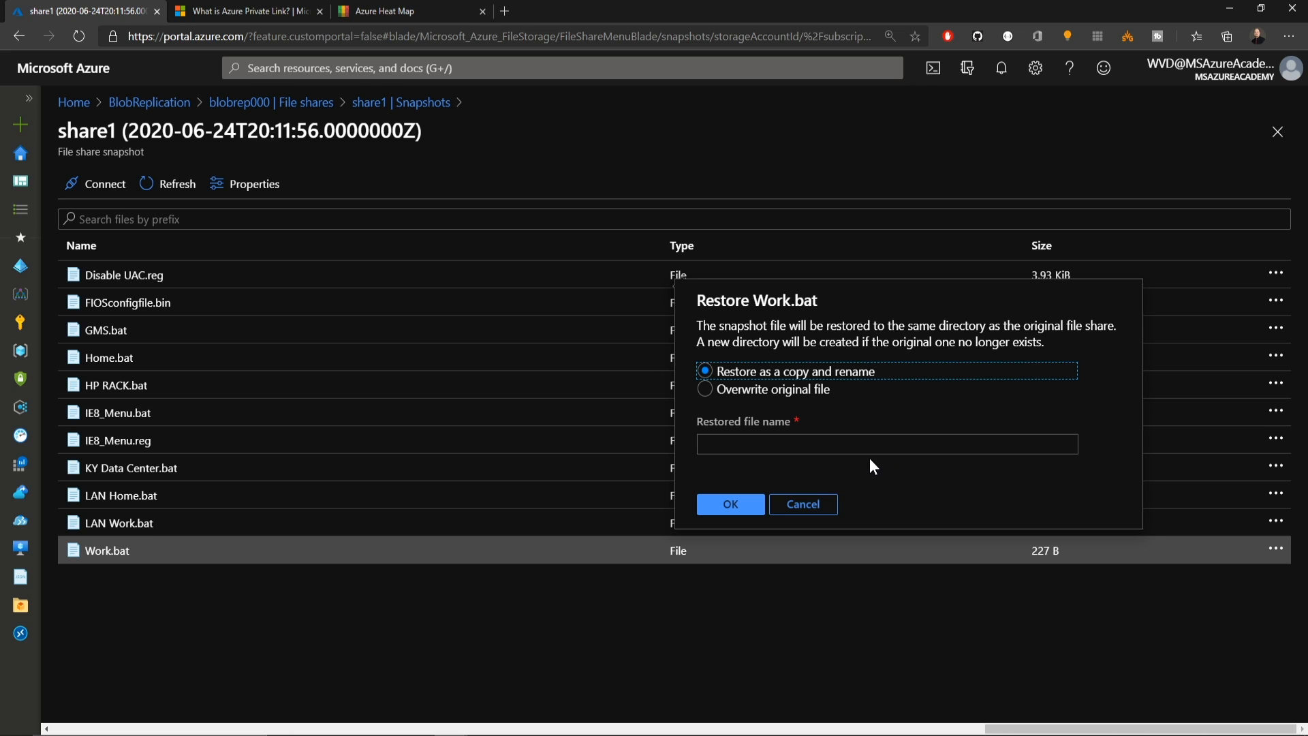
pyautogui.write('Restored1.bat')
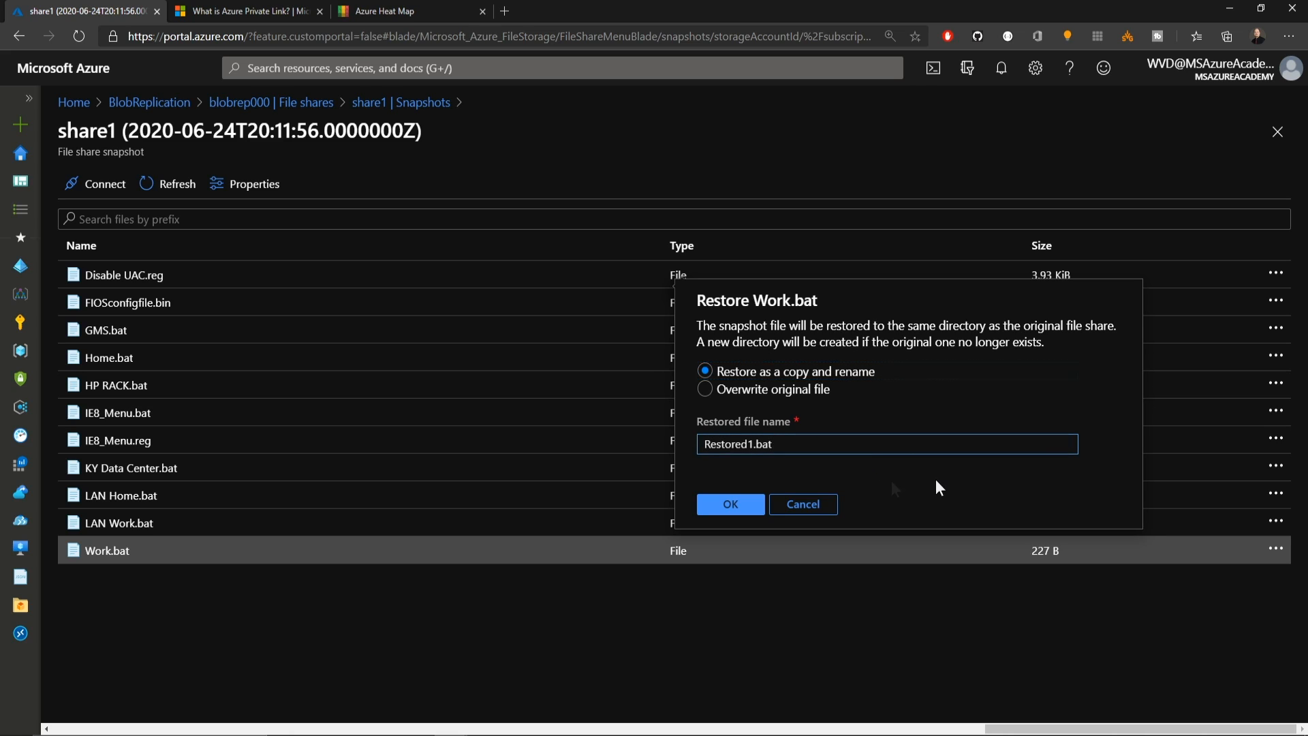
pyautogui.click(729, 505)
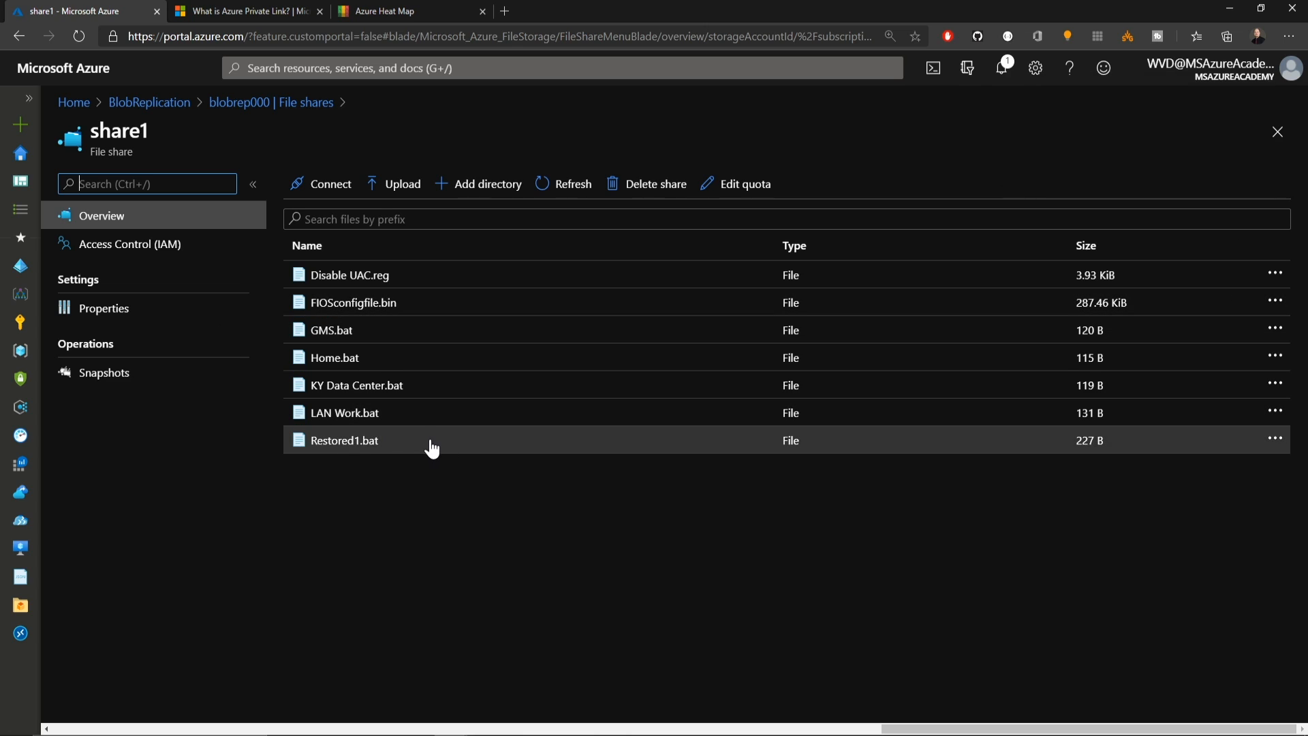
# Include deleted shares in blobrep000's file shares list, which shows no results.
pyautogui.click(305, 101)
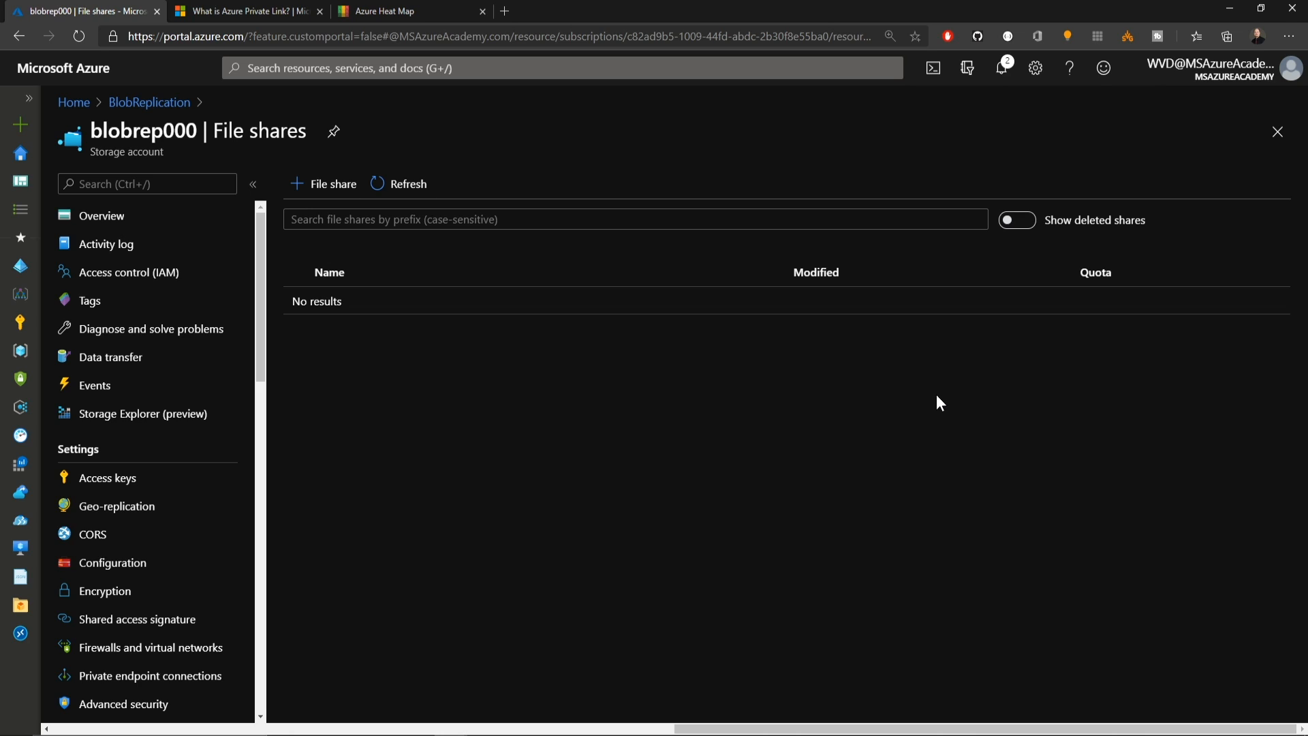
pyautogui.click(1015, 219)
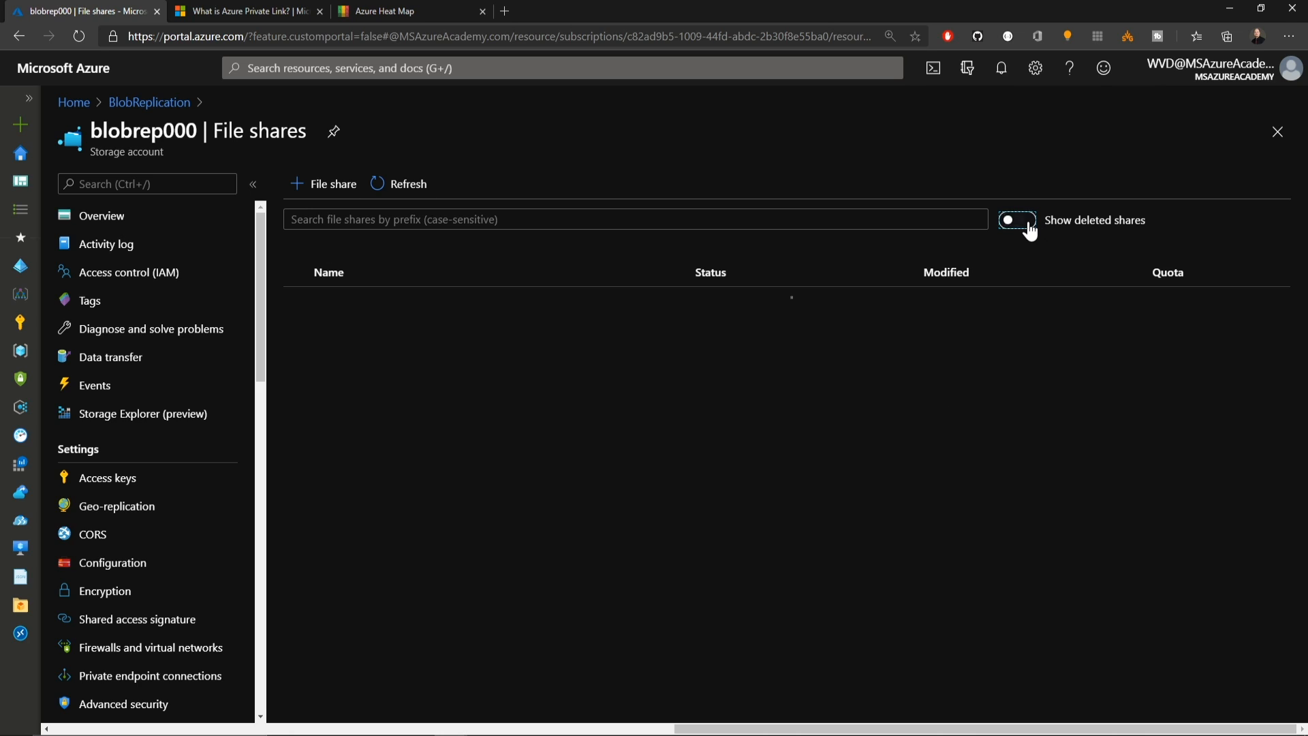
pyautogui.click(1016, 221)
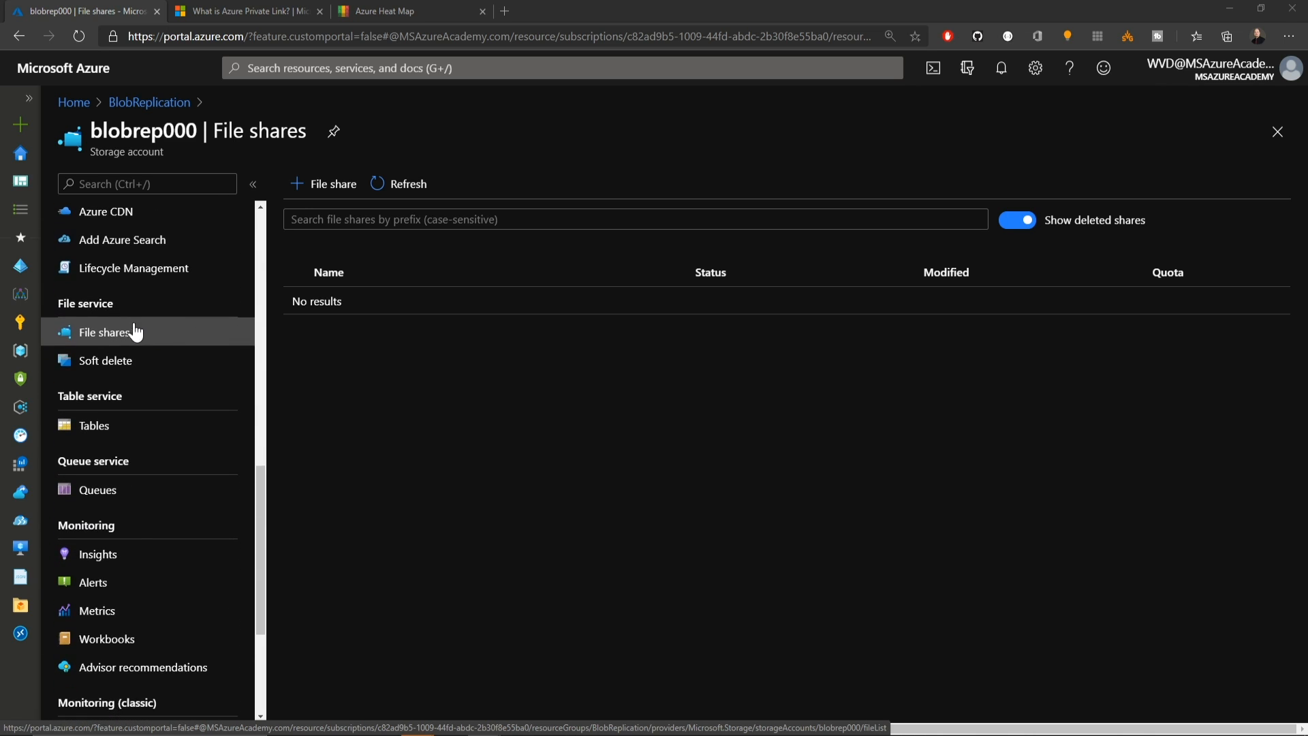
# Enable file share soft delete on blobrep000 with 7-day retention and save.
pyautogui.click(105, 360)
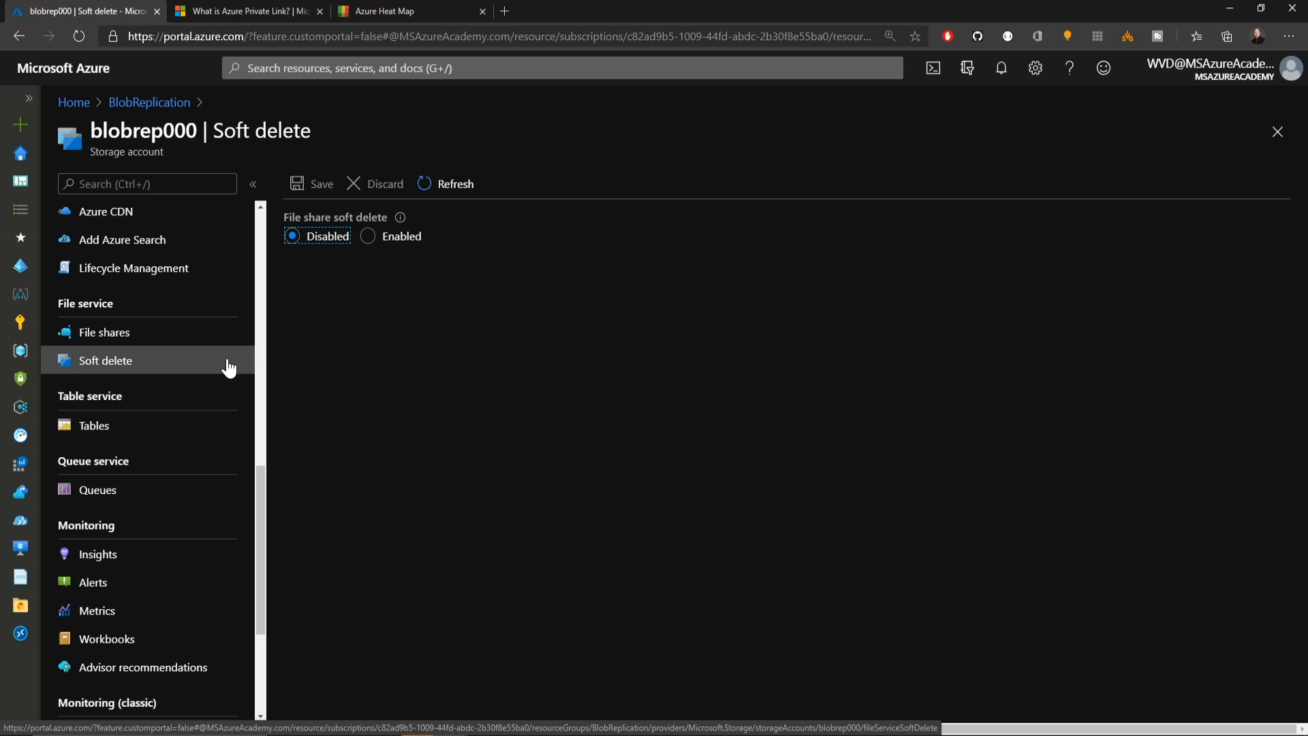
pyautogui.click(368, 237)
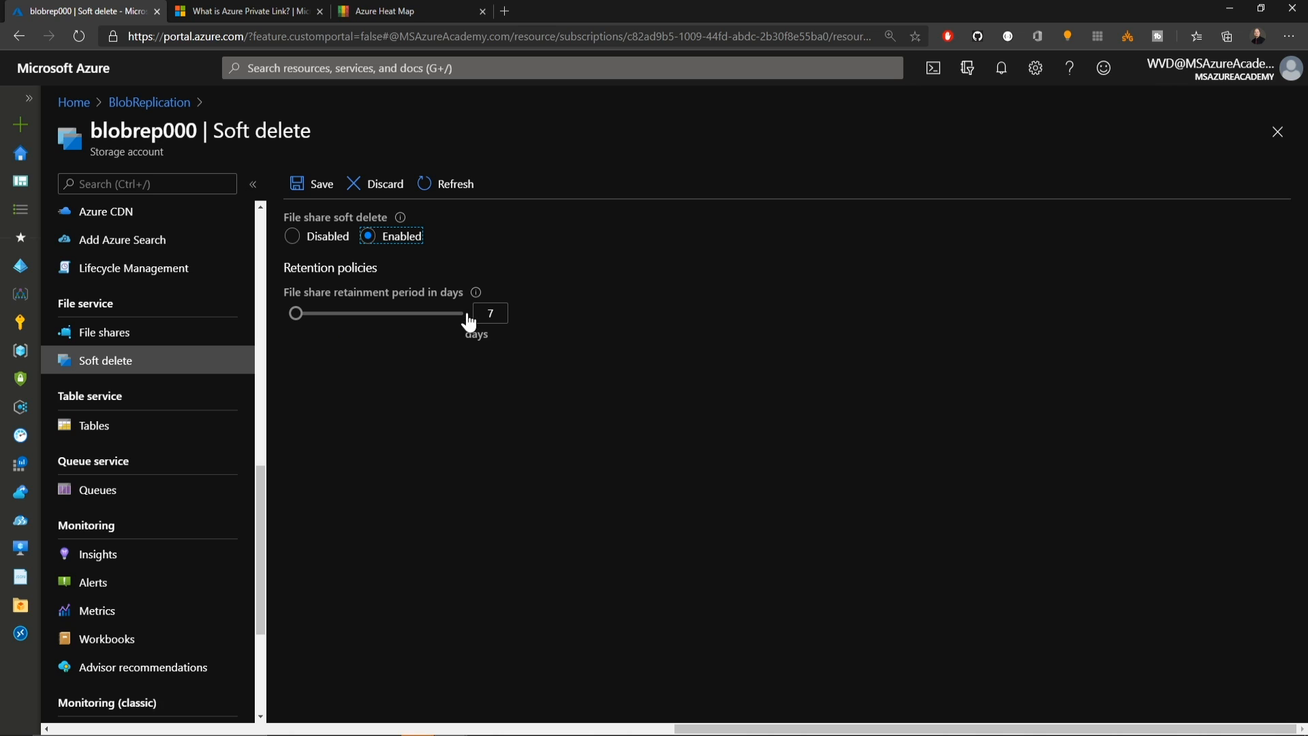
pyautogui.click(313, 183)
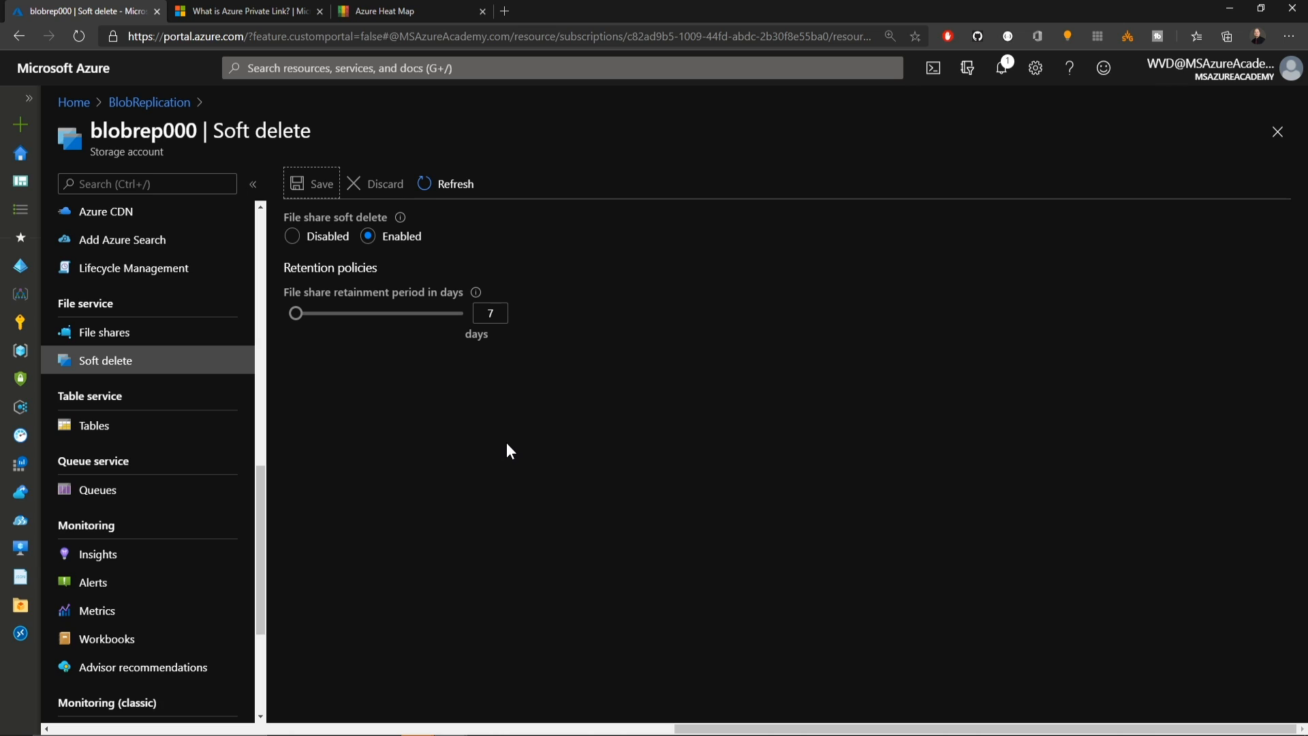
pyautogui.click(104, 332)
pyautogui.write('share2')
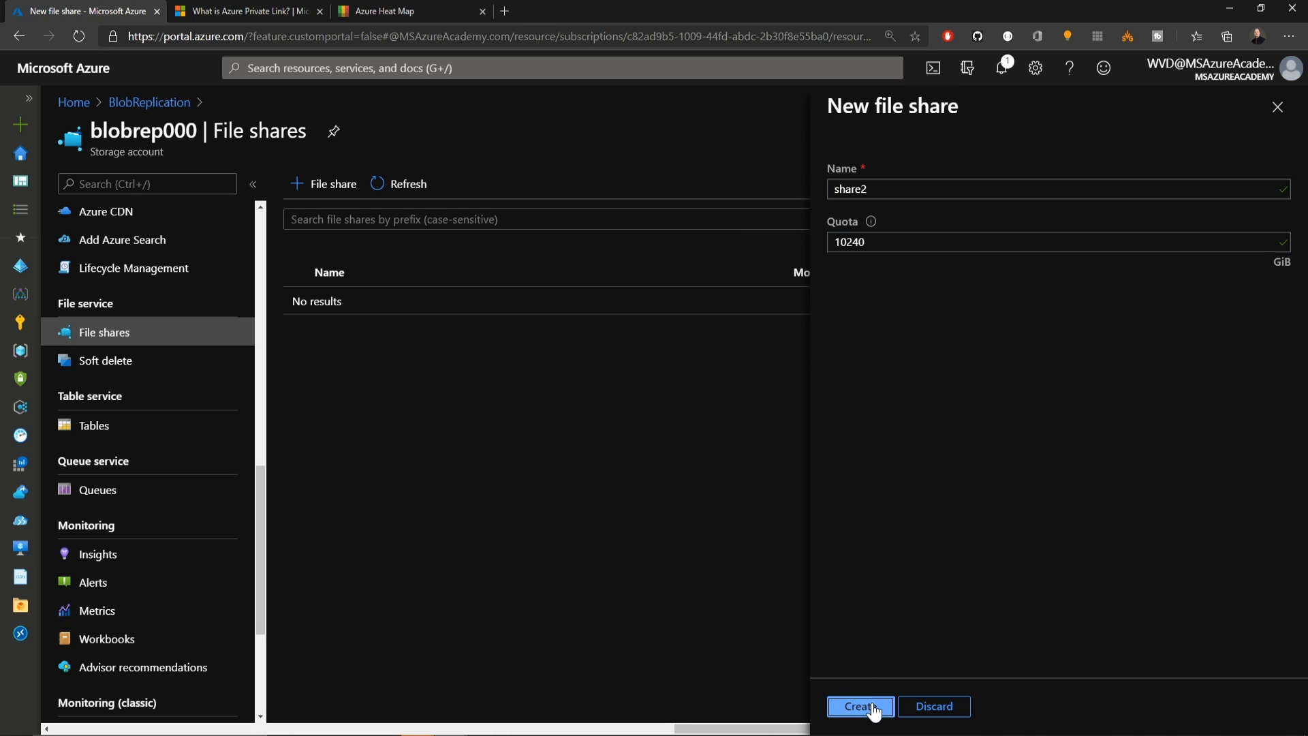
# Create share2 with a 10240 GiB quota, delete it, then undelete it.
pyautogui.click(860, 706)
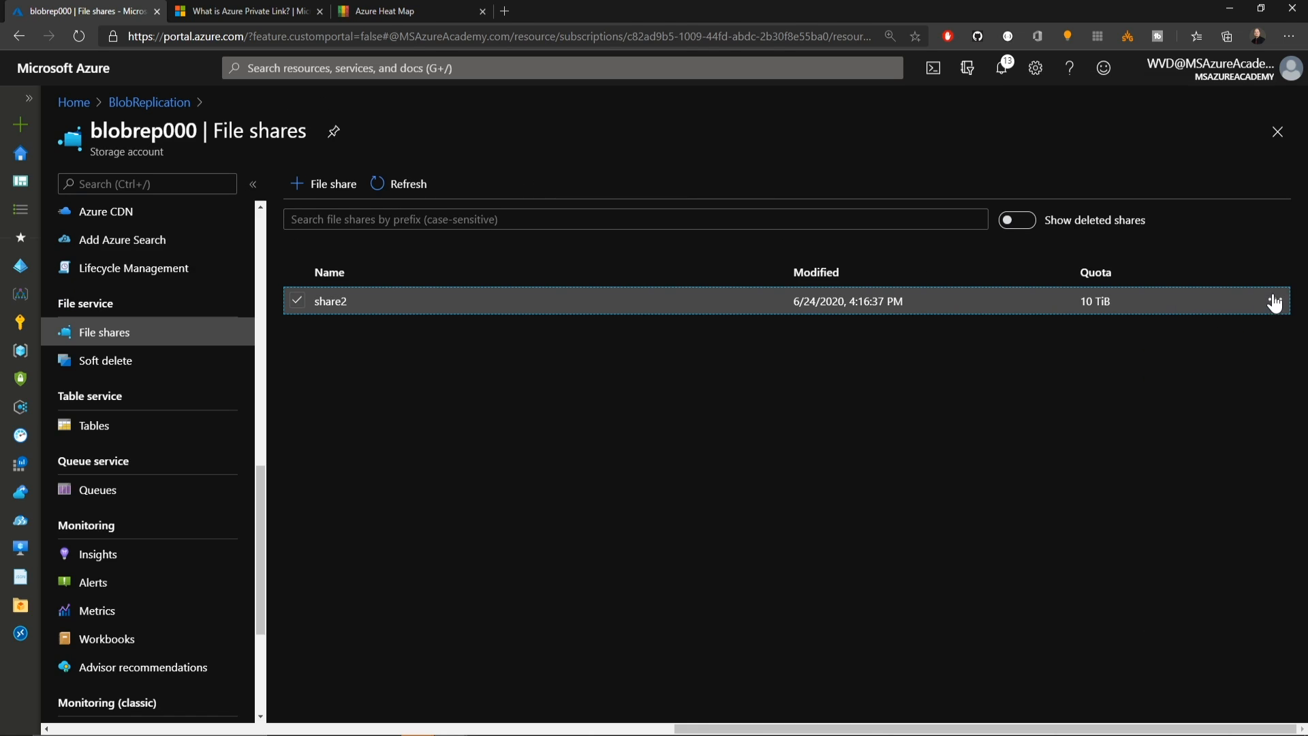
pyautogui.click(1015, 220)
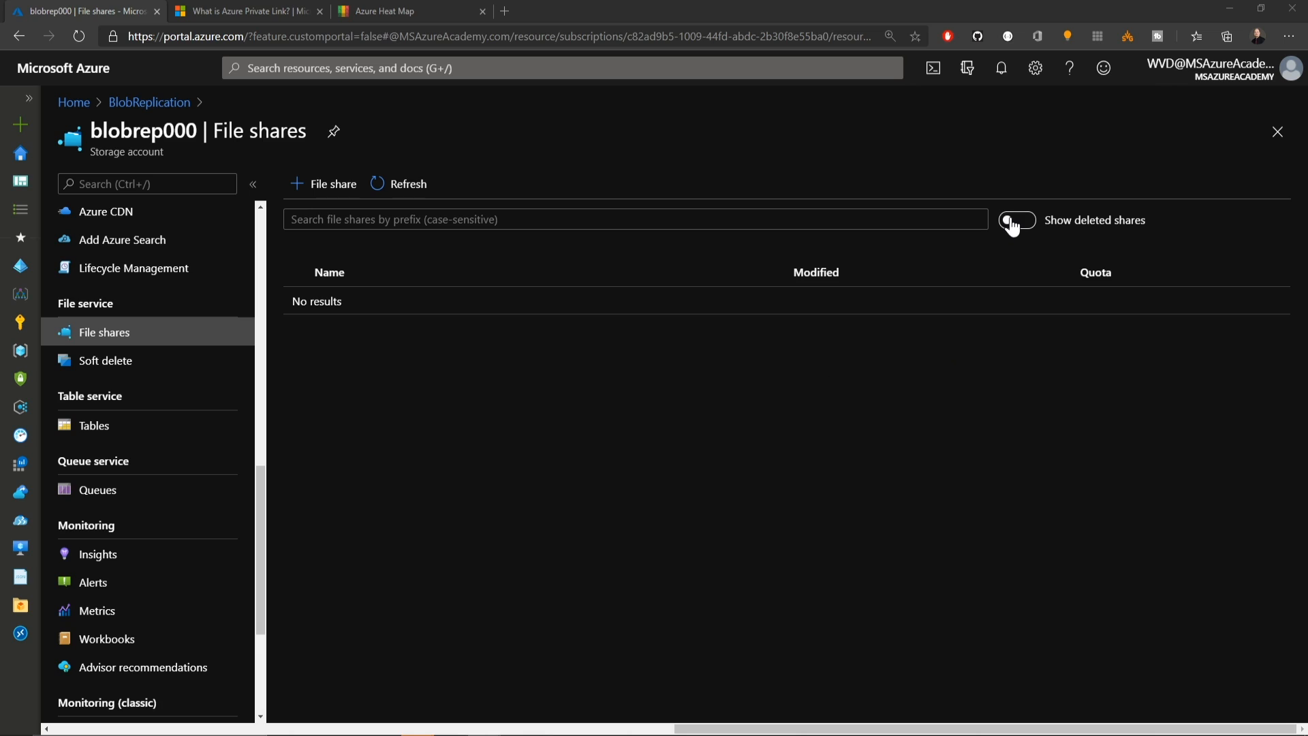
pyautogui.click(1016, 221)
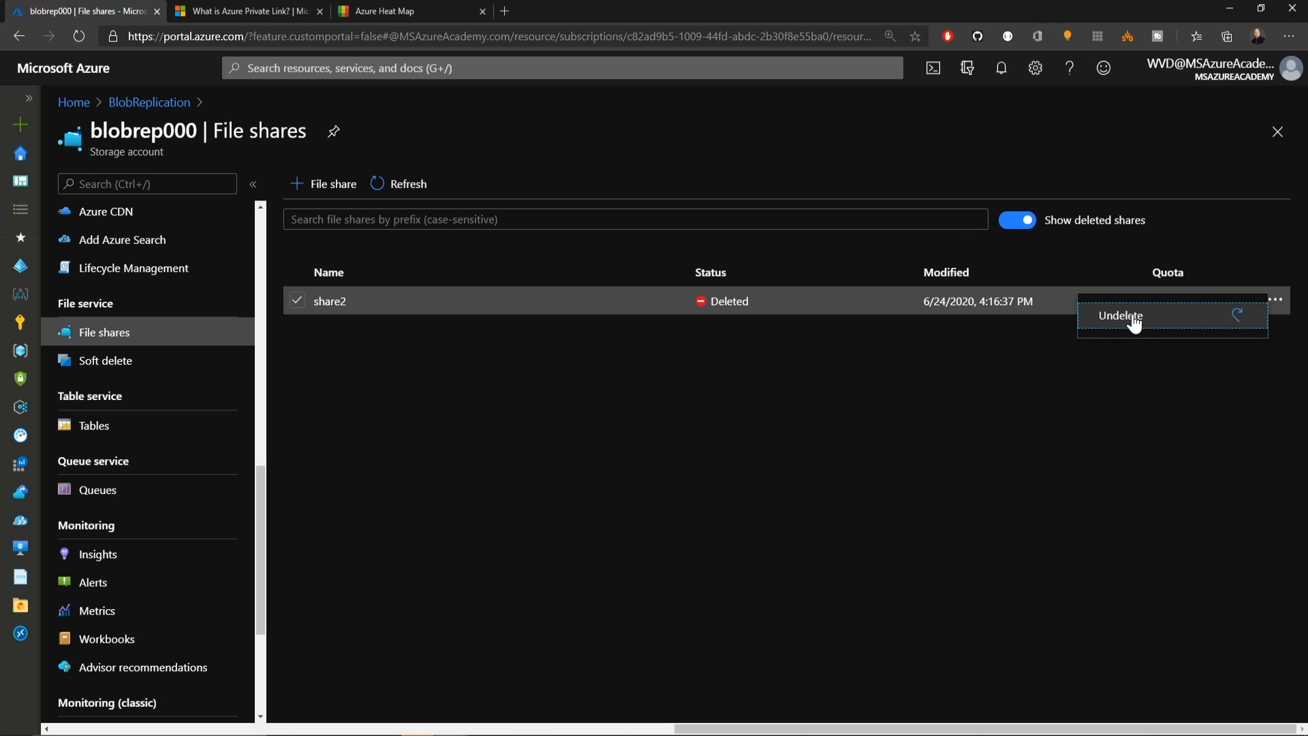
pyautogui.click(1120, 315)
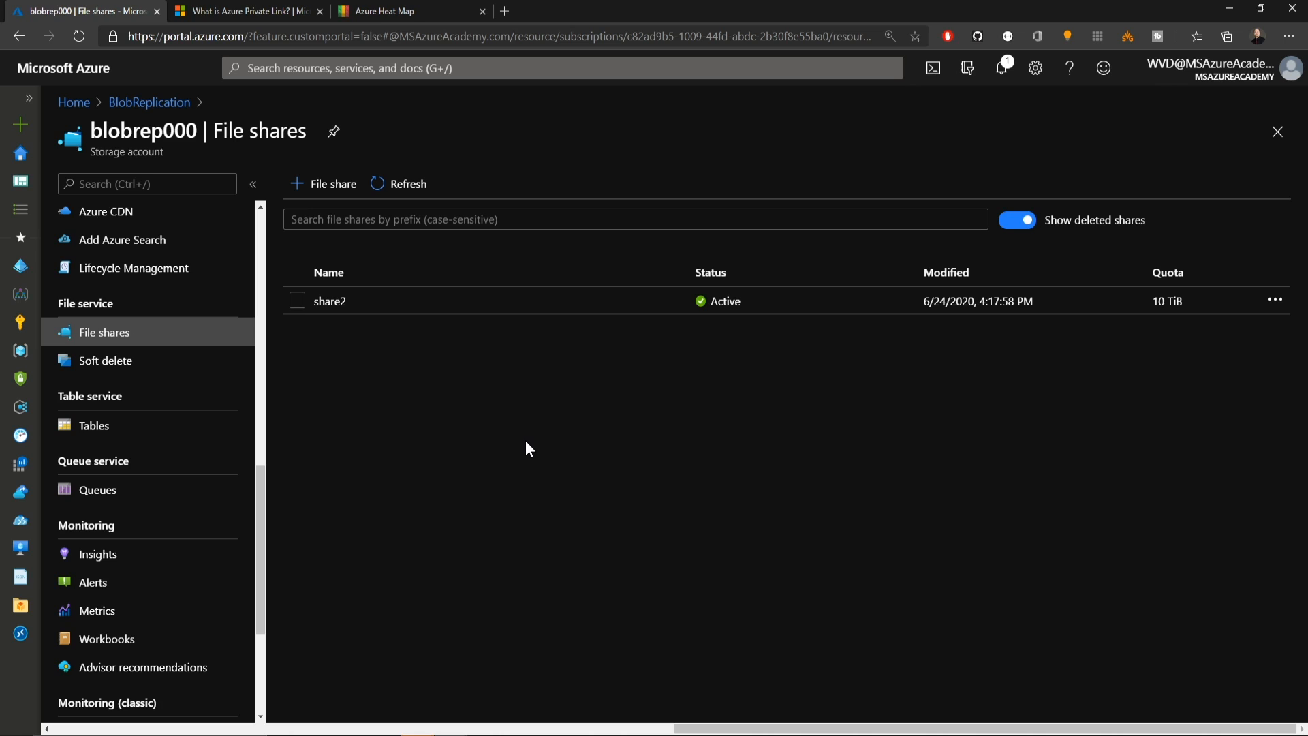
pyautogui.click(1016, 219)
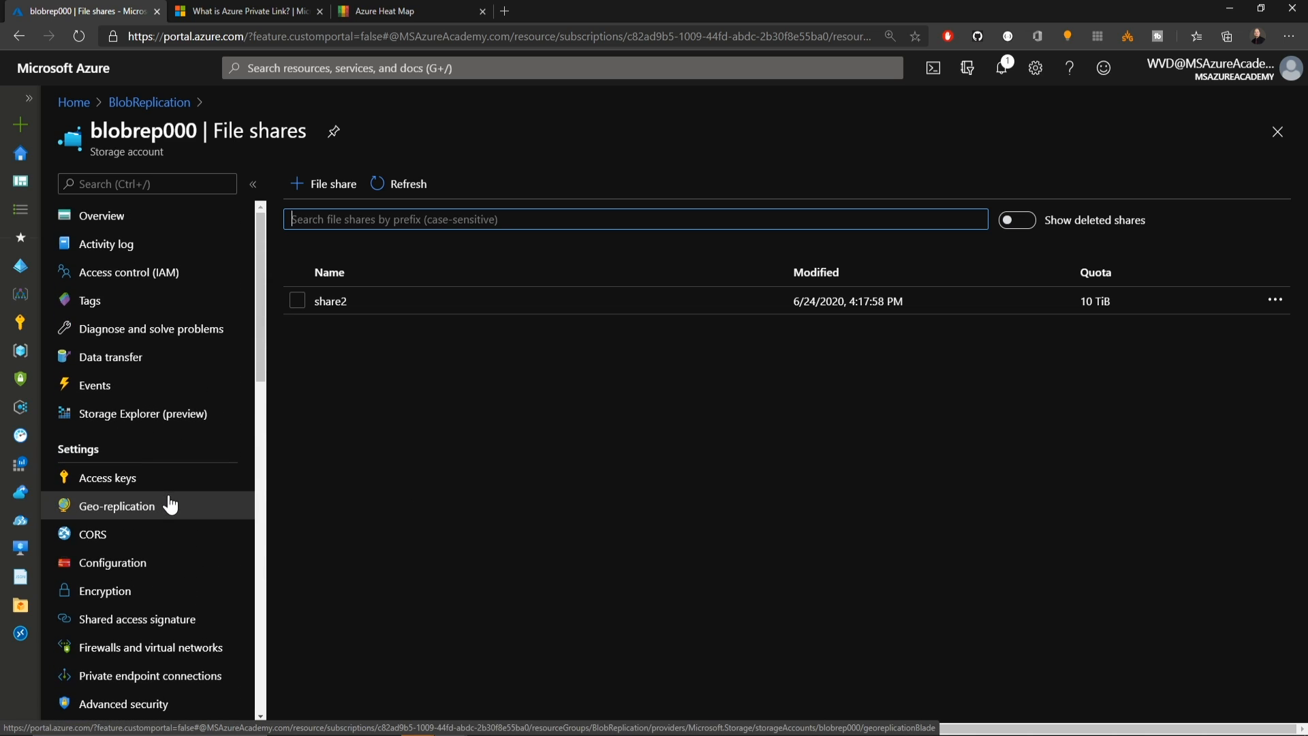
# Open blobrep000's Configuration page to view identity-based access settings for file shares.
pyautogui.click(111, 563)
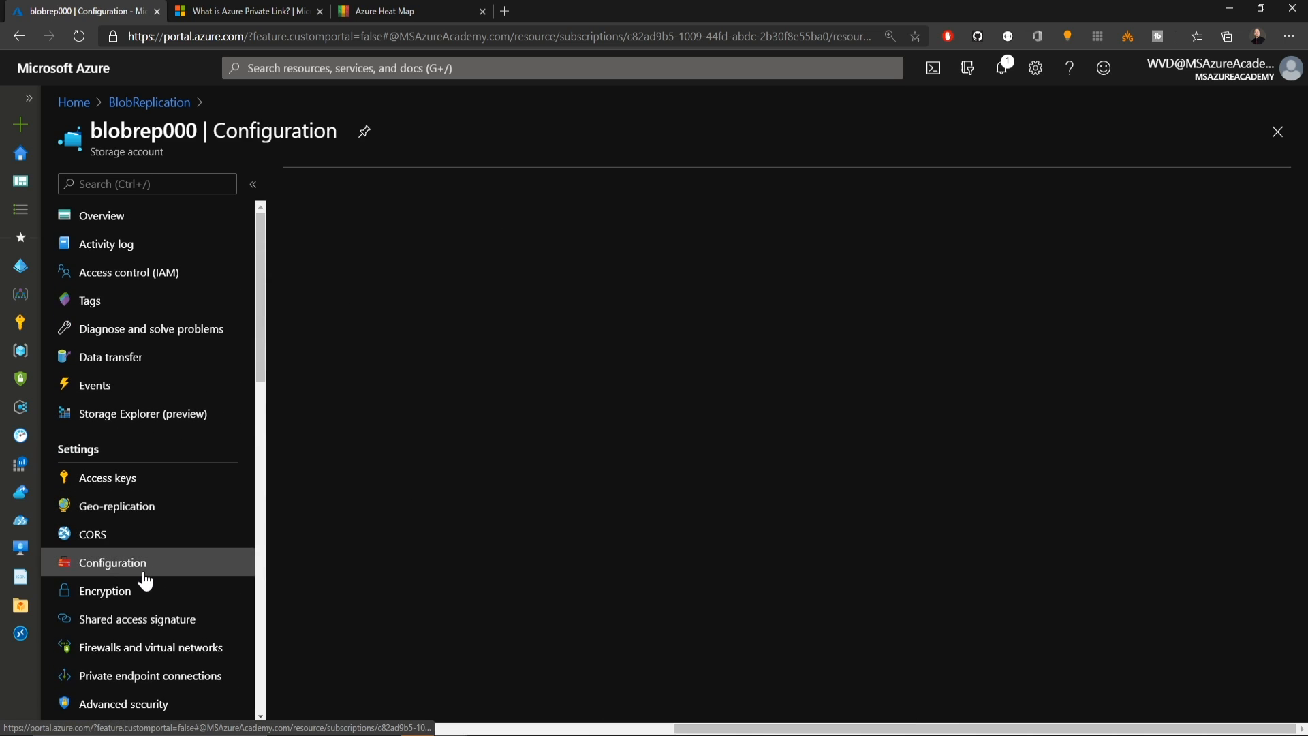
pyautogui.click(111, 562)
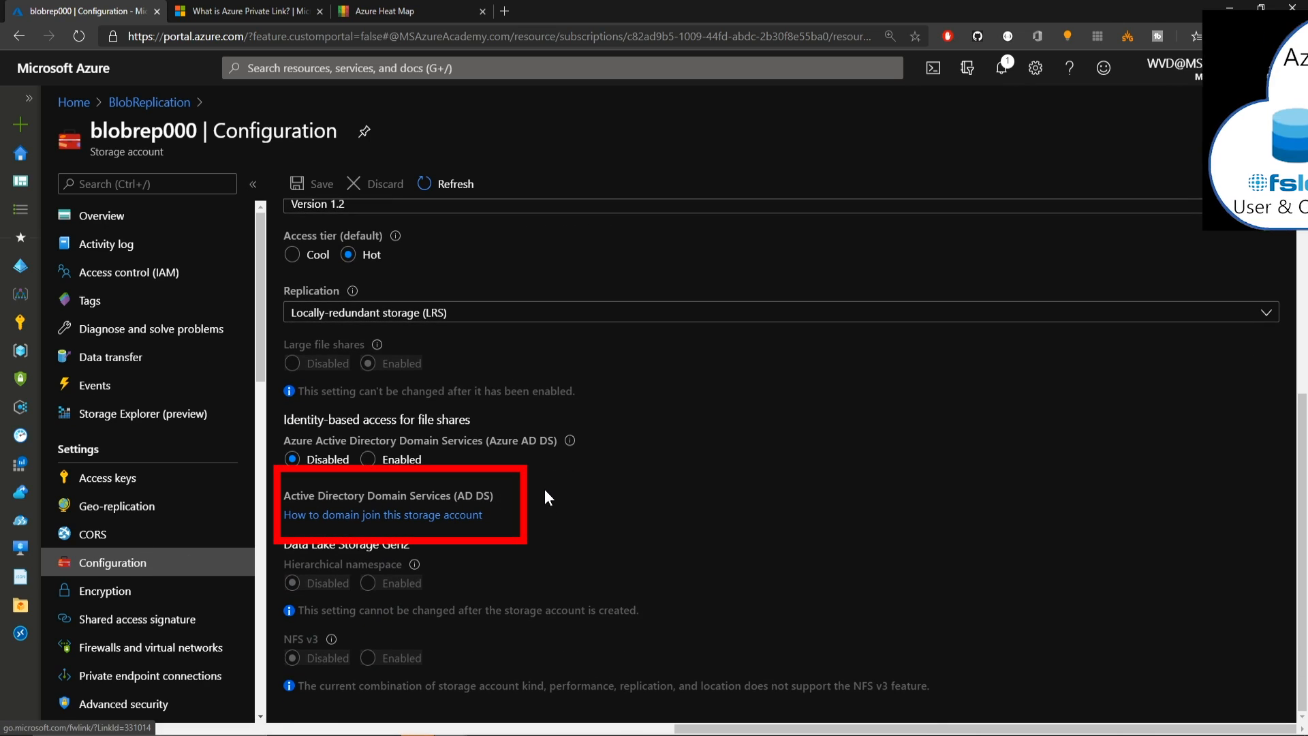